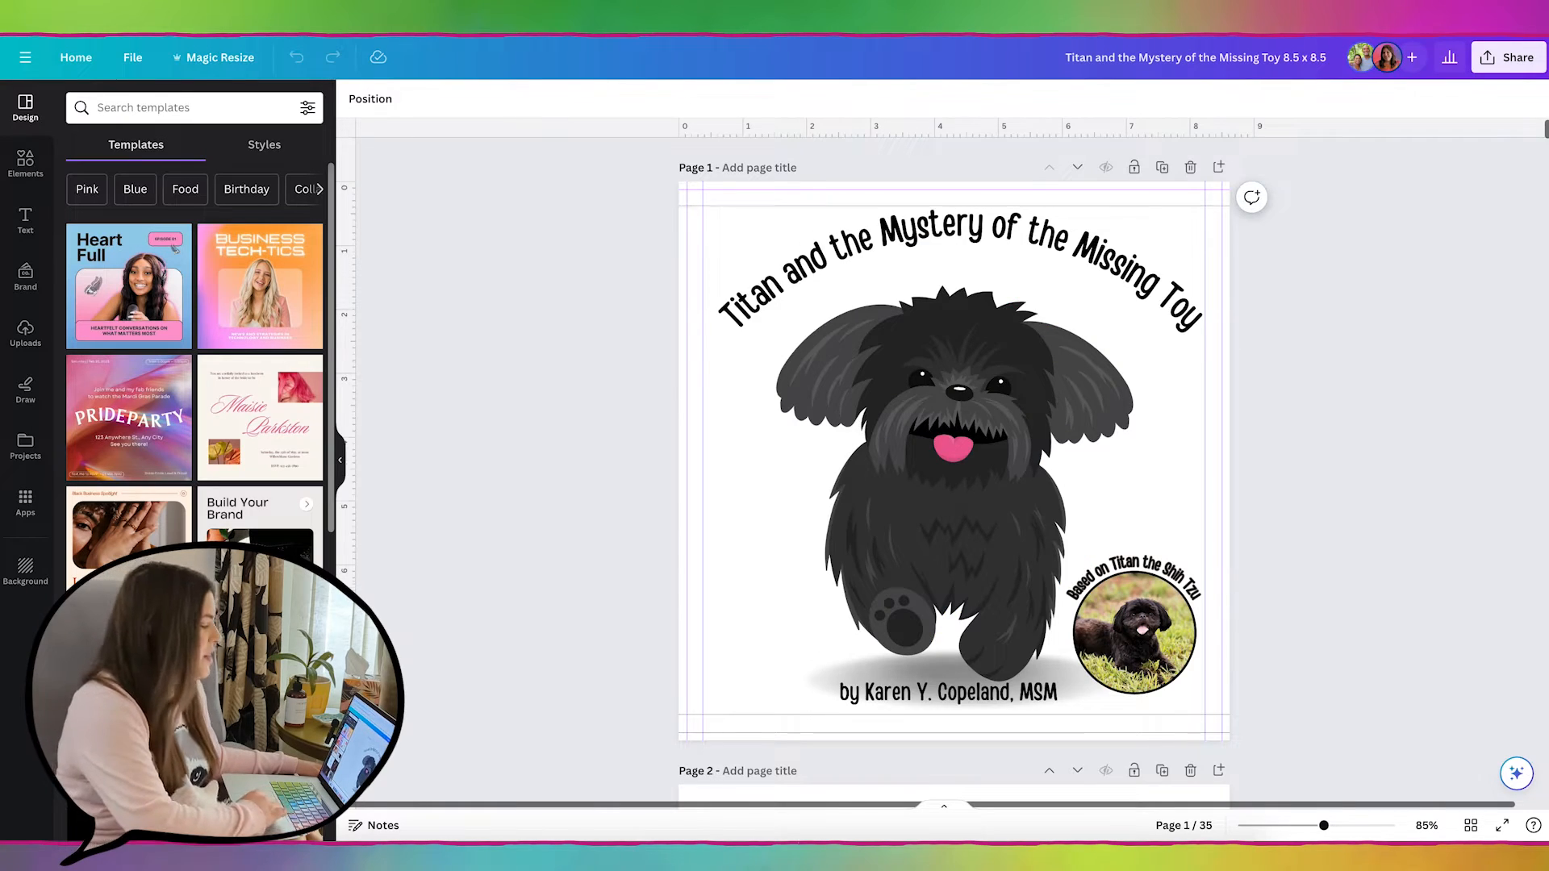
- Scroll the storybook to page 7 and its blob-page comment thread
scroll("down", 3)
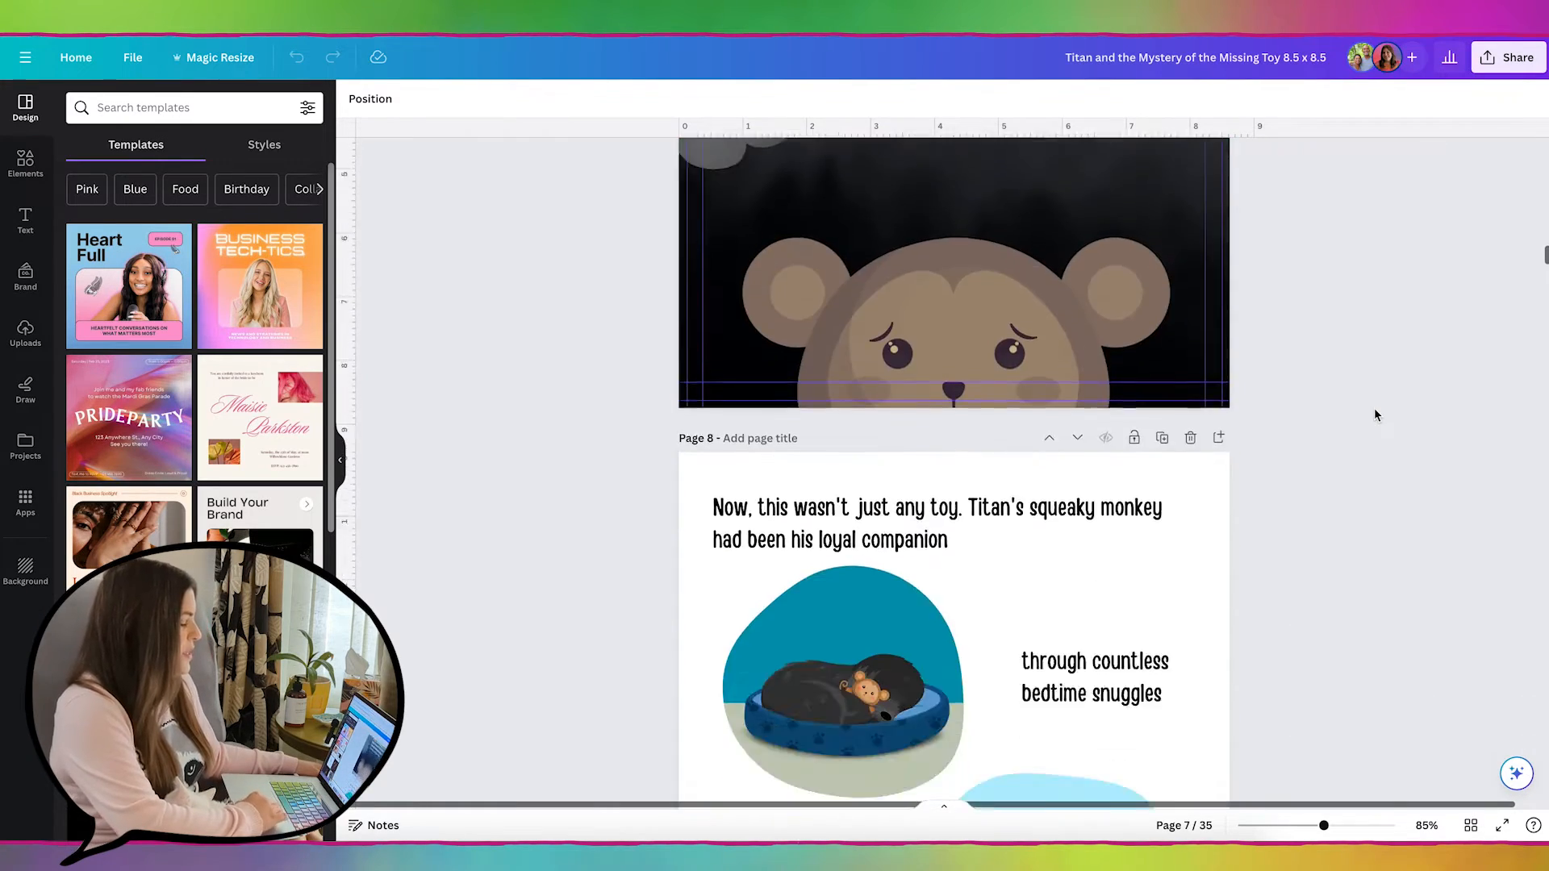
scroll("up", 3)
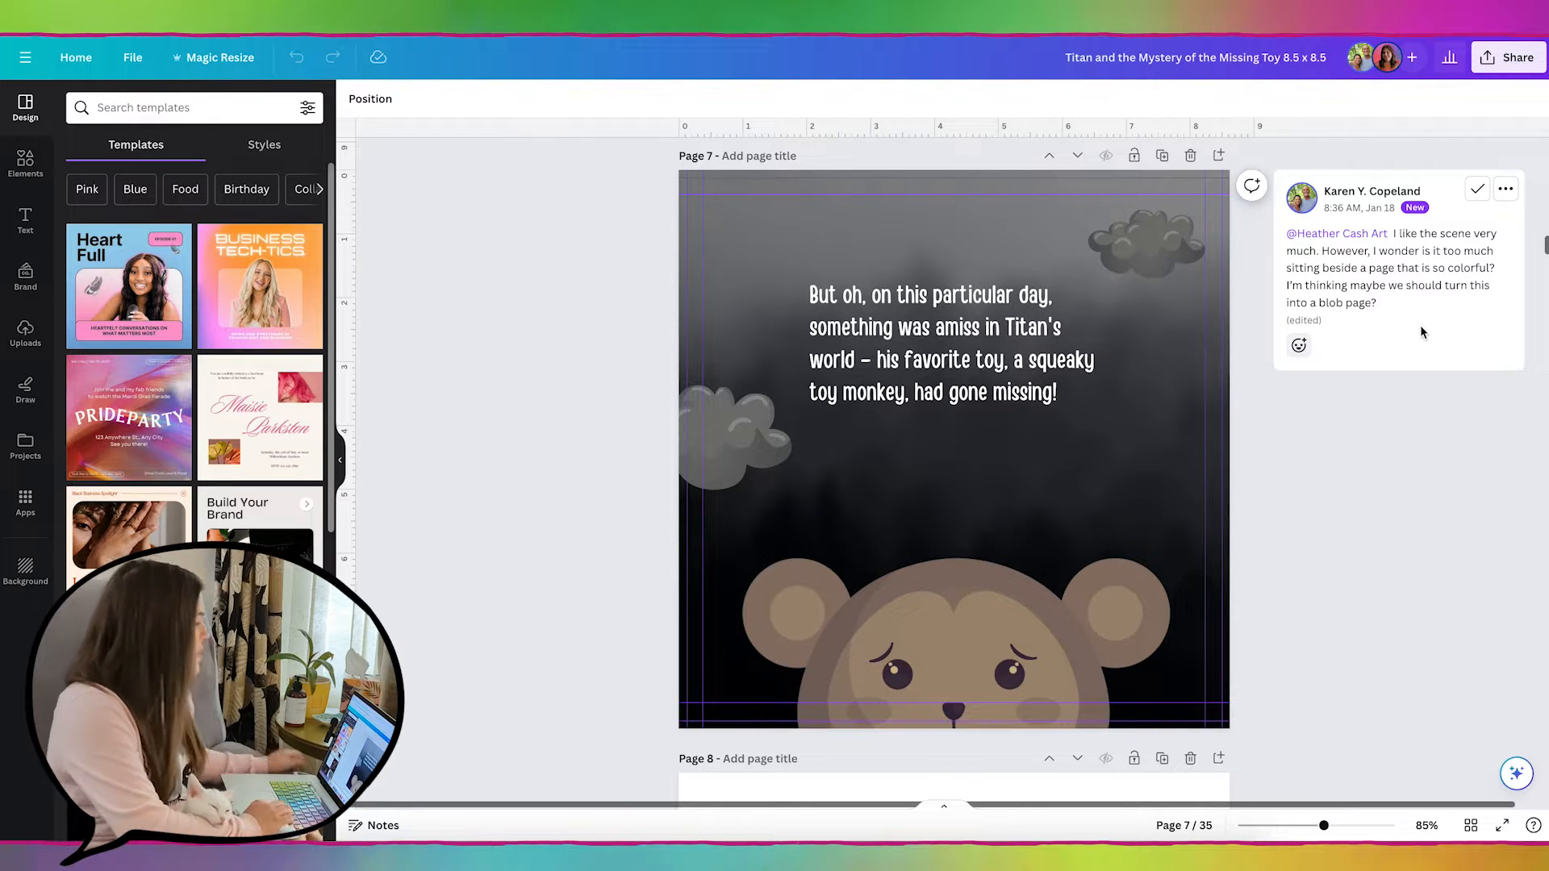
- Drop a rectangle picture frame onto page 7 and drag it toward the right side
left_click(24, 158)
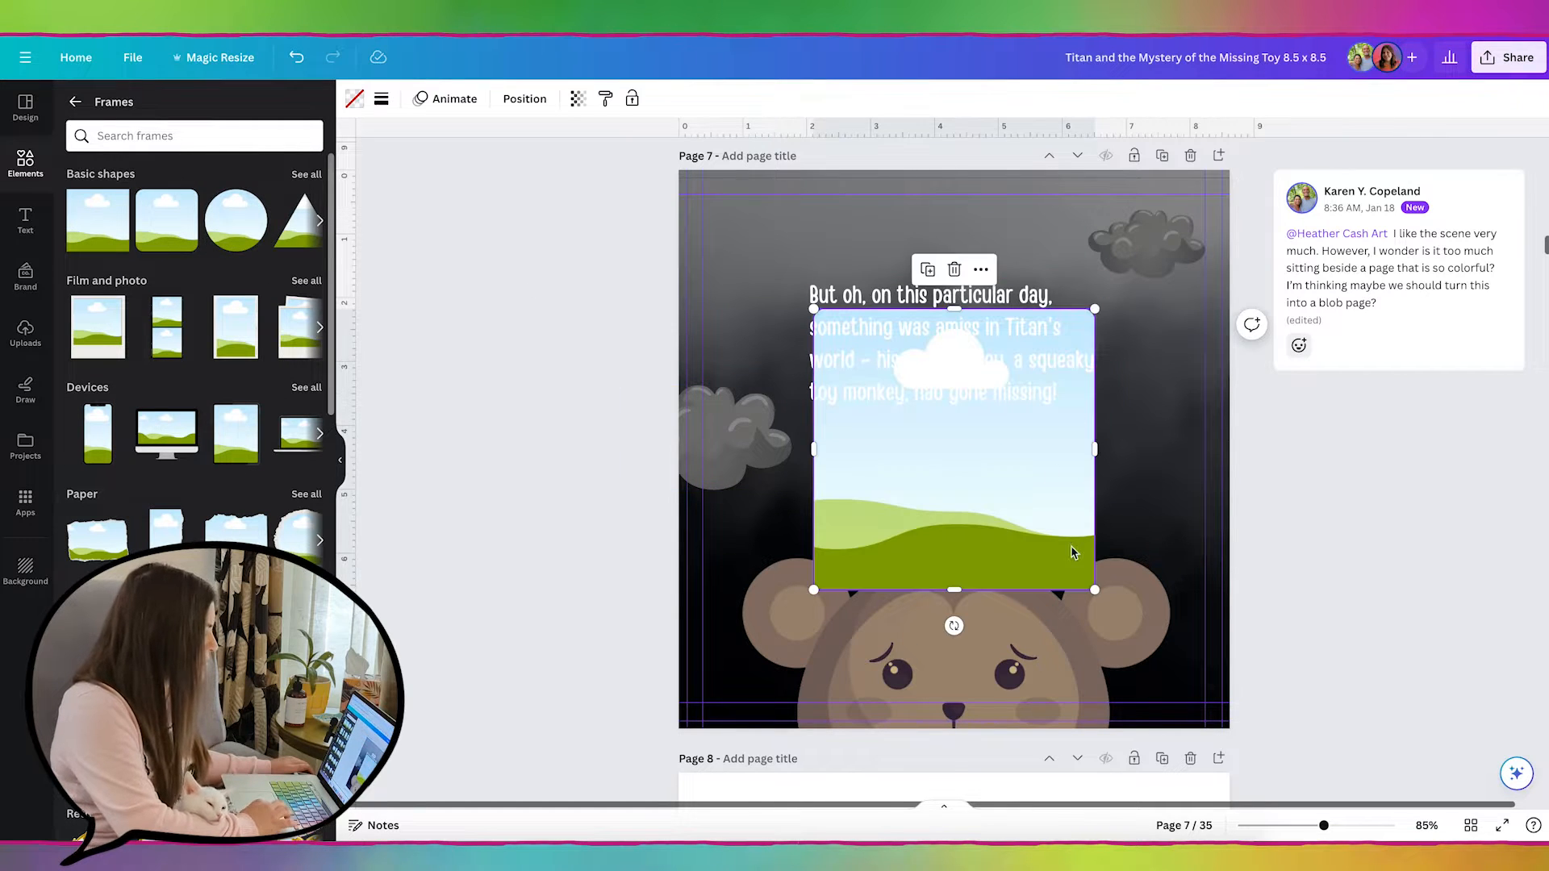
left_click_drag(953, 450, 1190, 571)
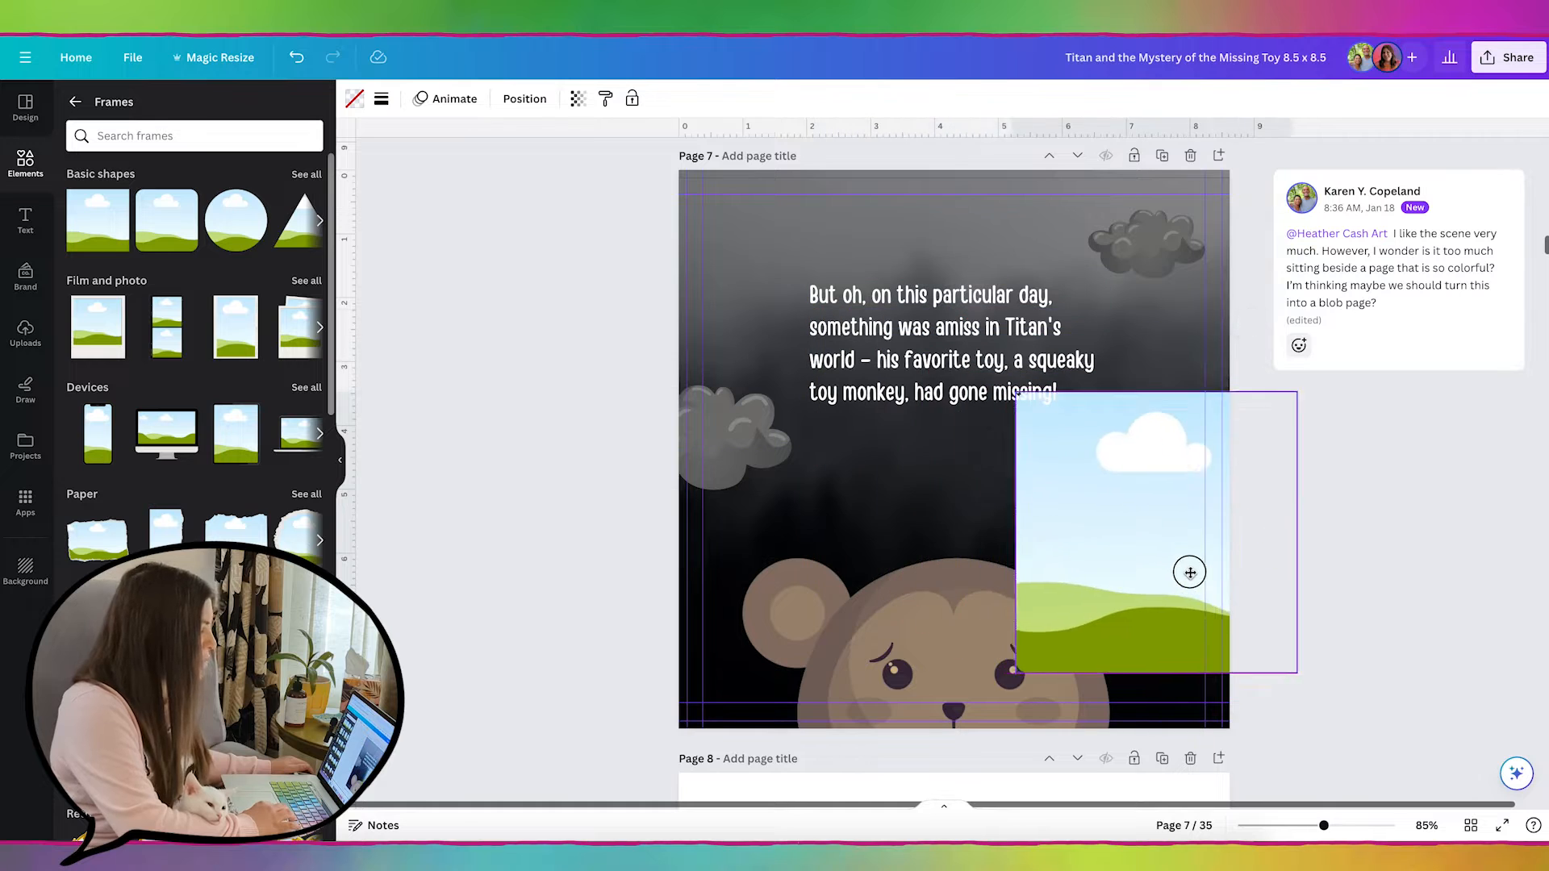
left_click_drag(1189, 571, 922, 556)
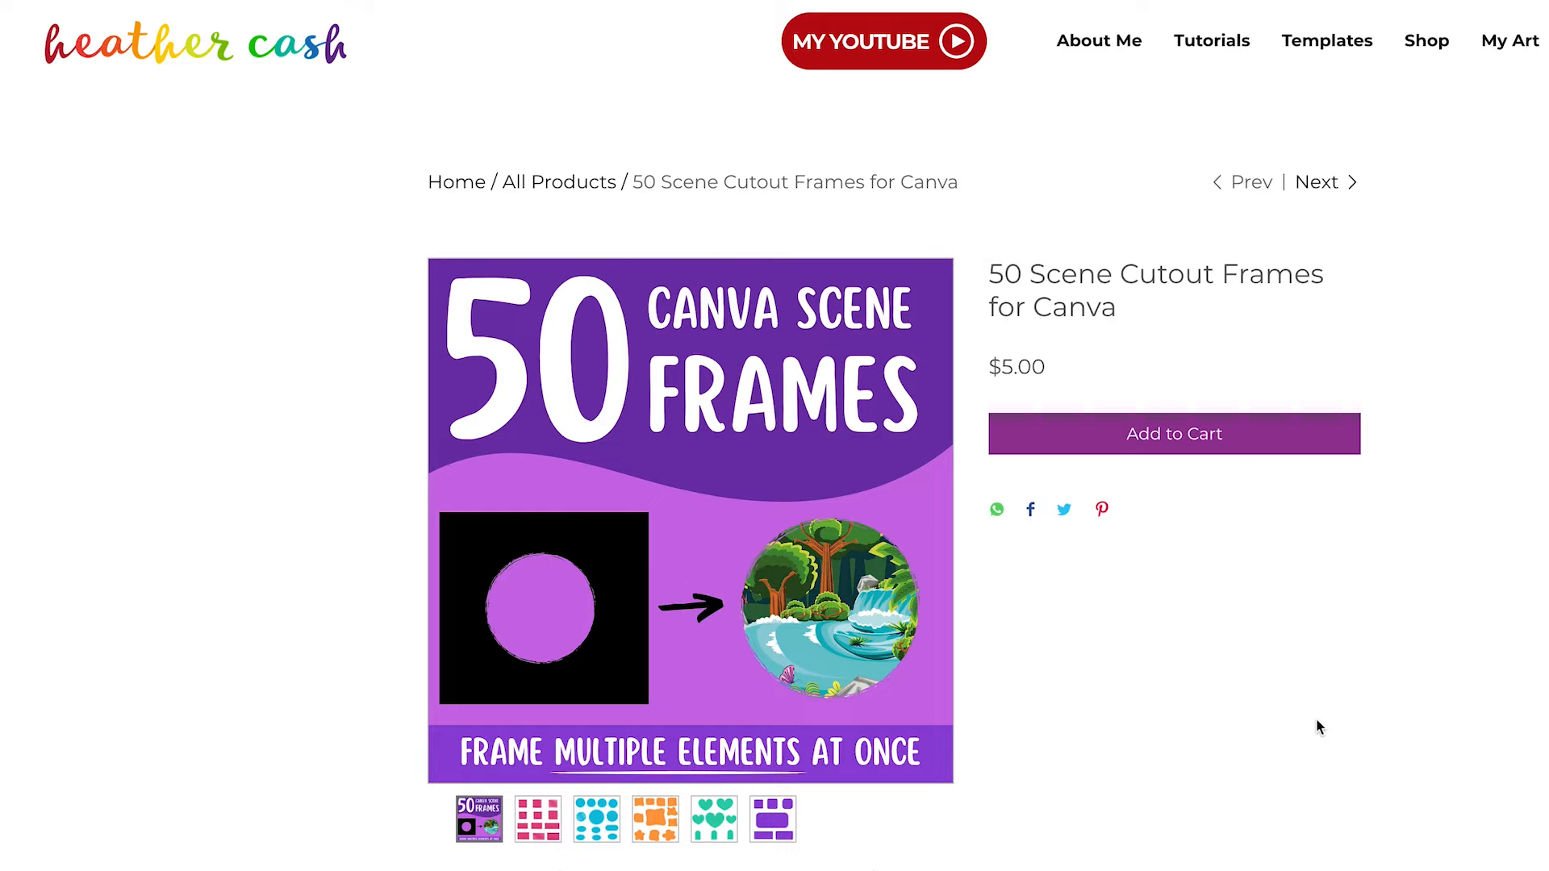
- Preview the pink, blue circular, orange blob and one more cutout frame set
left_click(539, 826)
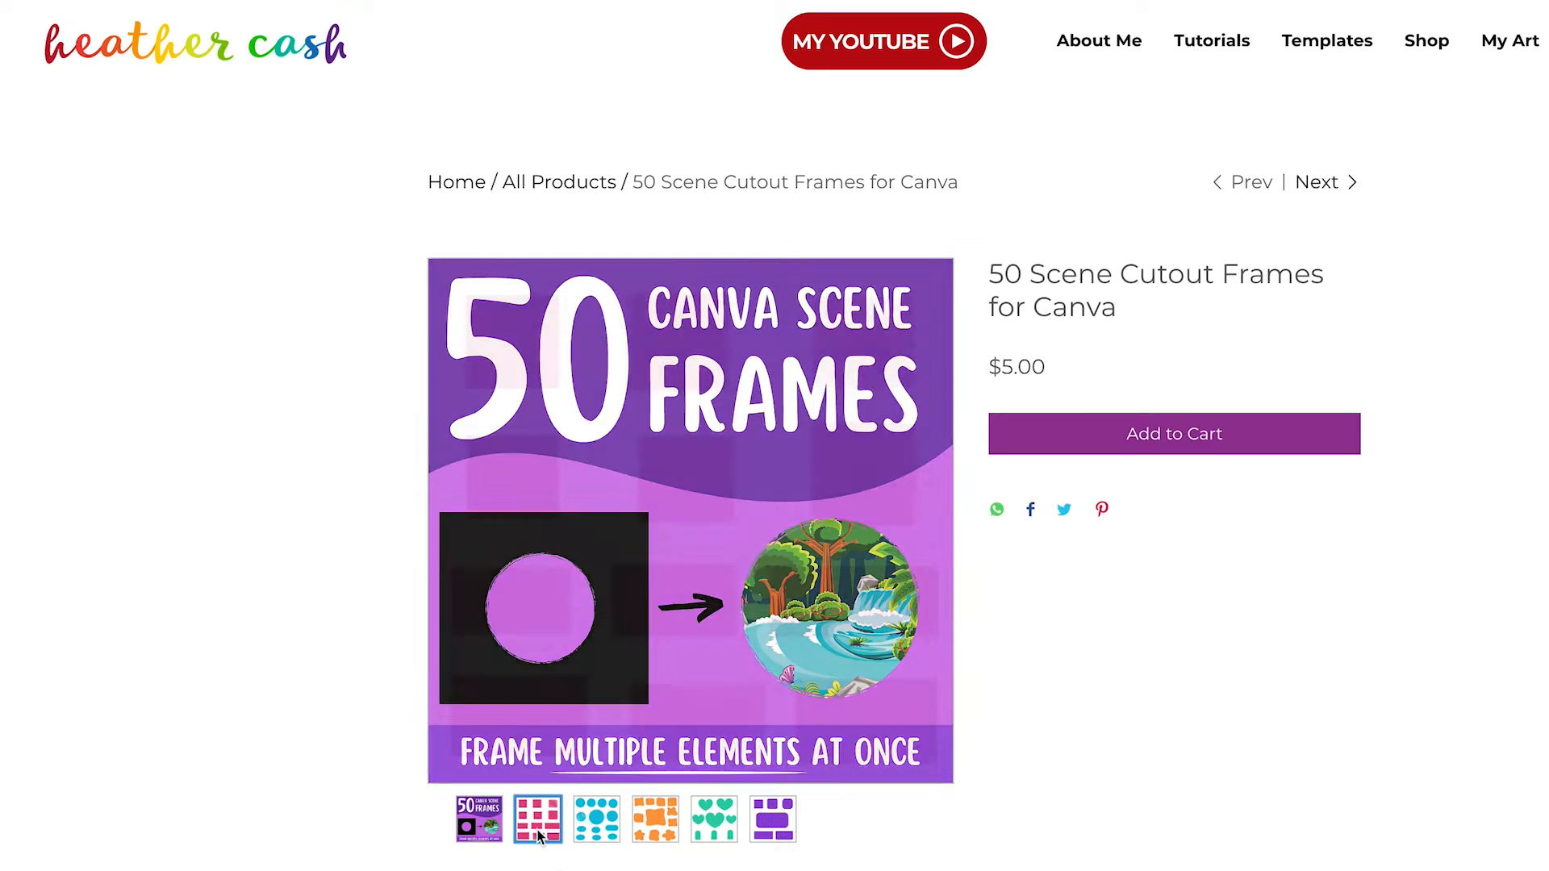
left_click(596, 824)
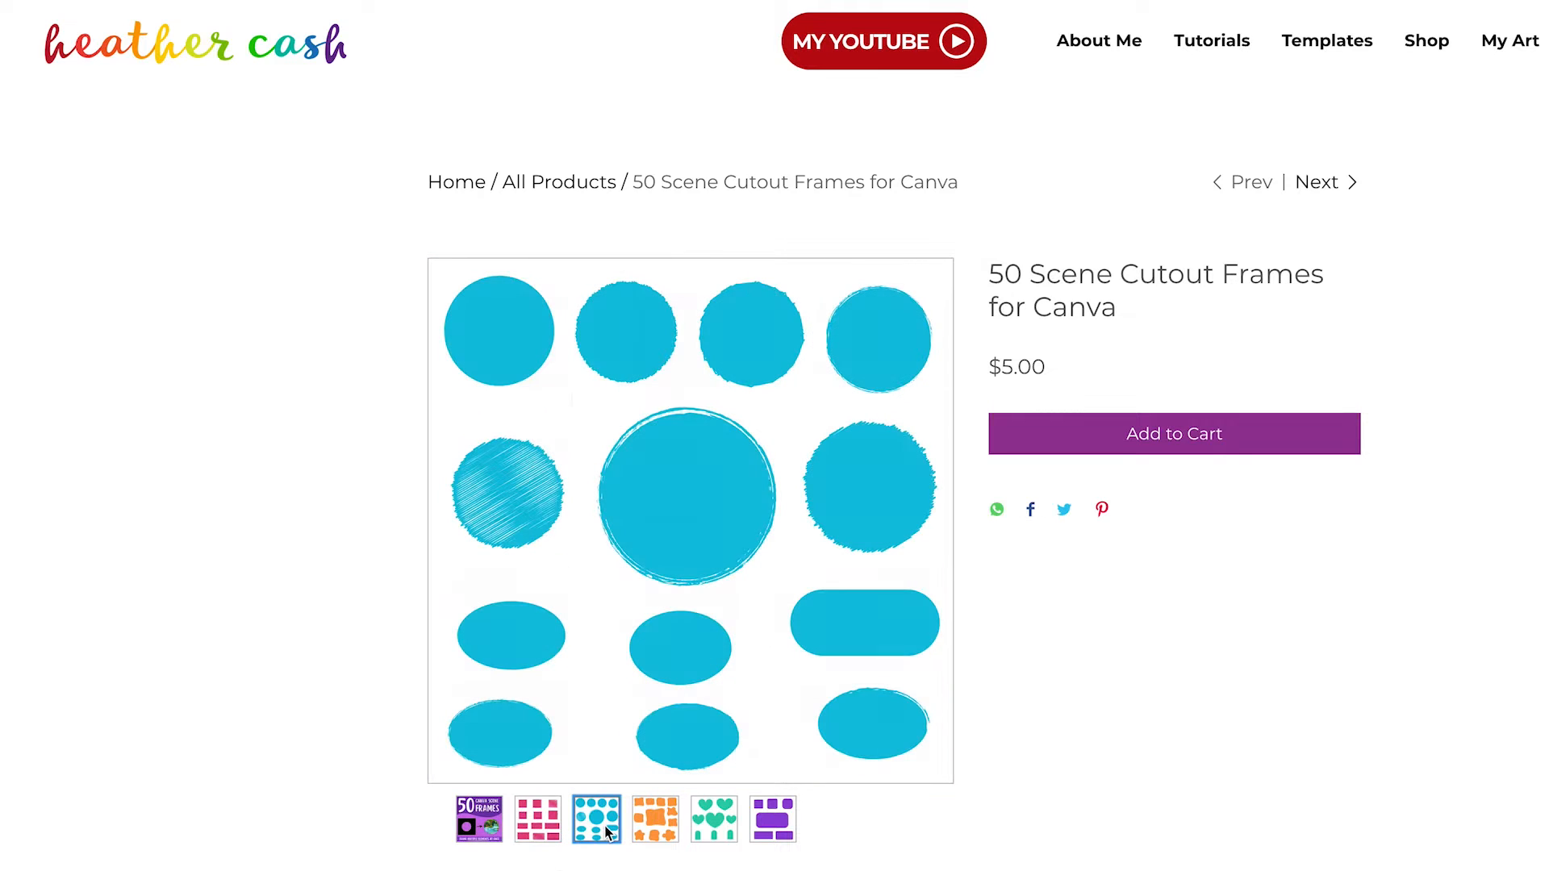
left_click(655, 818)
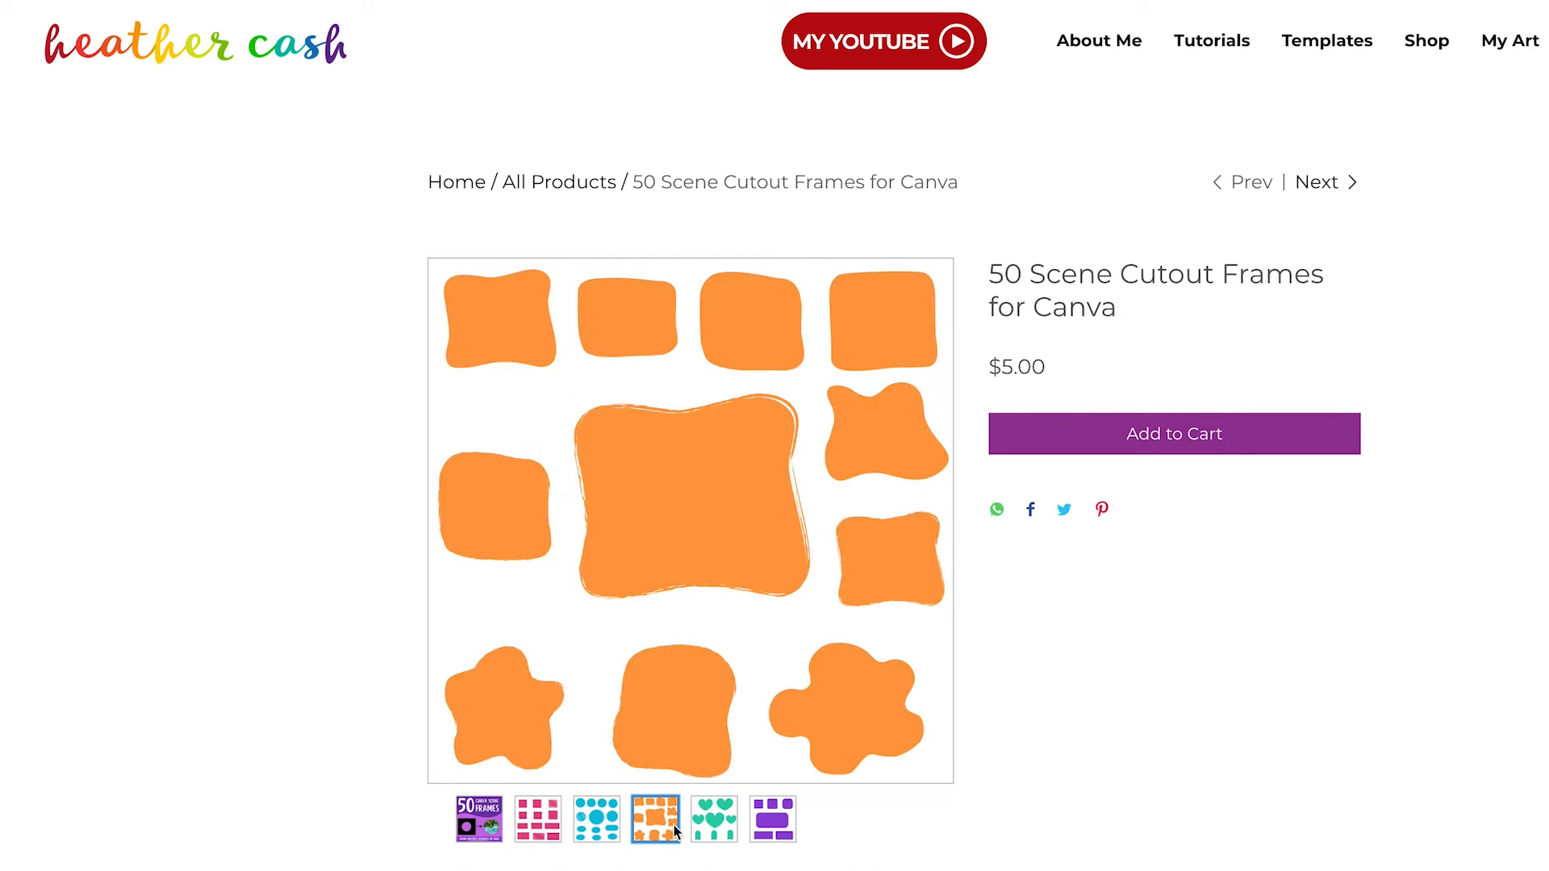
left_click(713, 820)
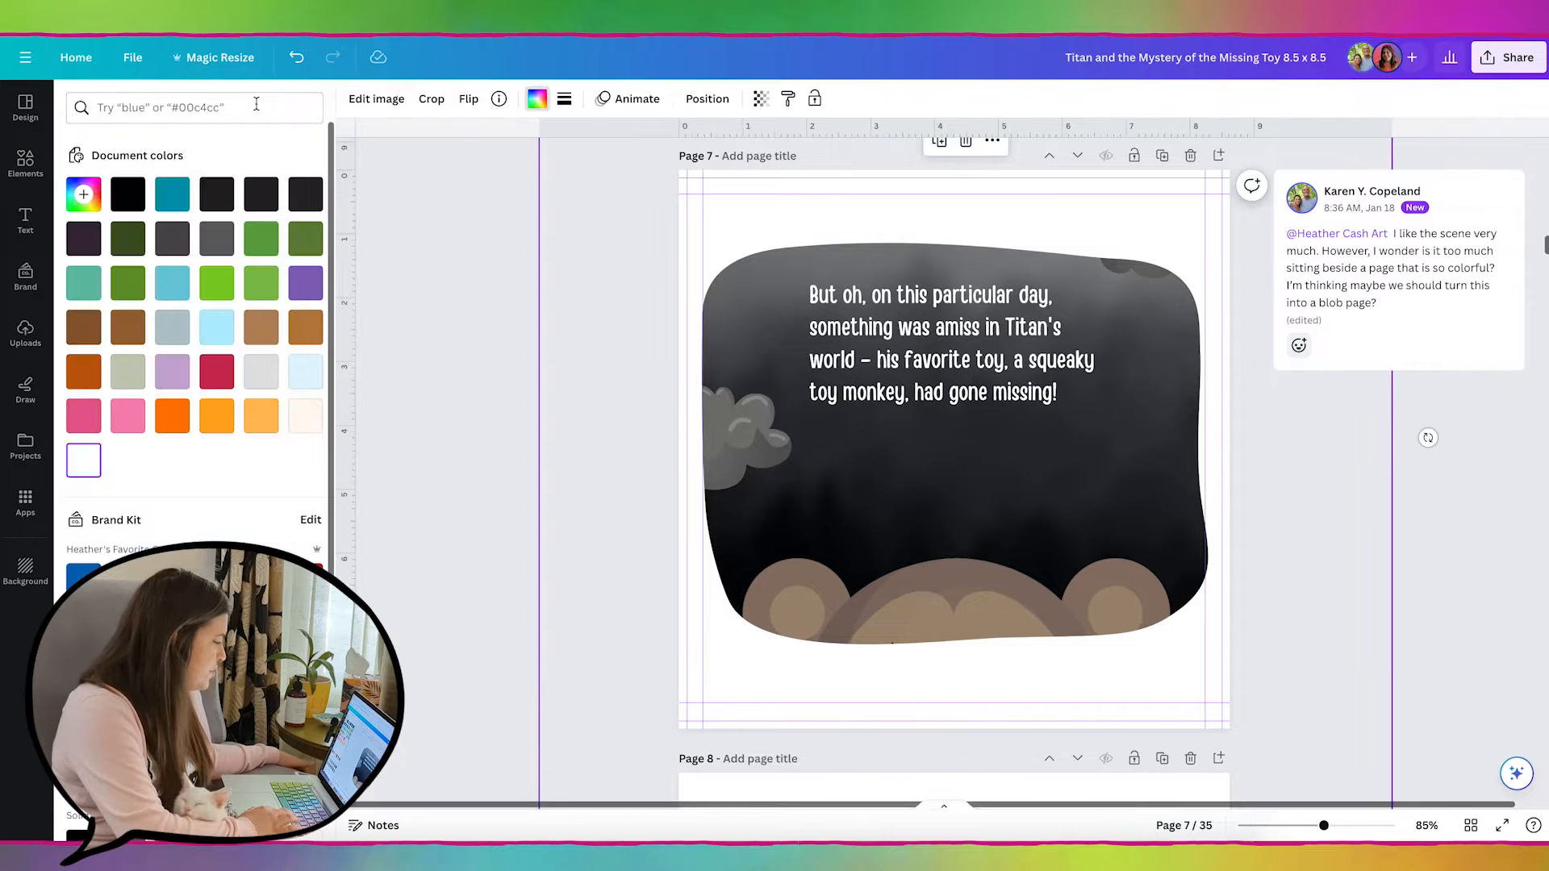
- Try a teal page background behind the blob scene, then settle on white
left_click(171, 194)
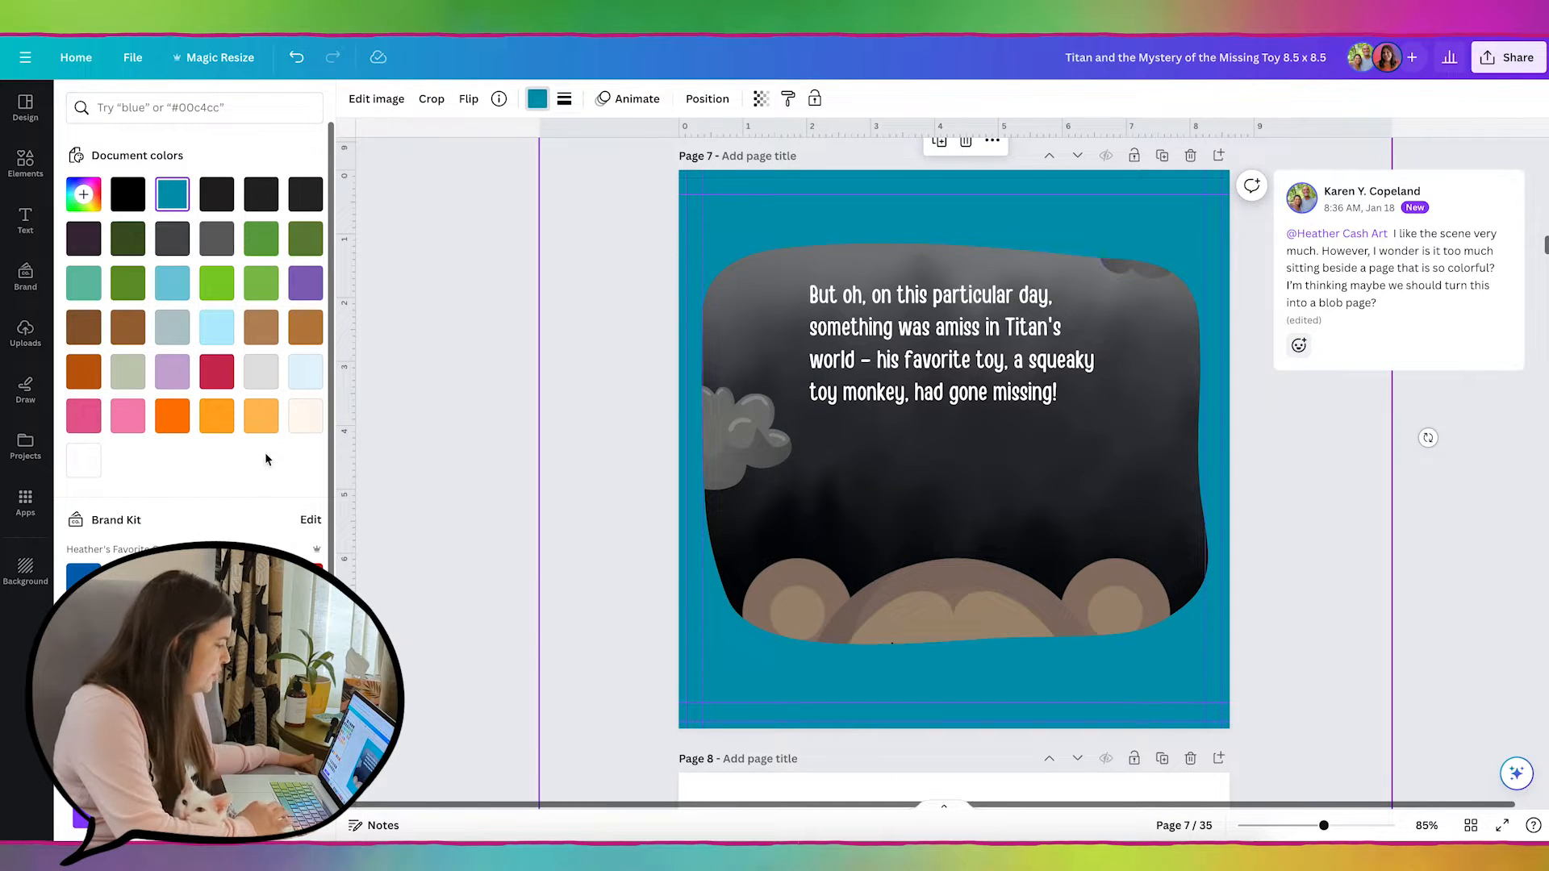
left_click(84, 461)
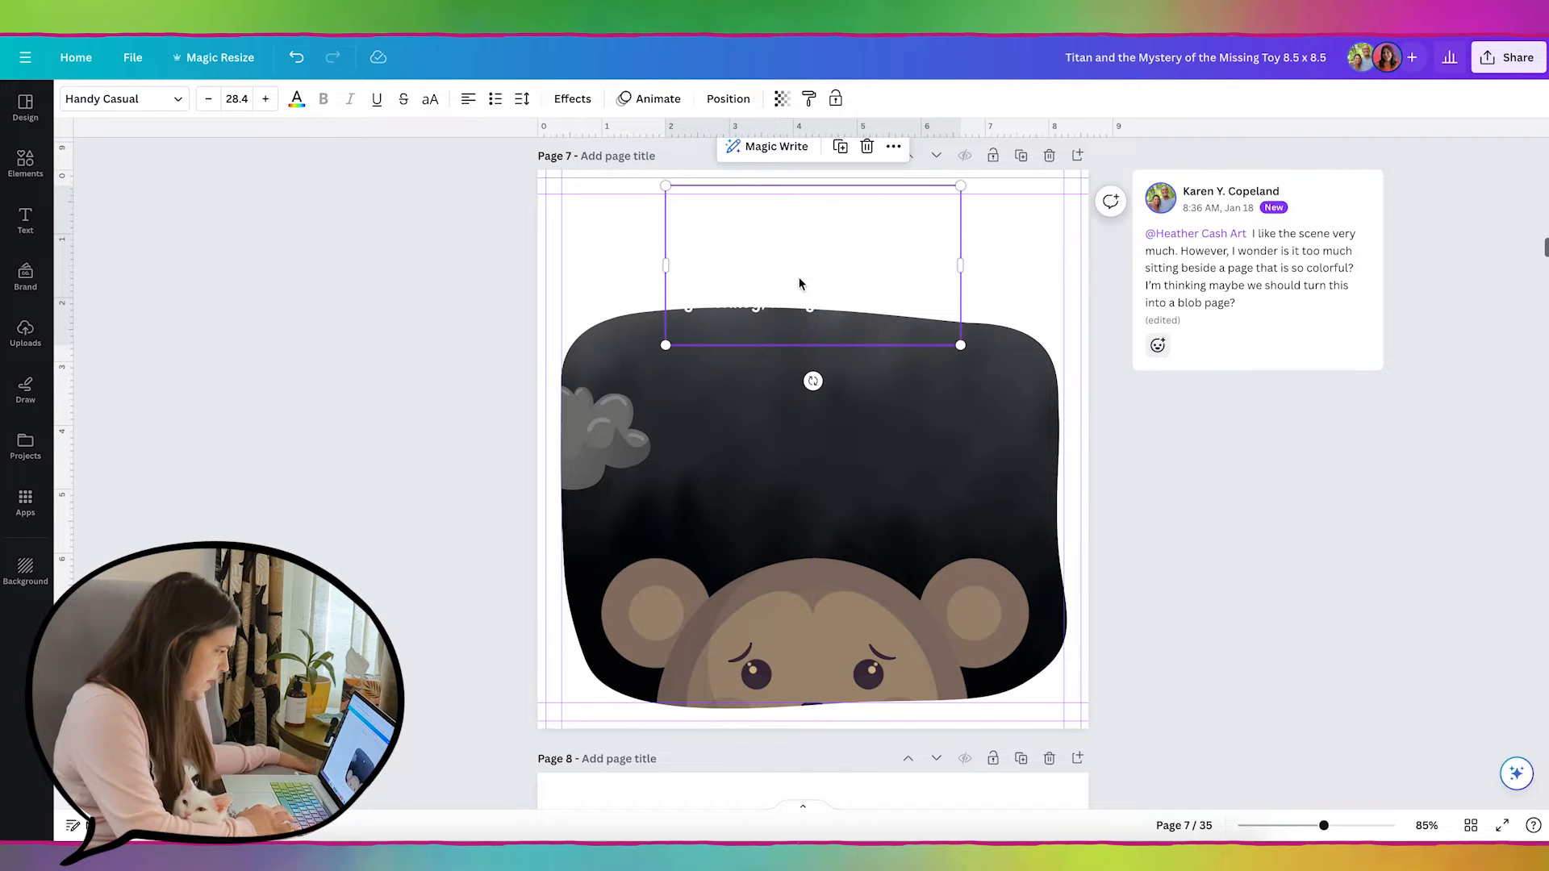
- Make the story text black and widen it across the top of page 7
left_click(297, 98)
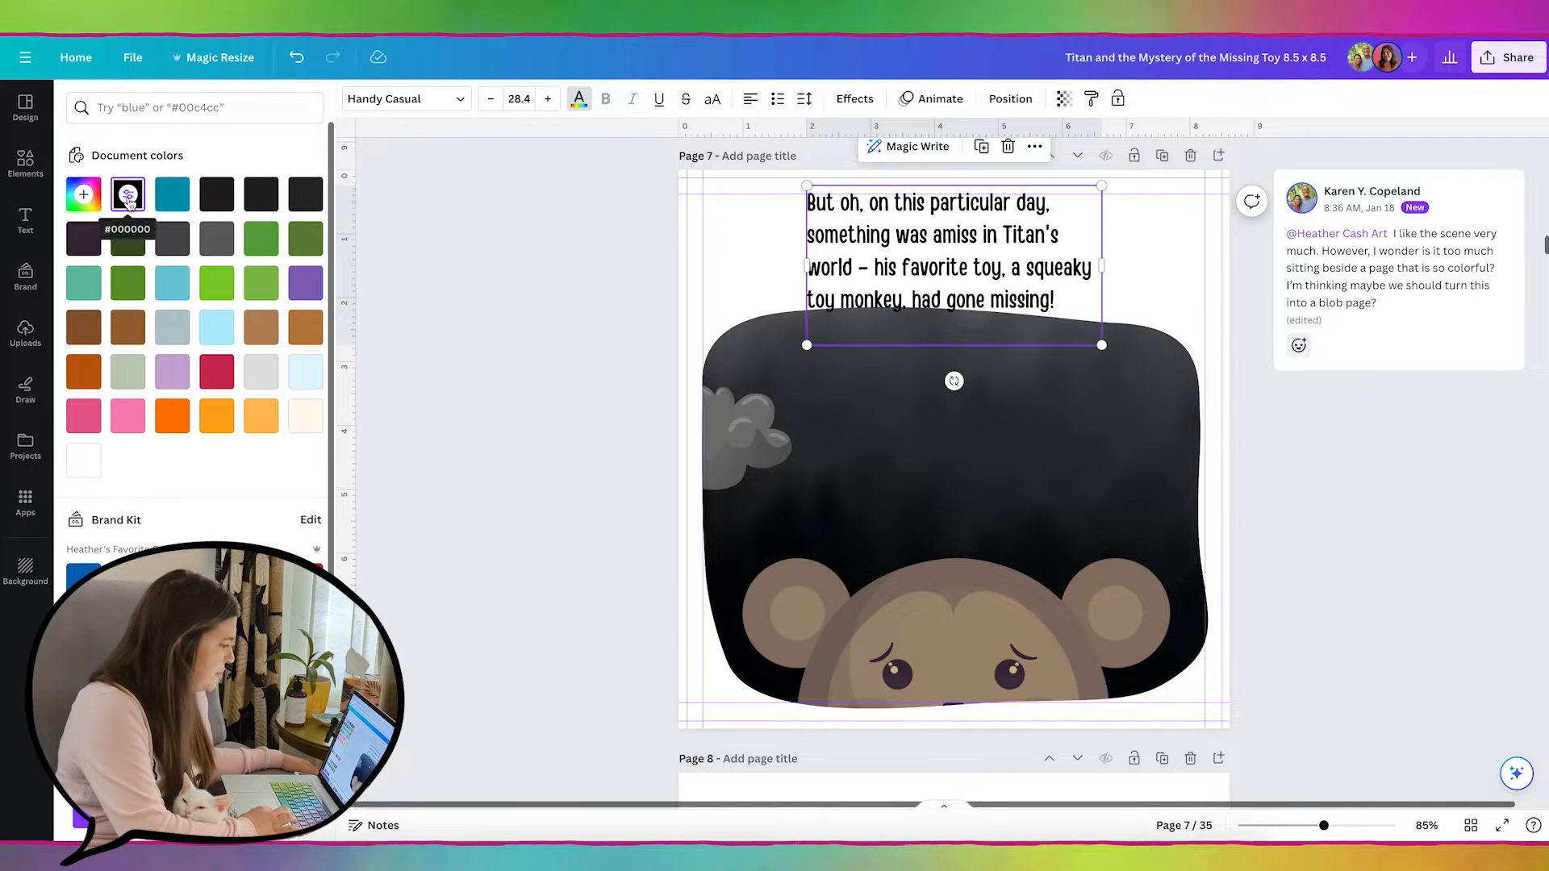
left_click_drag(1102, 264, 1145, 255)
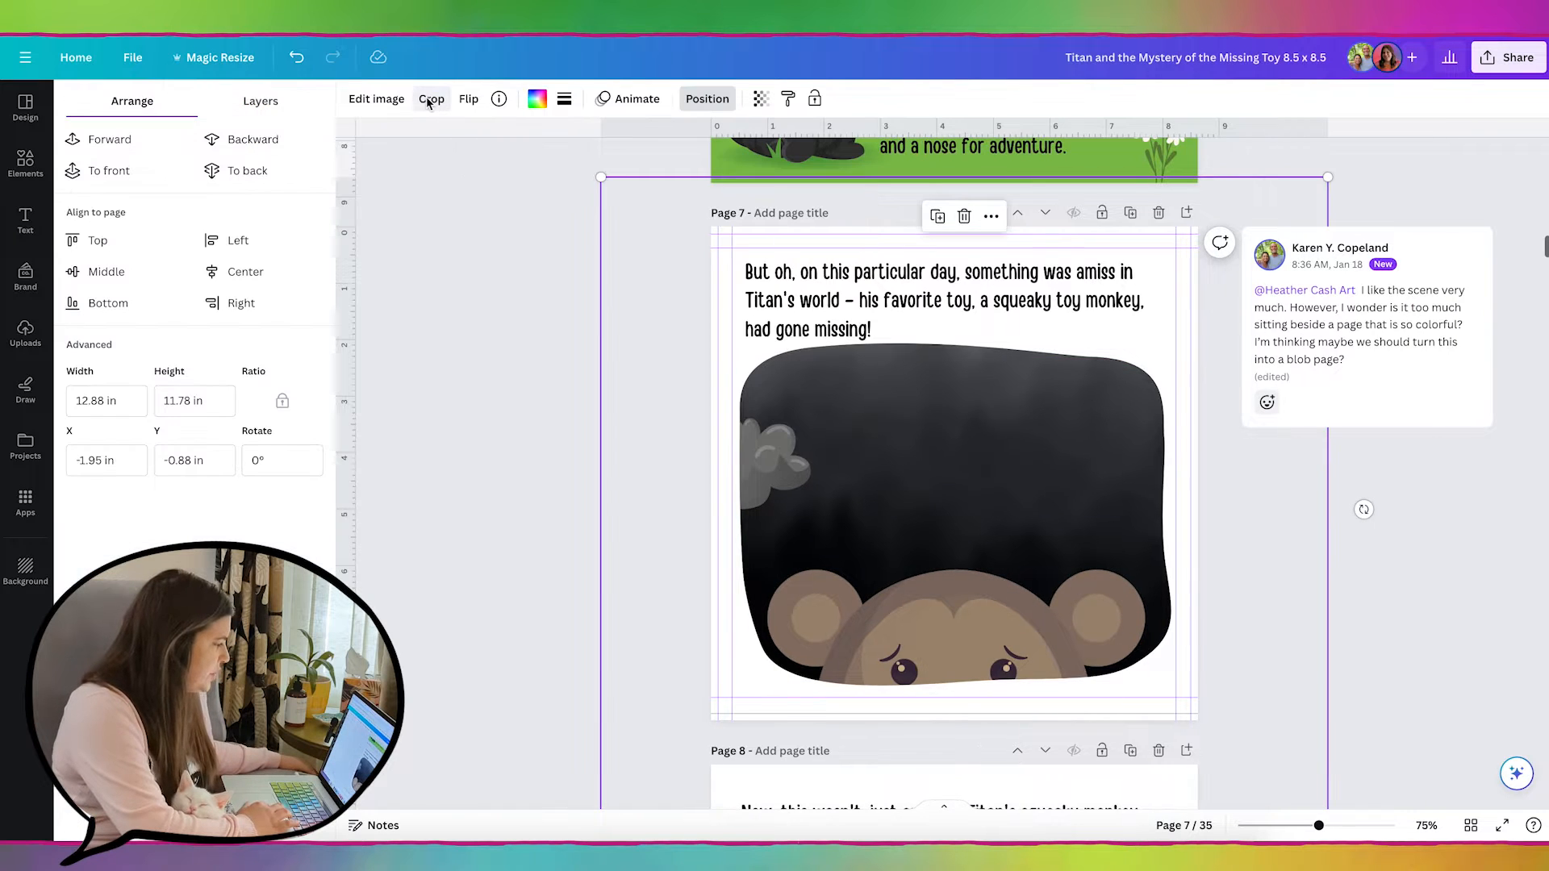
- Through the layers list, move a cloud up into the blob scene's dark sky
left_click(260, 100)
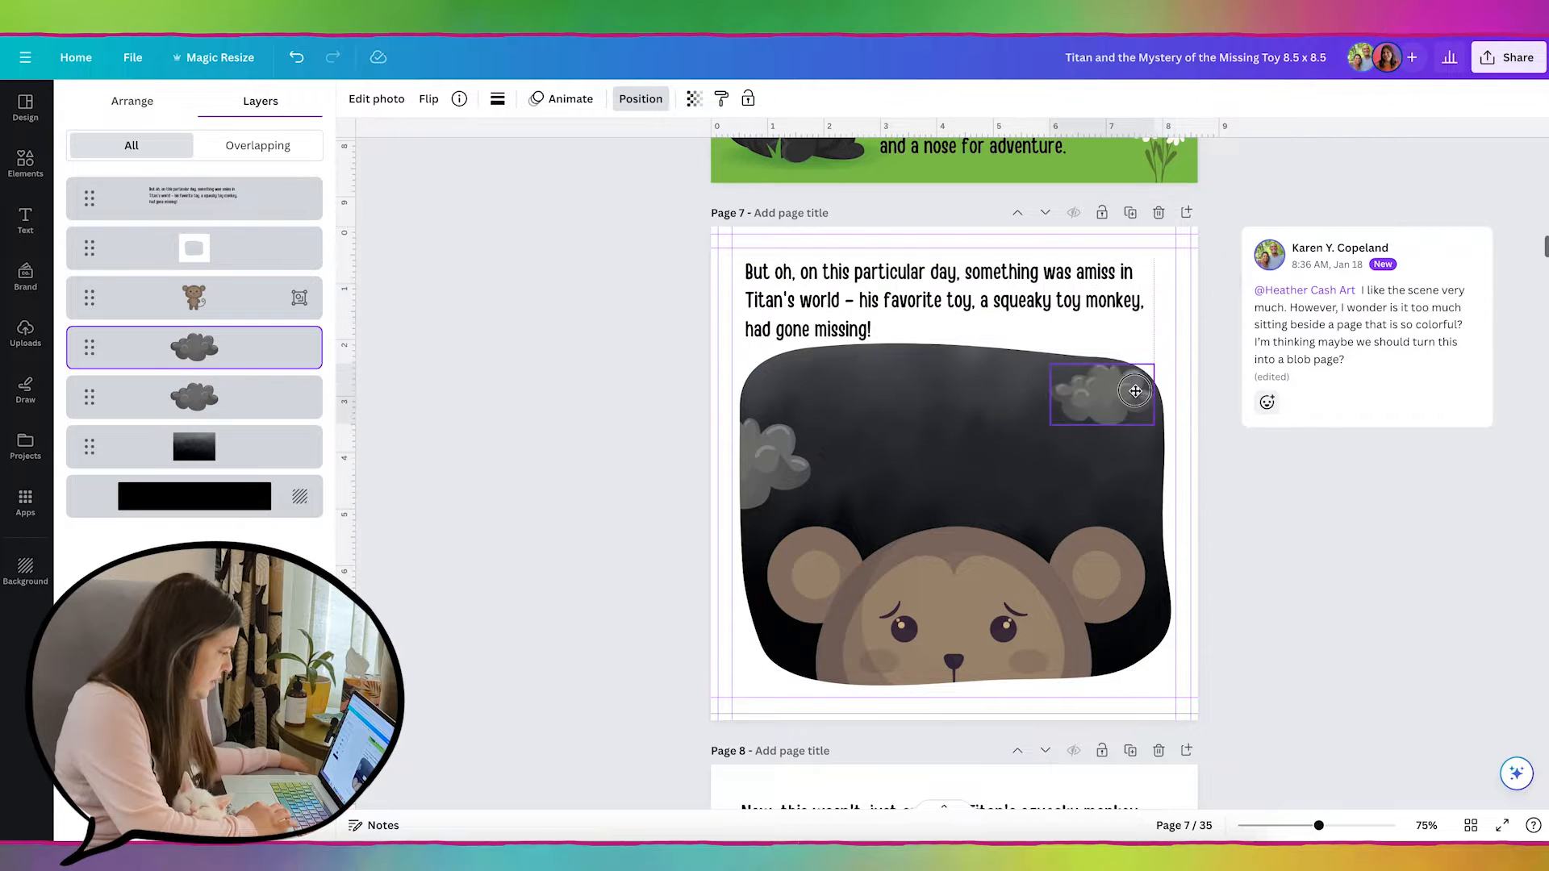
left_click_drag(1134, 389, 1084, 433)
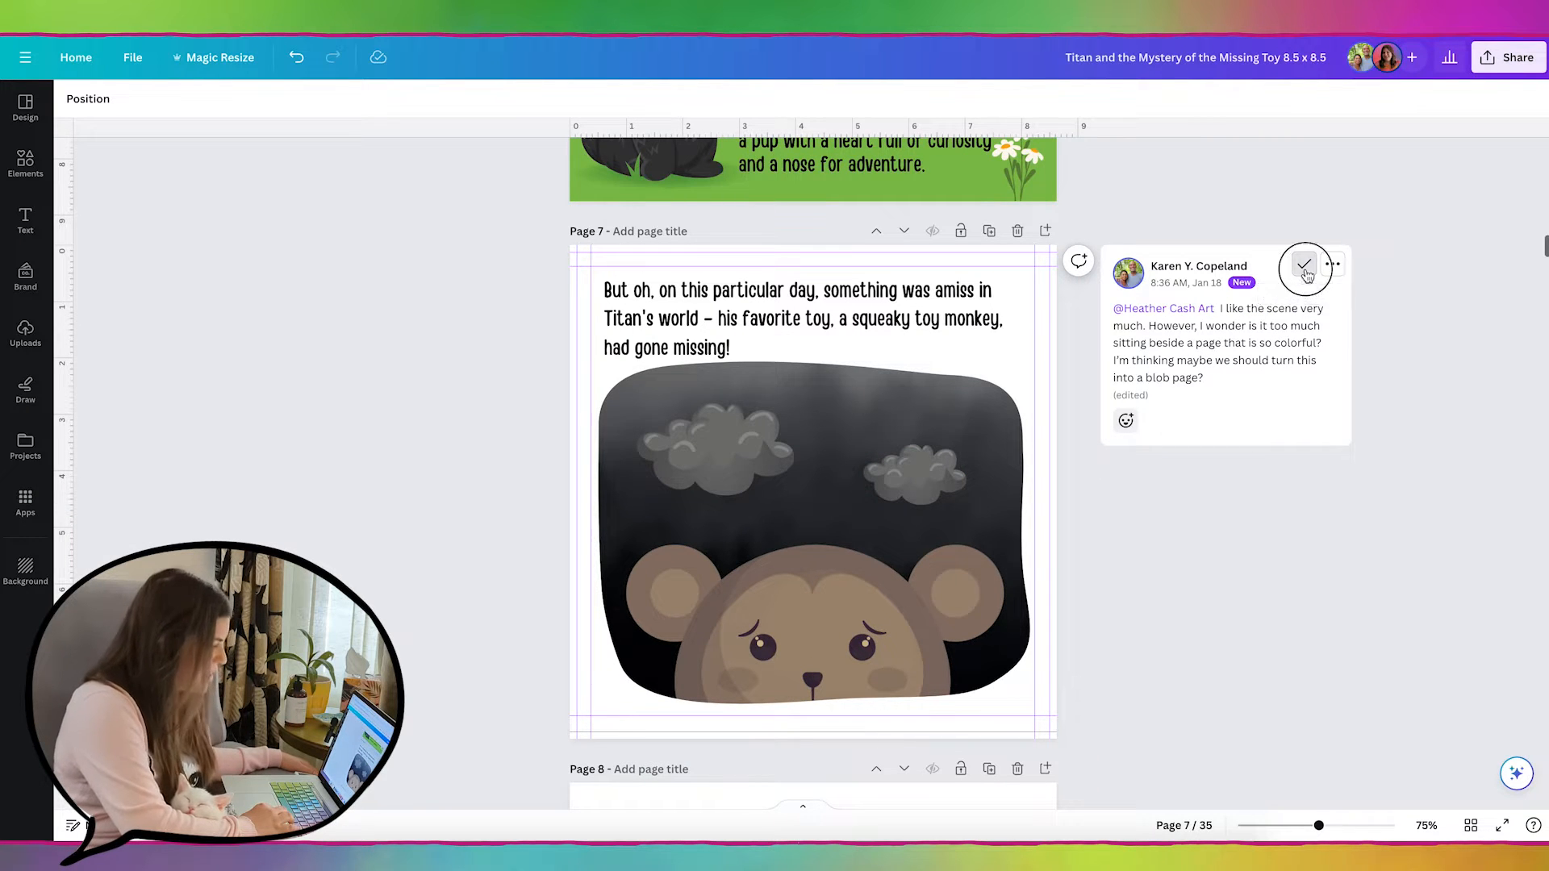
- Resolve the blob-page comment and scroll down to page 12's kitchen text
left_click(1304, 265)
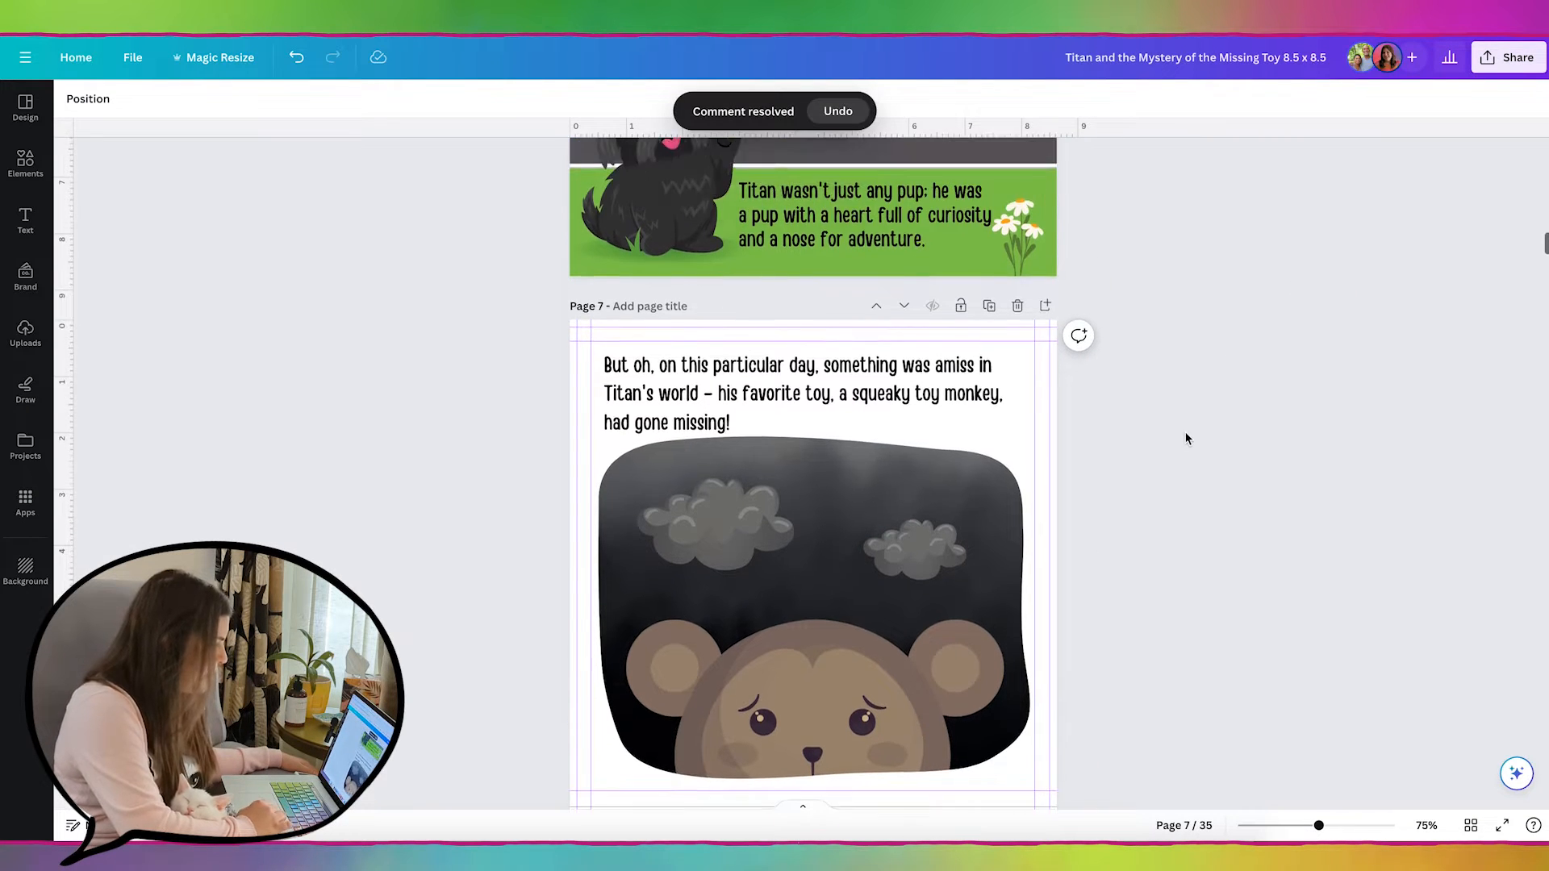
scroll("down", 3)
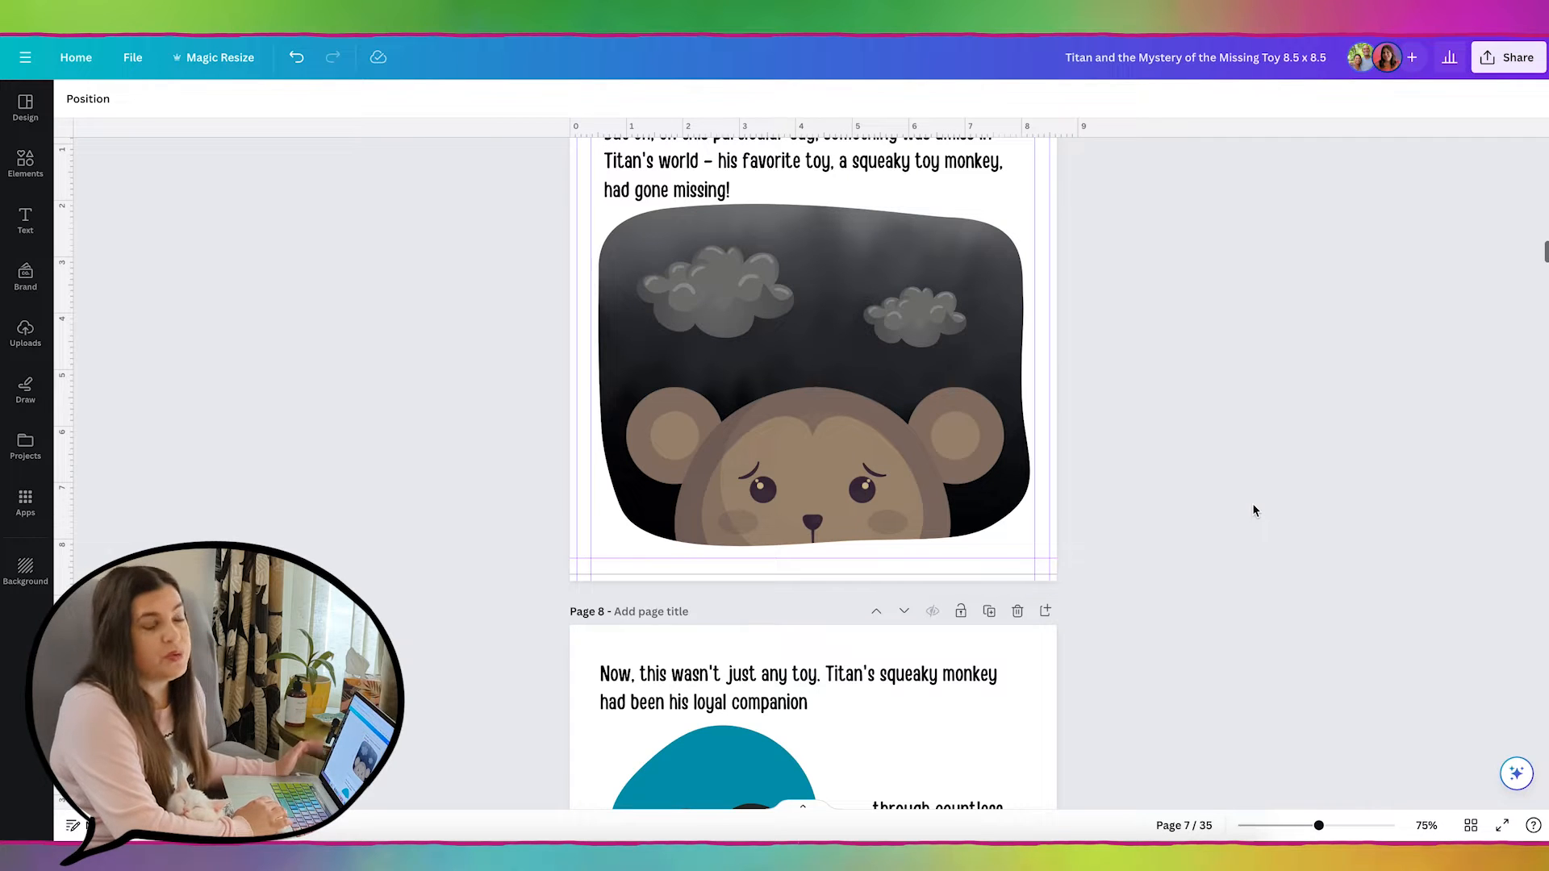
scroll("down", 3)
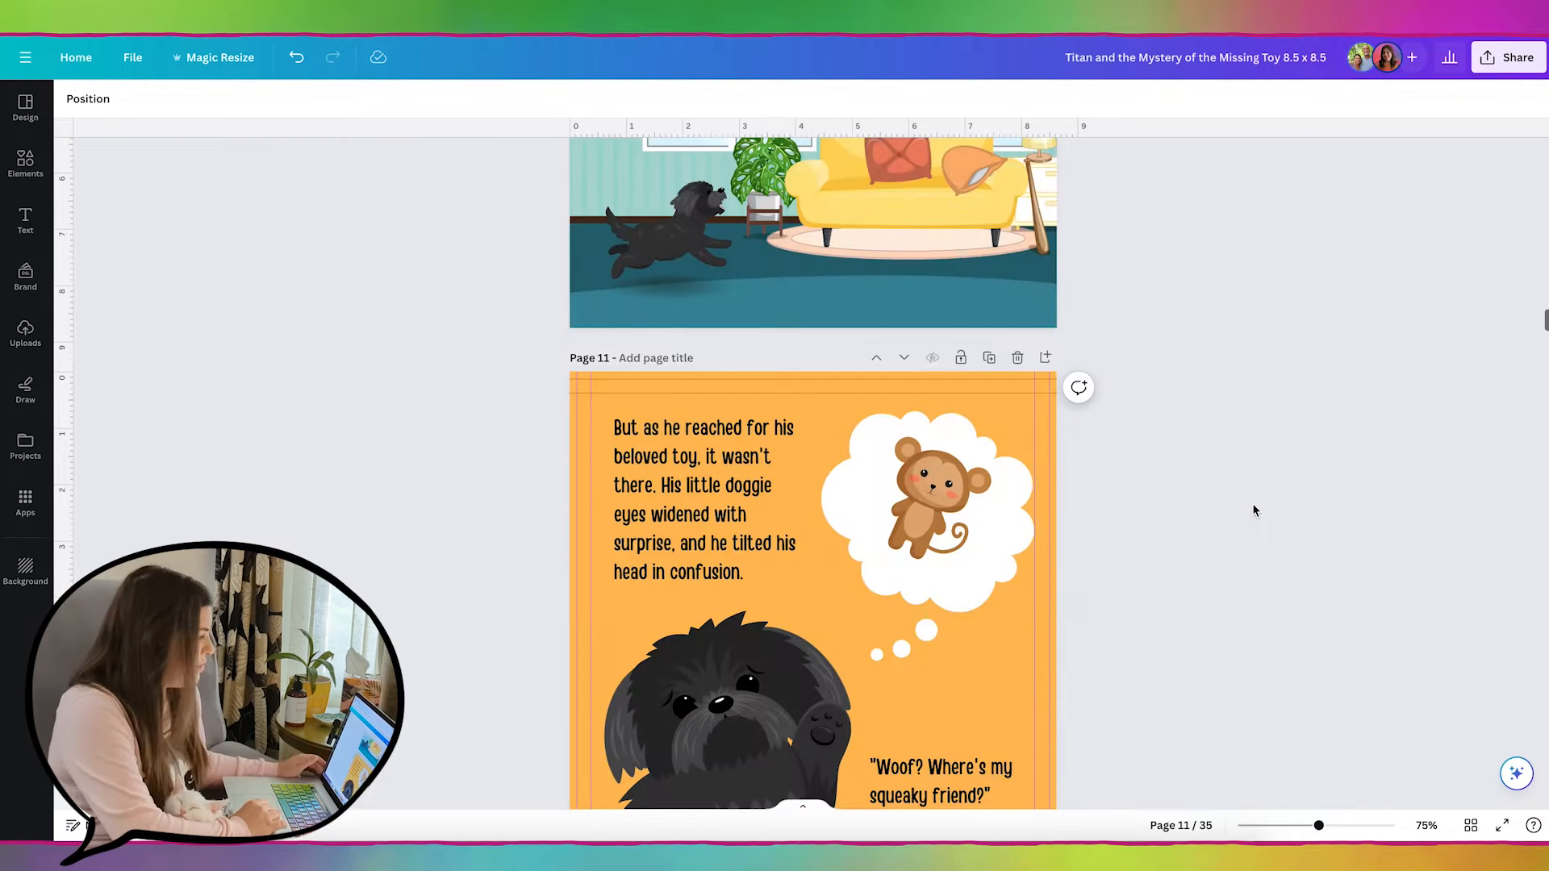
scroll("down", 3)
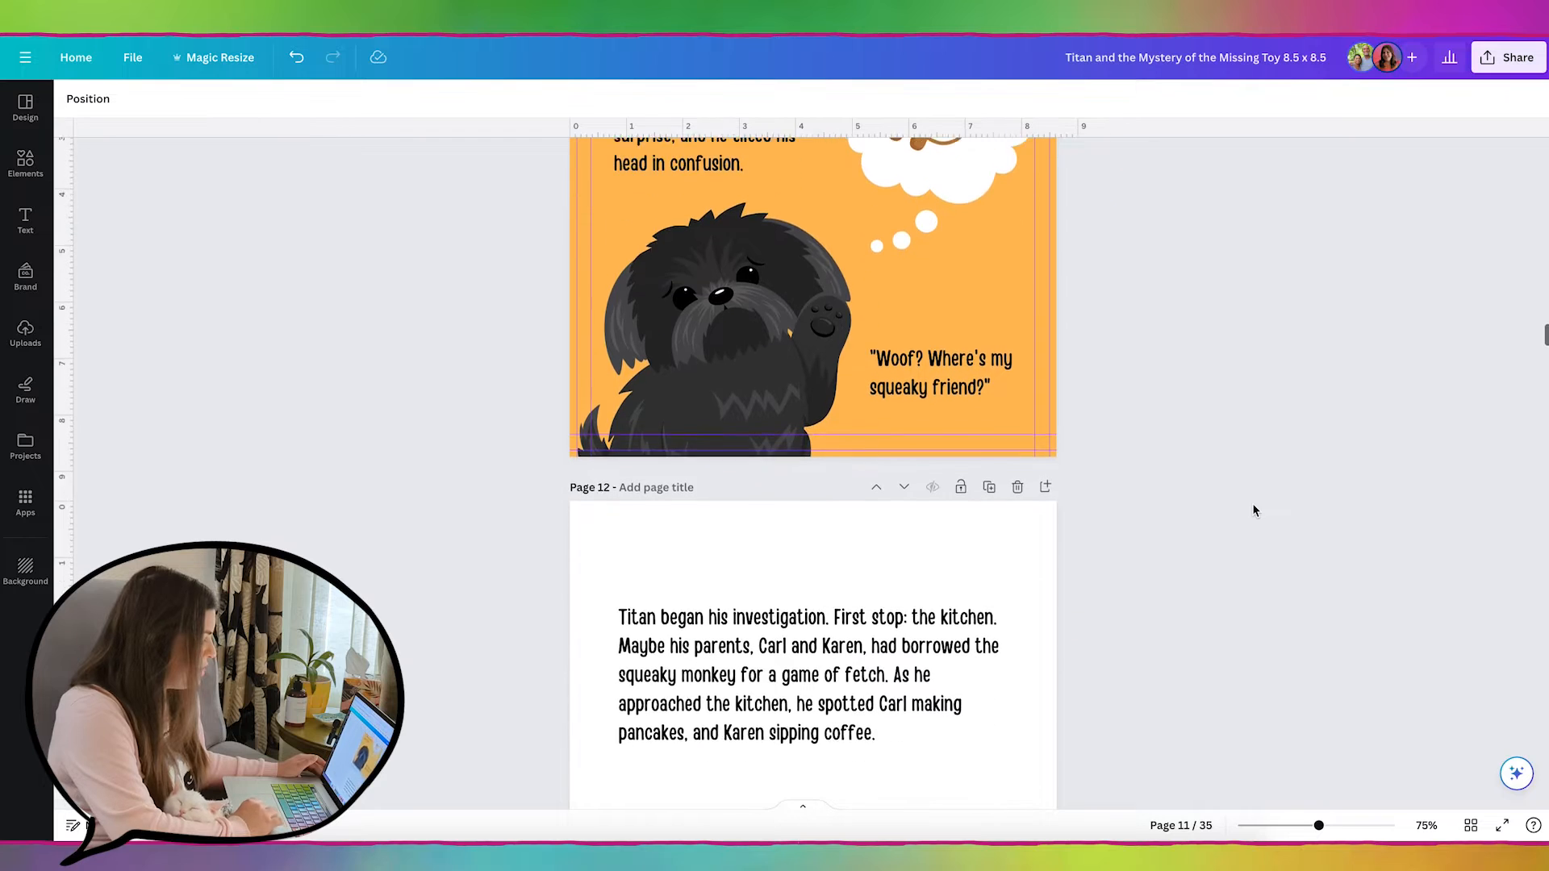
scroll("down", 3)
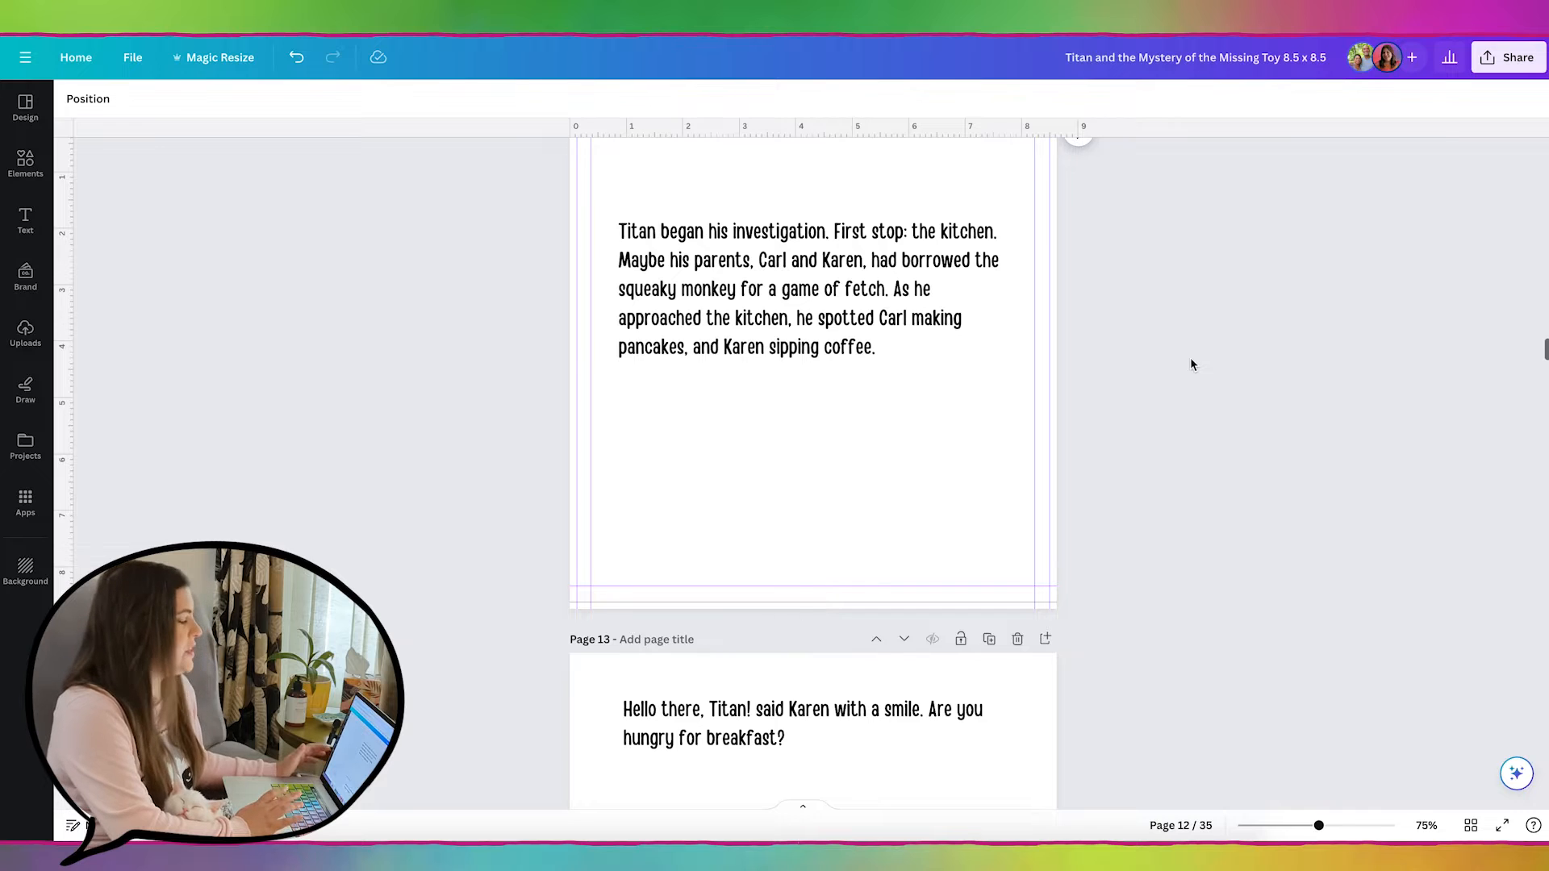
- Select page 12's story text and bring the Elements sidebar into view
left_click(806, 303)
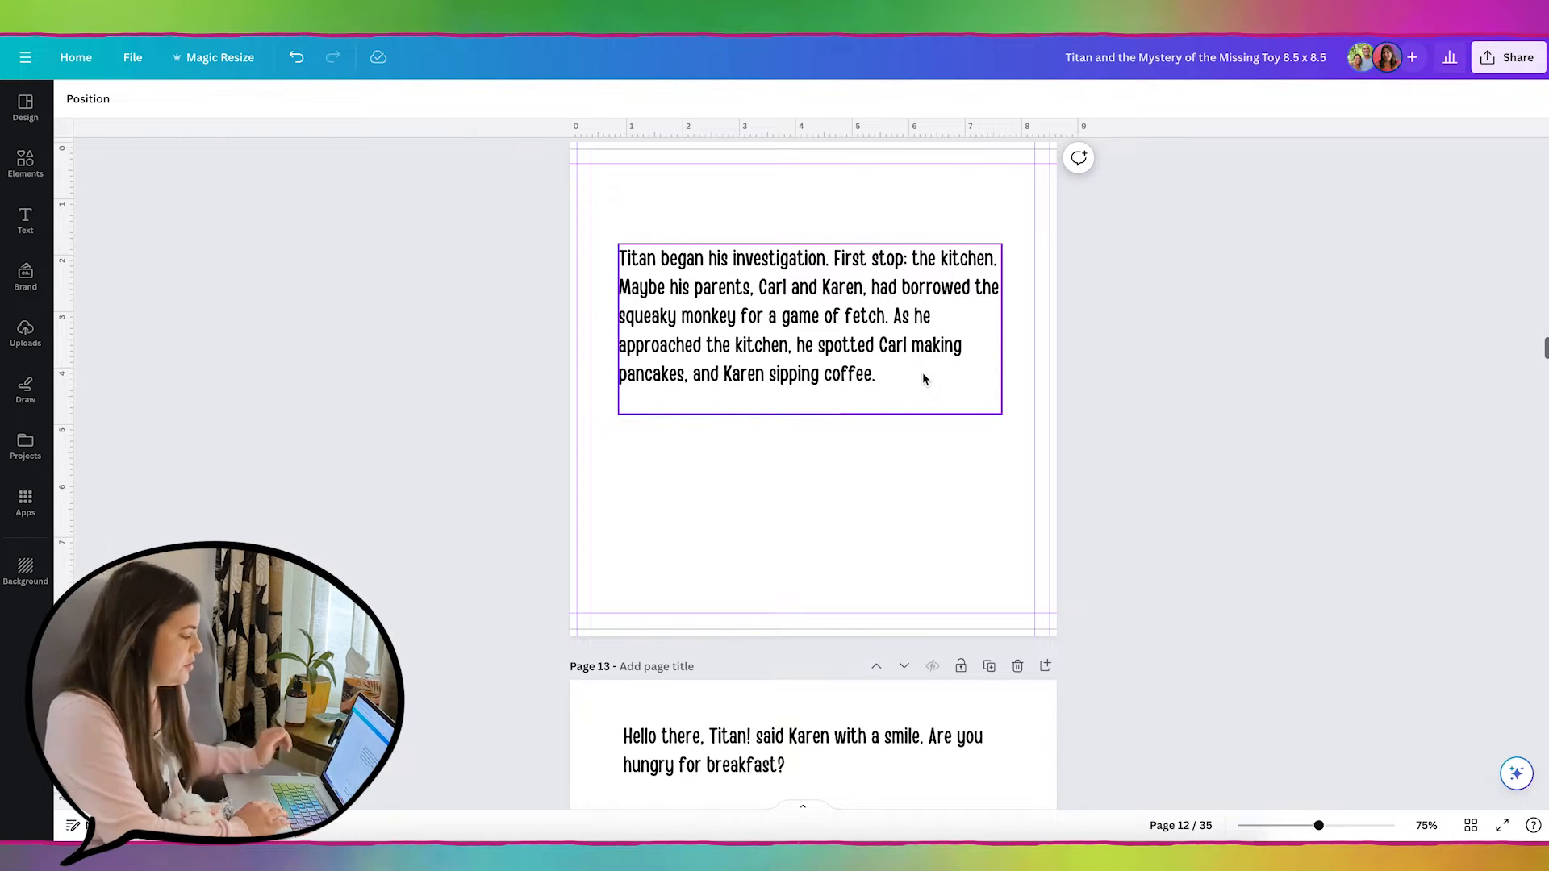
scroll("down", 3)
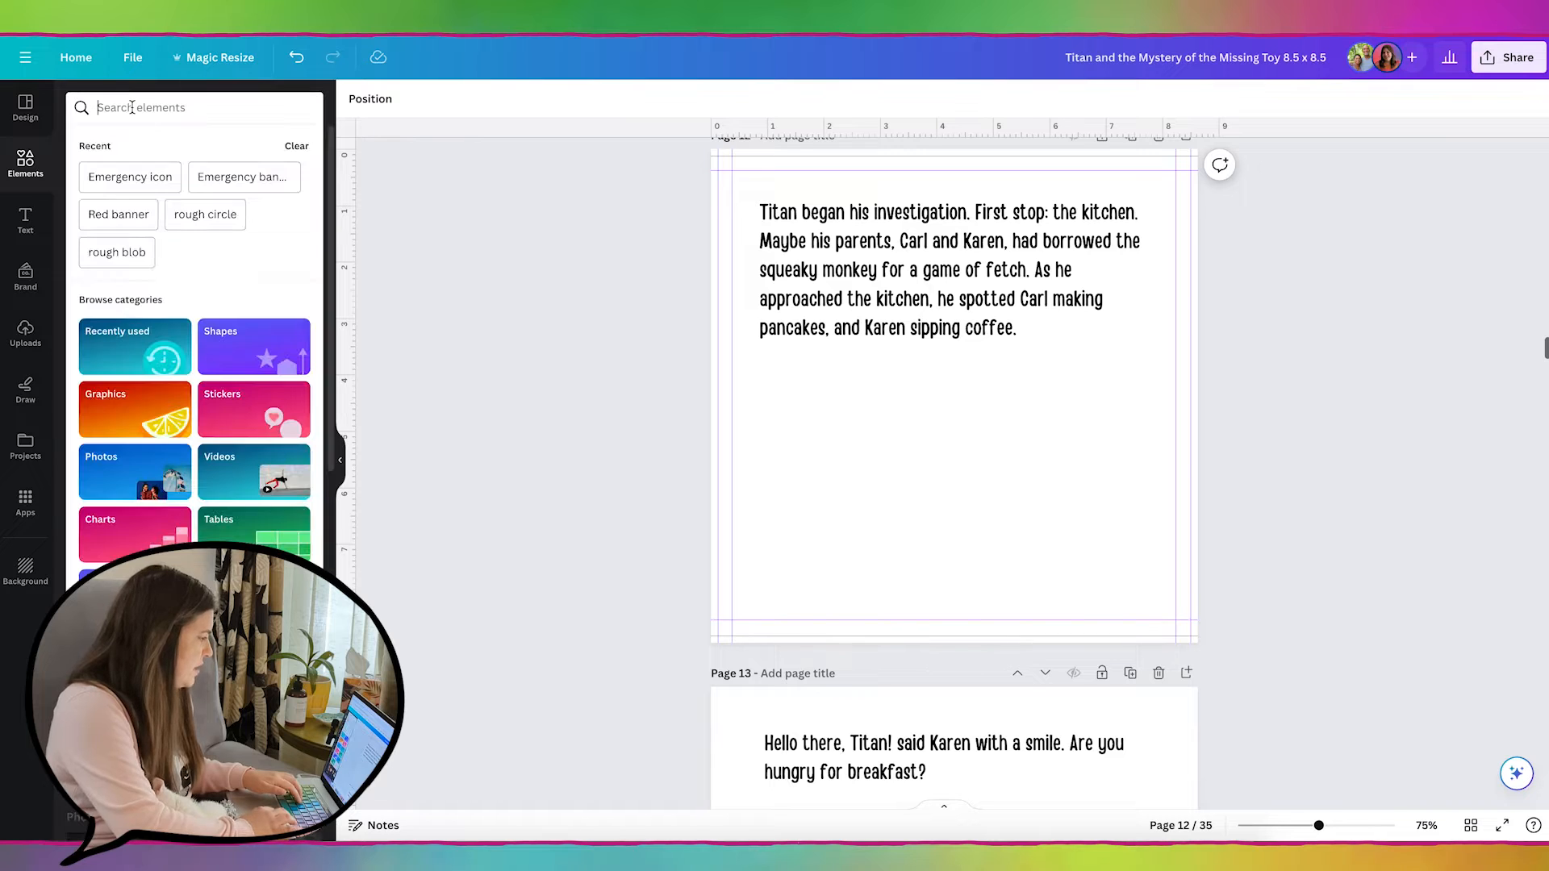
- Search Elements for 'kitchen', limited to Graphics, and browse the results
type("kitchen")
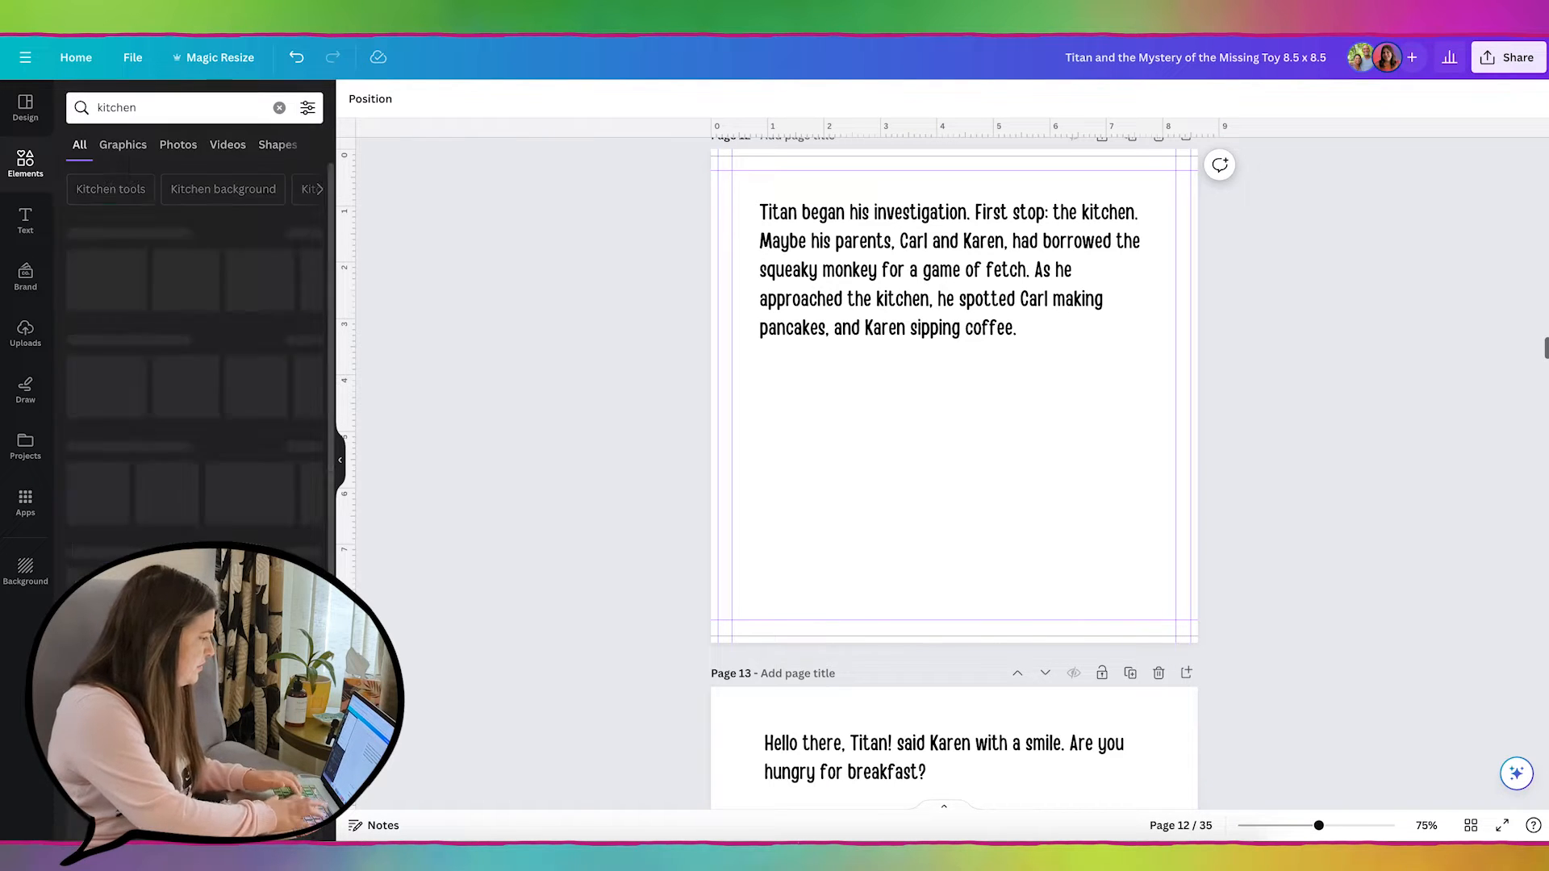
left_click(123, 145)
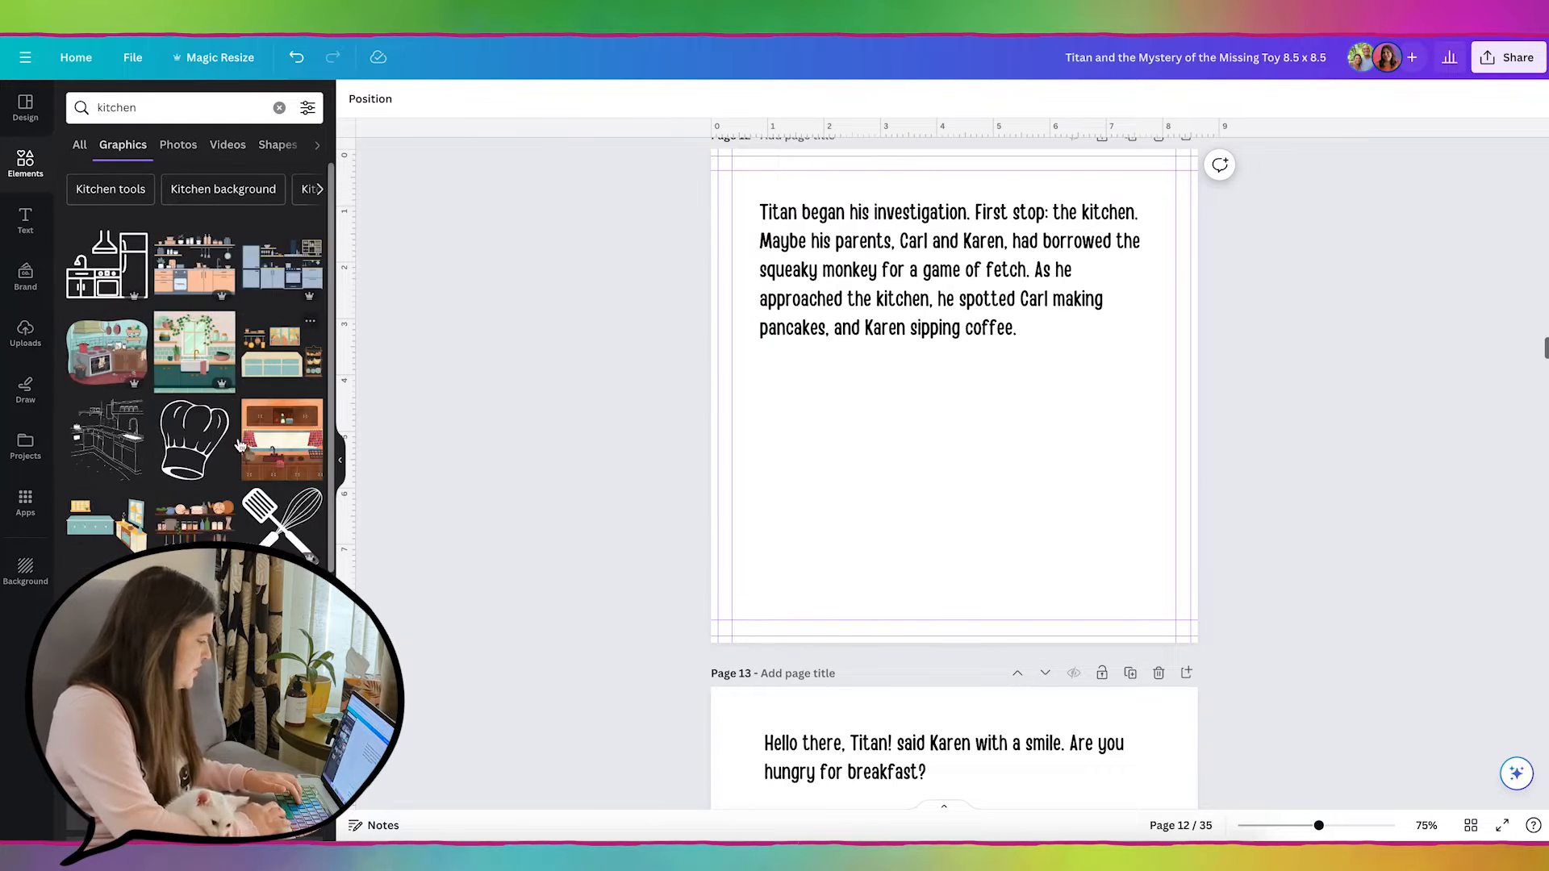
scroll("down", 3)
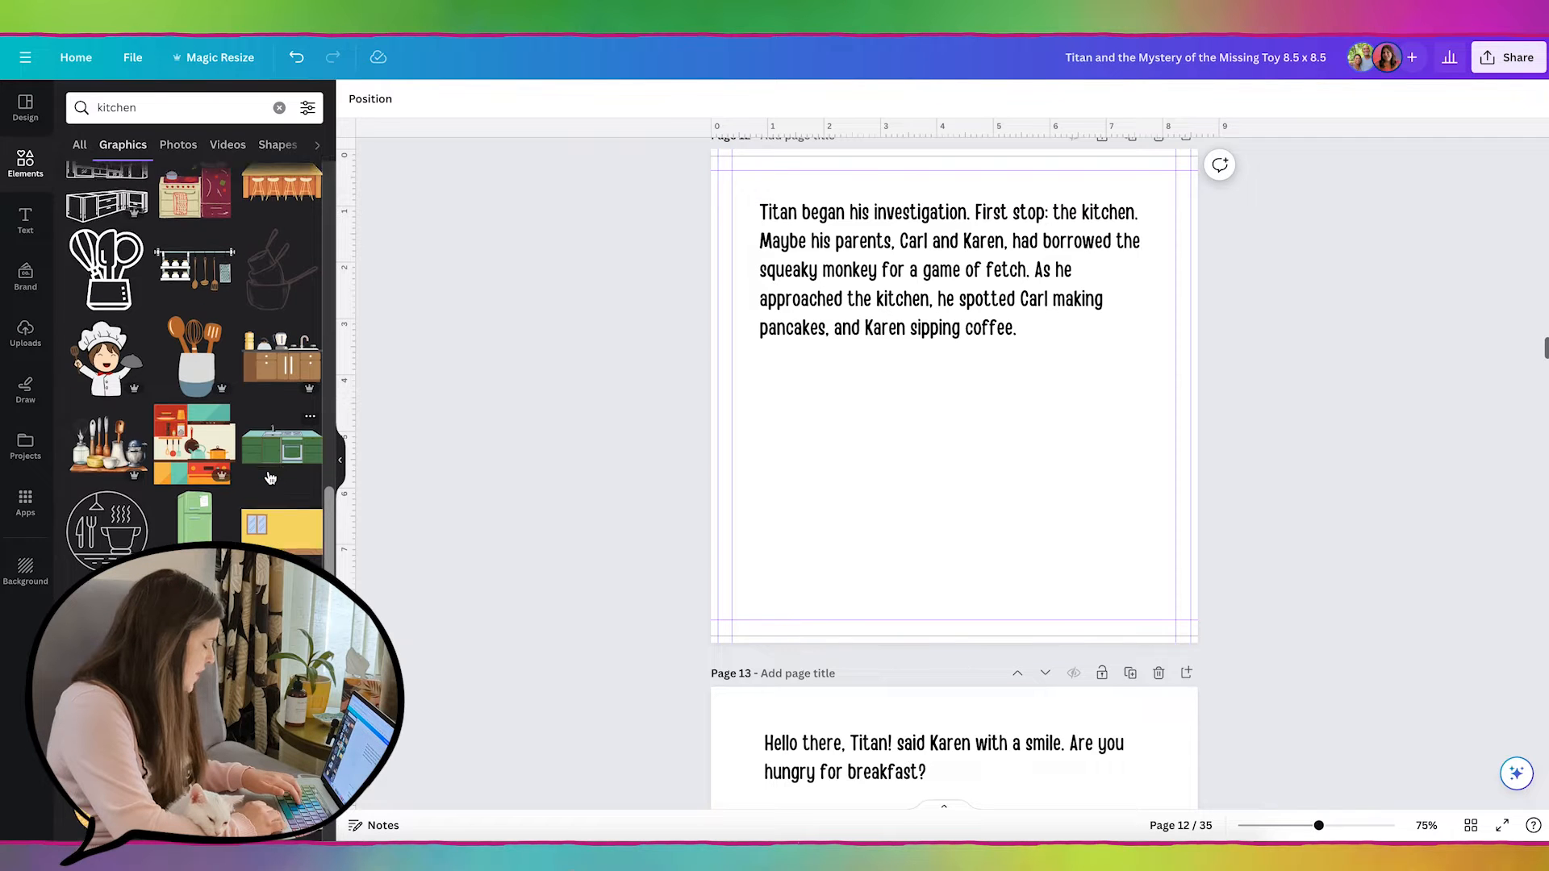
scroll("down", 3)
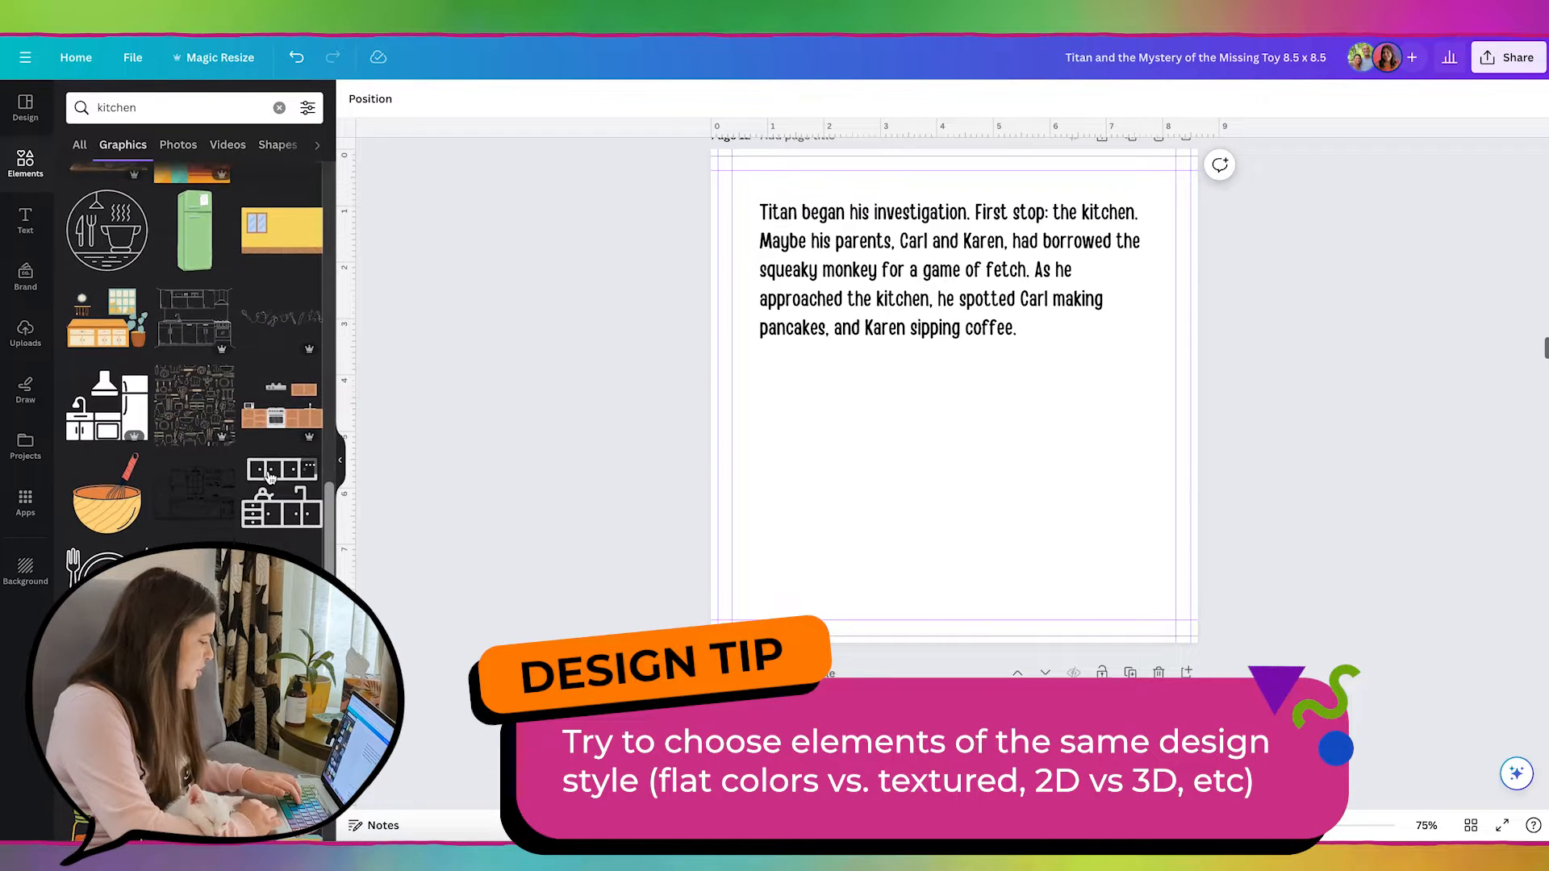
scroll("down", 3)
type(" scene")
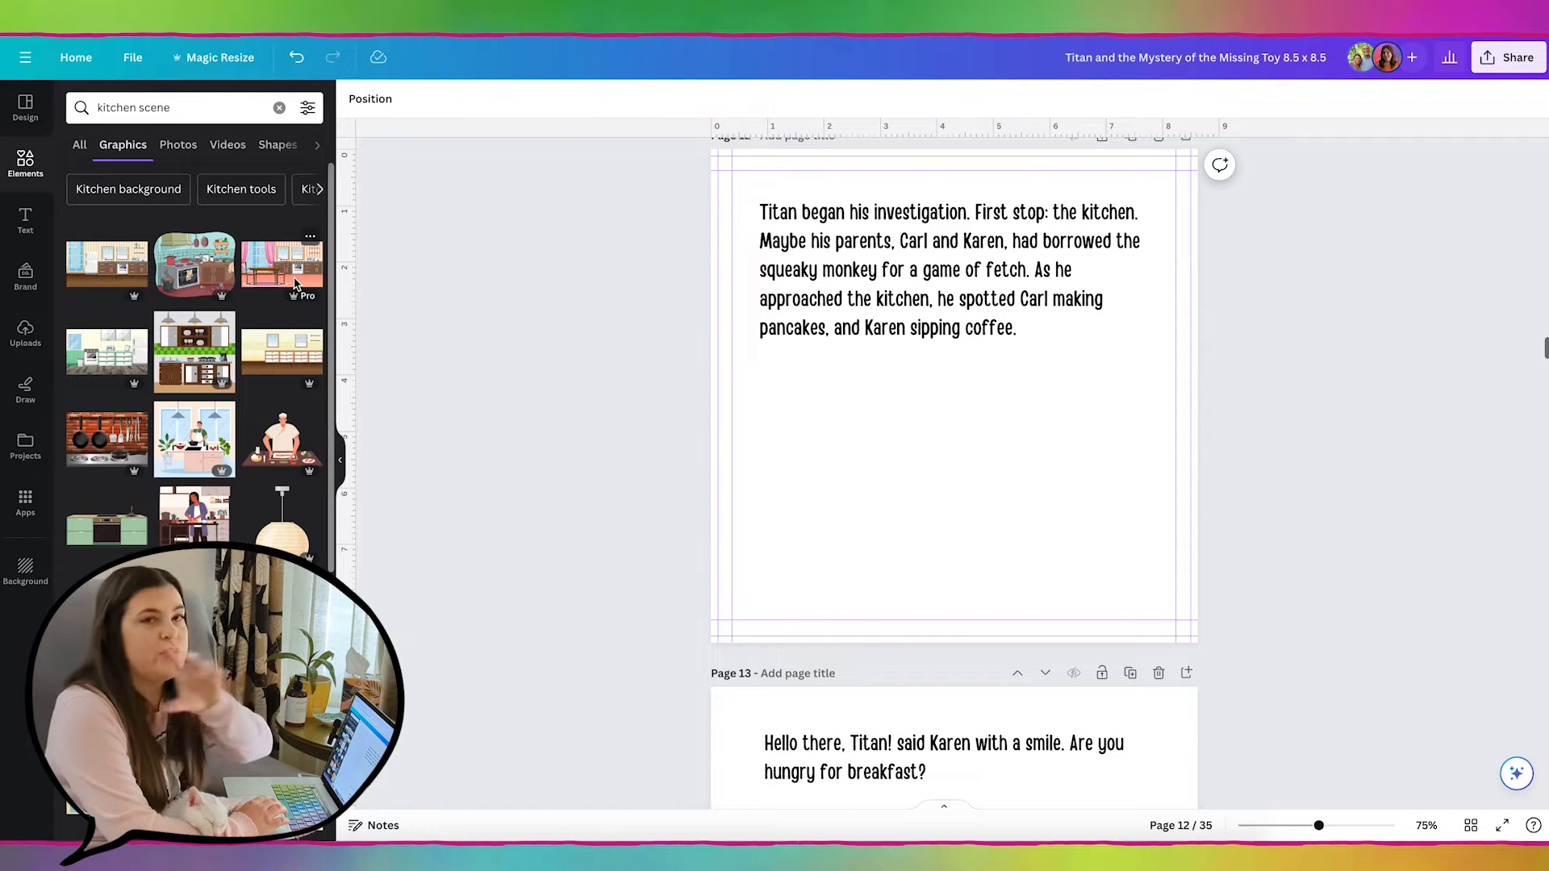
- Add the pink-curtained kitchen scene to page 12 and stretch it past the page edges
left_click(281, 264)
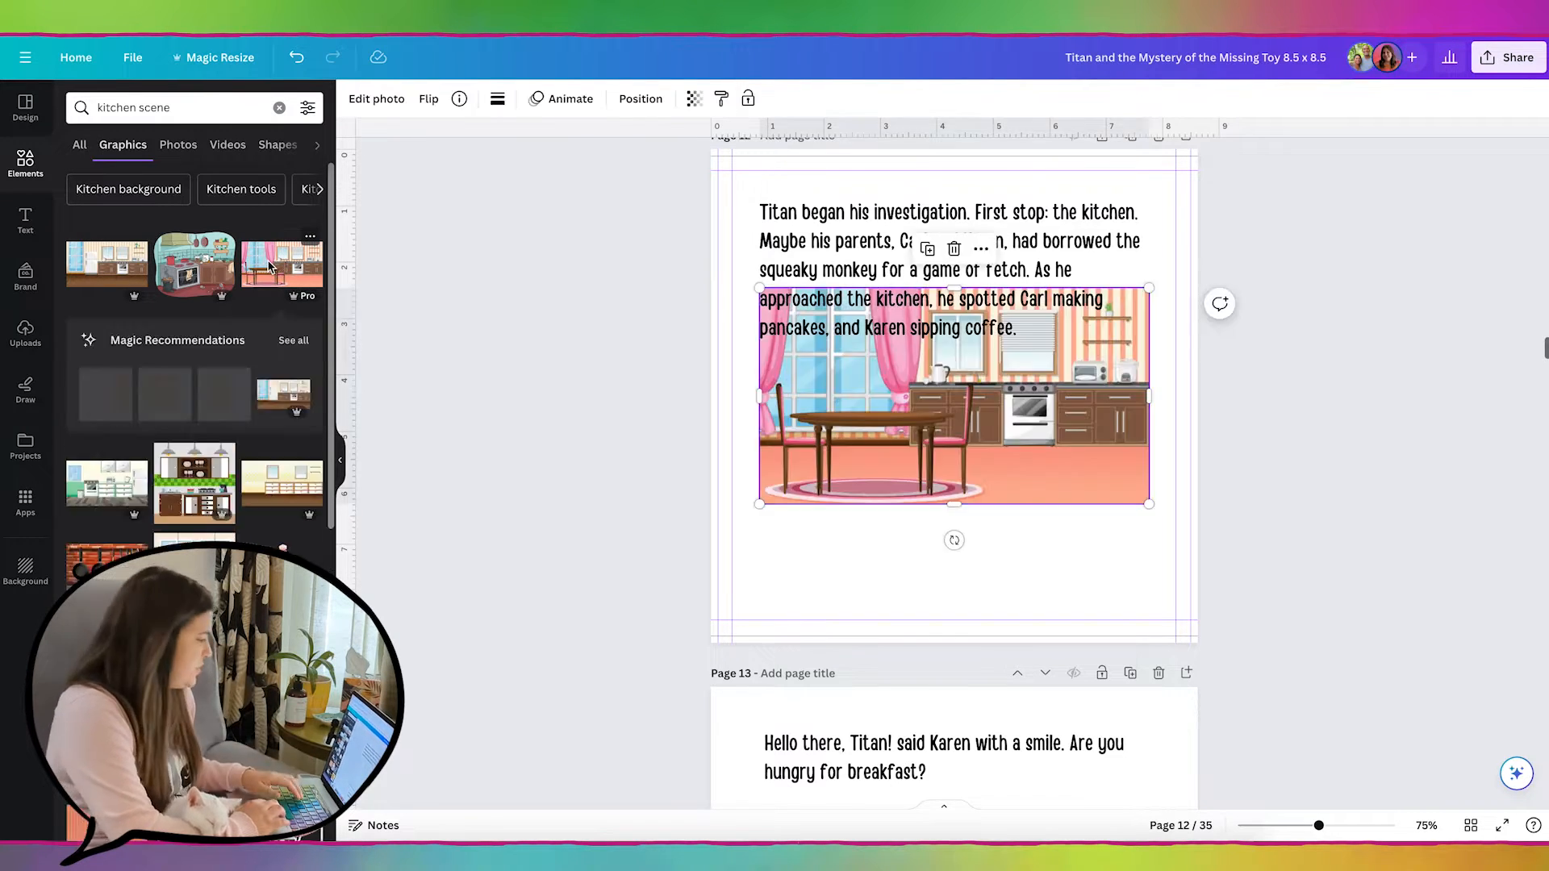
left_click_drag(1148, 504, 1302, 592)
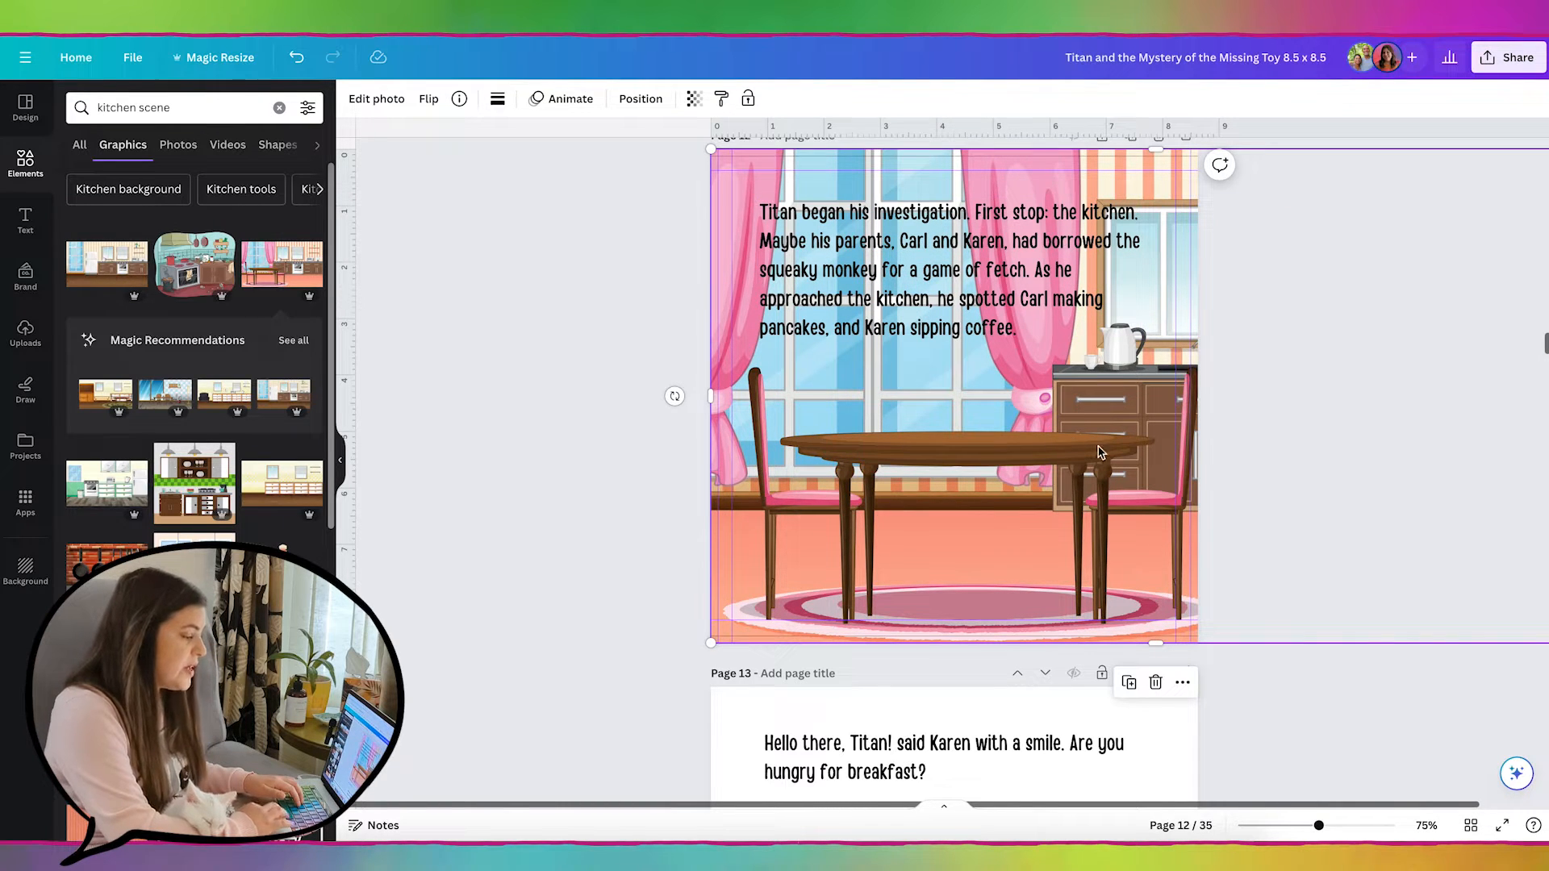
mouse_move(1155, 642)
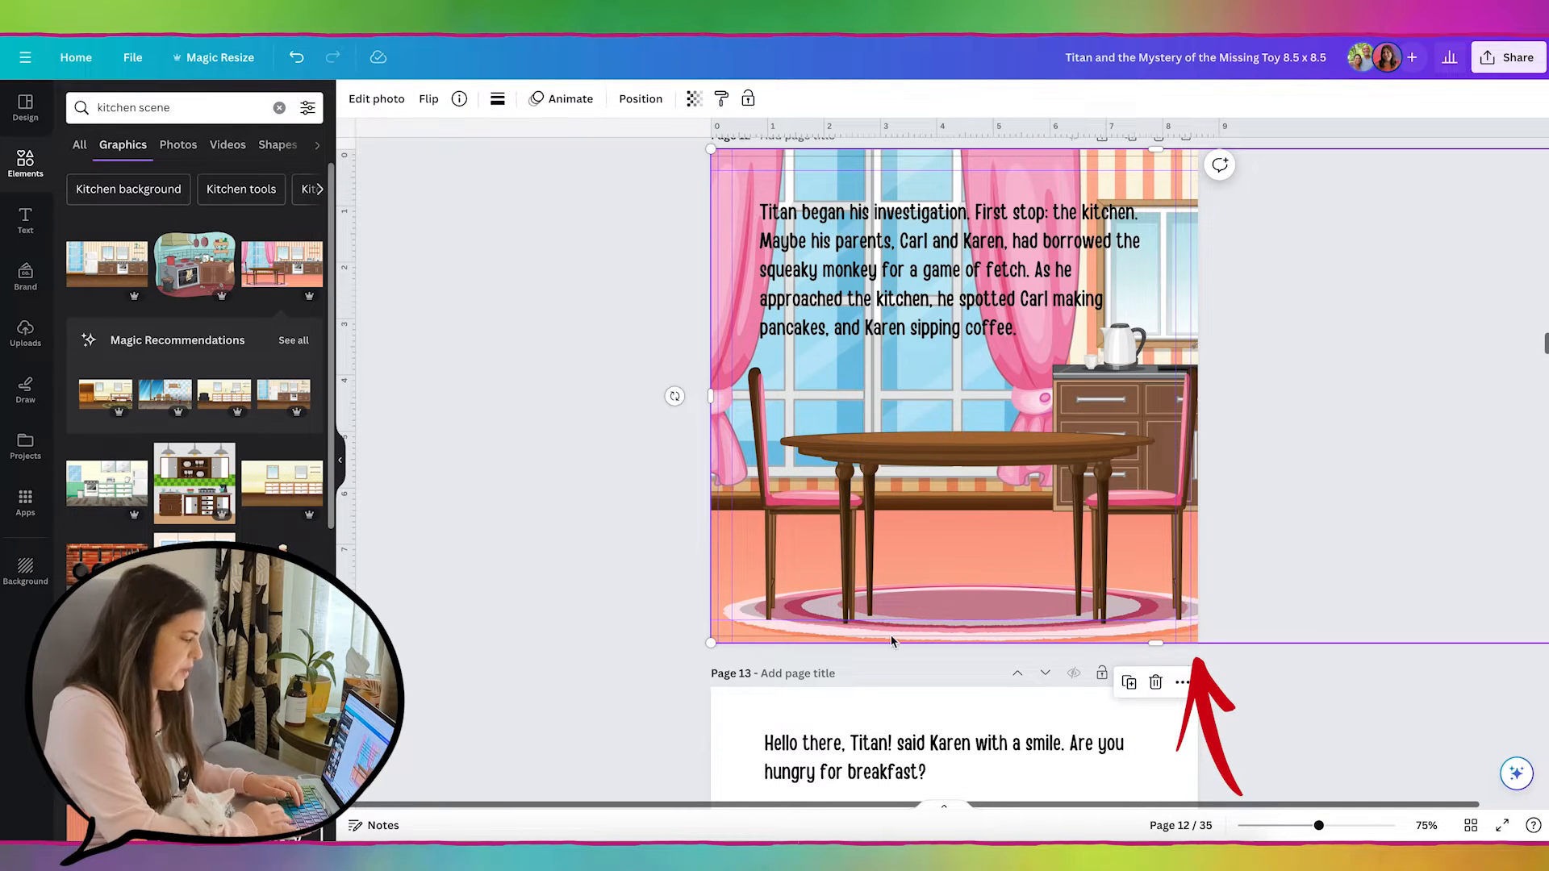
left_click_drag(710, 642, 641, 681)
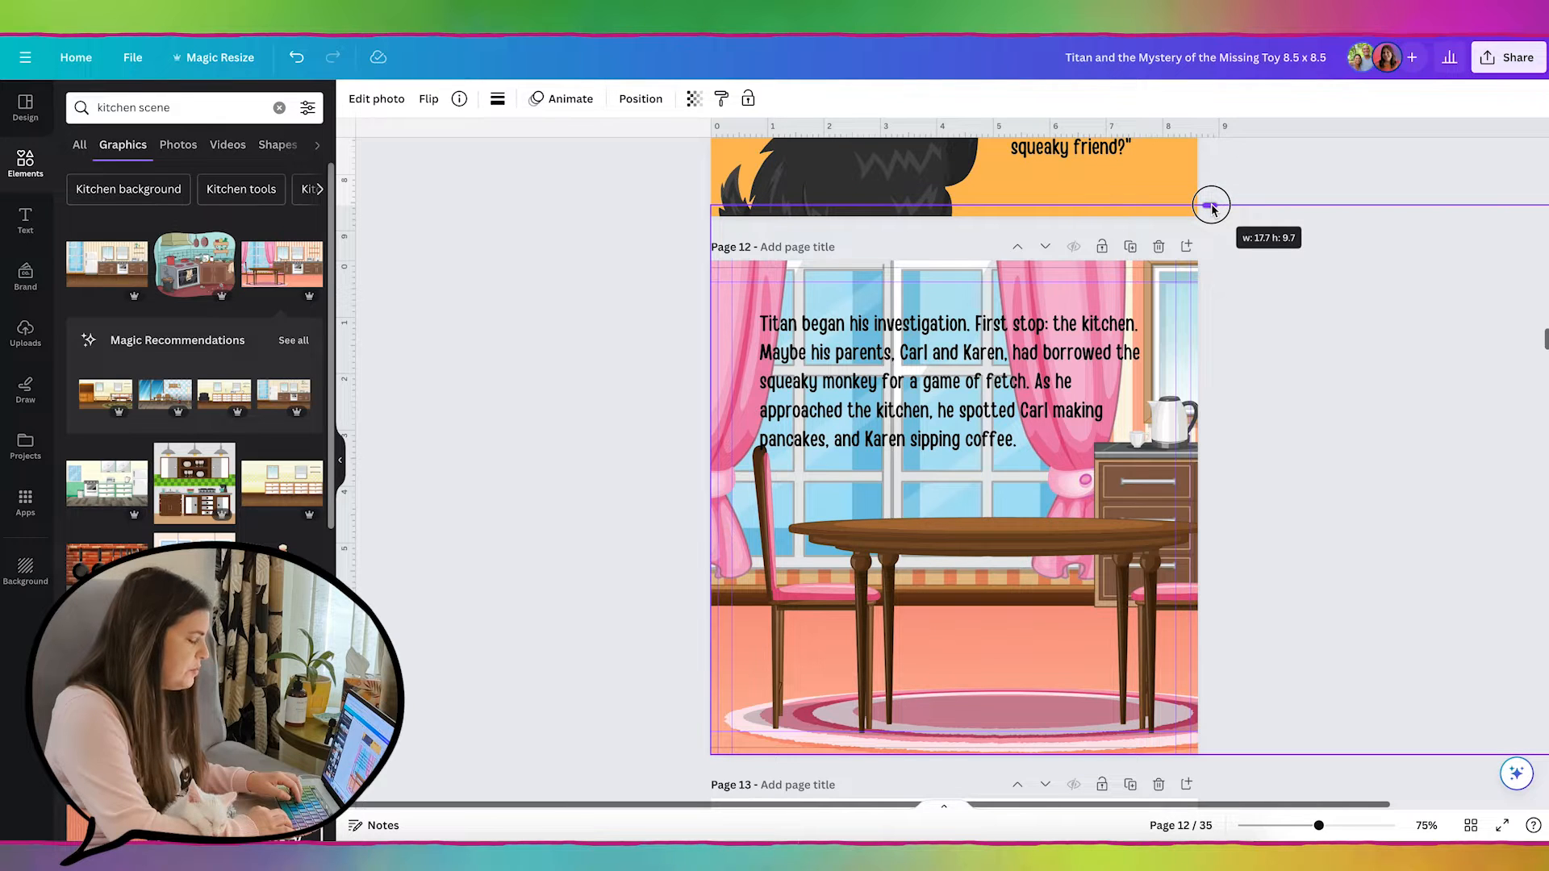
- Drag the kitchen image's corner handle so the dining-table scene covers all of page 12
left_click_drag(1212, 205, 1209, 245)
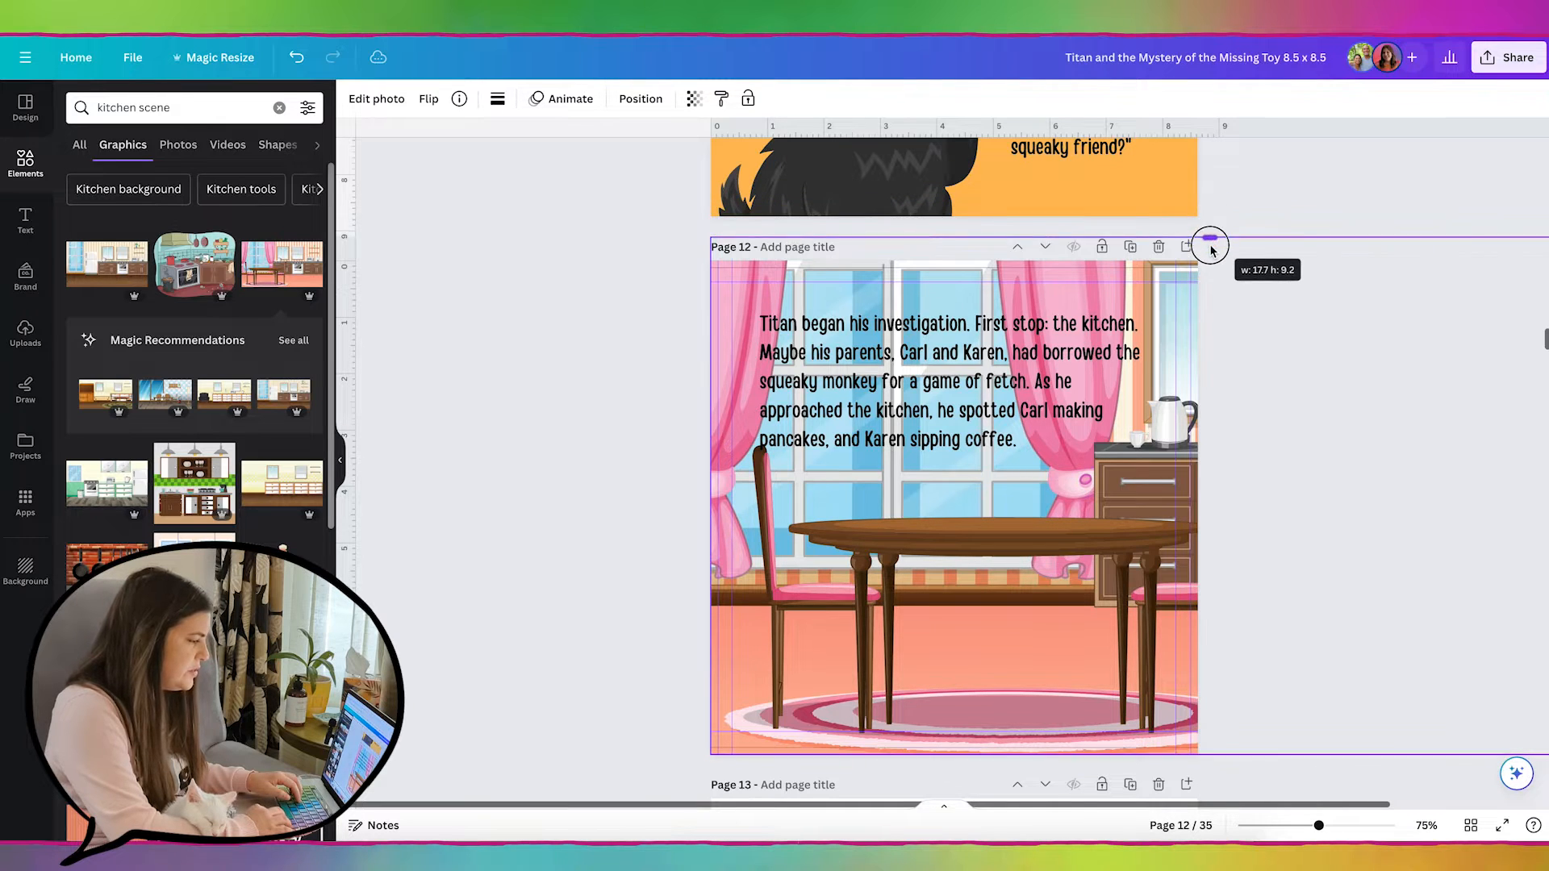
left_click_drag(1208, 243, 1208, 260)
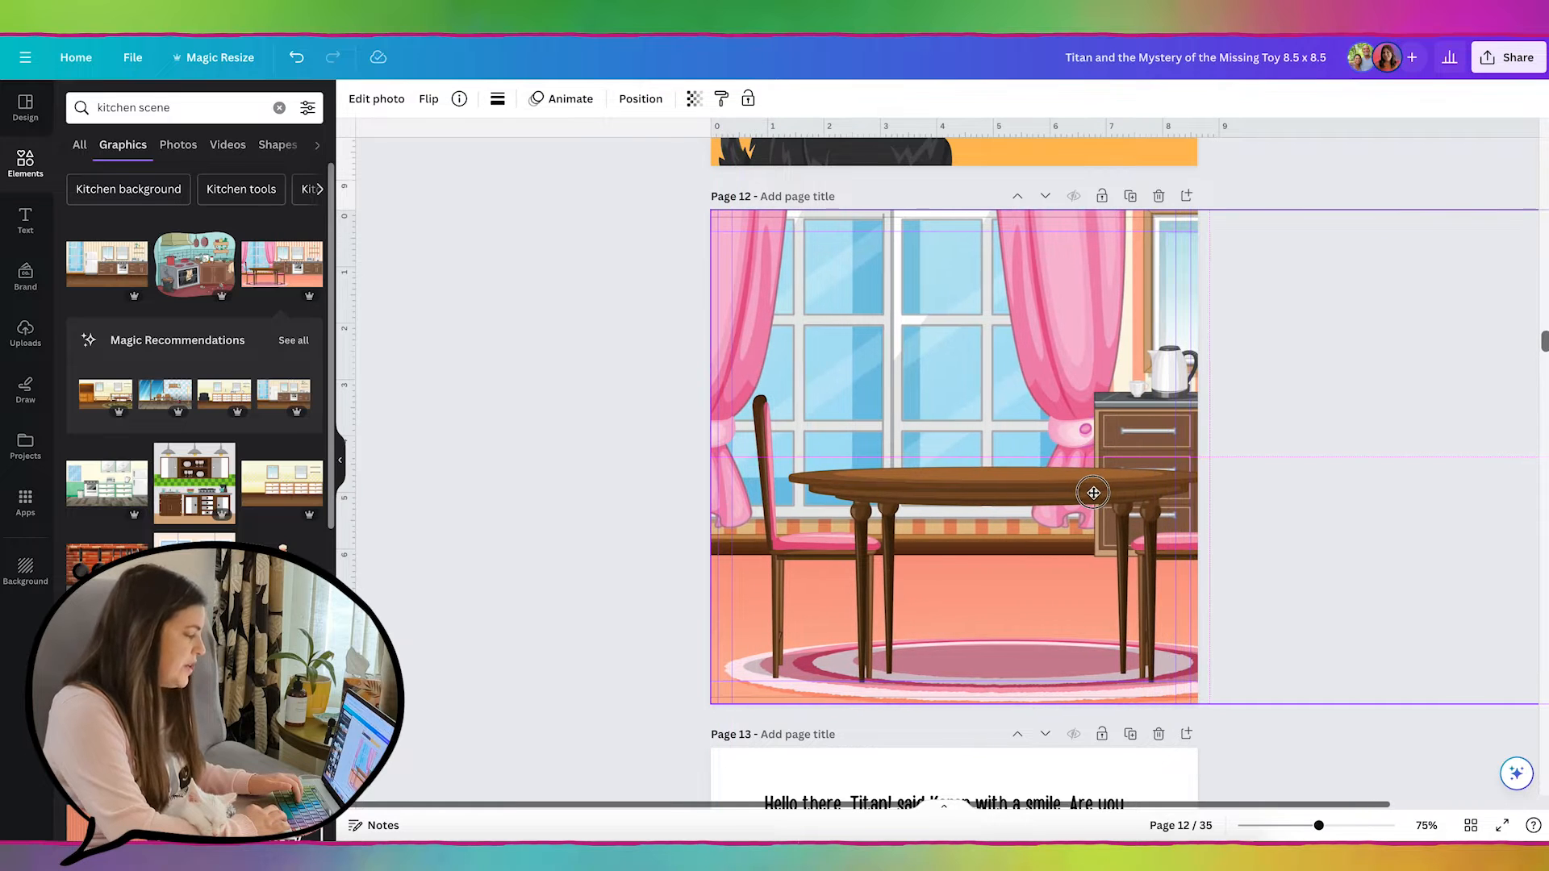
- Narrow page 12's kitchen image so all the story text shows and move the extra image off the page
left_click(1094, 492)
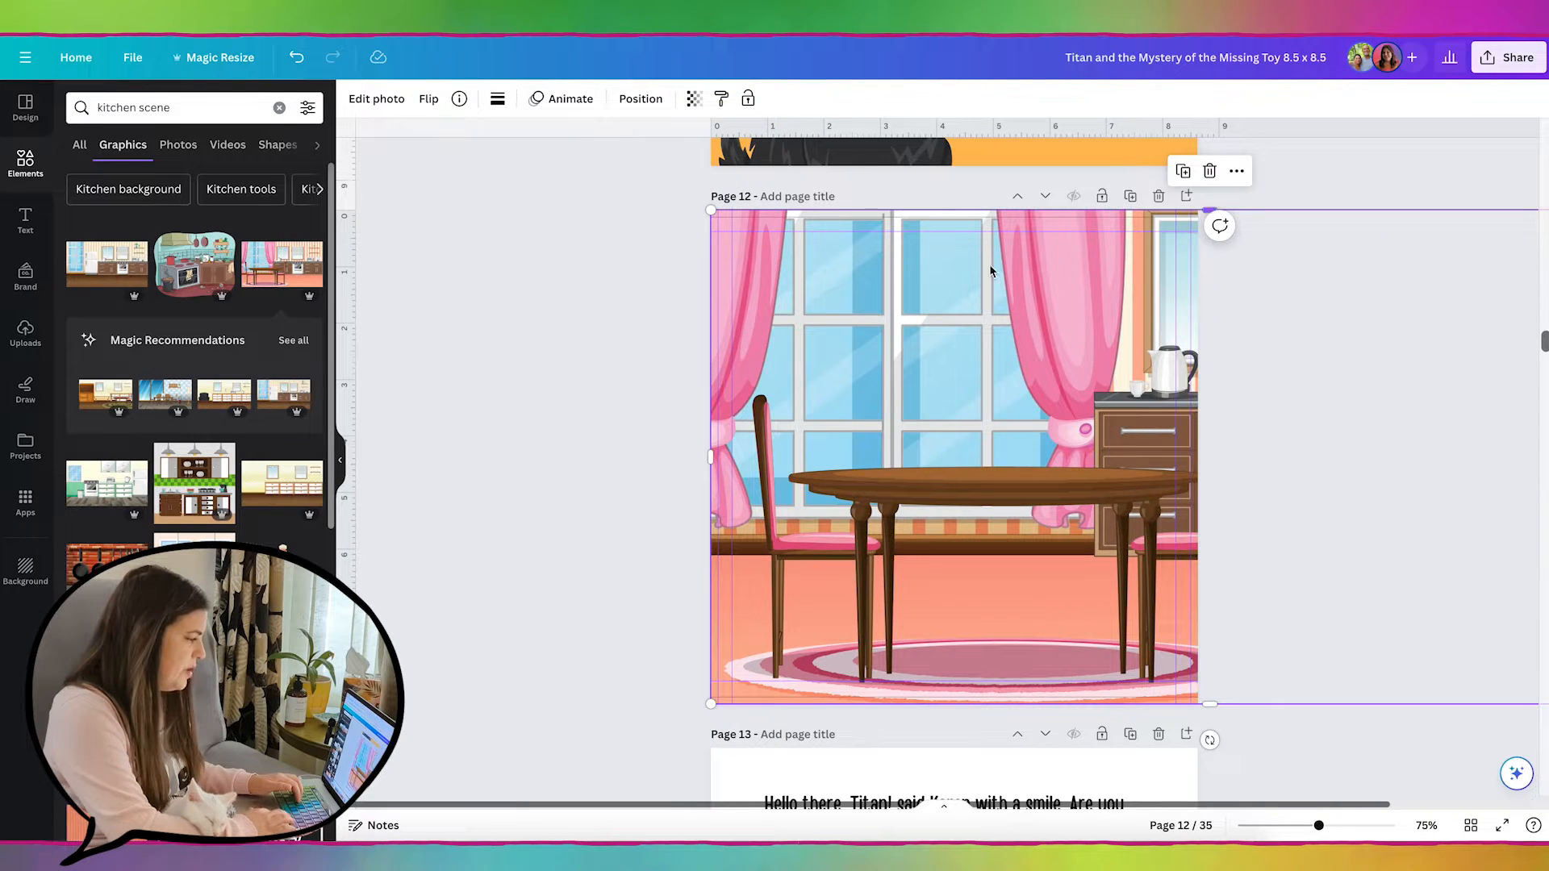
scroll("down", 3)
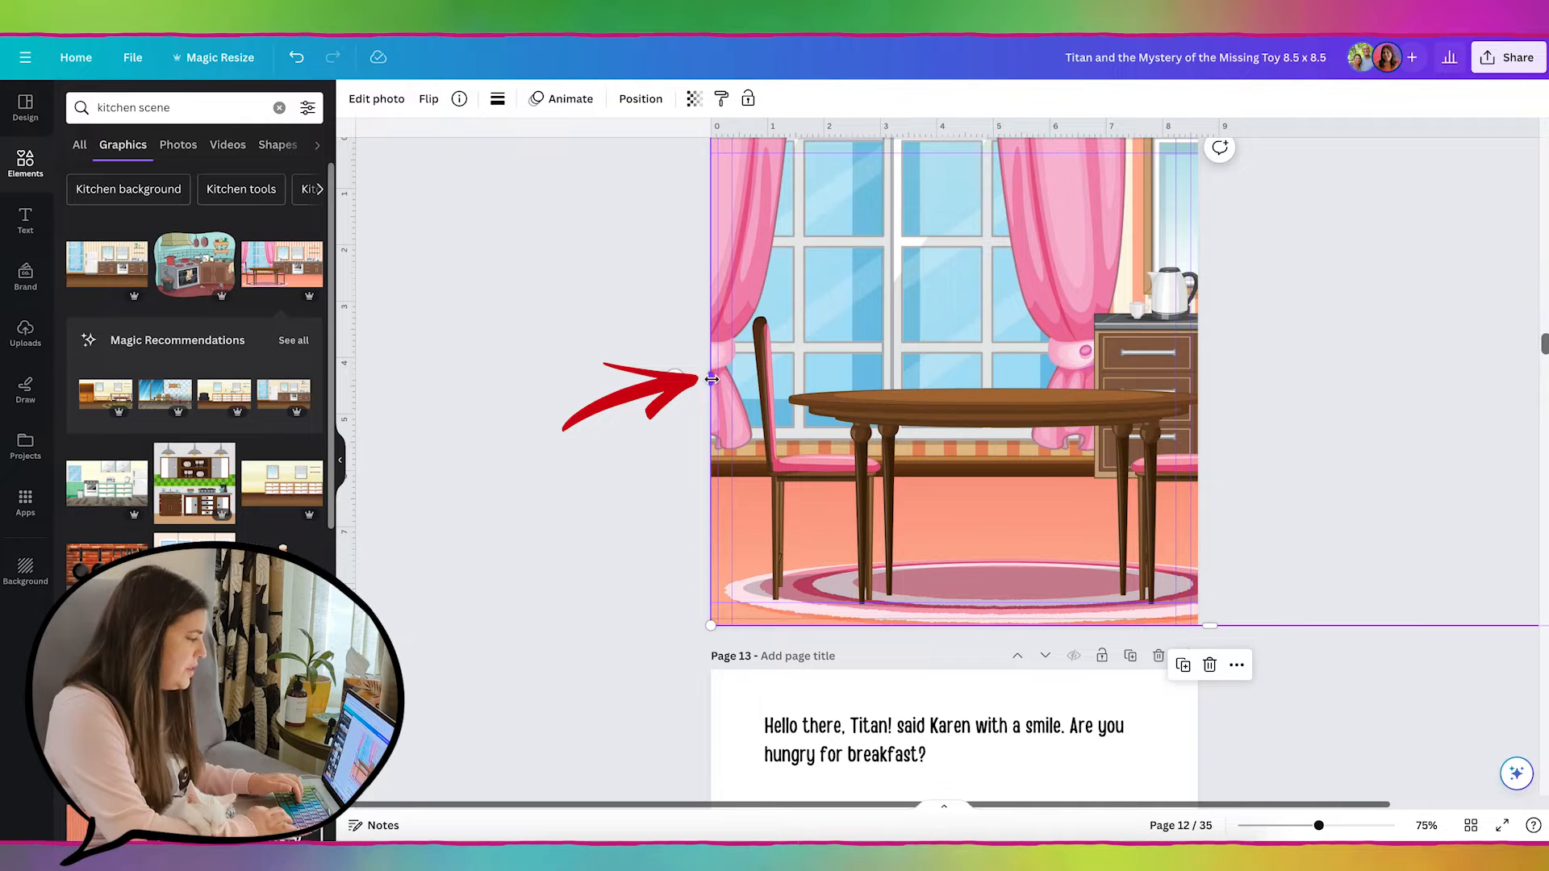
left_click_drag(710, 378, 777, 378)
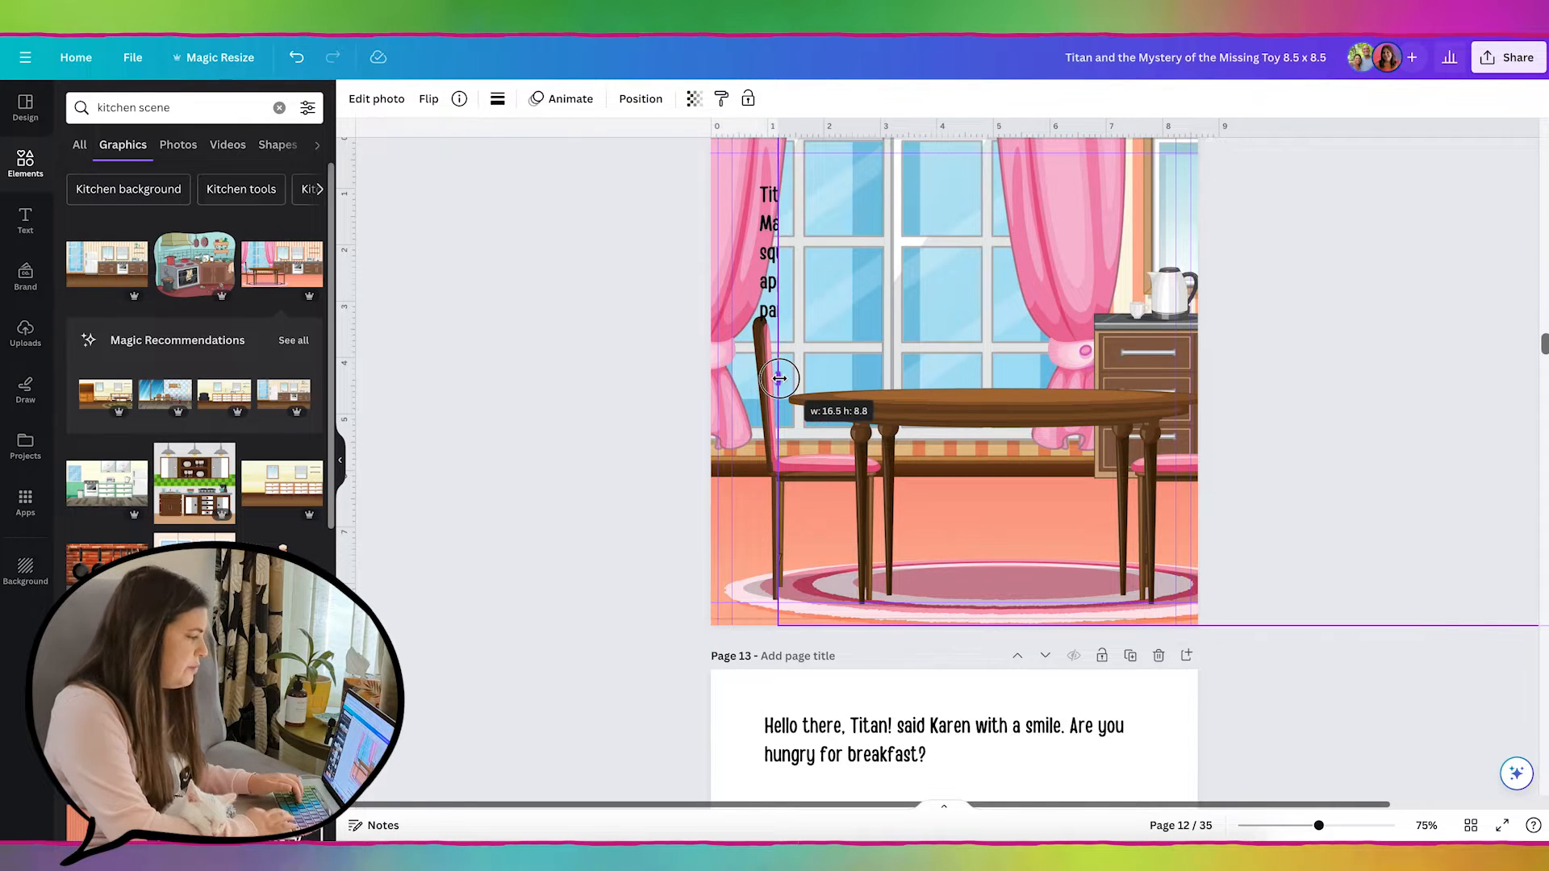
left_click_drag(779, 377, 1174, 376)
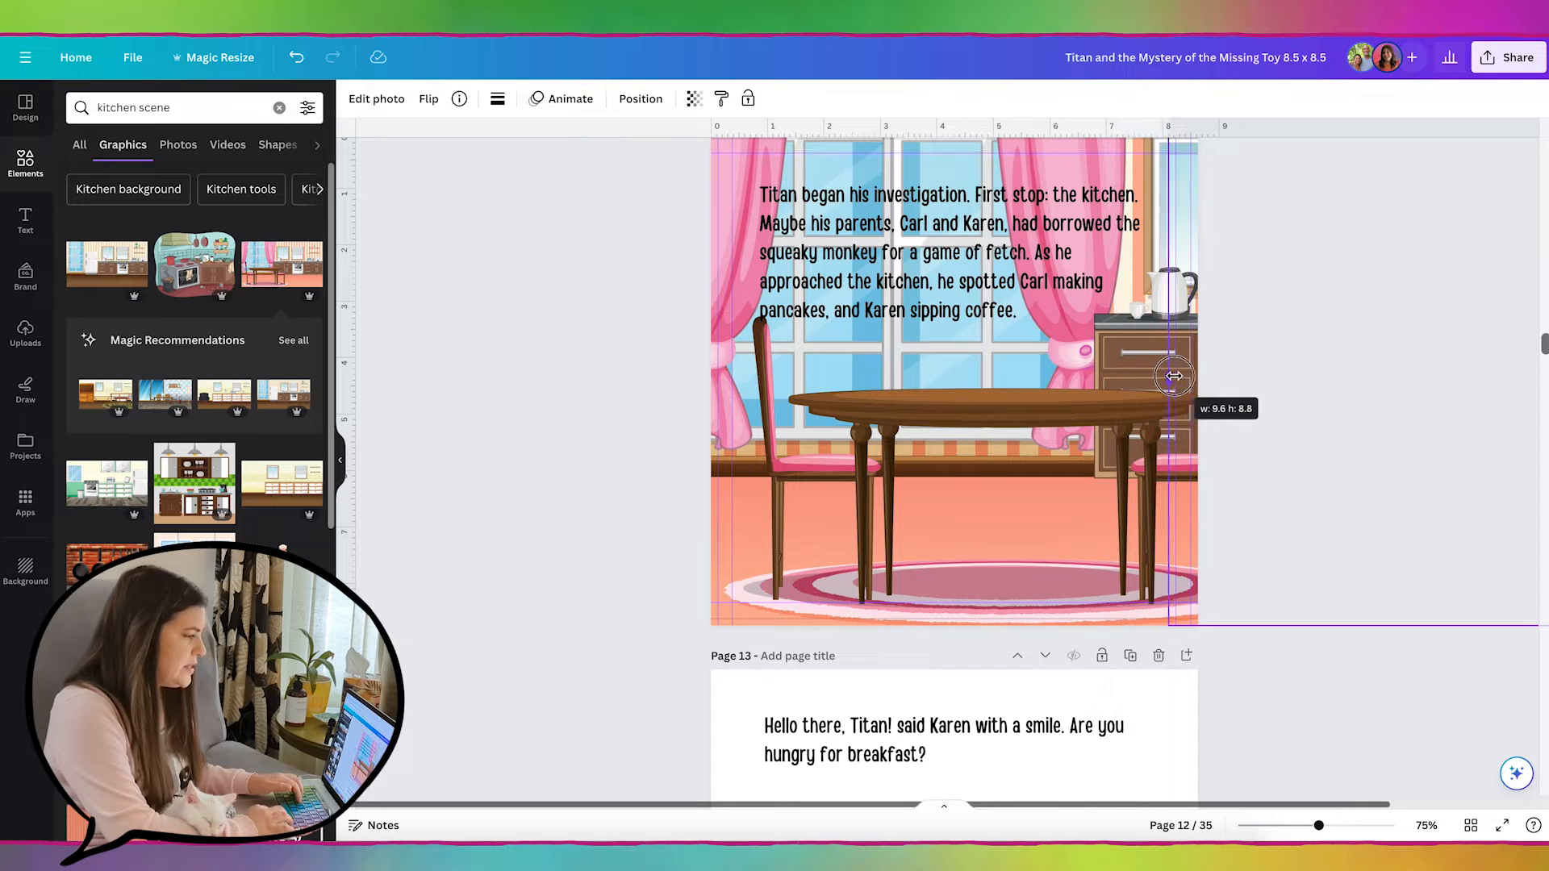
left_click_drag(1173, 376, 1194, 376)
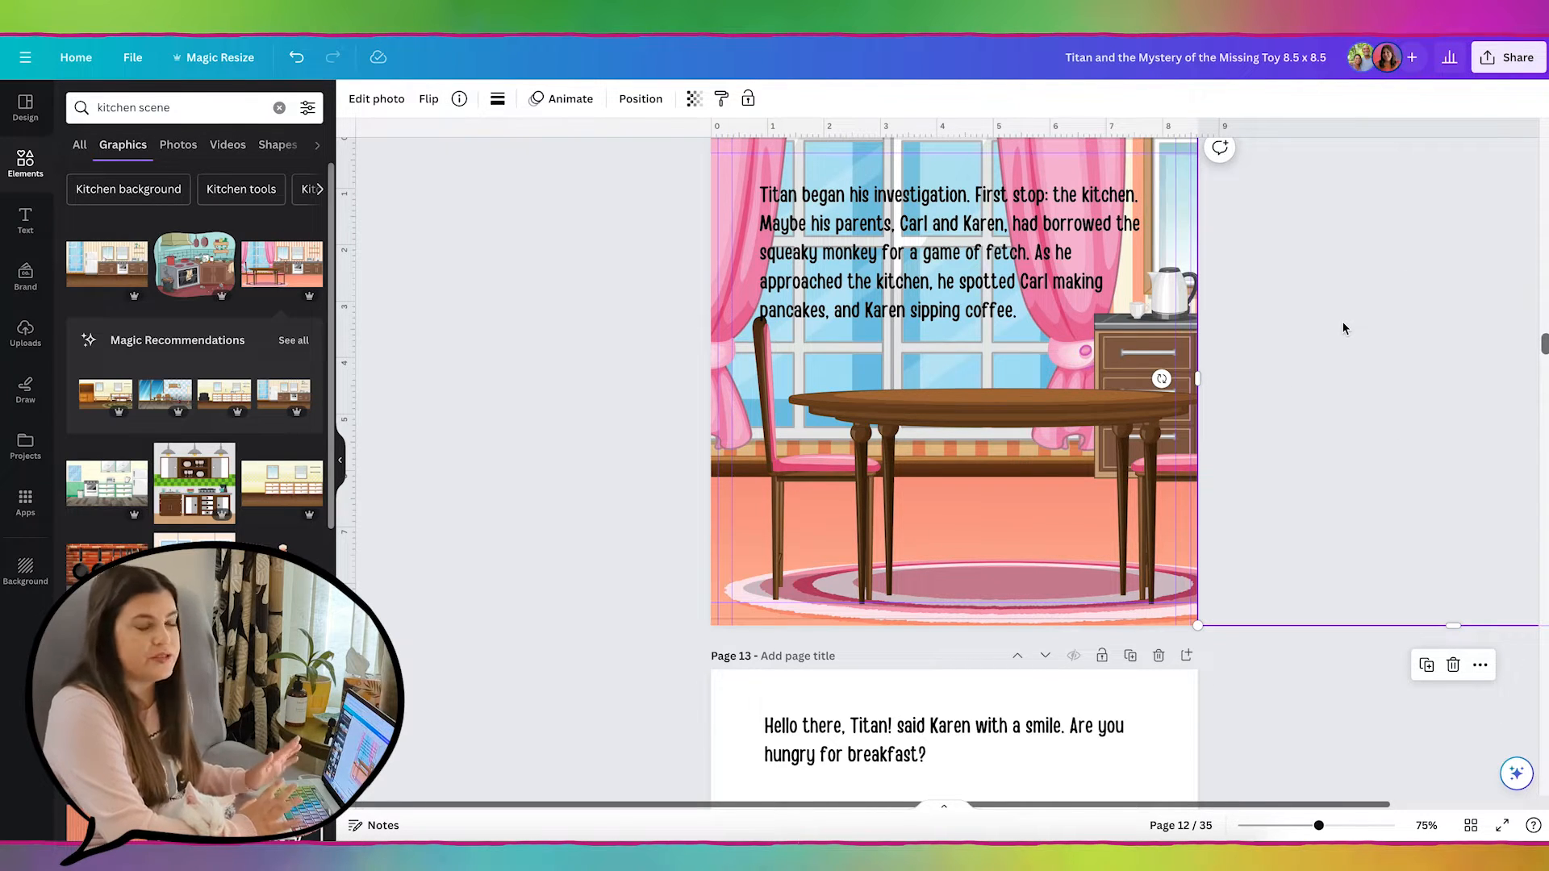
mouse_move(1384, 245)
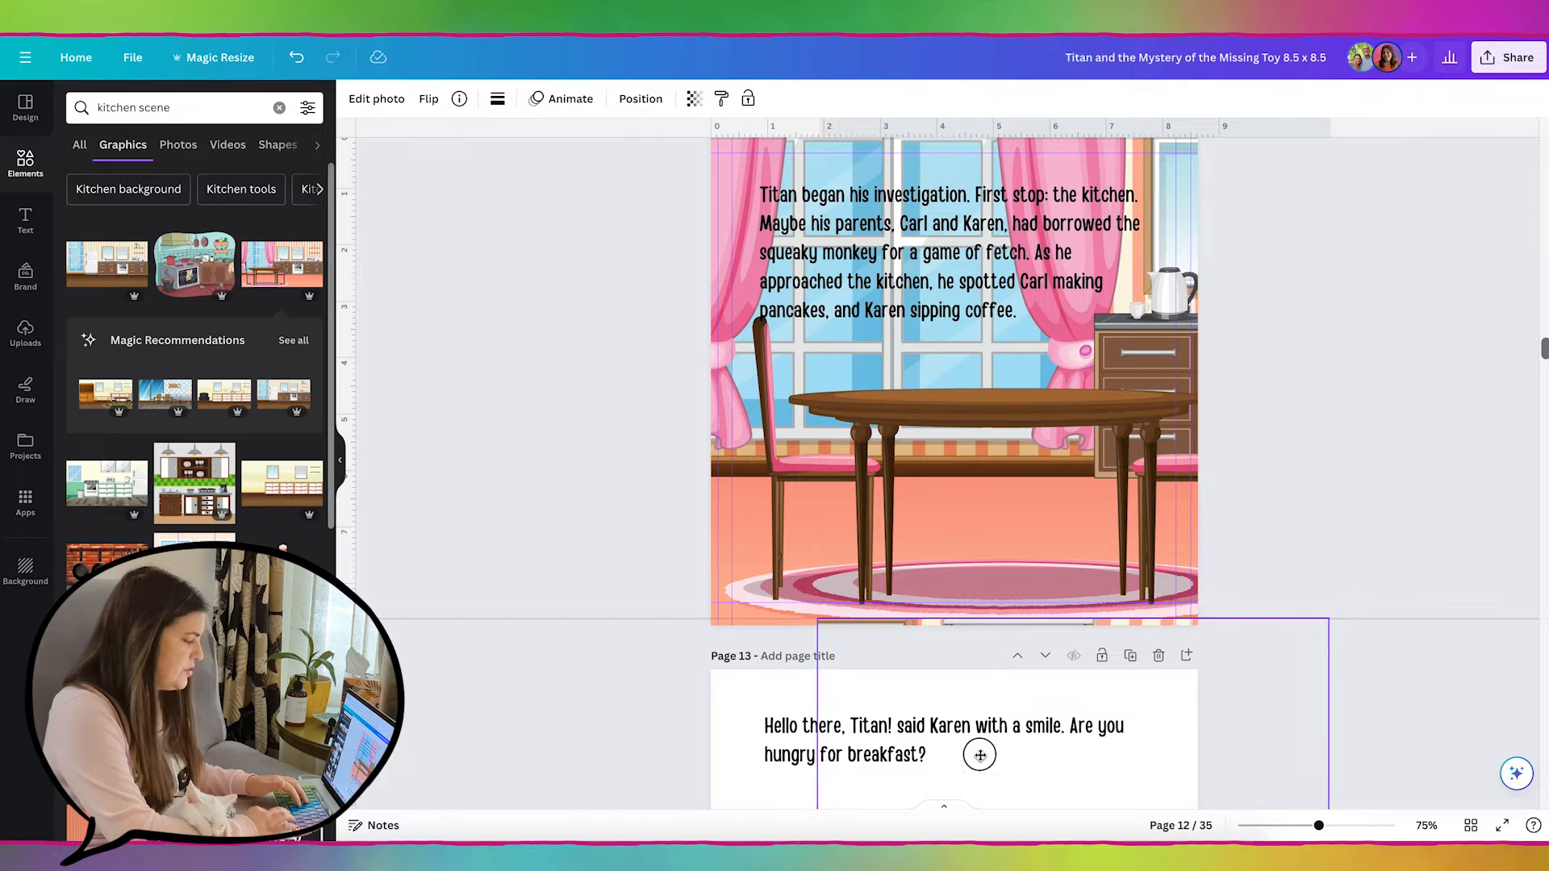
- Fit the stove kitchen image to page 13's full width
scroll("down", 3)
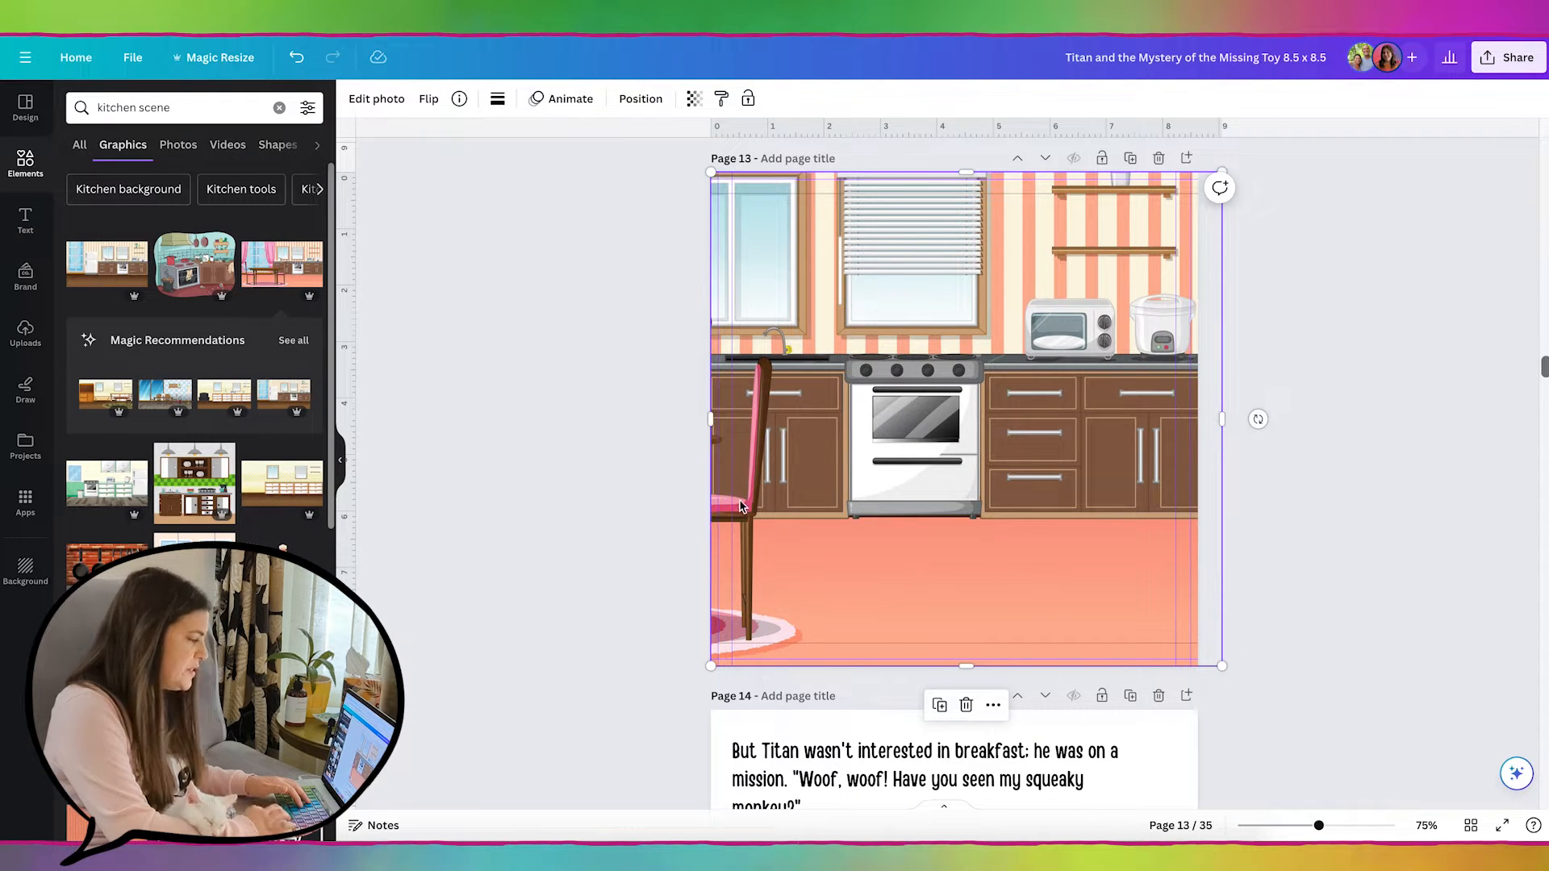
mouse_move(702, 426)
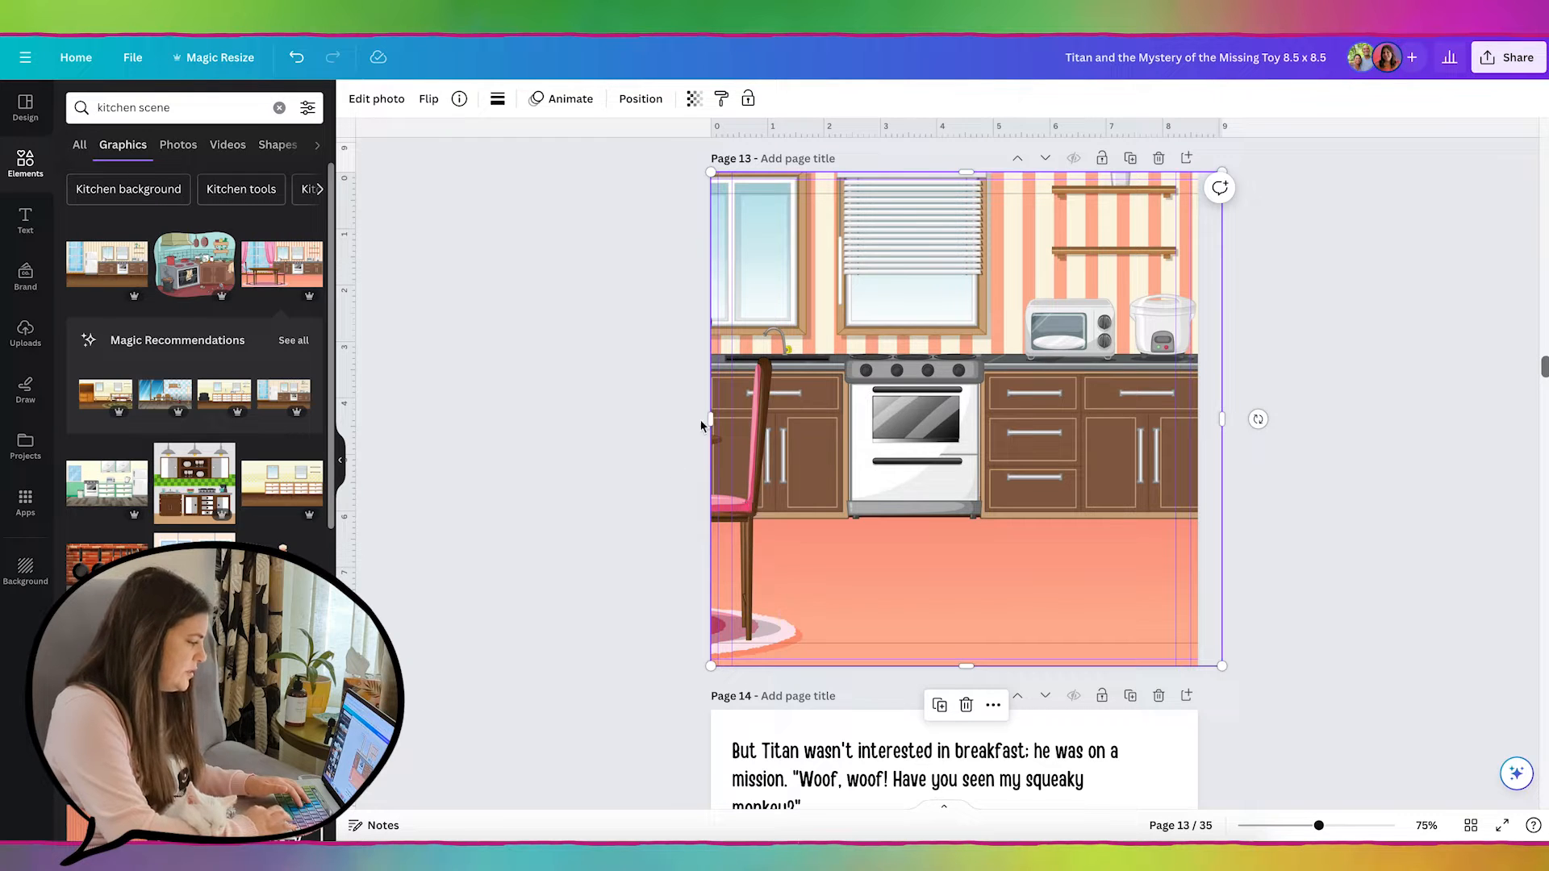
mouse_move(736, 490)
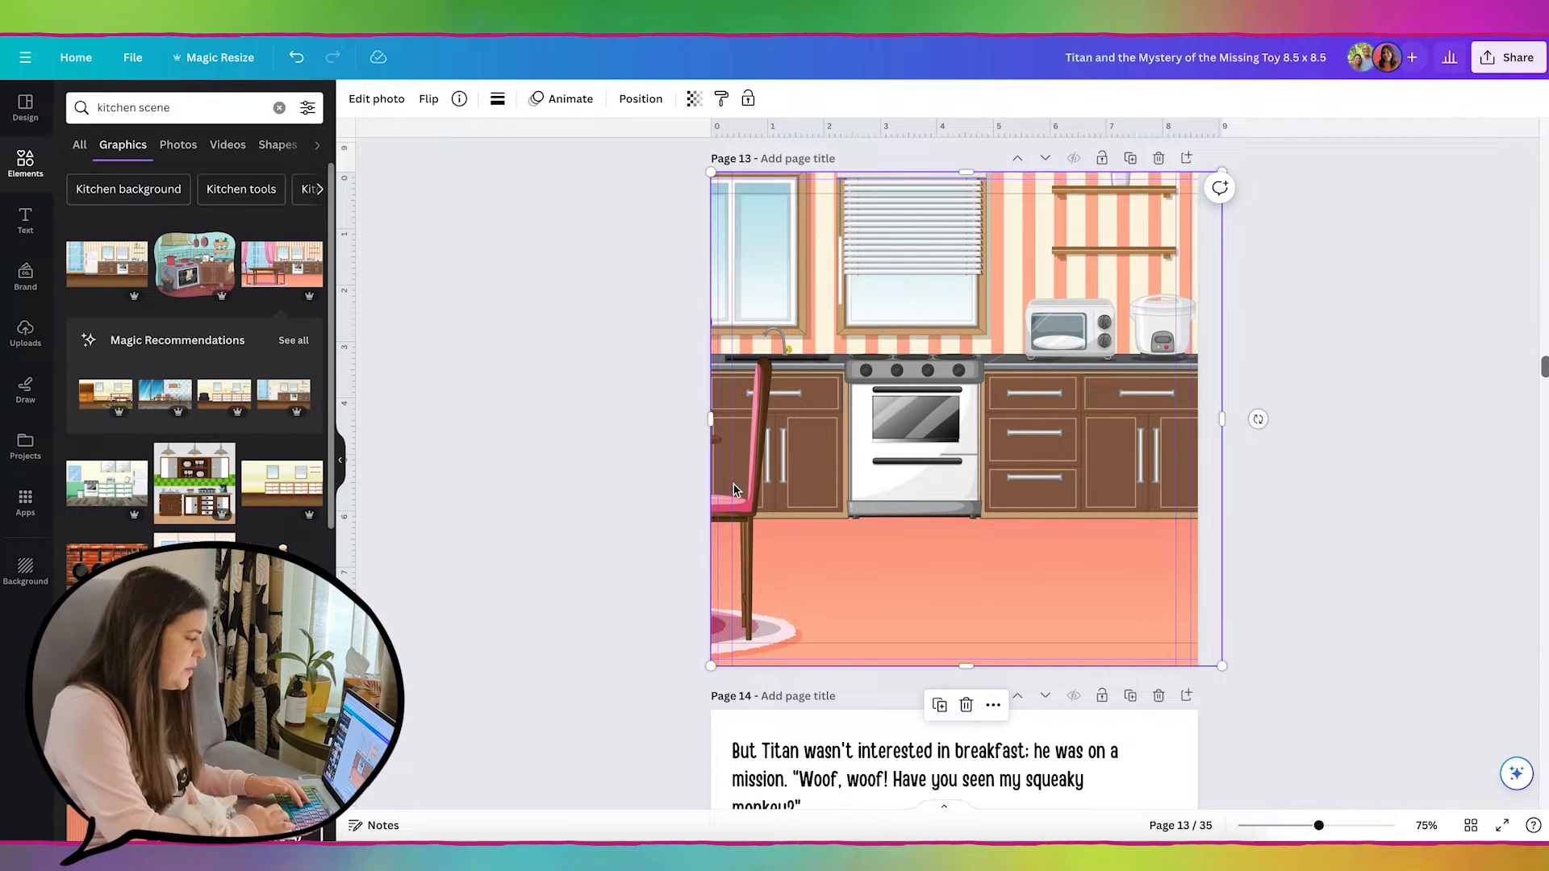
mouse_move(1221, 420)
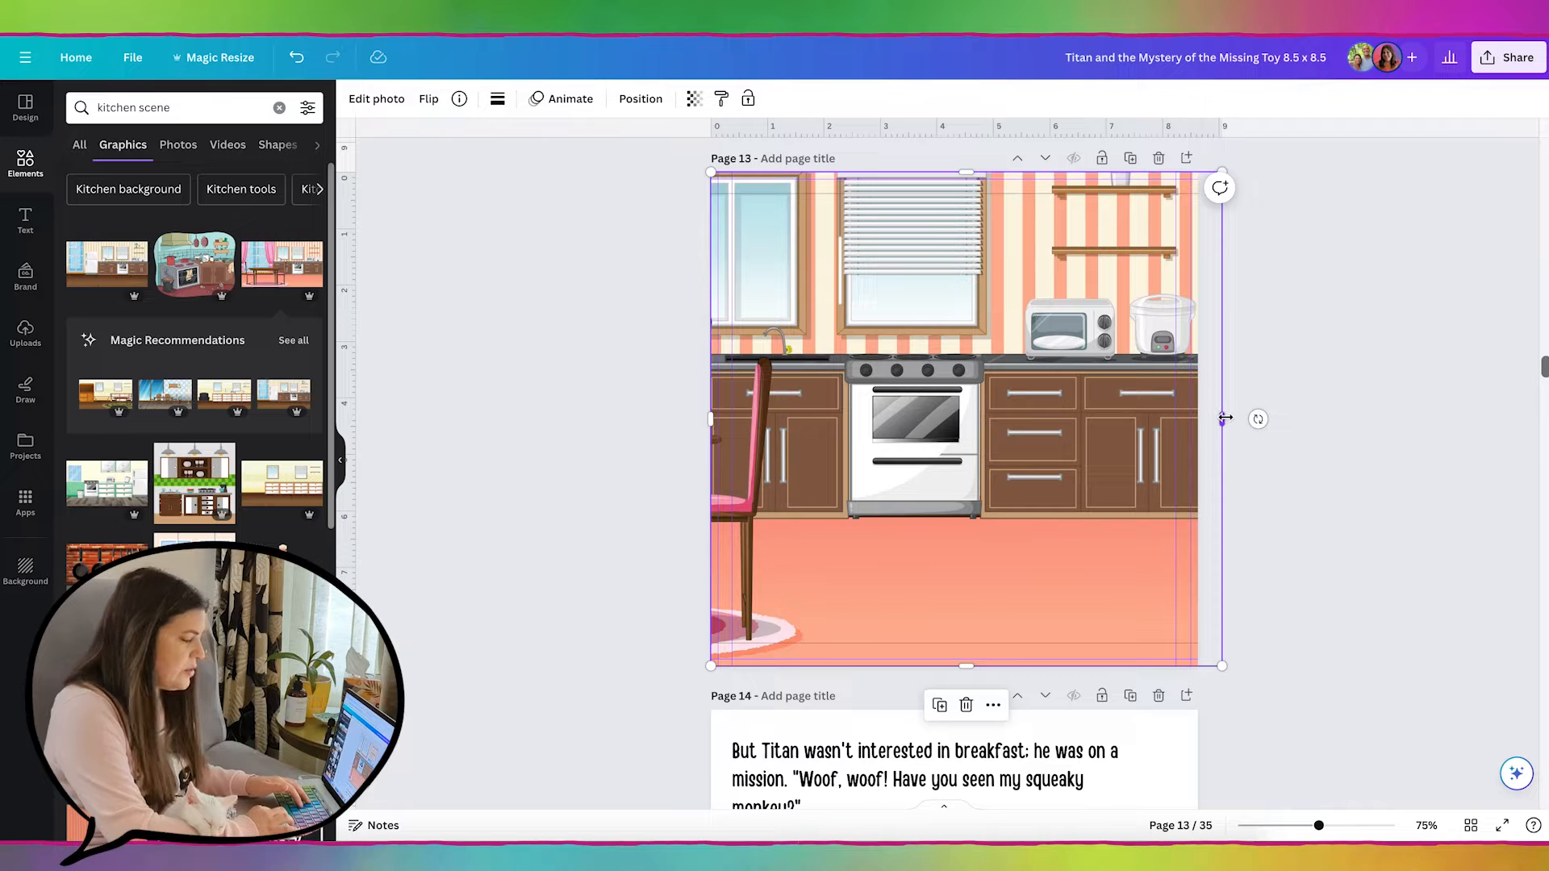
left_click_drag(1223, 417, 1198, 422)
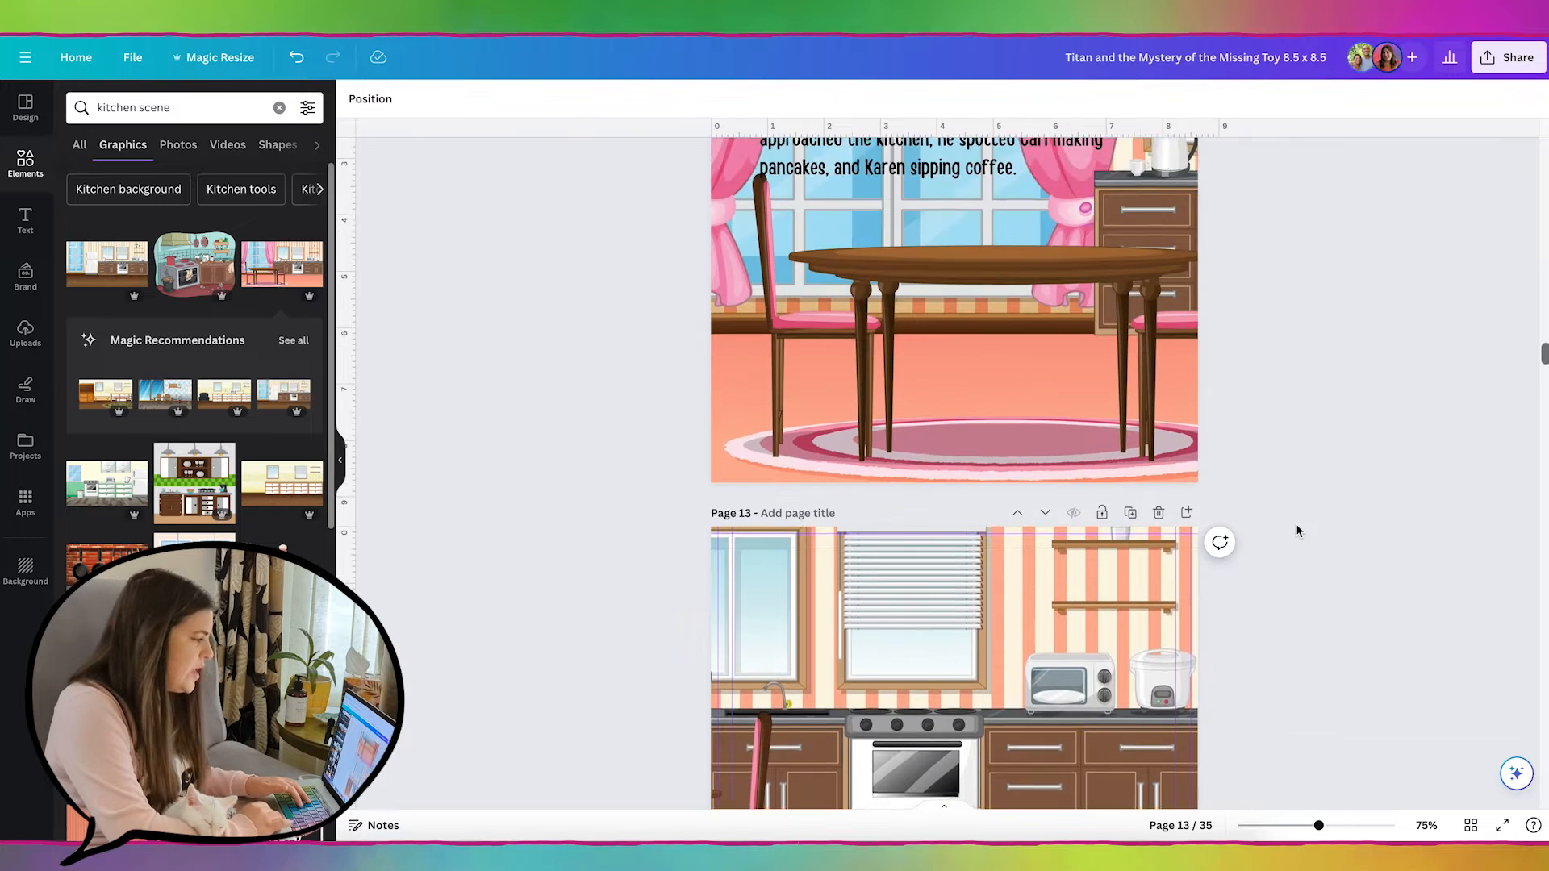
scroll("down", 3)
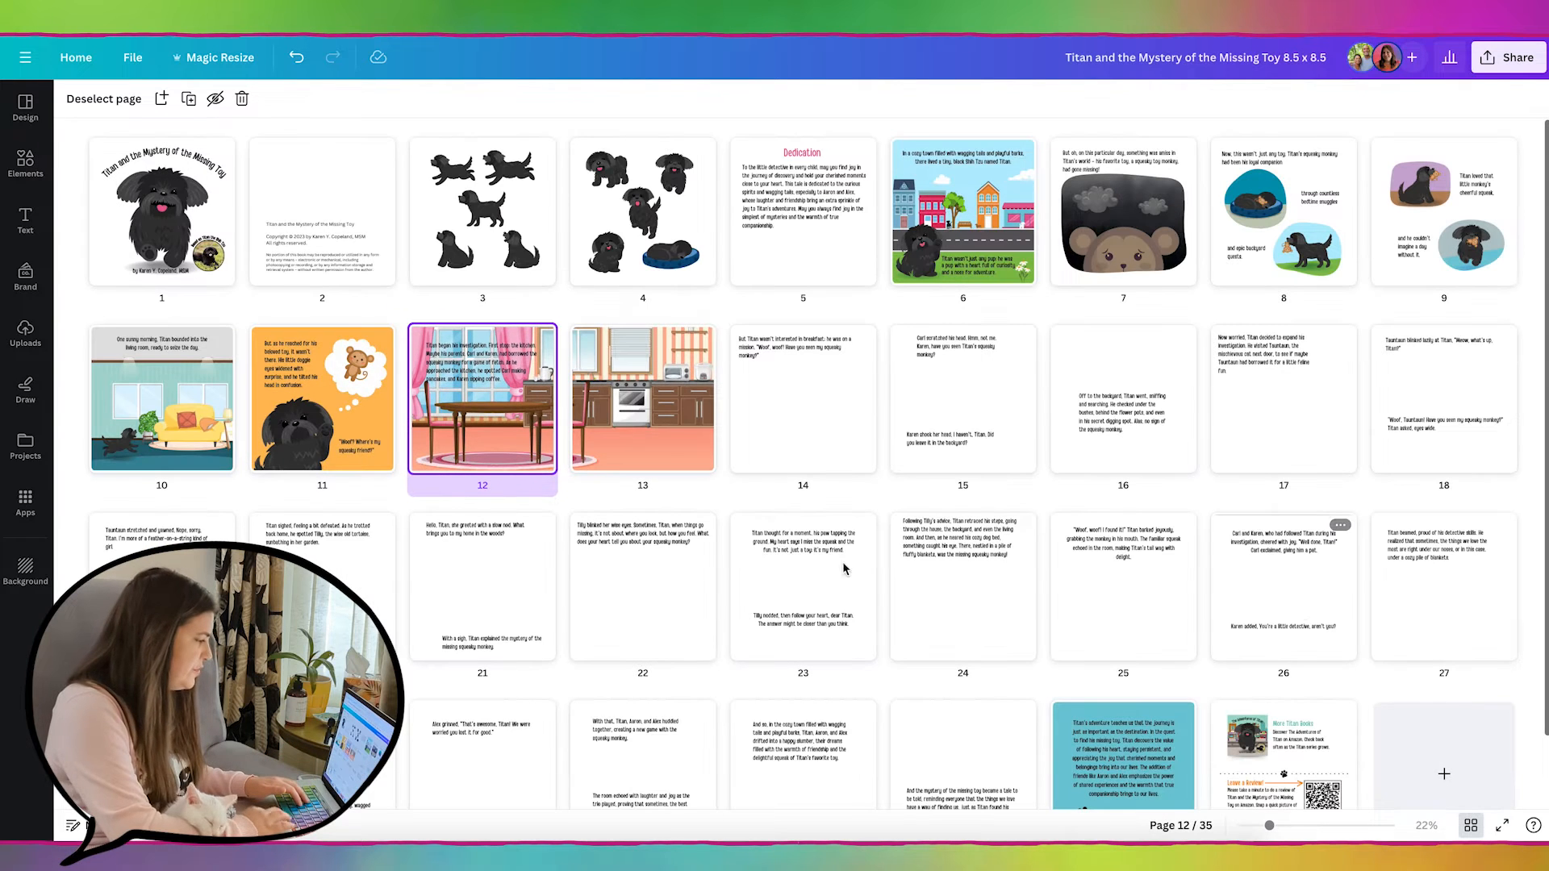
- Make page 13's stove kitchen the current page in the overview grid
left_click(642, 401)
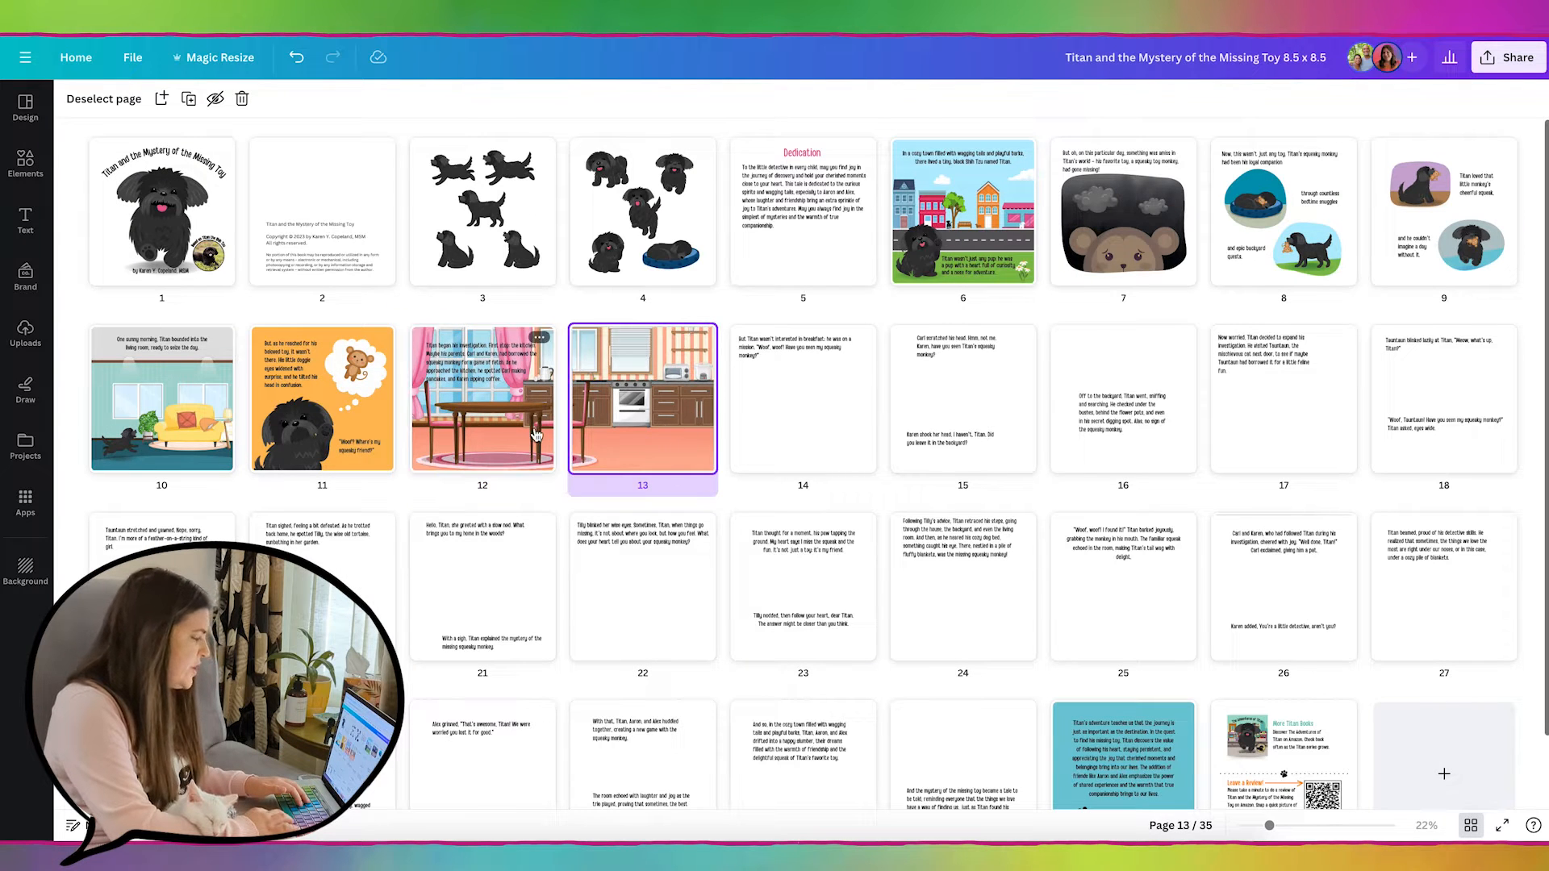
mouse_move(1442, 775)
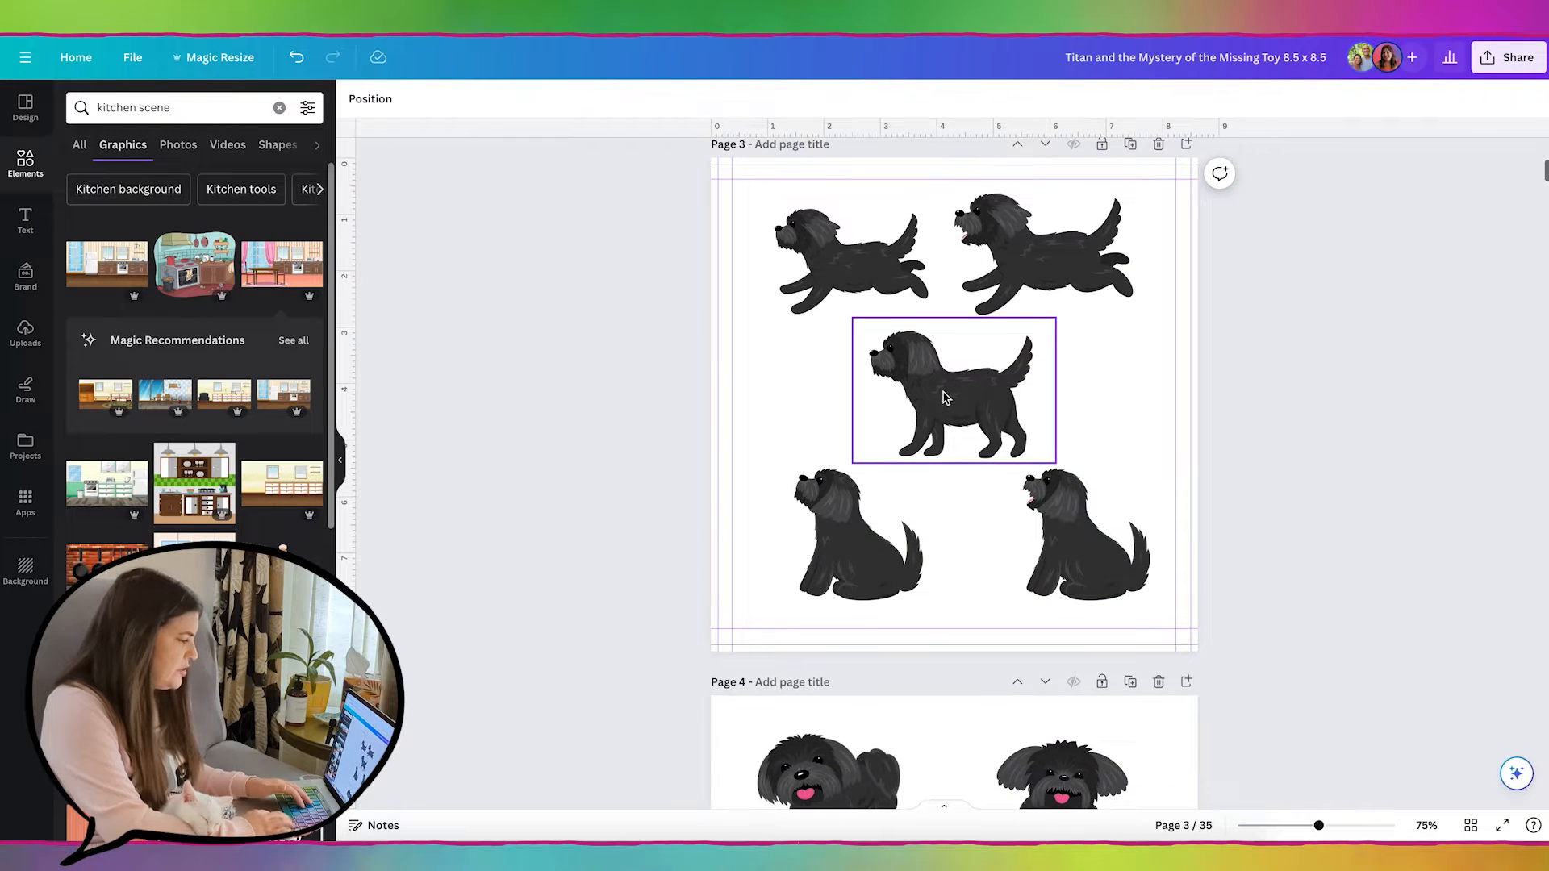
- Place the standing black dog on page 12's kitchen floor, flipped horizontally to face right
left_click(946, 394)
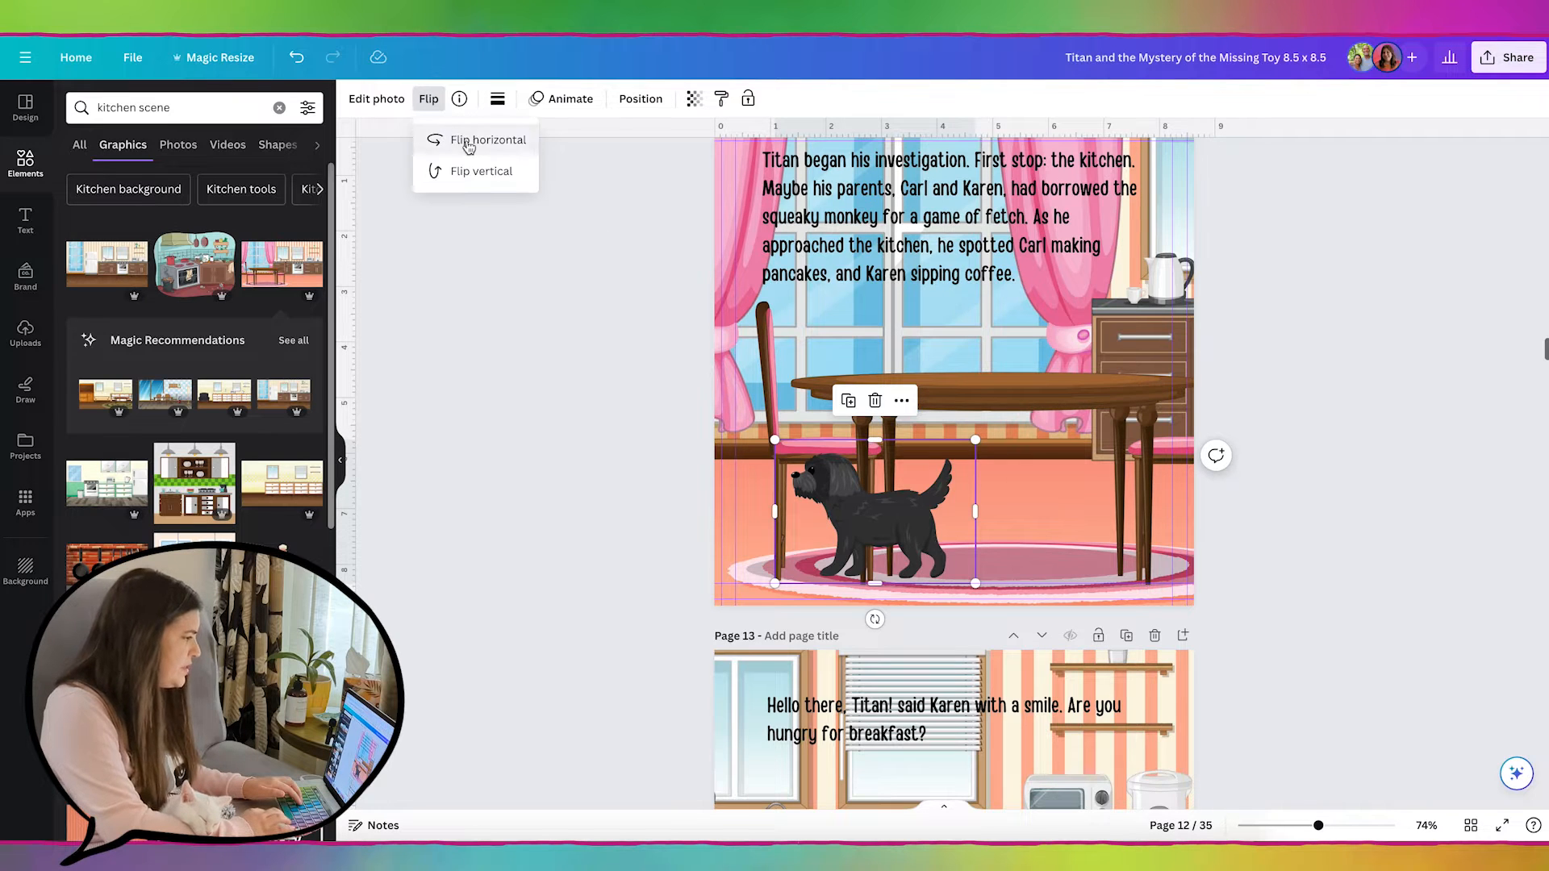
left_click(488, 139)
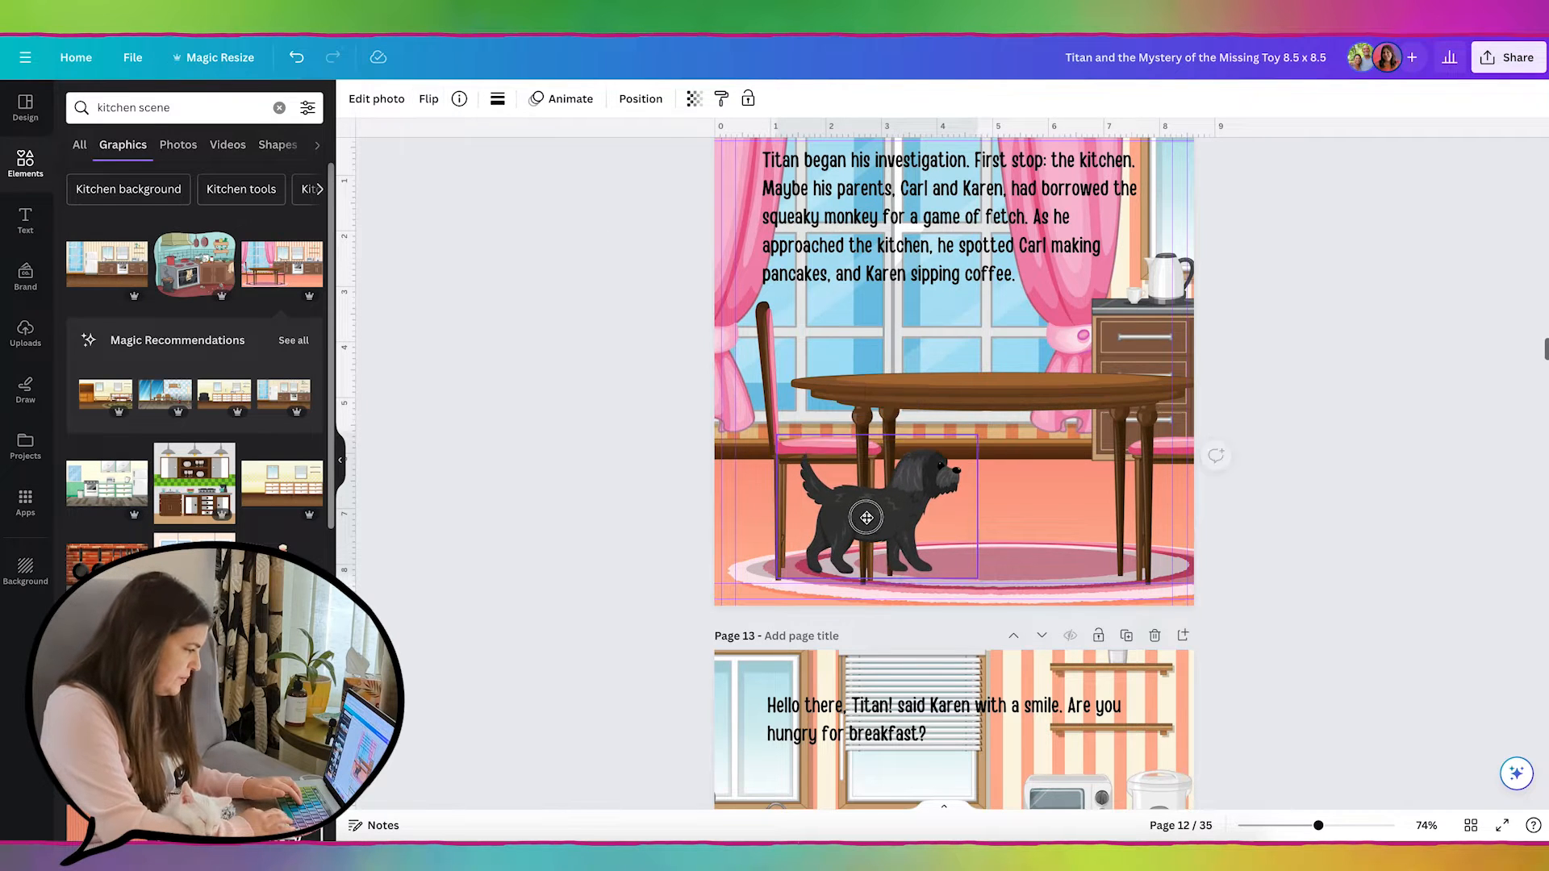
left_click(865, 516)
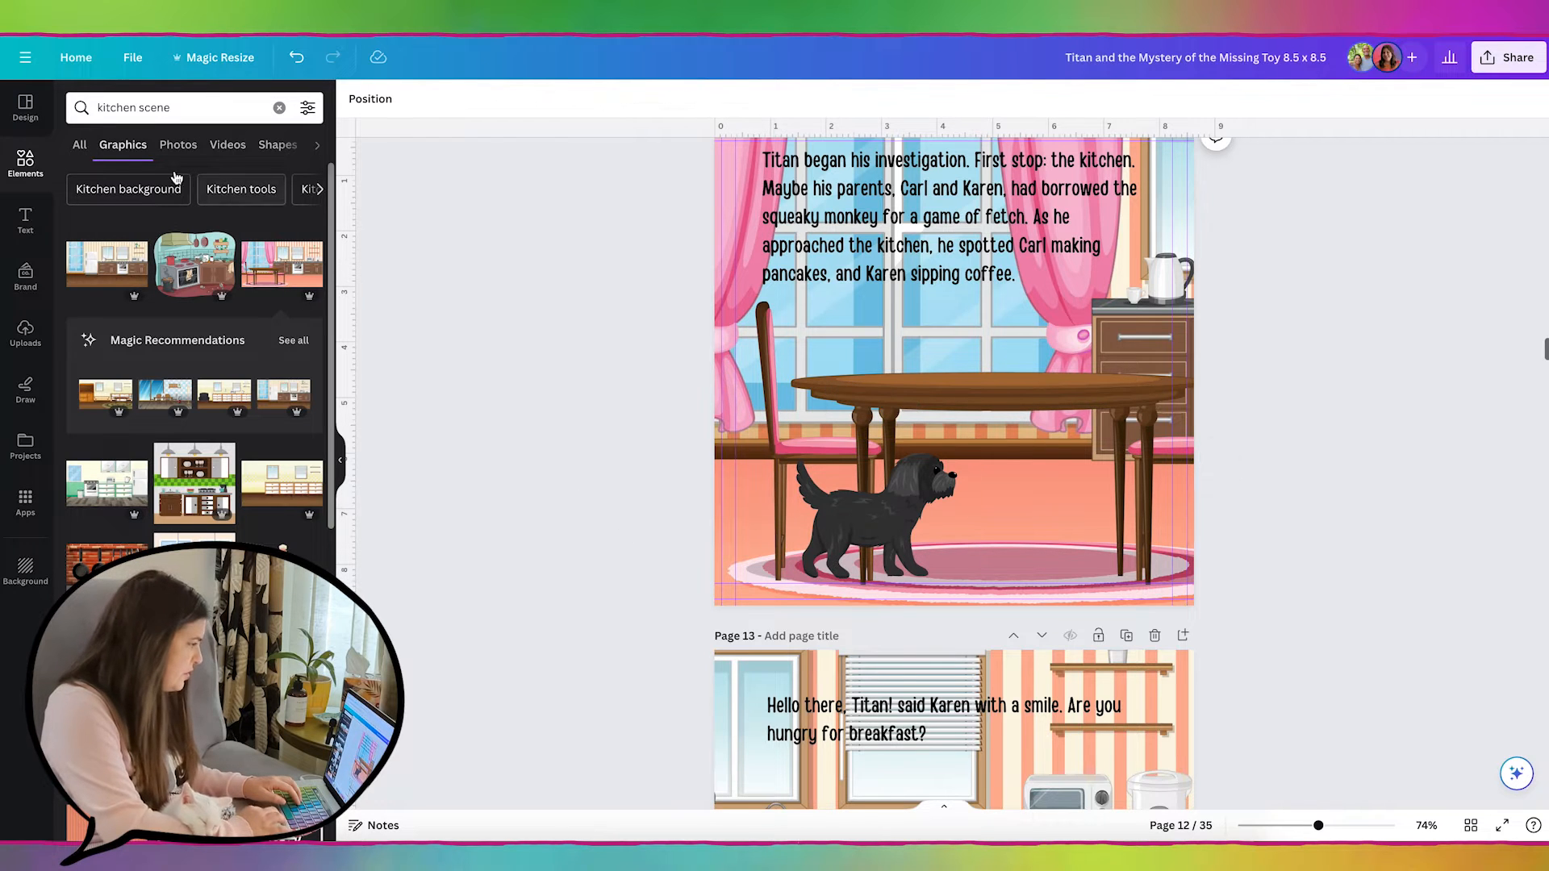
- Add a soft shadow graphic from Elements under the dog, shifting the kitchen image up to reveal it
type("shadow")
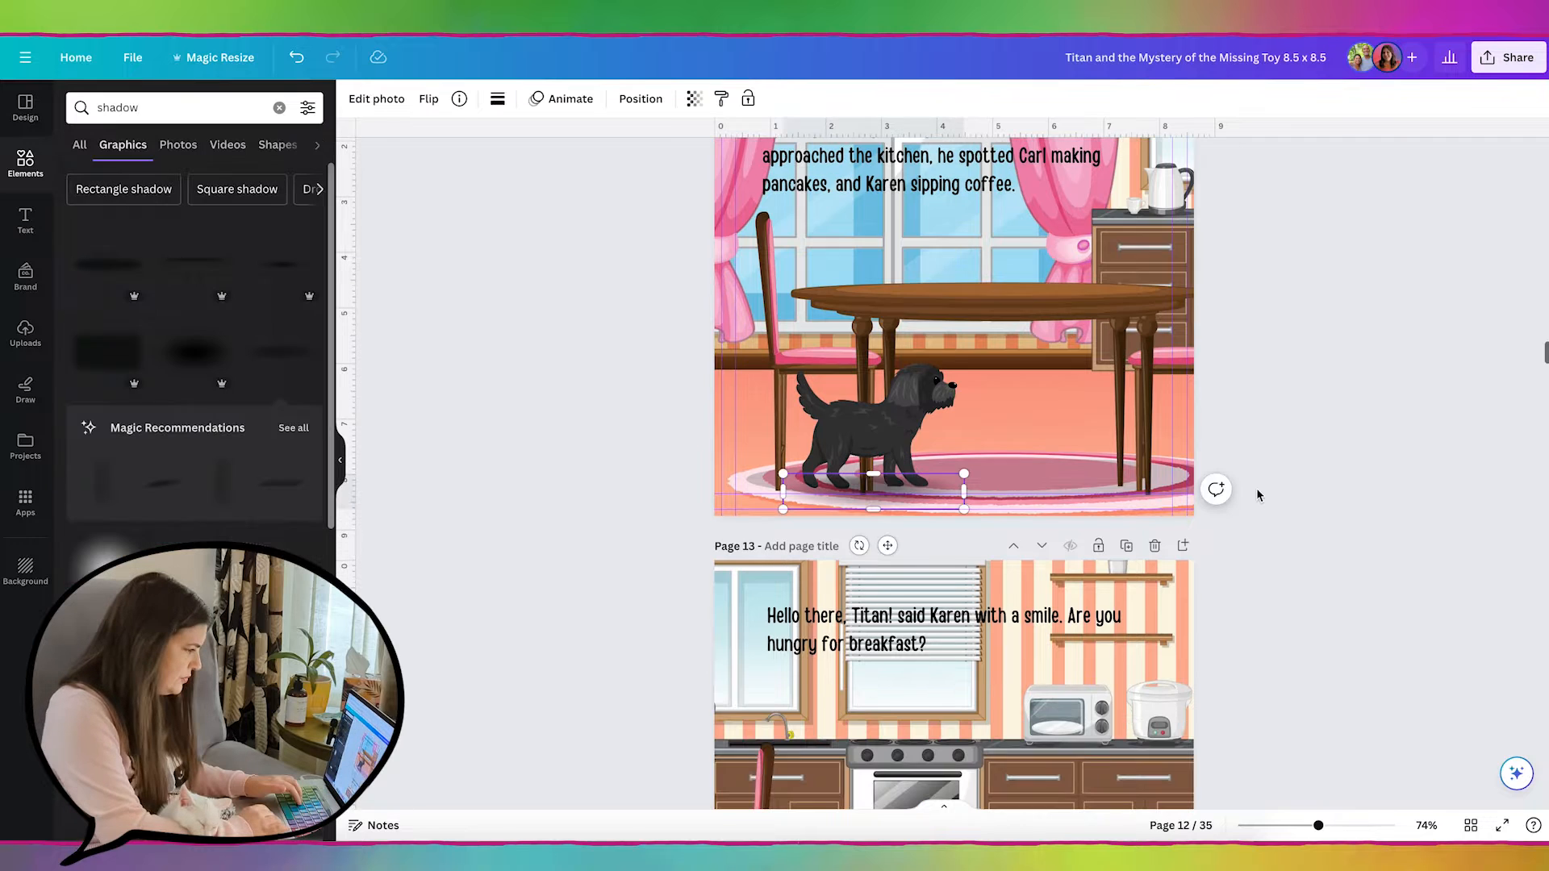
left_click(871, 438)
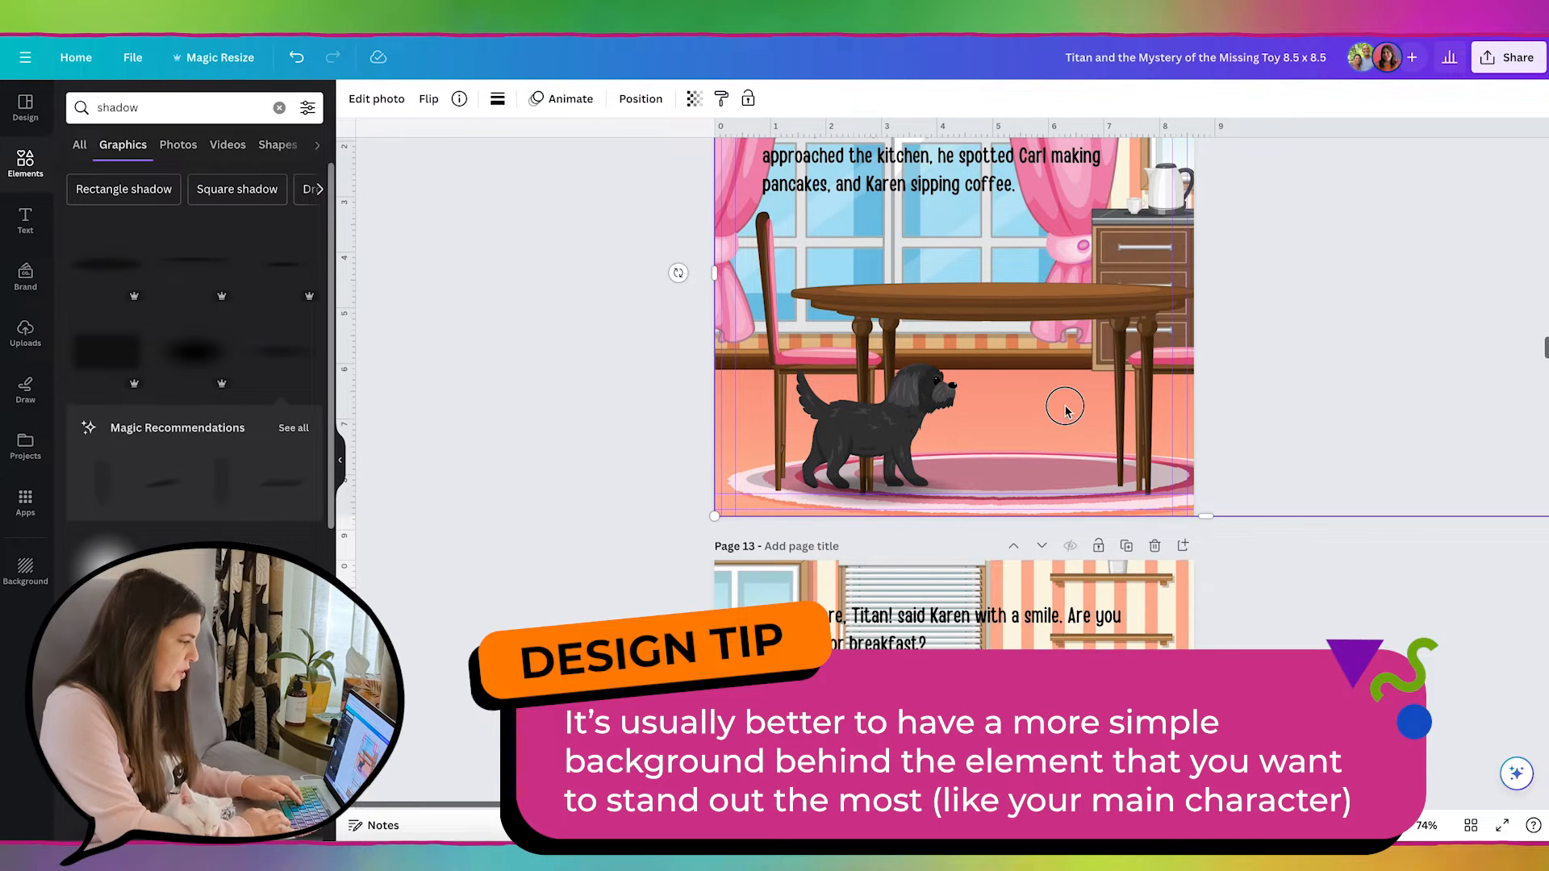
left_click_drag(1065, 409, 1076, 326)
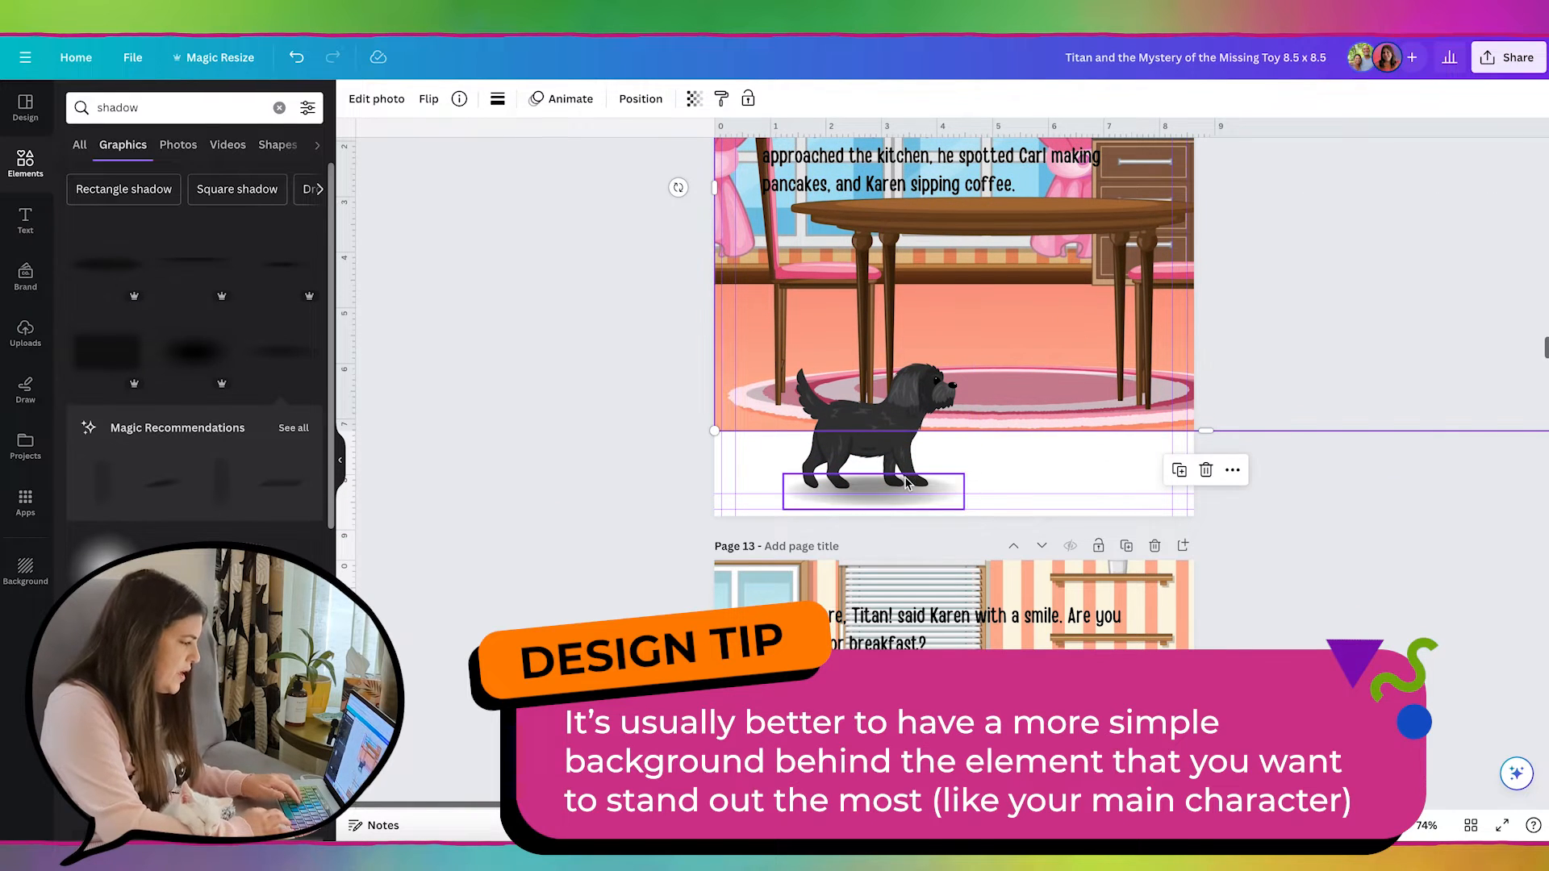
mouse_move(826, 494)
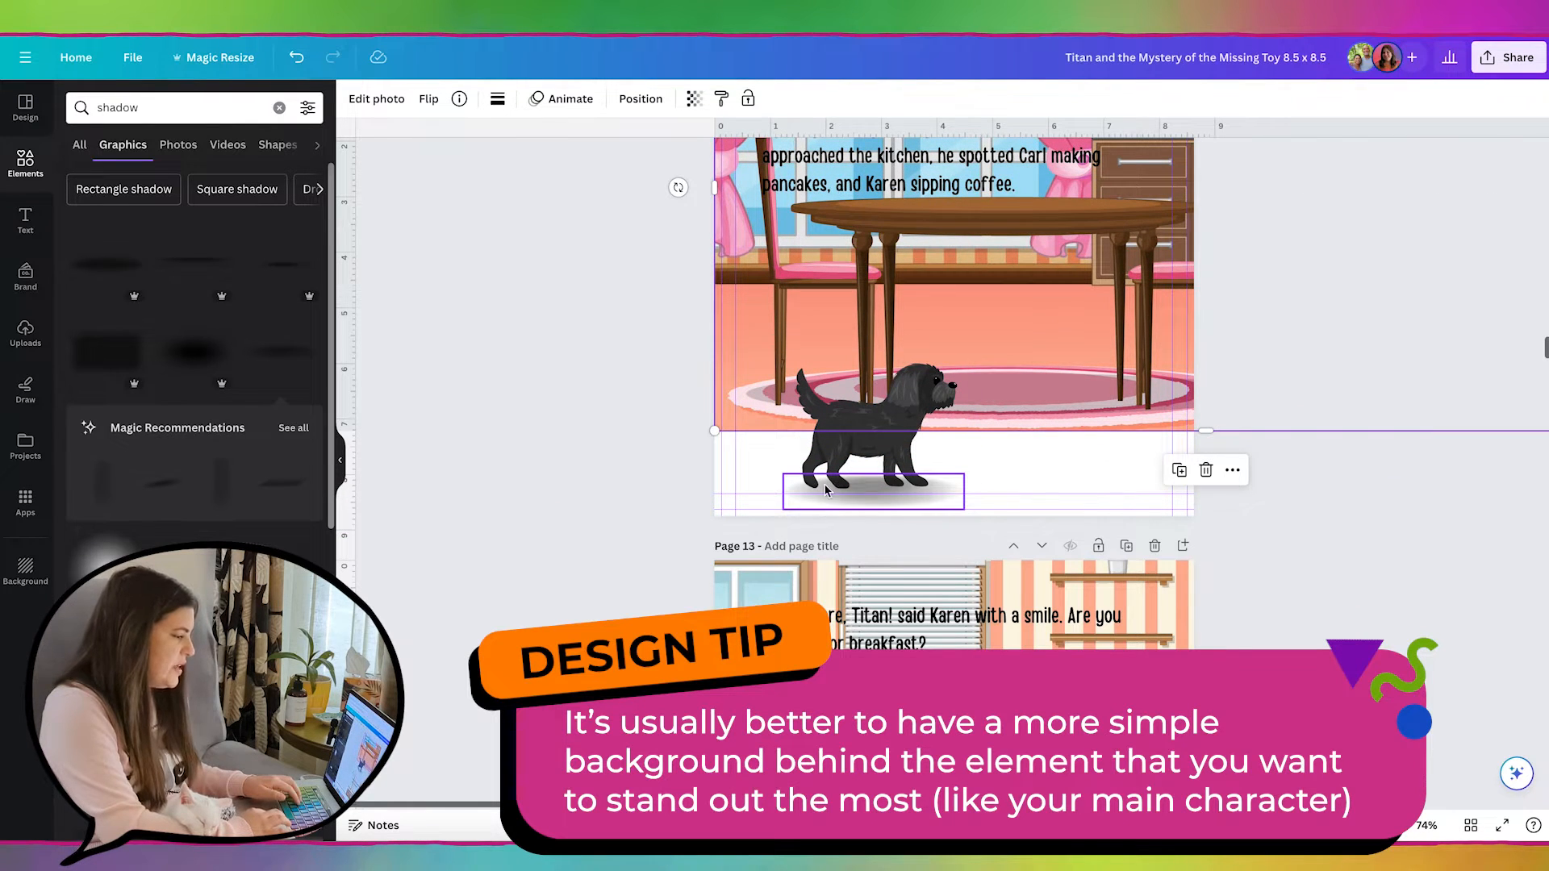
- Reselect the kitchen background image and review the shadow placement below the dog
left_click(826, 490)
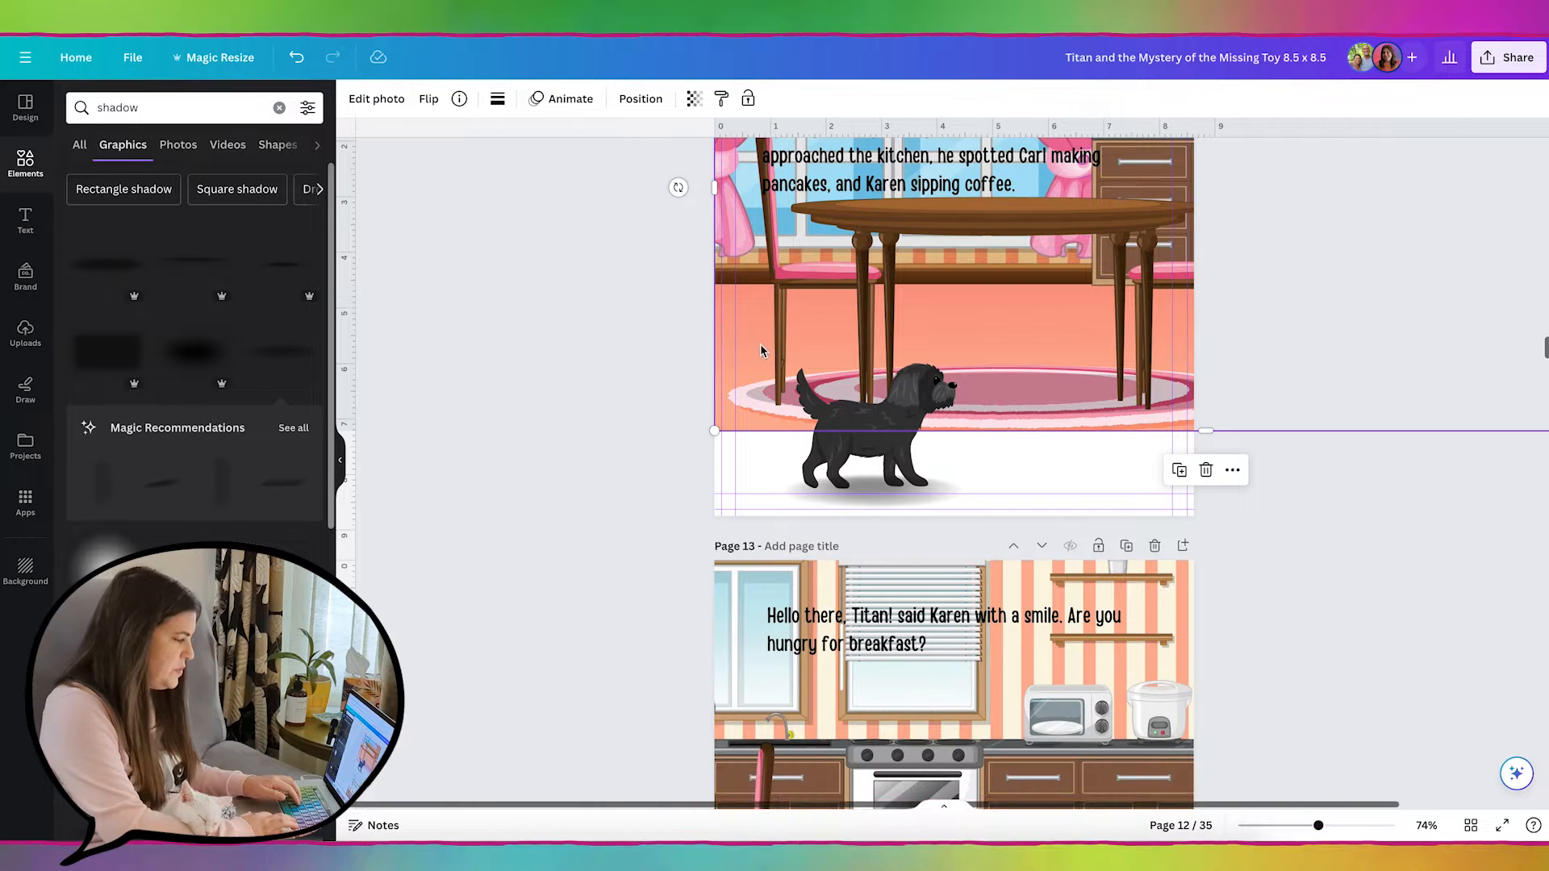
scroll("down", 3)
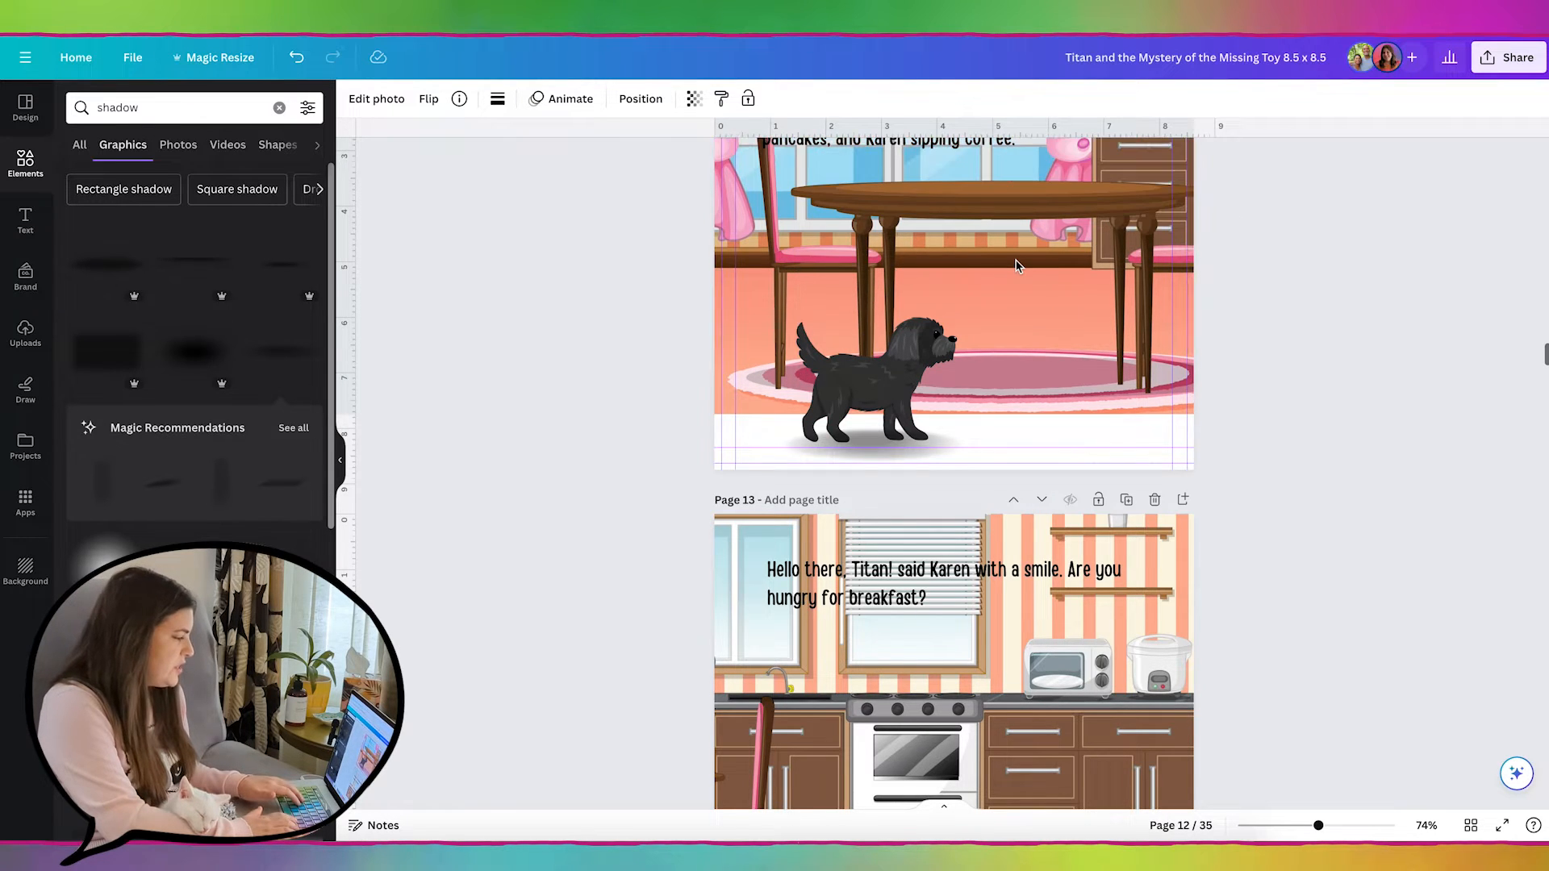
left_click(1020, 266)
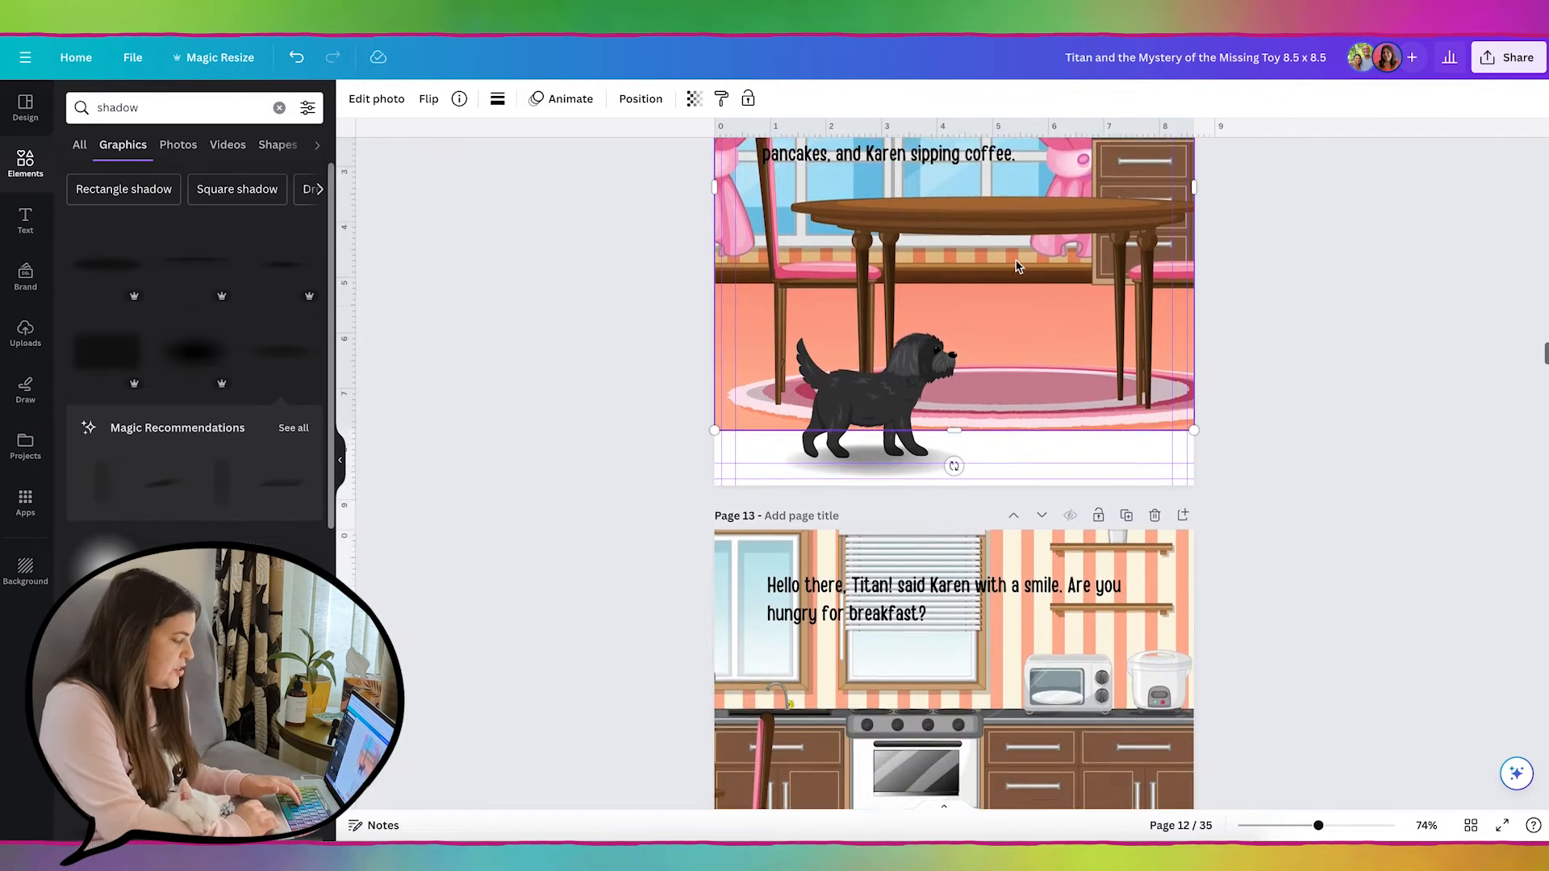
scroll("down", 3)
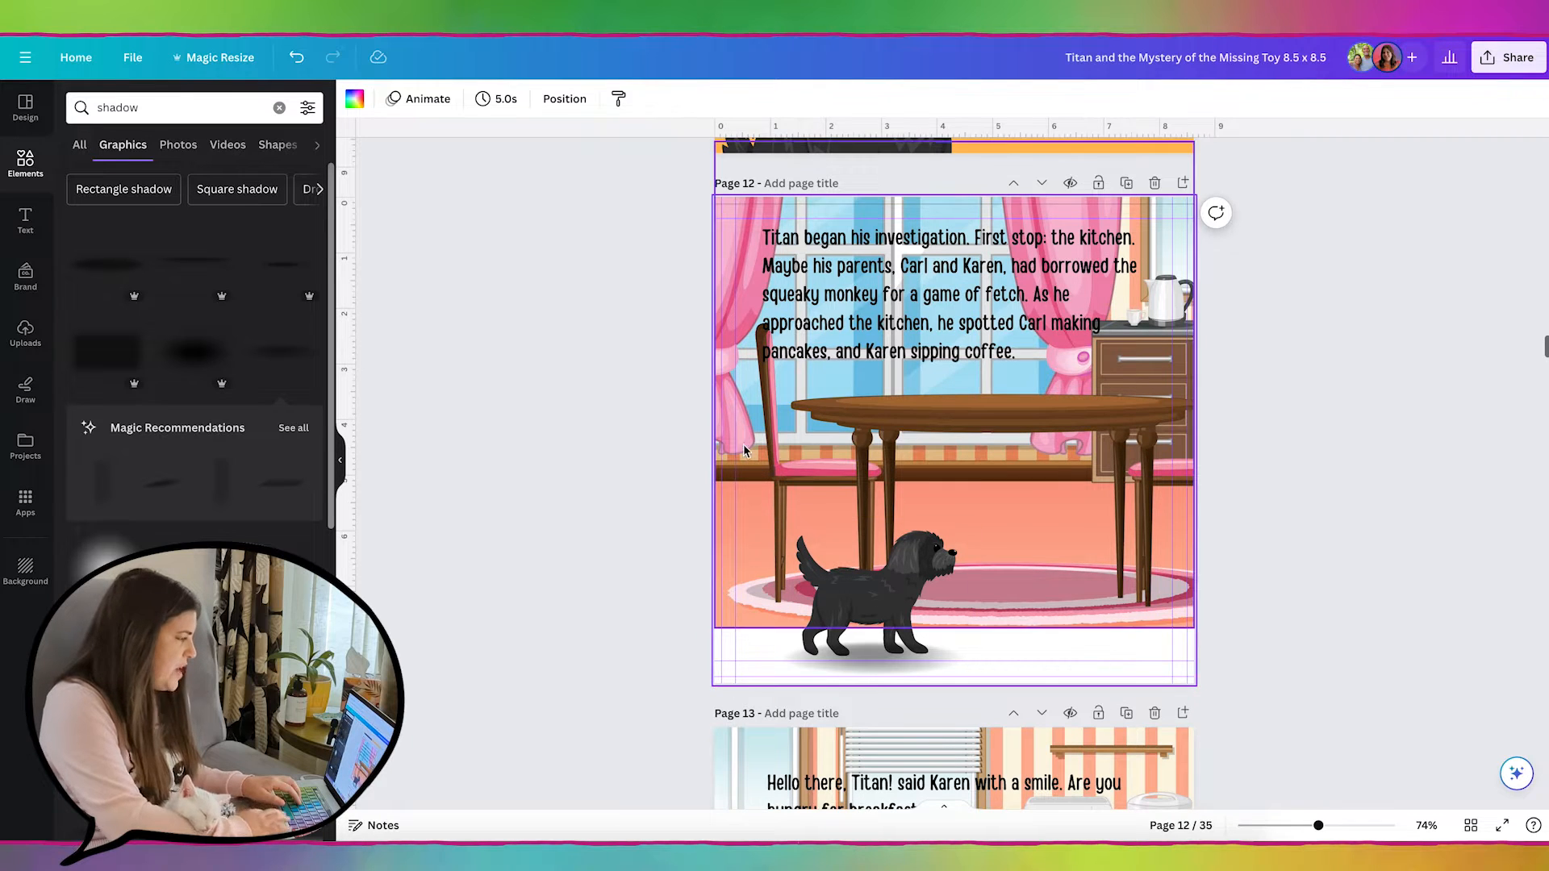
- Give page 12 a new background colour so no white strip shows under the kitchen scene
left_click(355, 98)
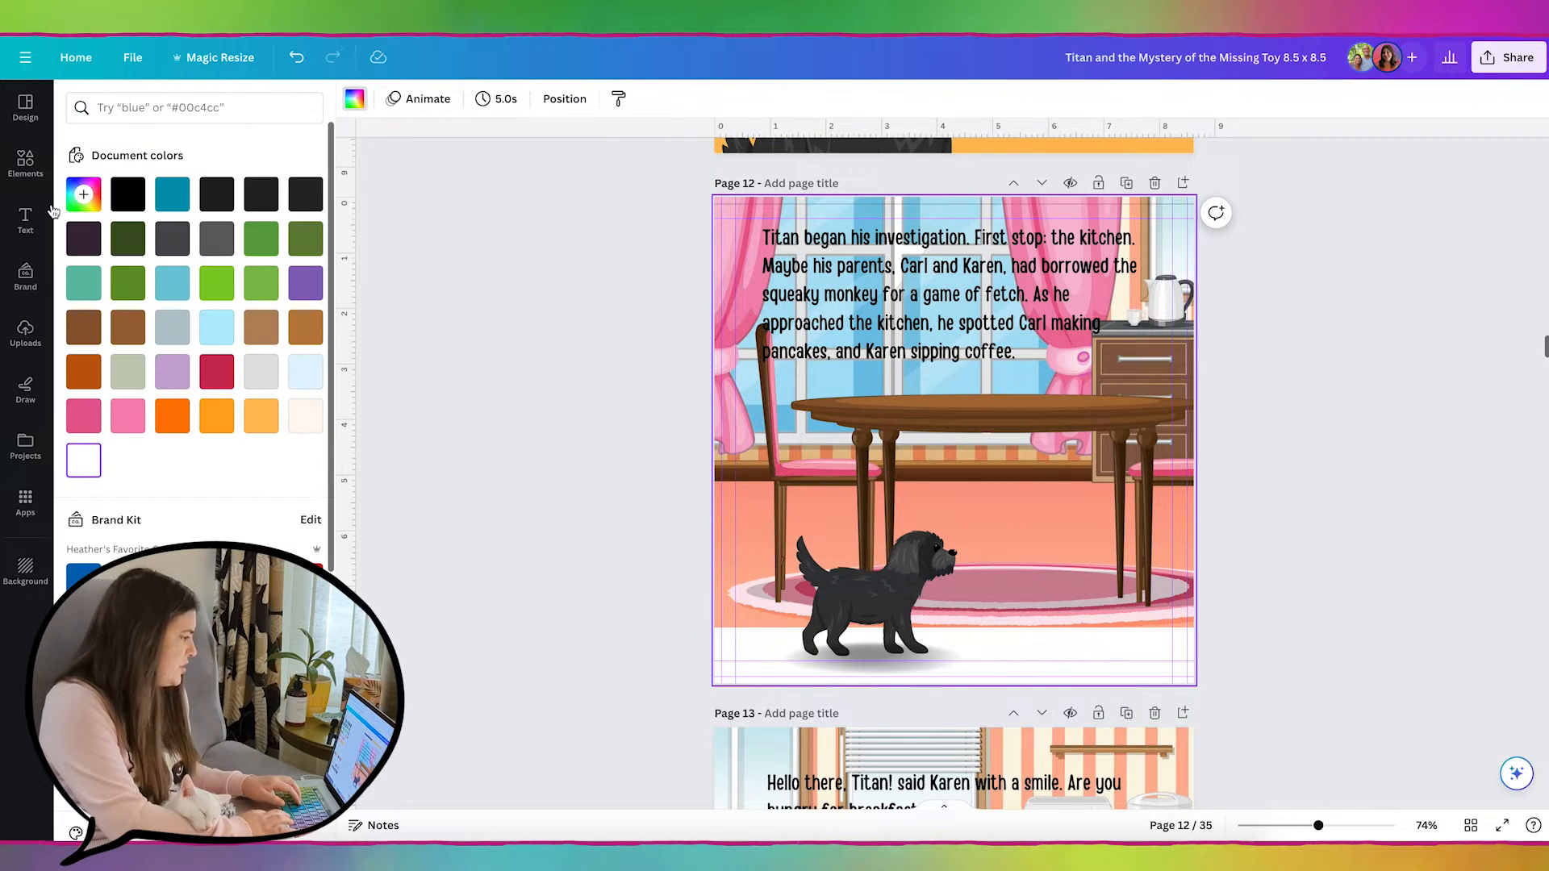
left_click(84, 193)
type("shadow")
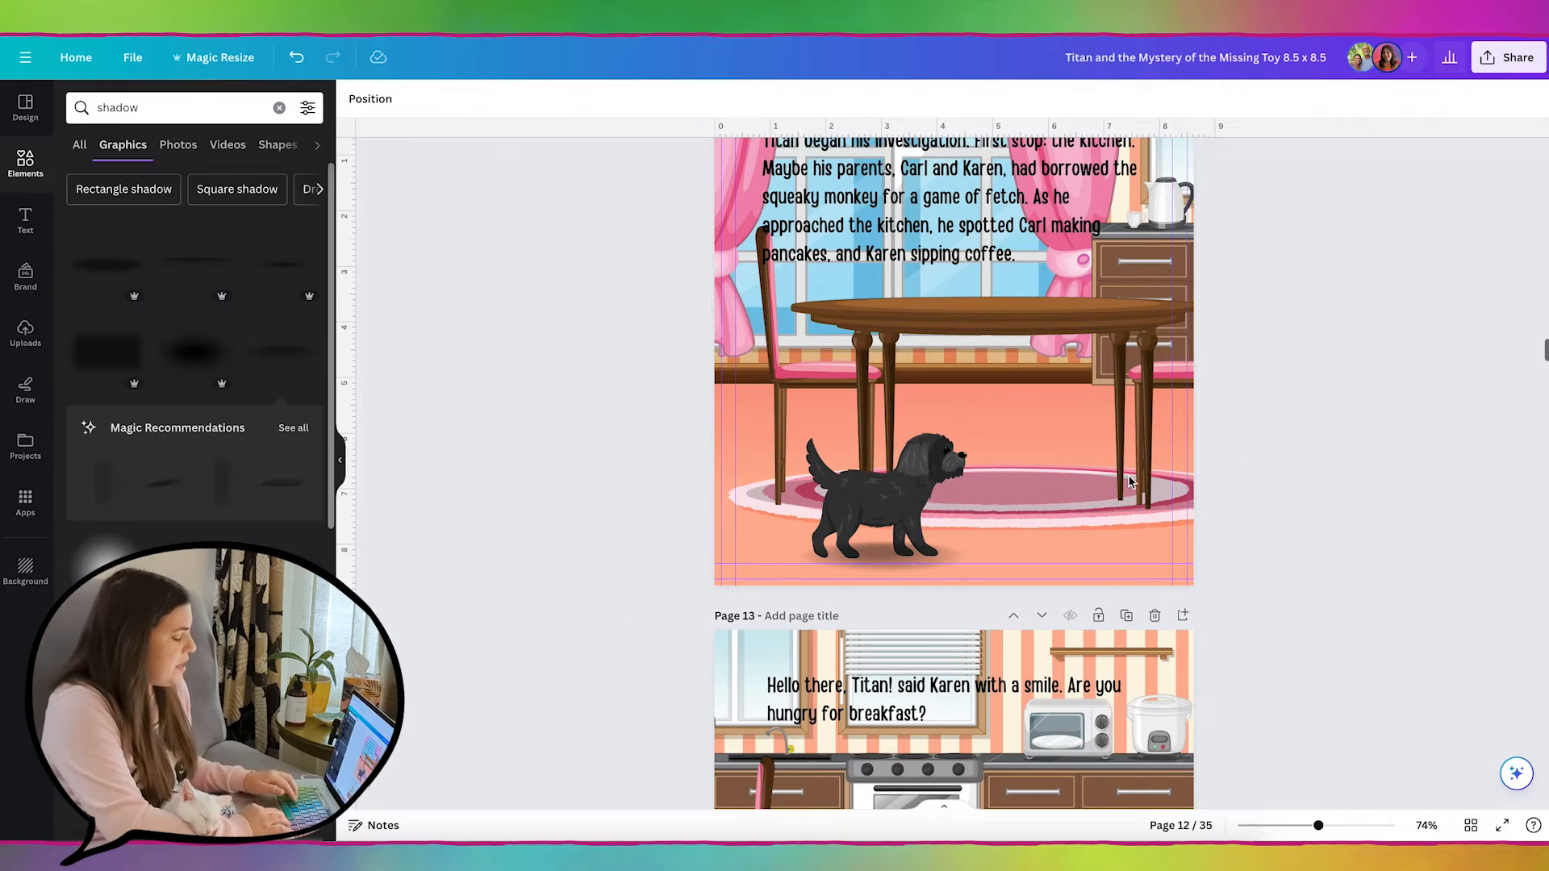
left_click(994, 542)
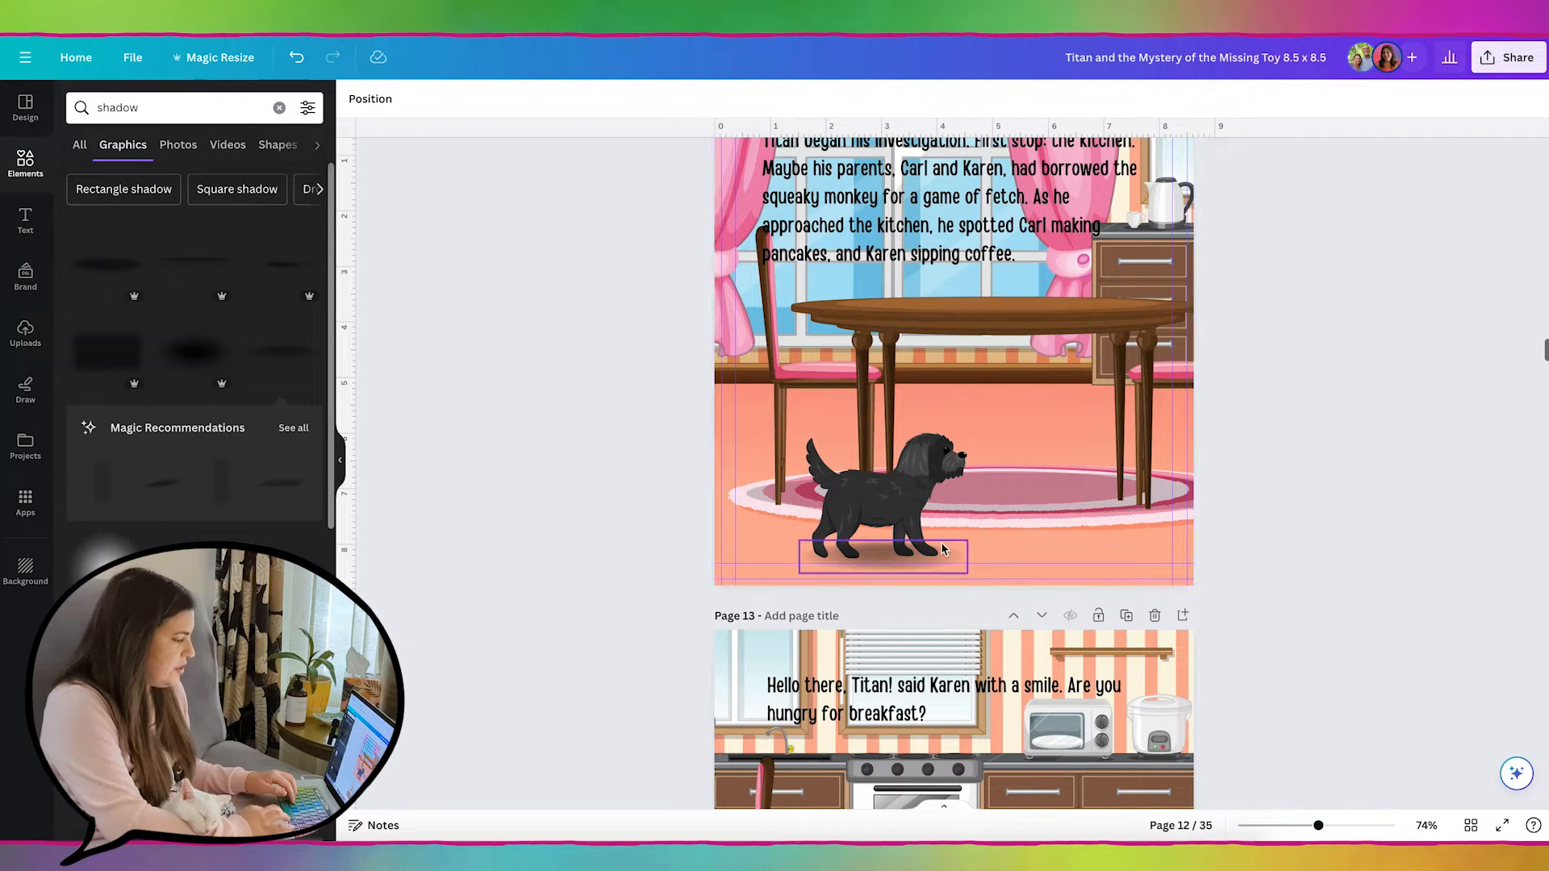
- Check the dog's shadow and scroll on to page 13's kitchen
left_click(1304, 587)
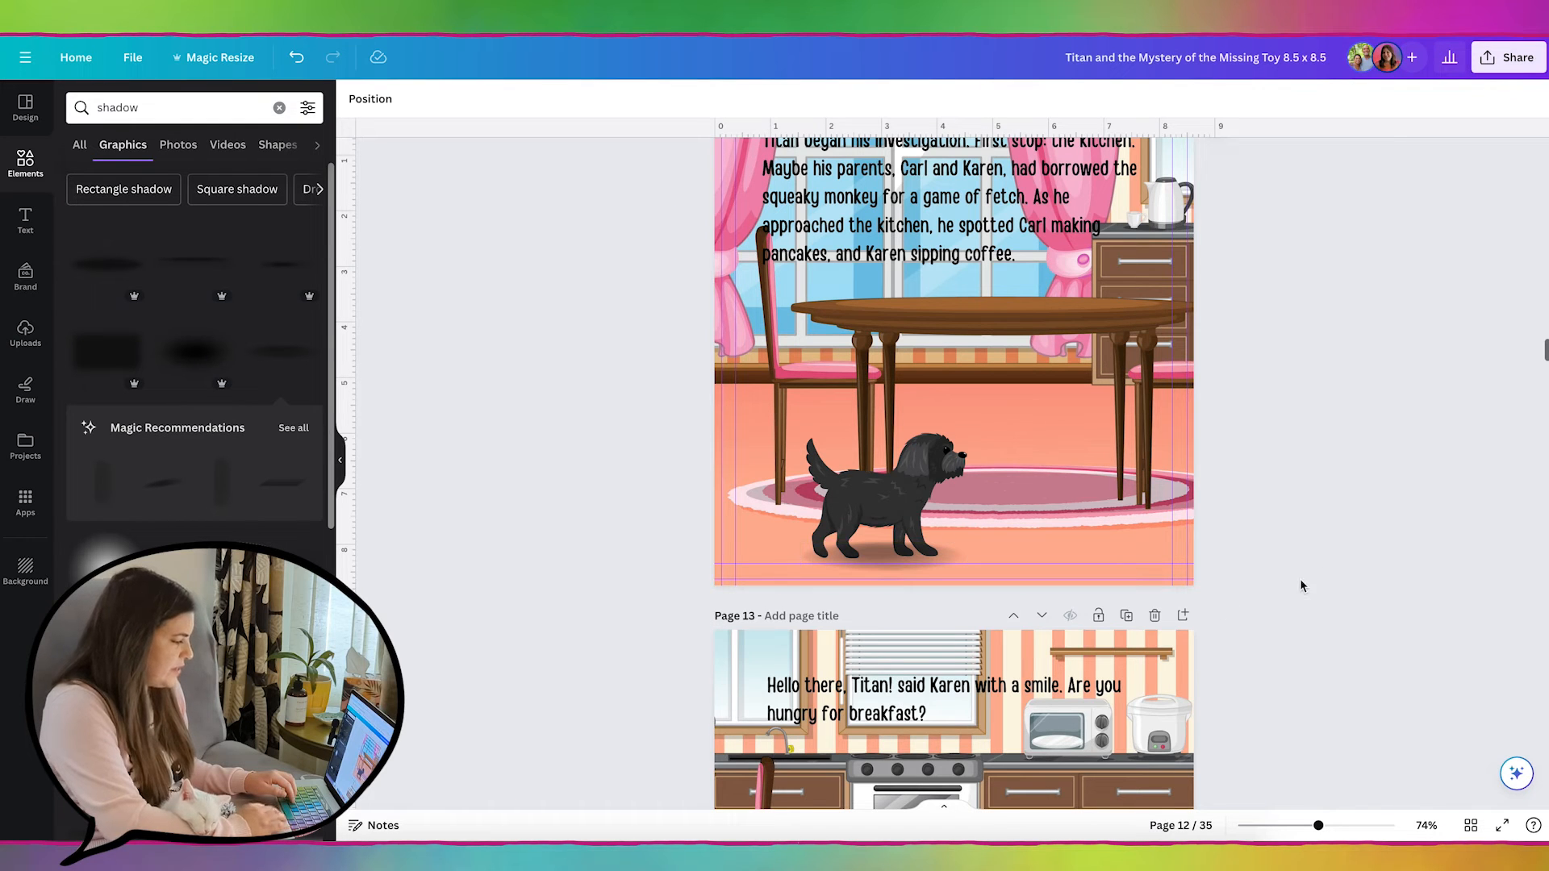
scroll("down", 3)
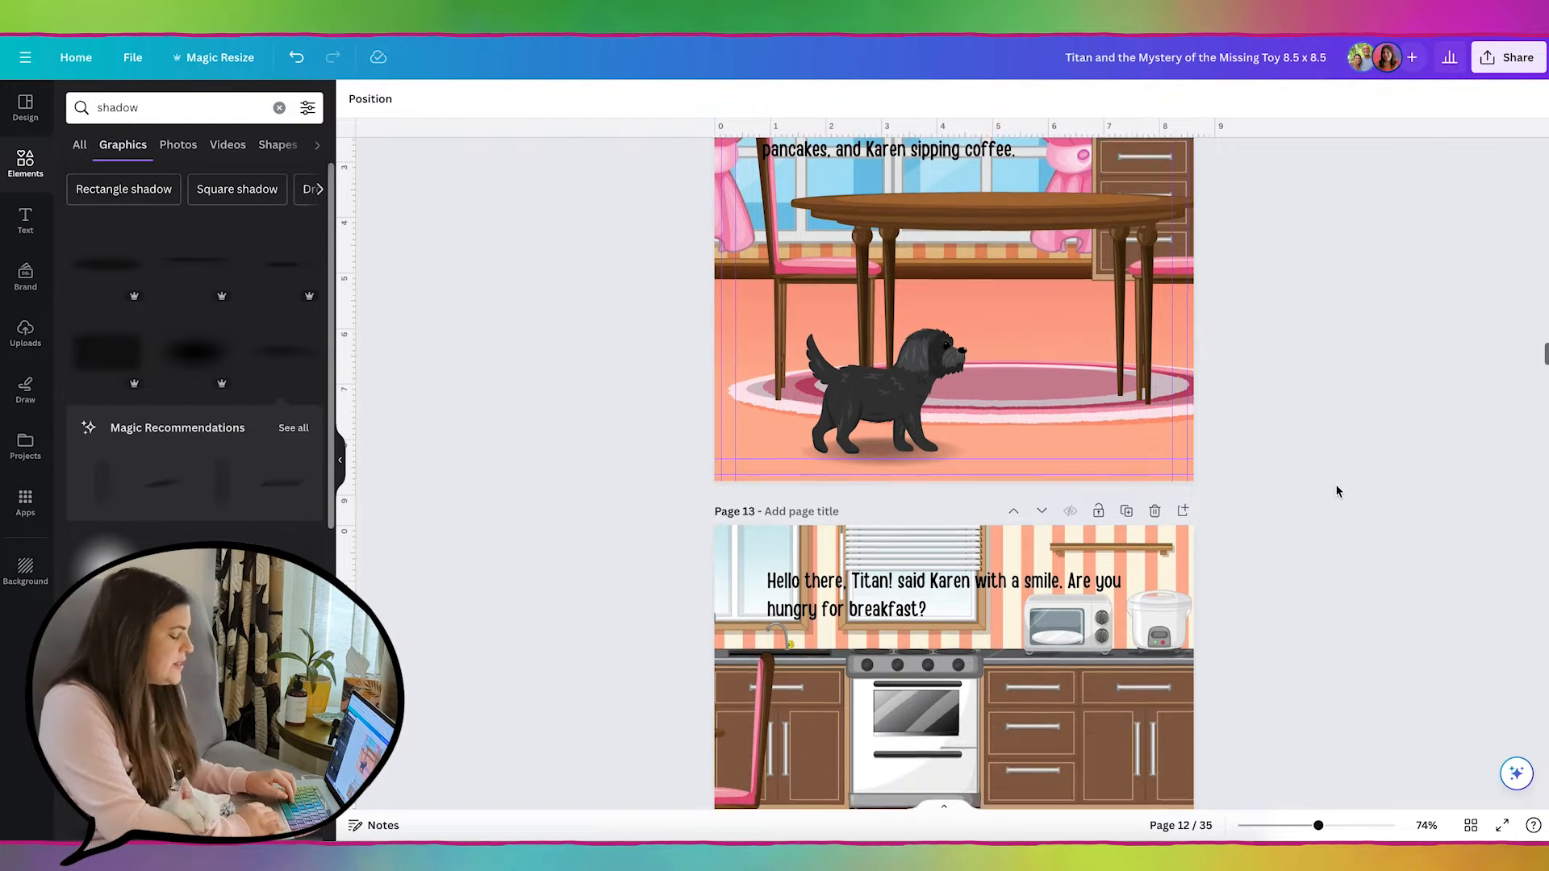
scroll("down", 3)
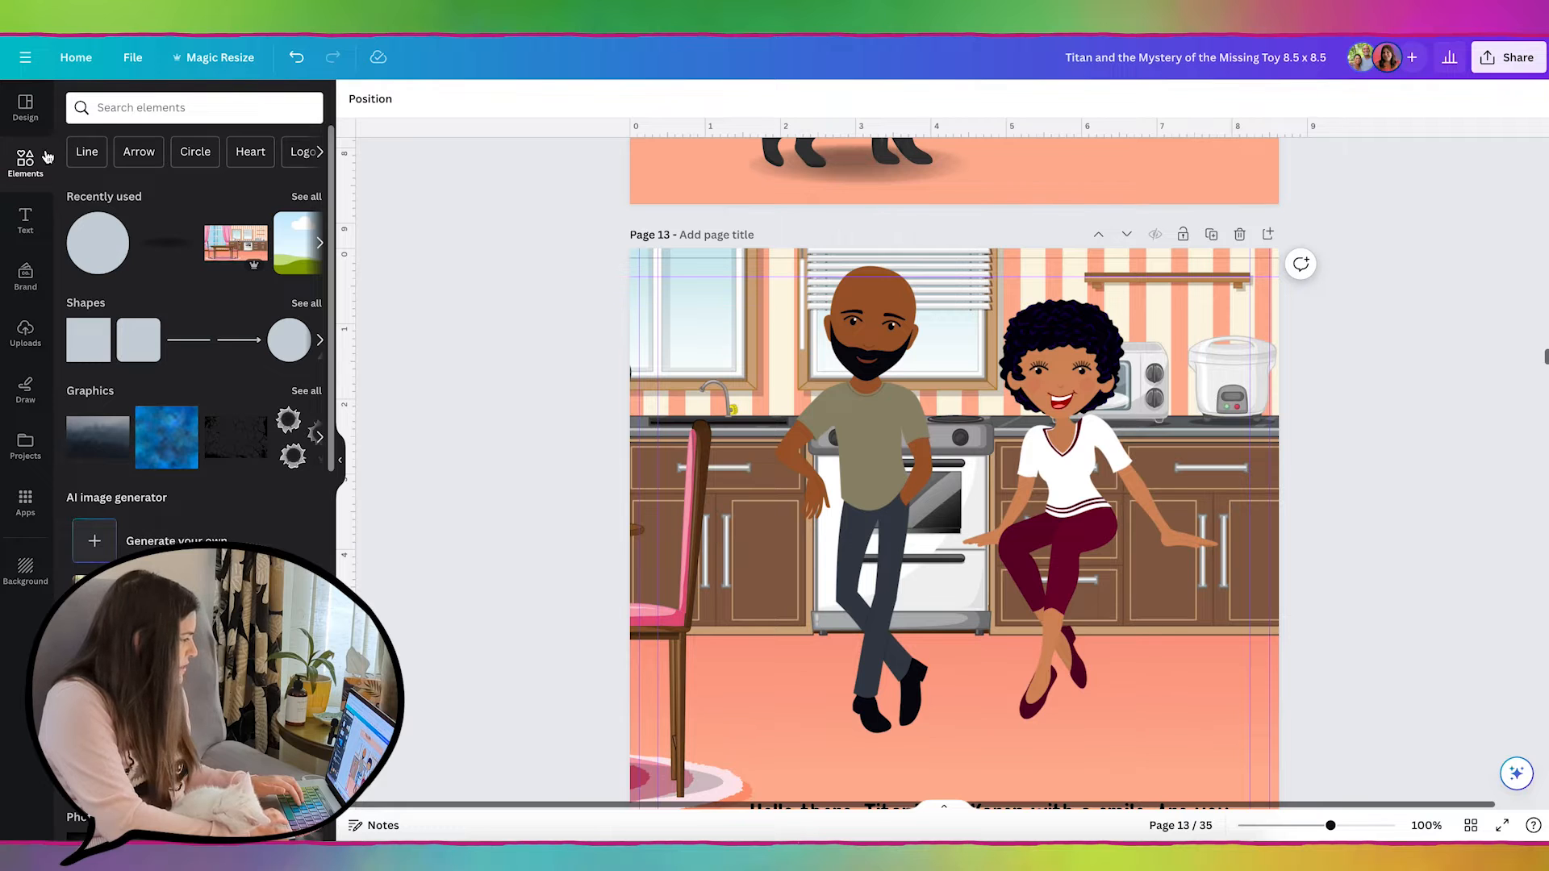
- Search Elements for 'man standing back' and filter the results to graphics
type("man standing")
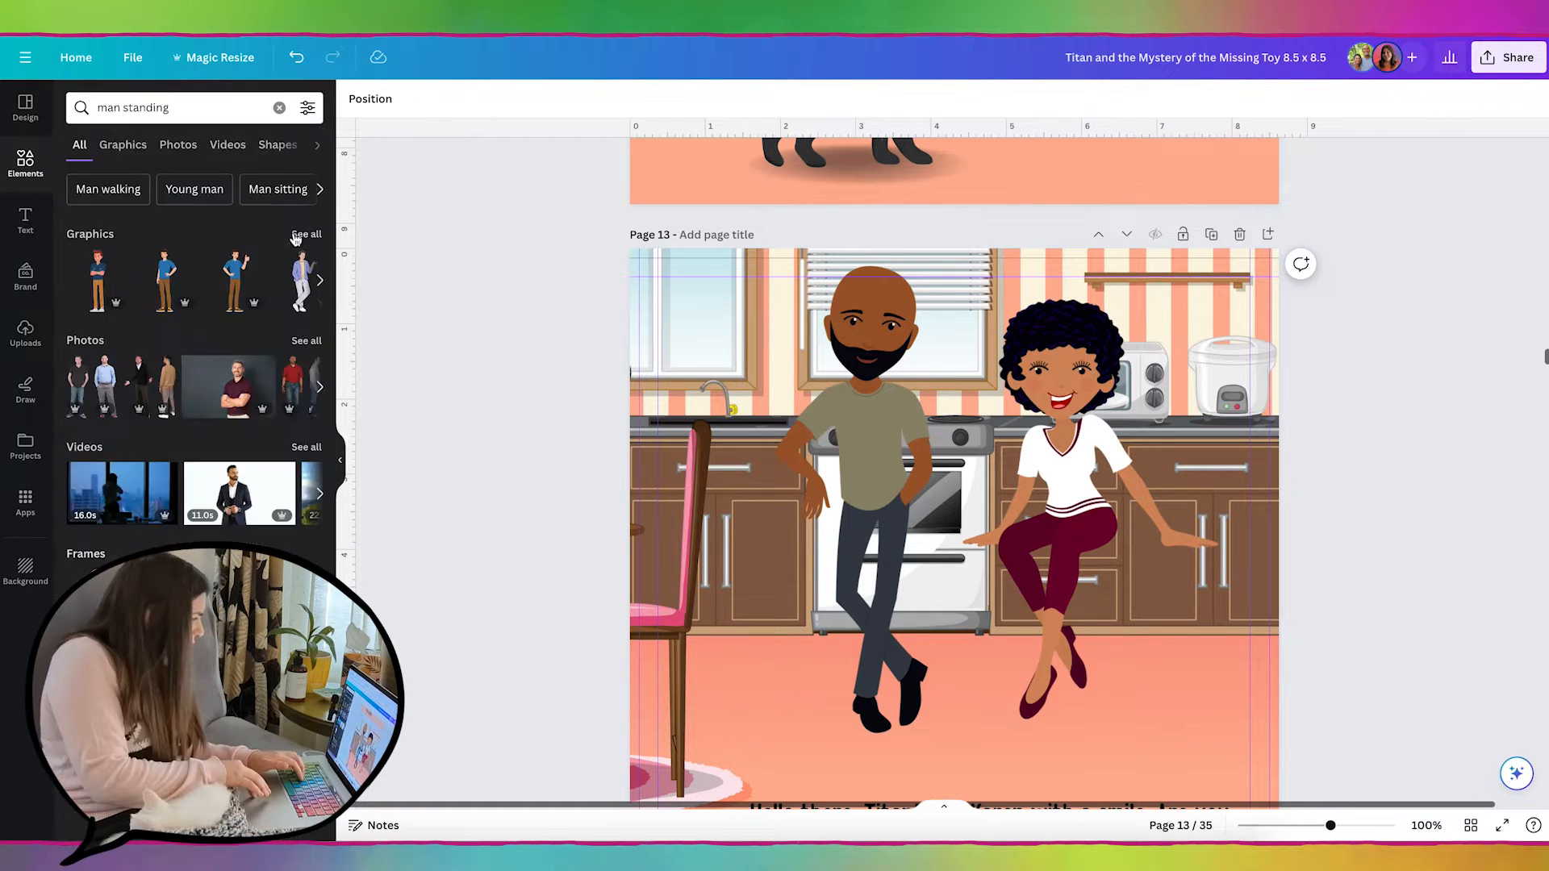
left_click(122, 146)
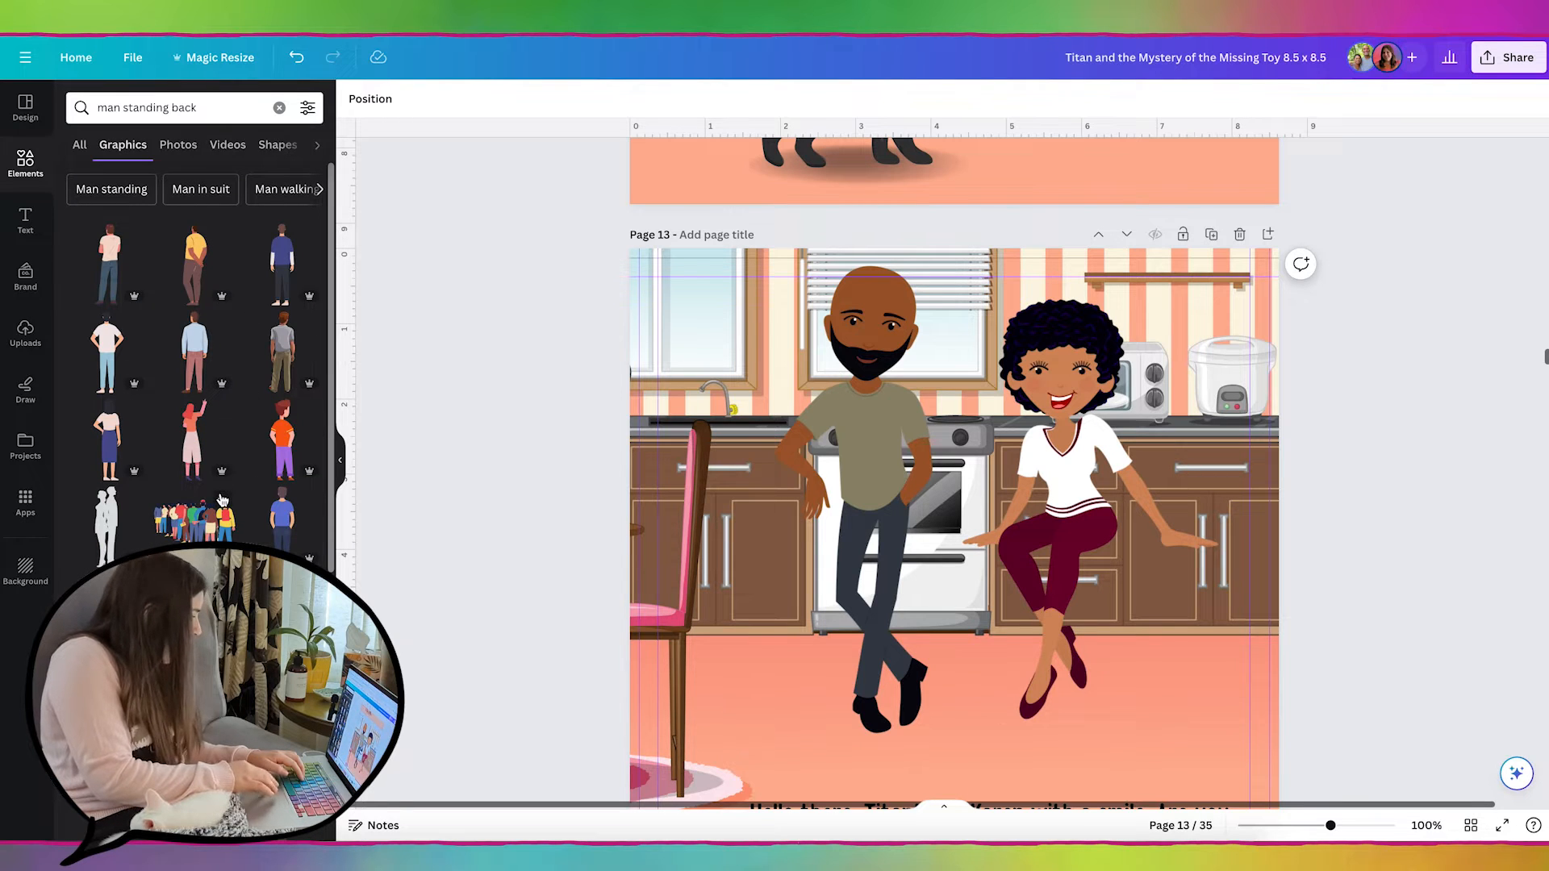
scroll("down", 3)
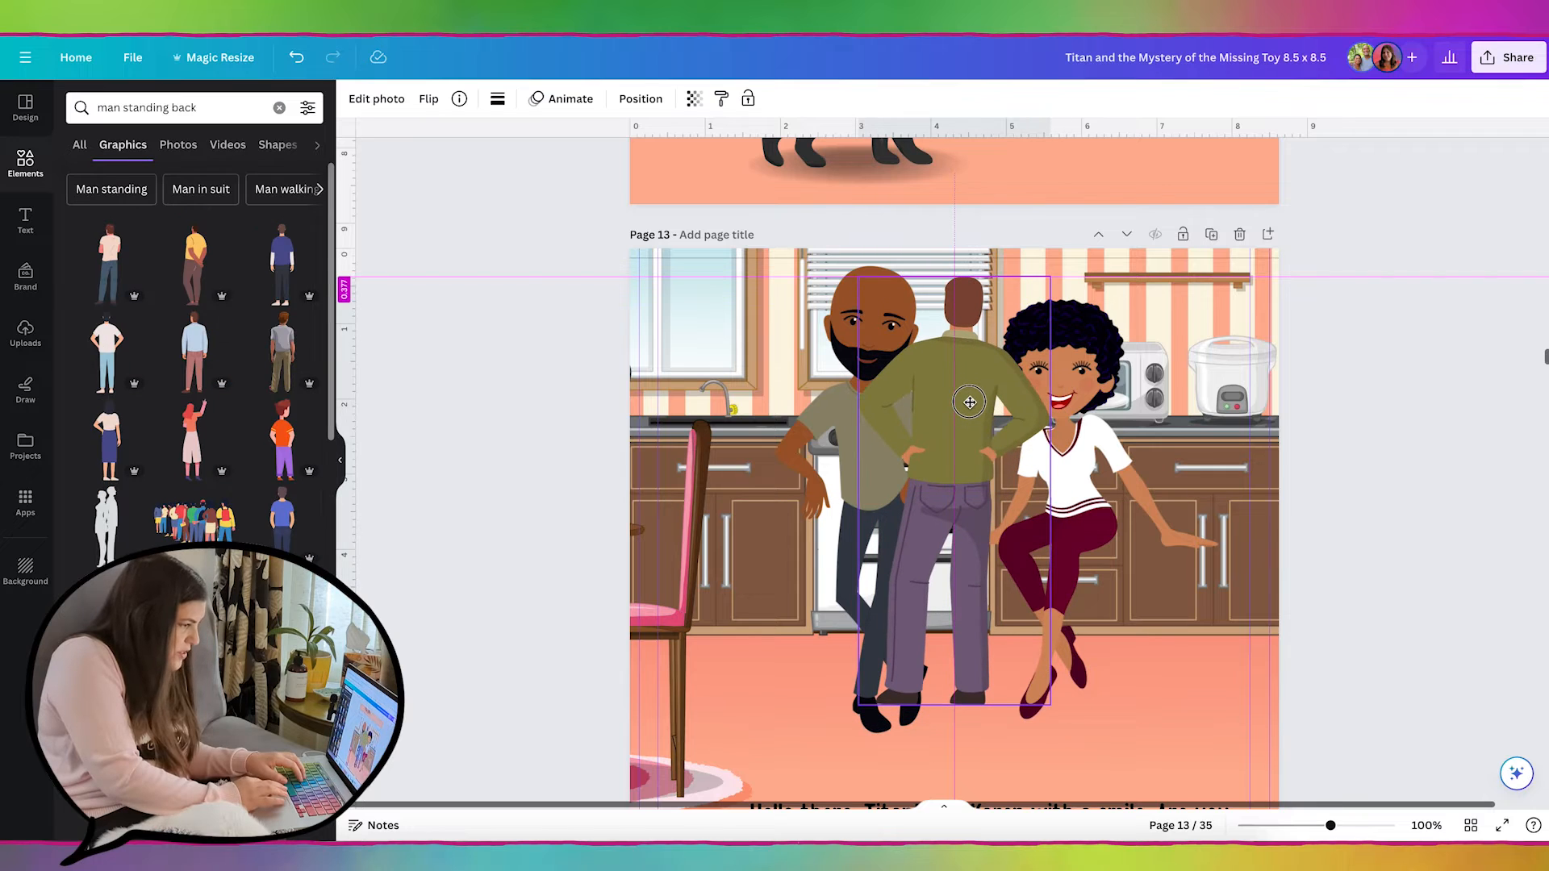
- Select the back-view man added between the two characters on page 13
left_click(968, 400)
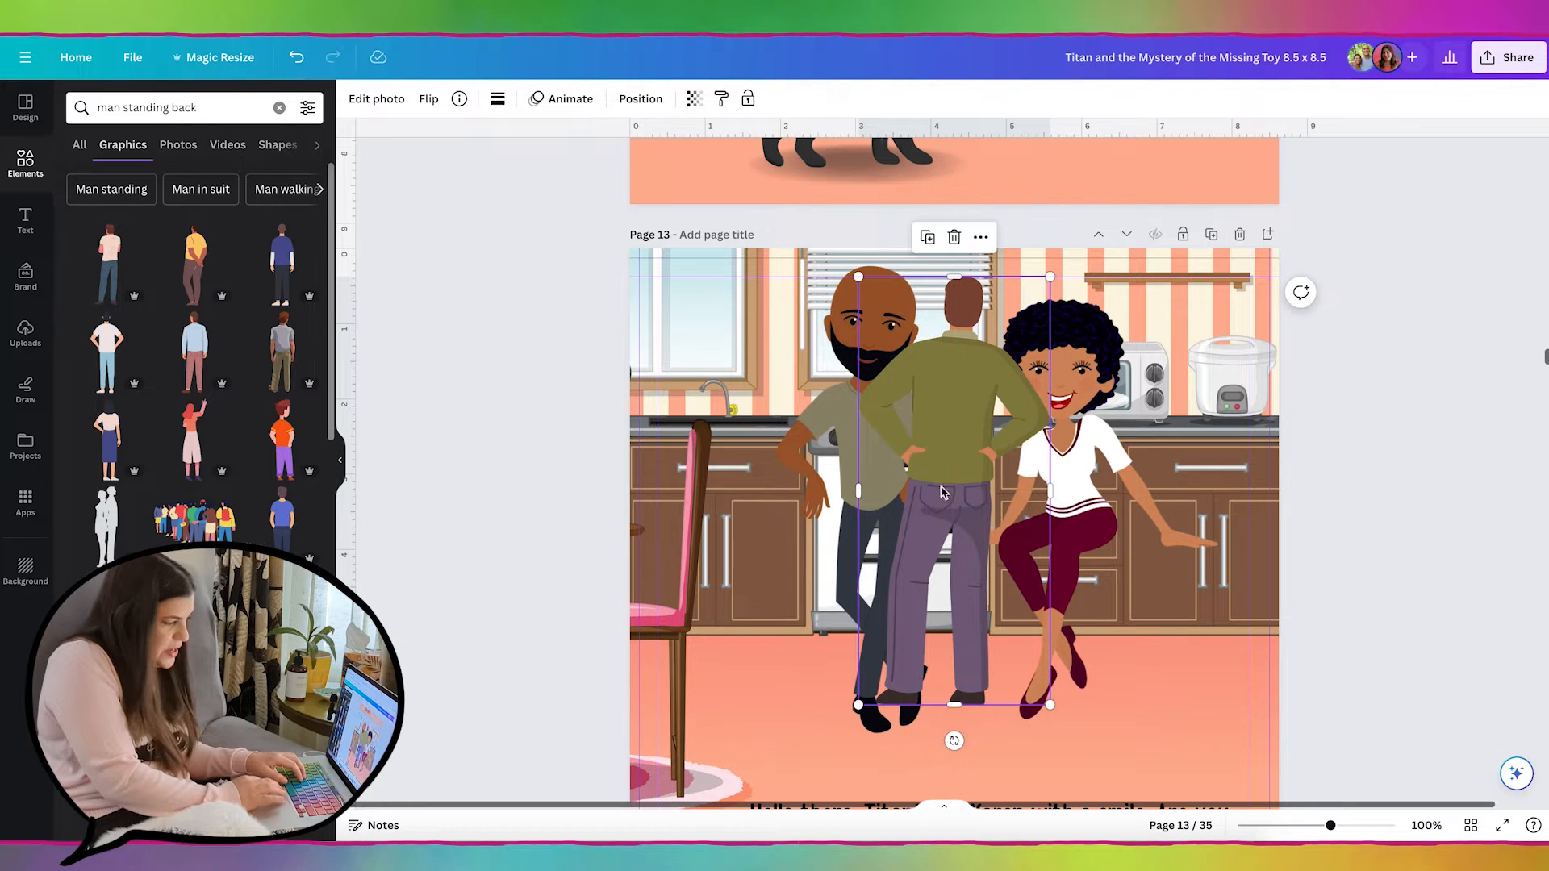
mouse_move(1002, 458)
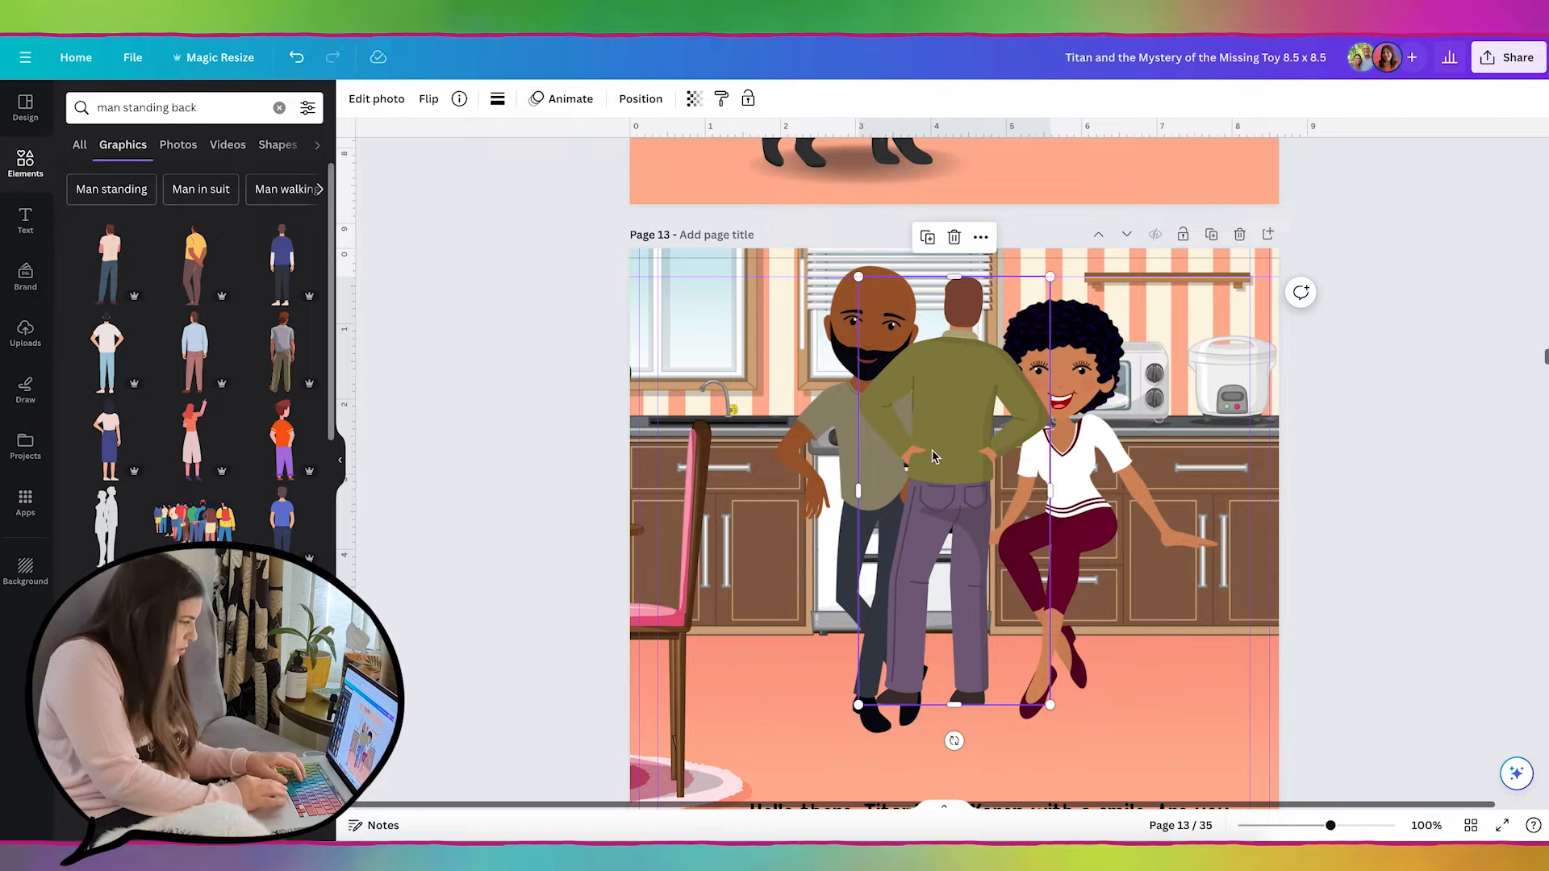
left_click(376, 99)
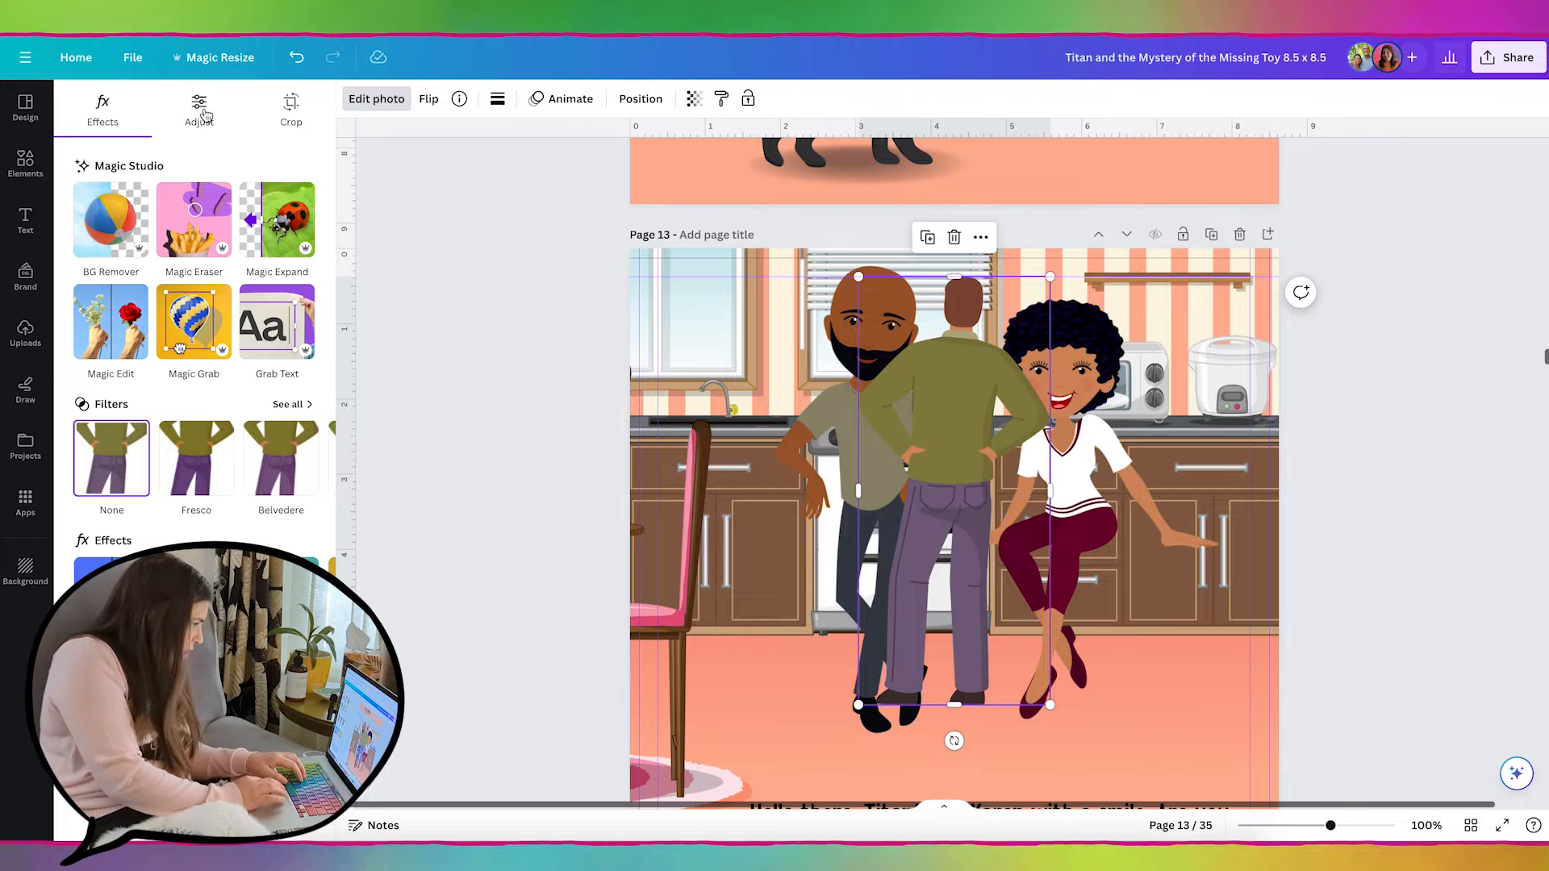
- Darken the back-view man's skin tone to about -36 brightness via Adjust colour edit
left_click(198, 110)
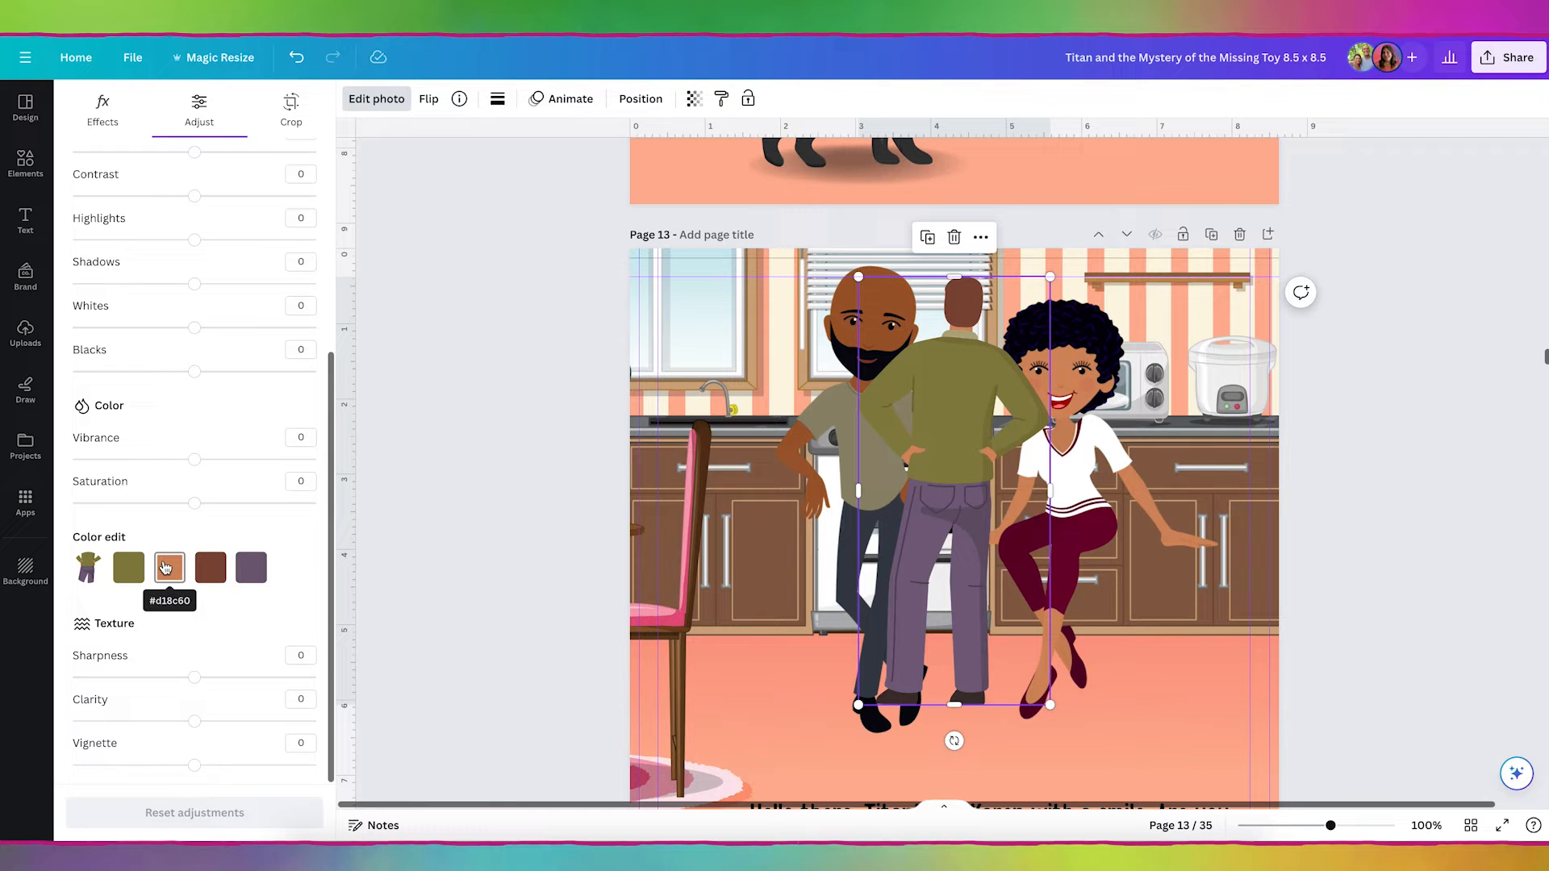
left_click(169, 568)
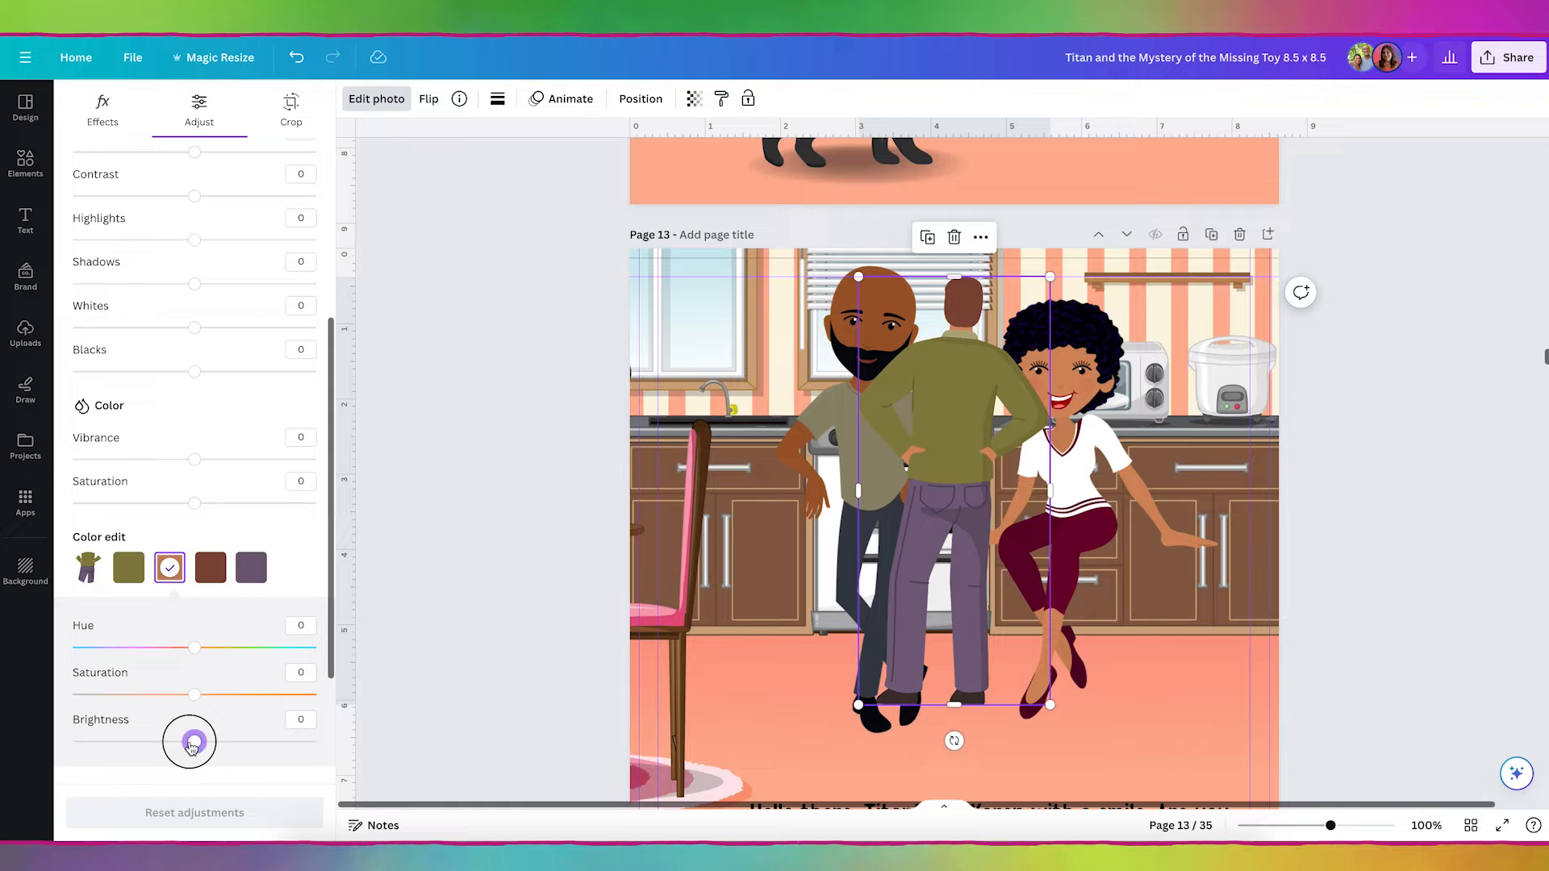
left_click_drag(190, 743, 165, 742)
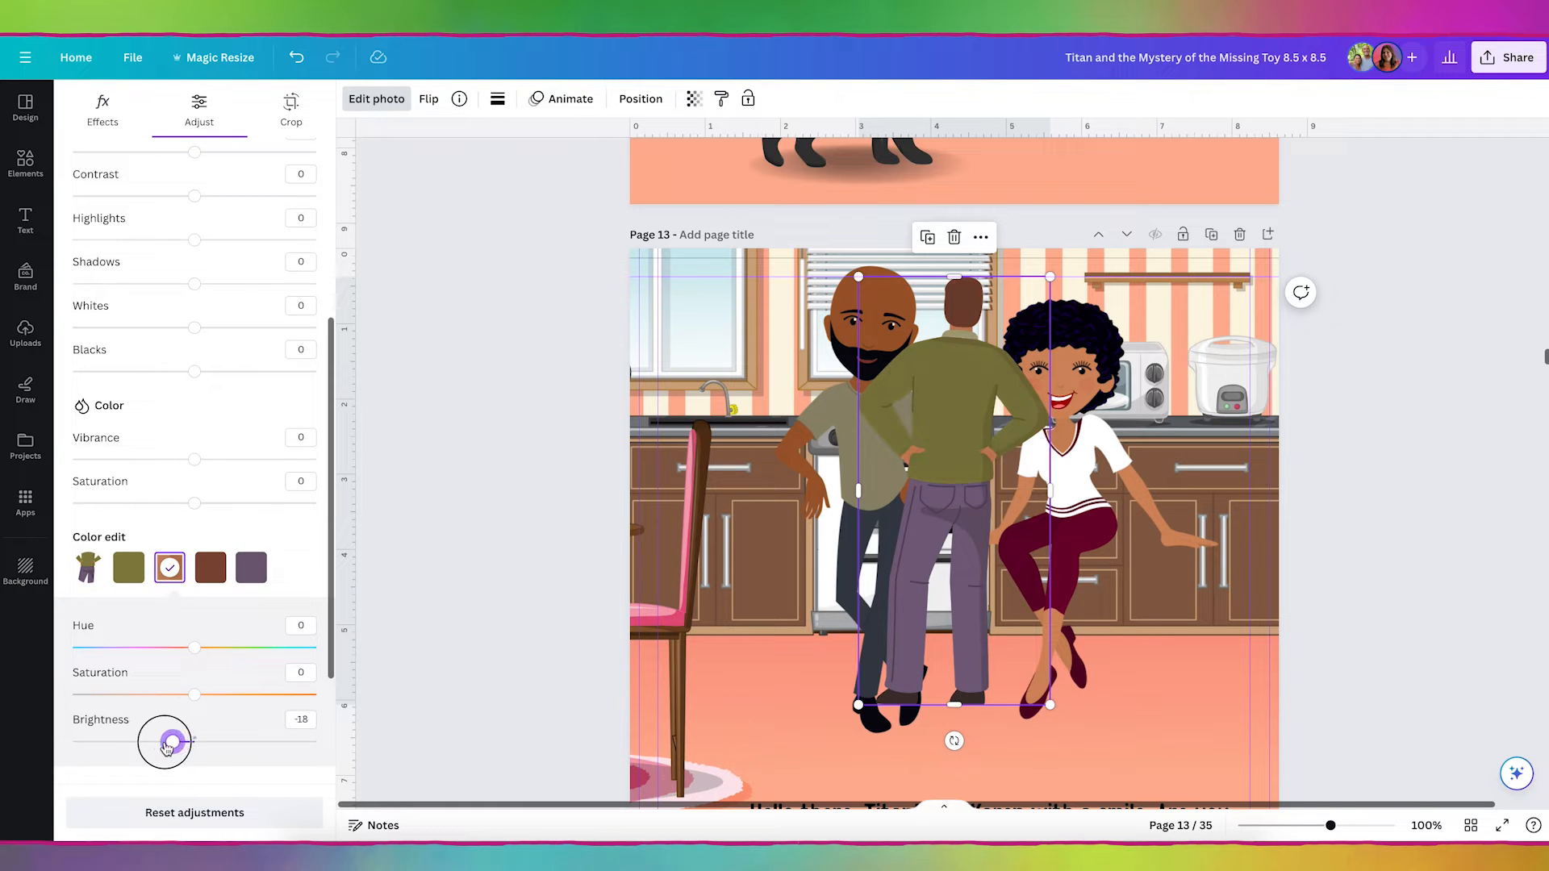
left_click_drag(165, 742, 161, 742)
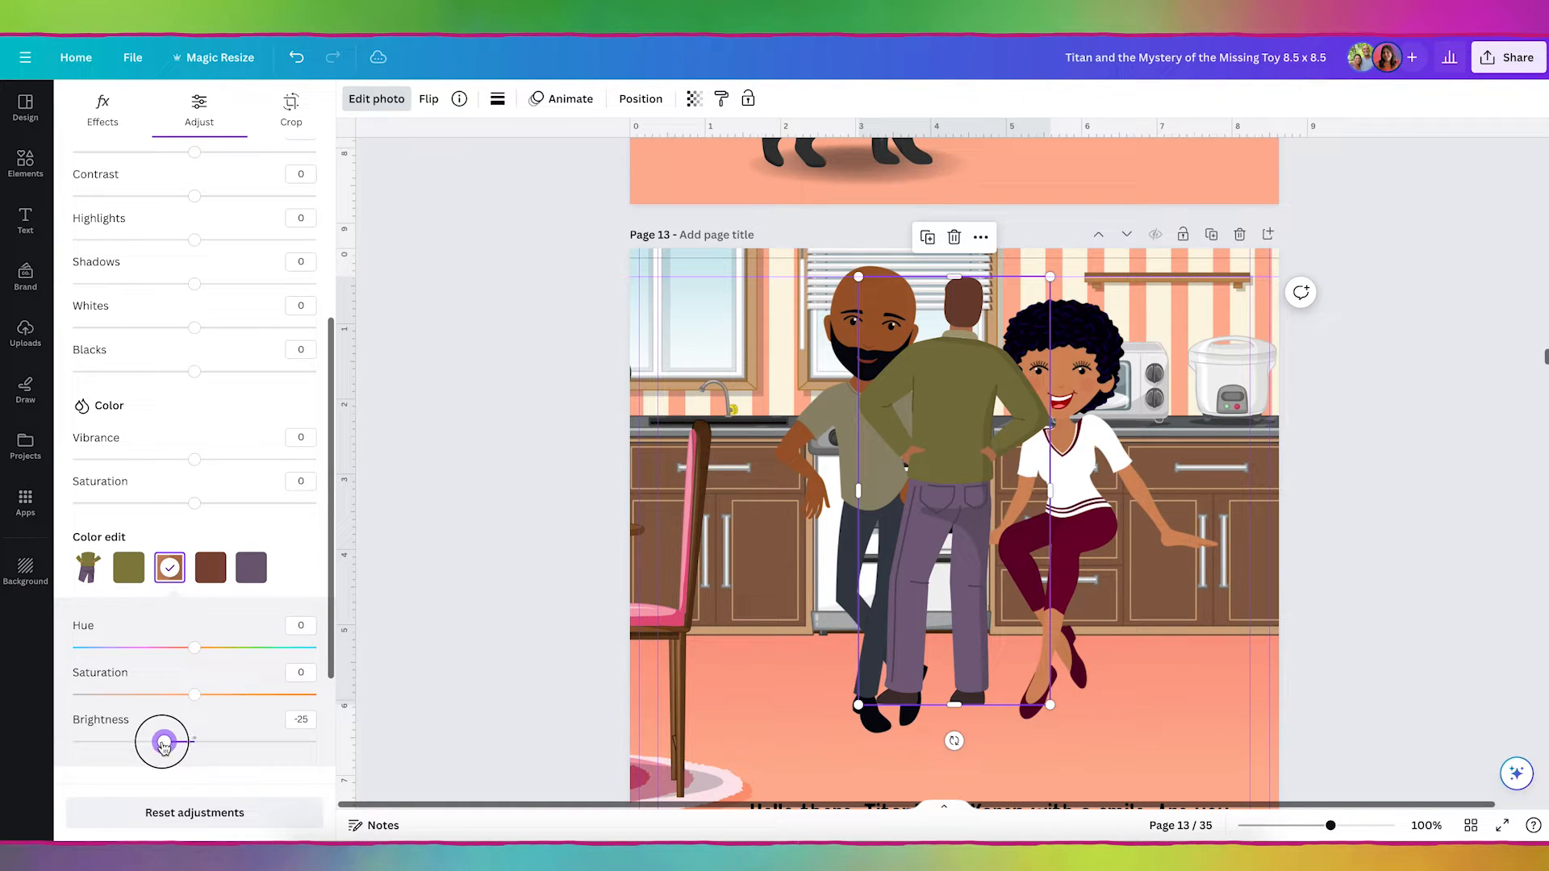
left_click_drag(166, 742, 159, 742)
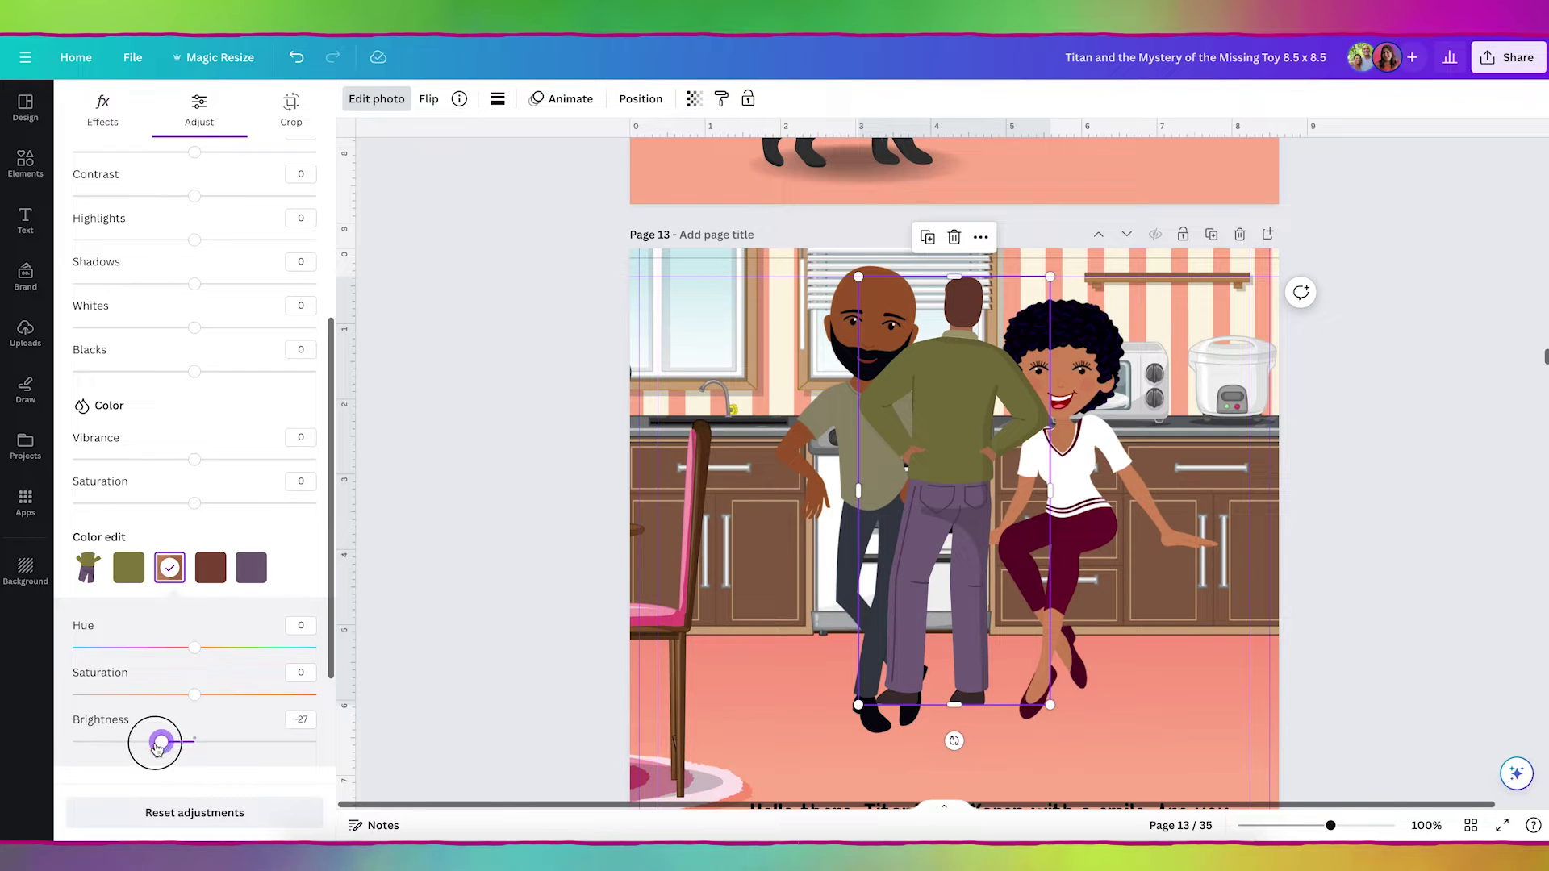
left_click_drag(157, 742, 149, 742)
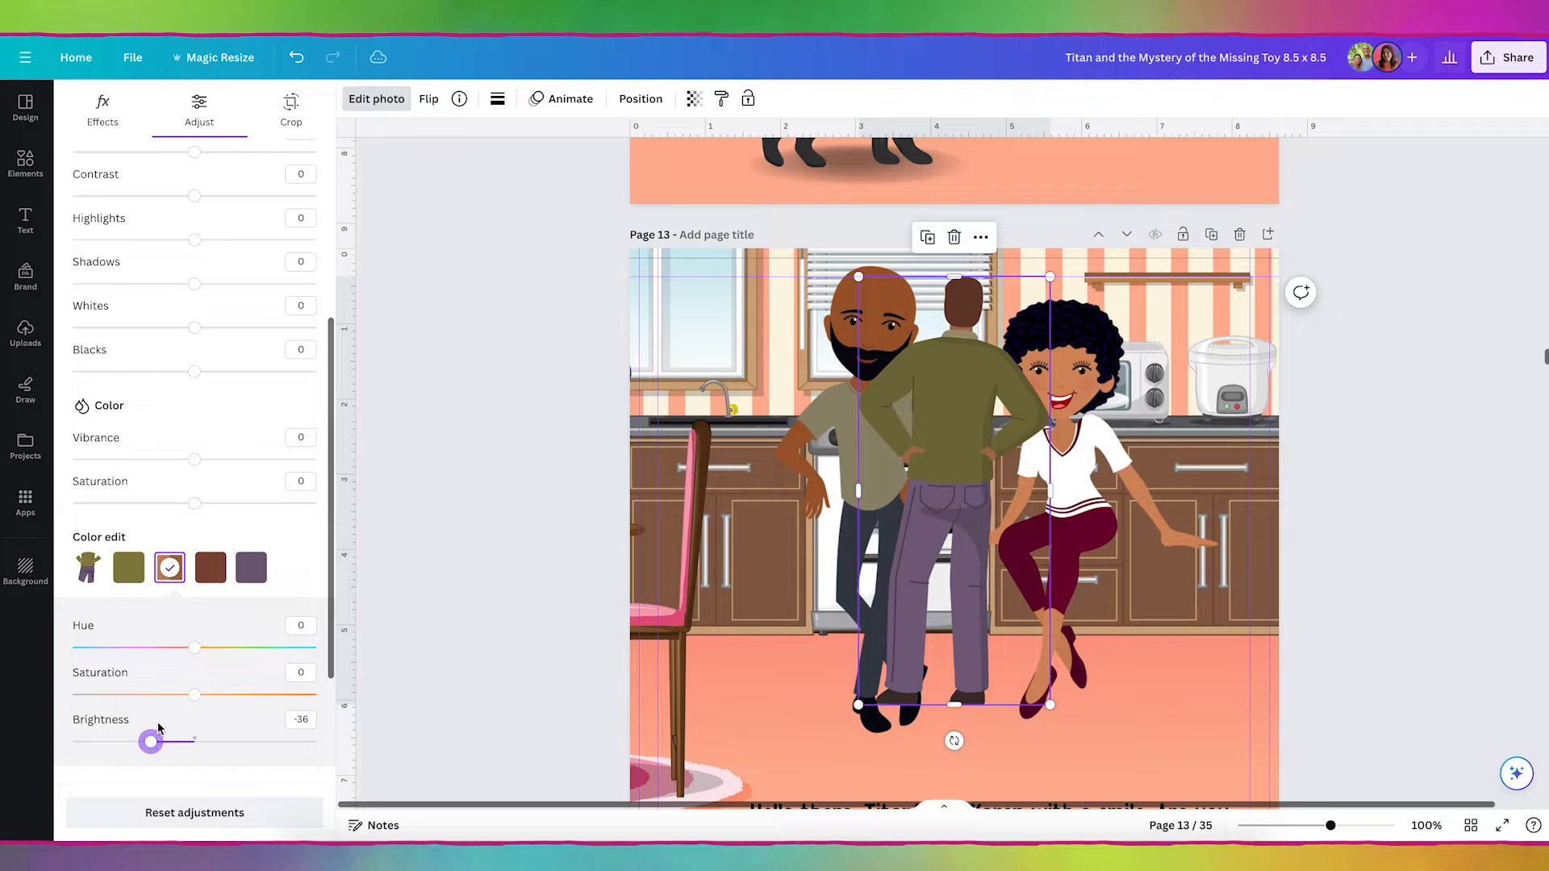
mouse_move(409, 554)
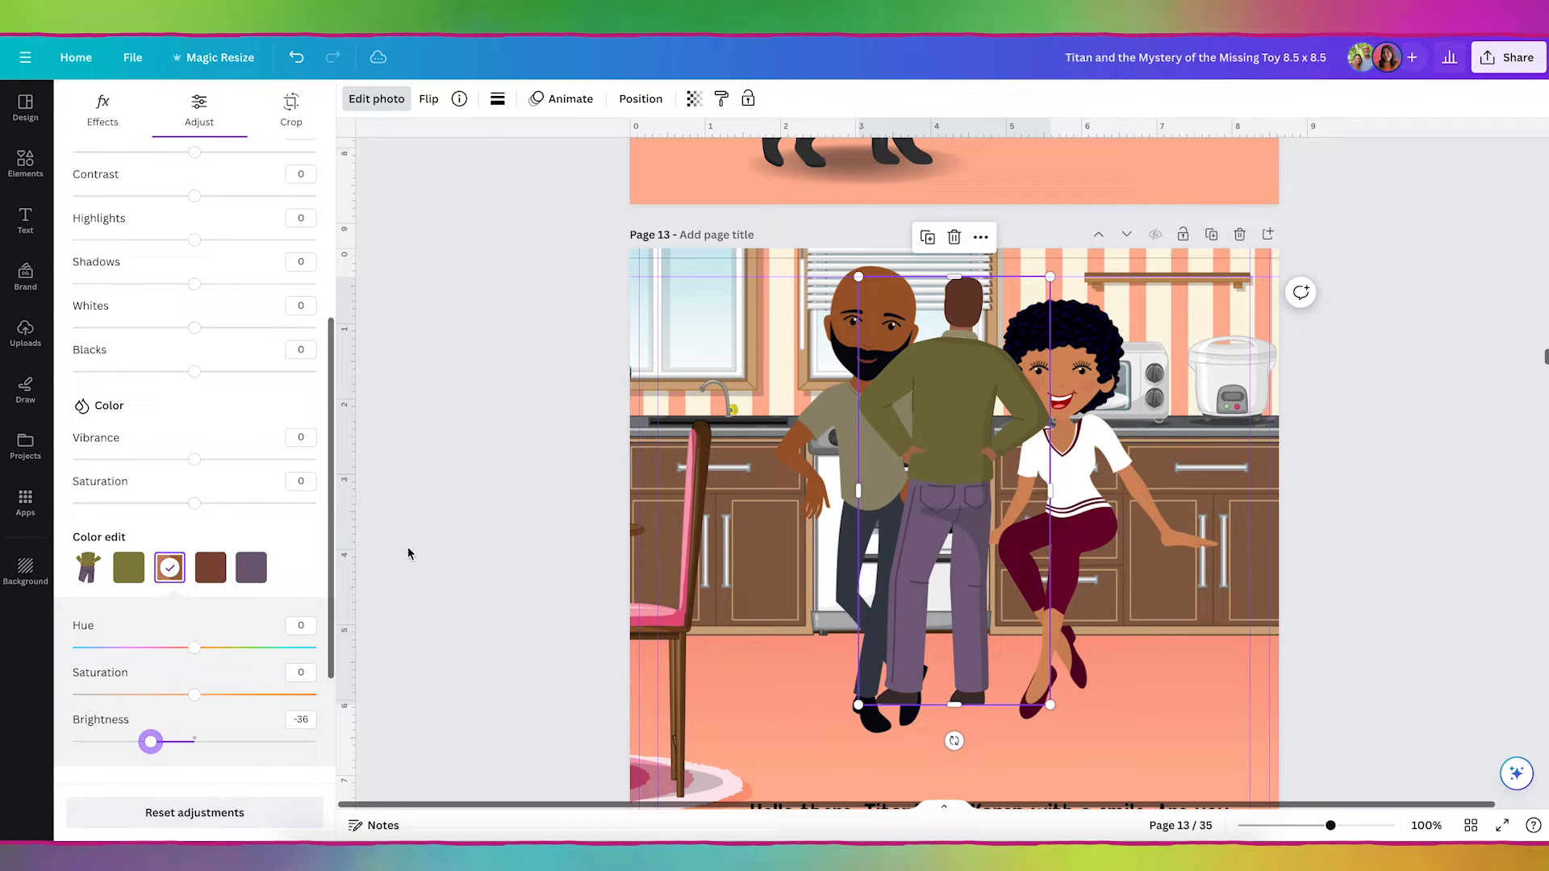
left_click(24, 162)
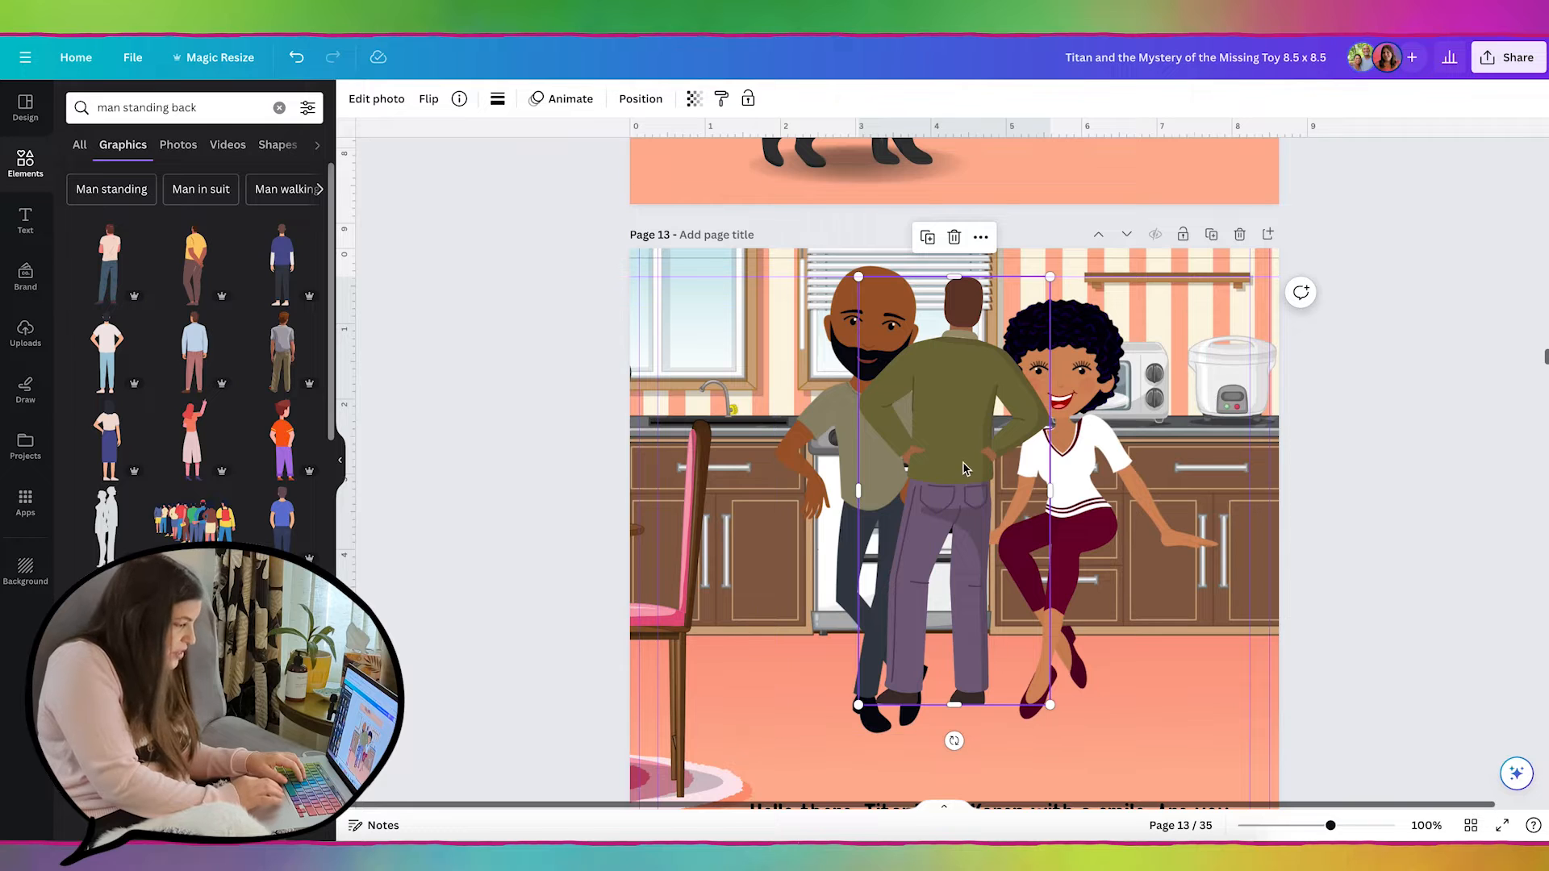
- Move the bearded man left and crop him down to just his head
left_click_drag(963, 468, 979, 455)
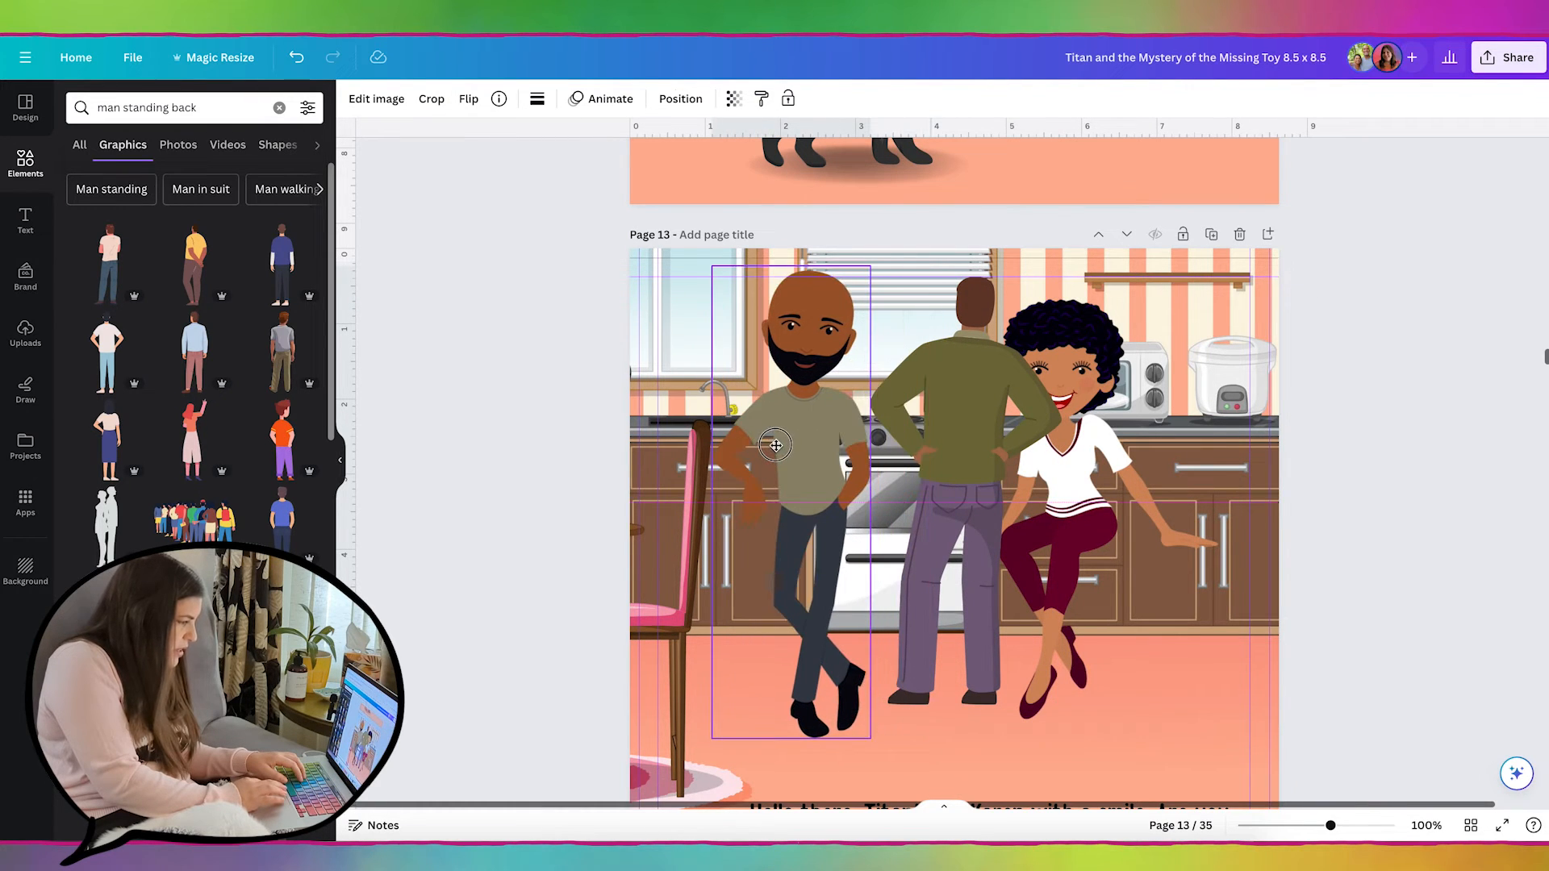
left_click(775, 445)
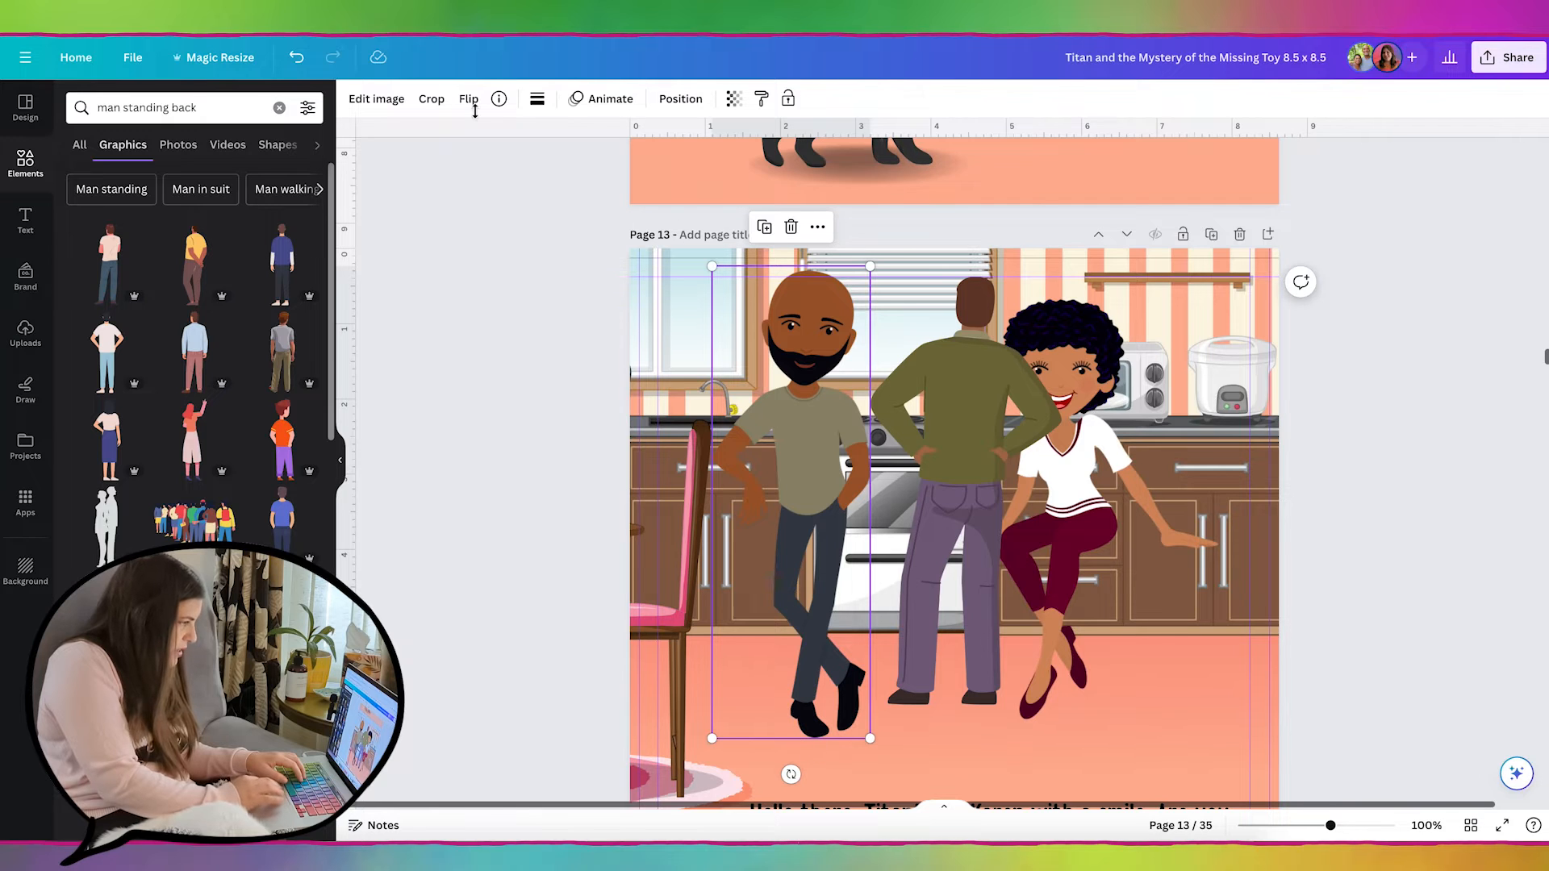
left_click(430, 98)
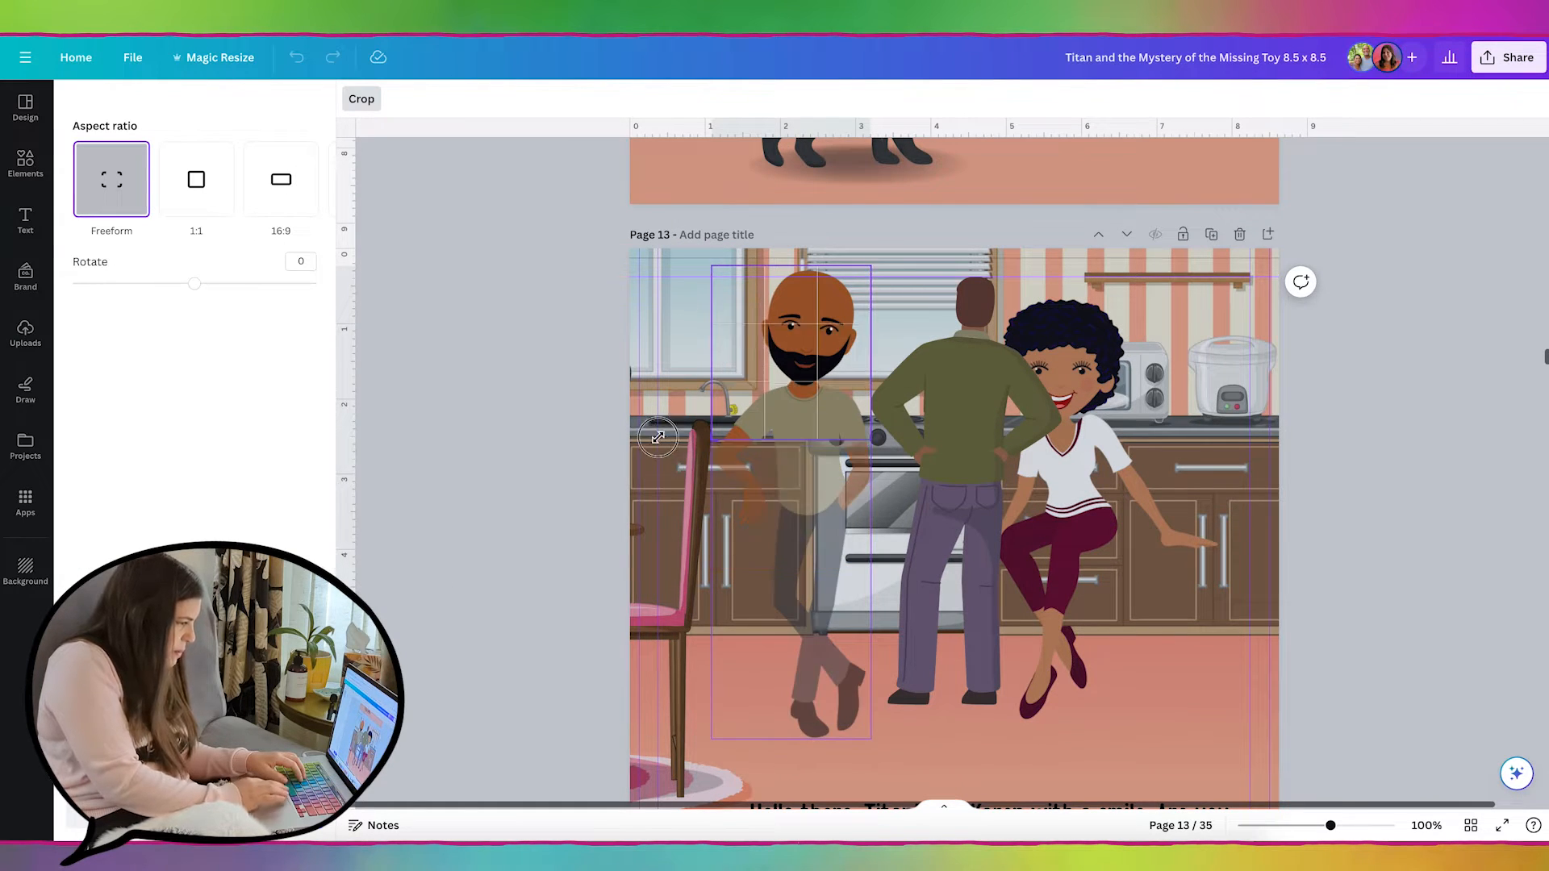
left_click_drag(656, 438, 844, 305)
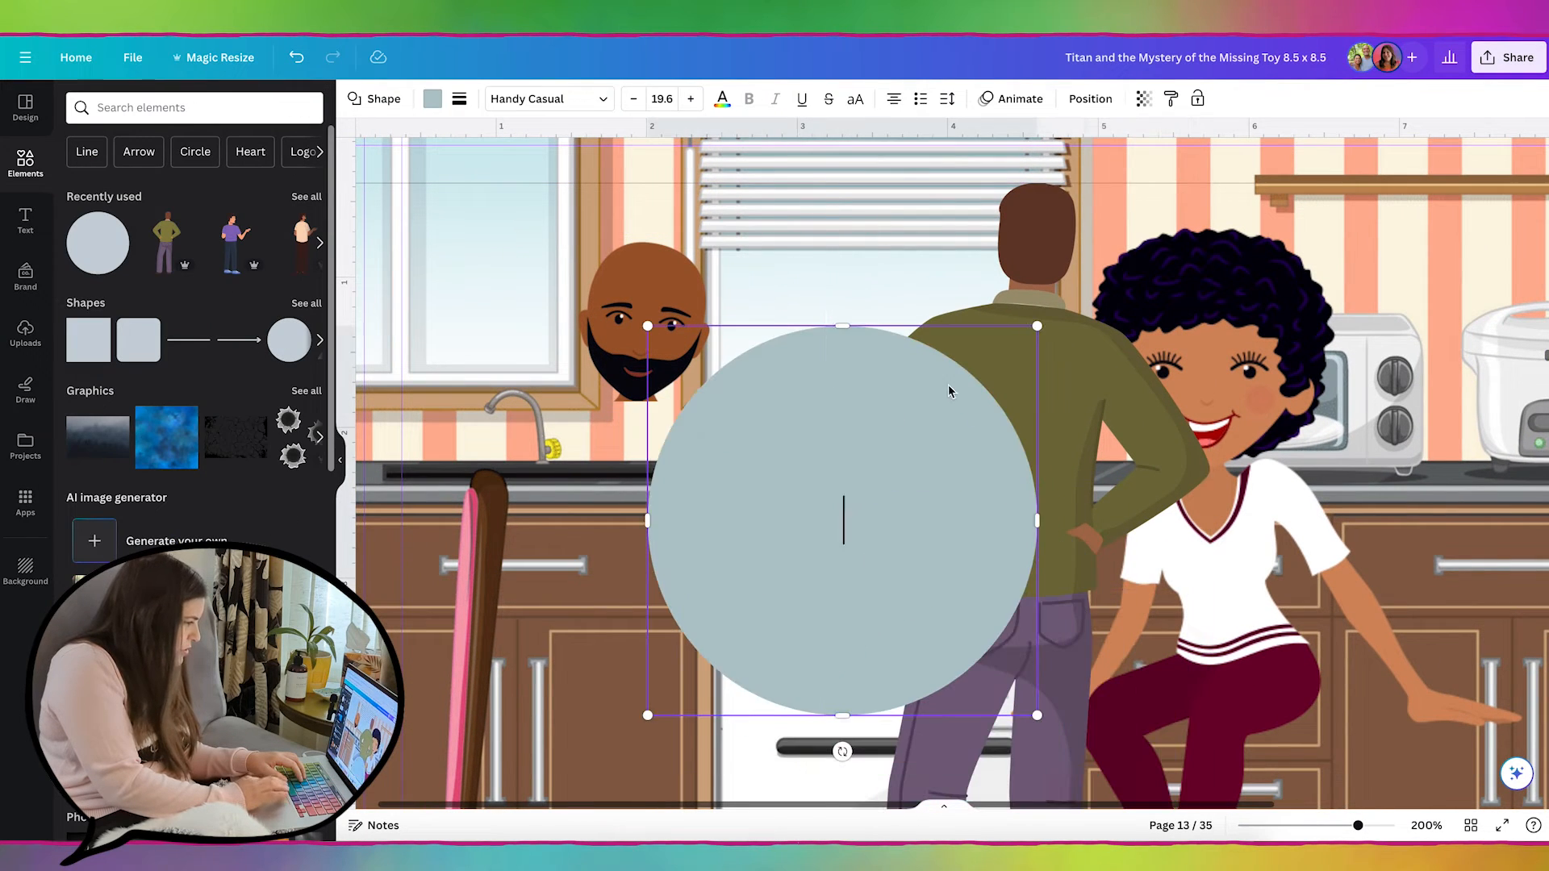
- Cover the cropped head with a slightly tilted grey circle
left_click_drag(842, 518, 654, 333)
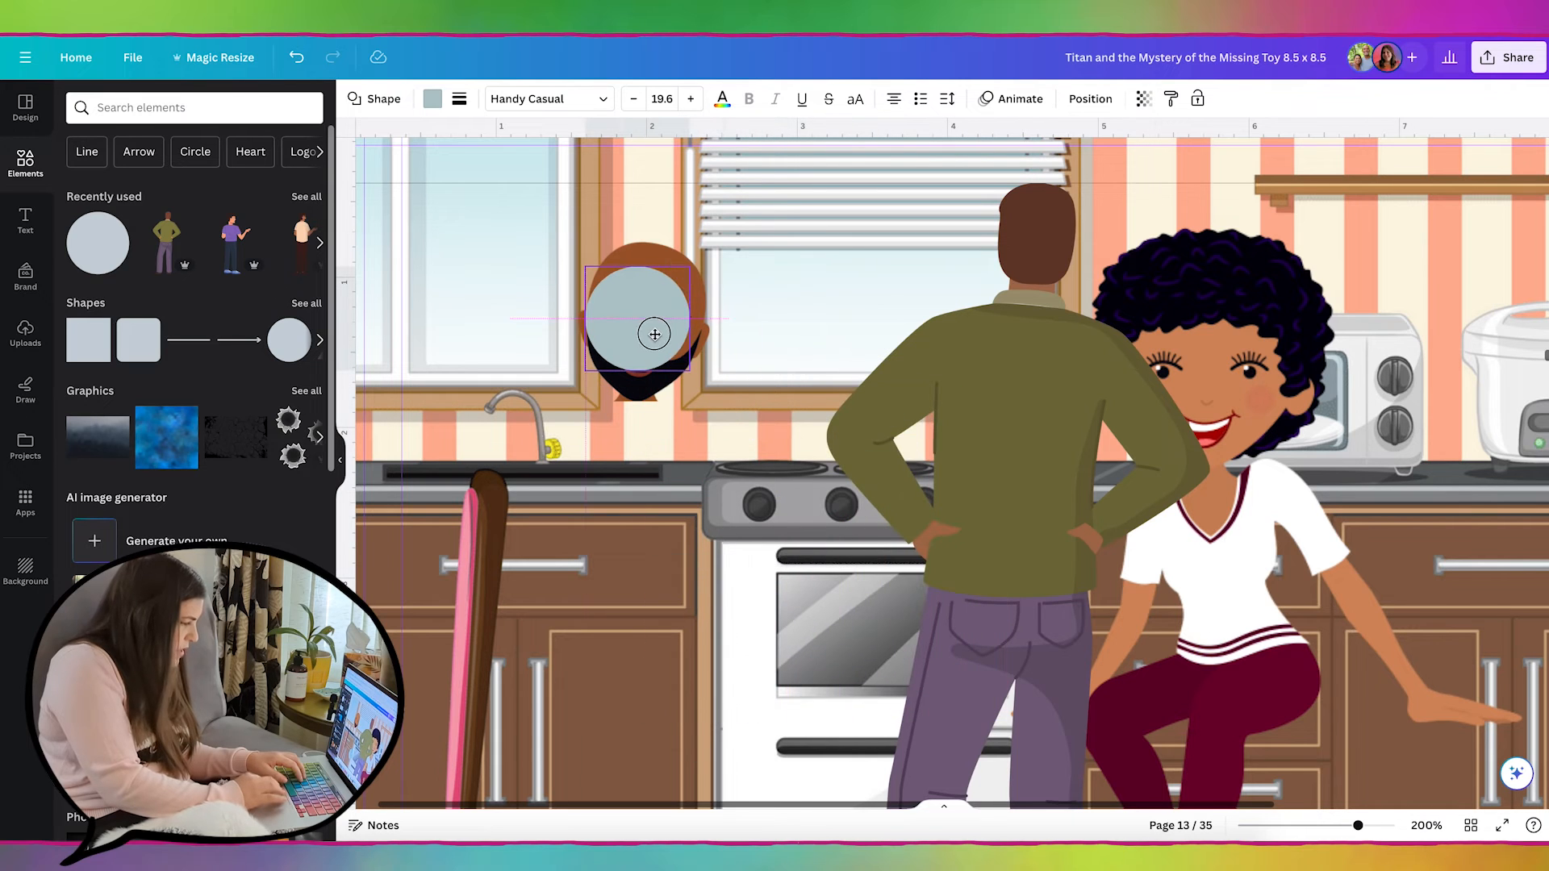
left_click_drag(654, 333, 634, 421)
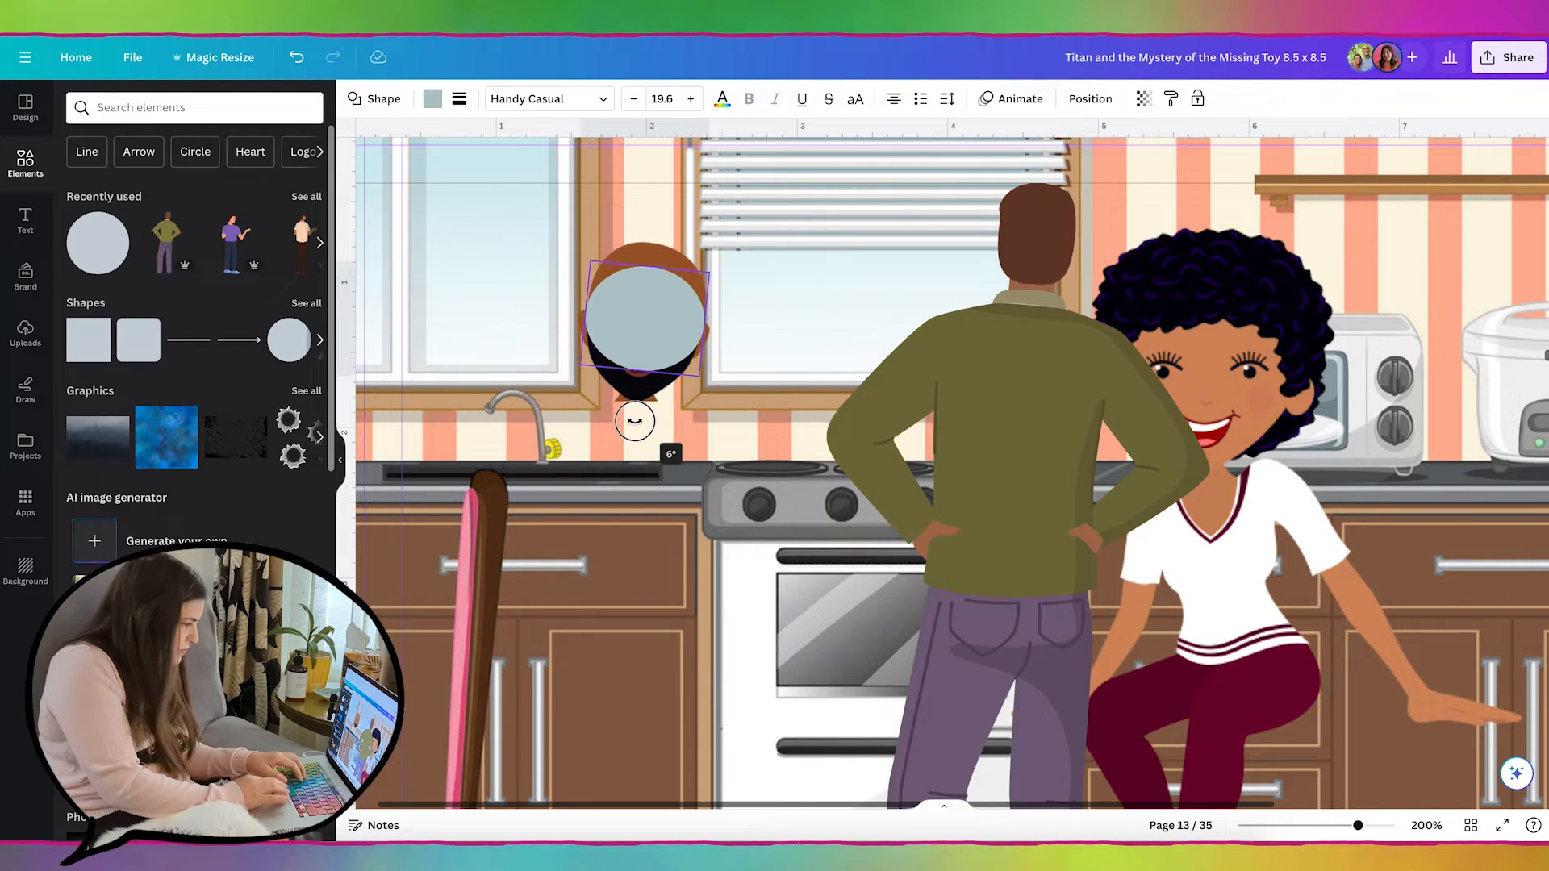
left_click(433, 98)
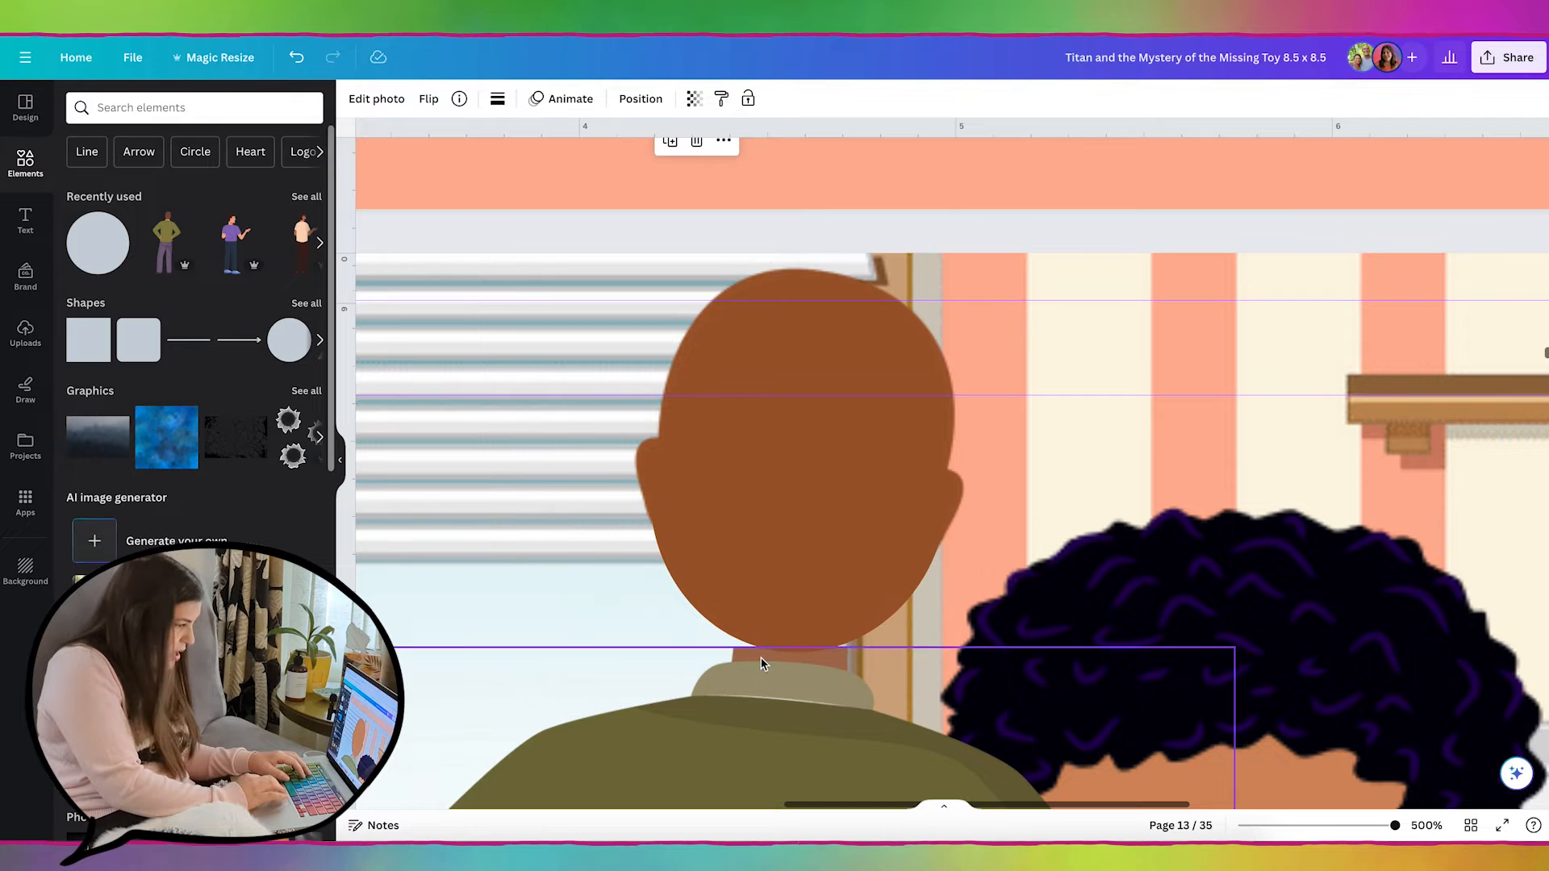
mouse_move(858, 690)
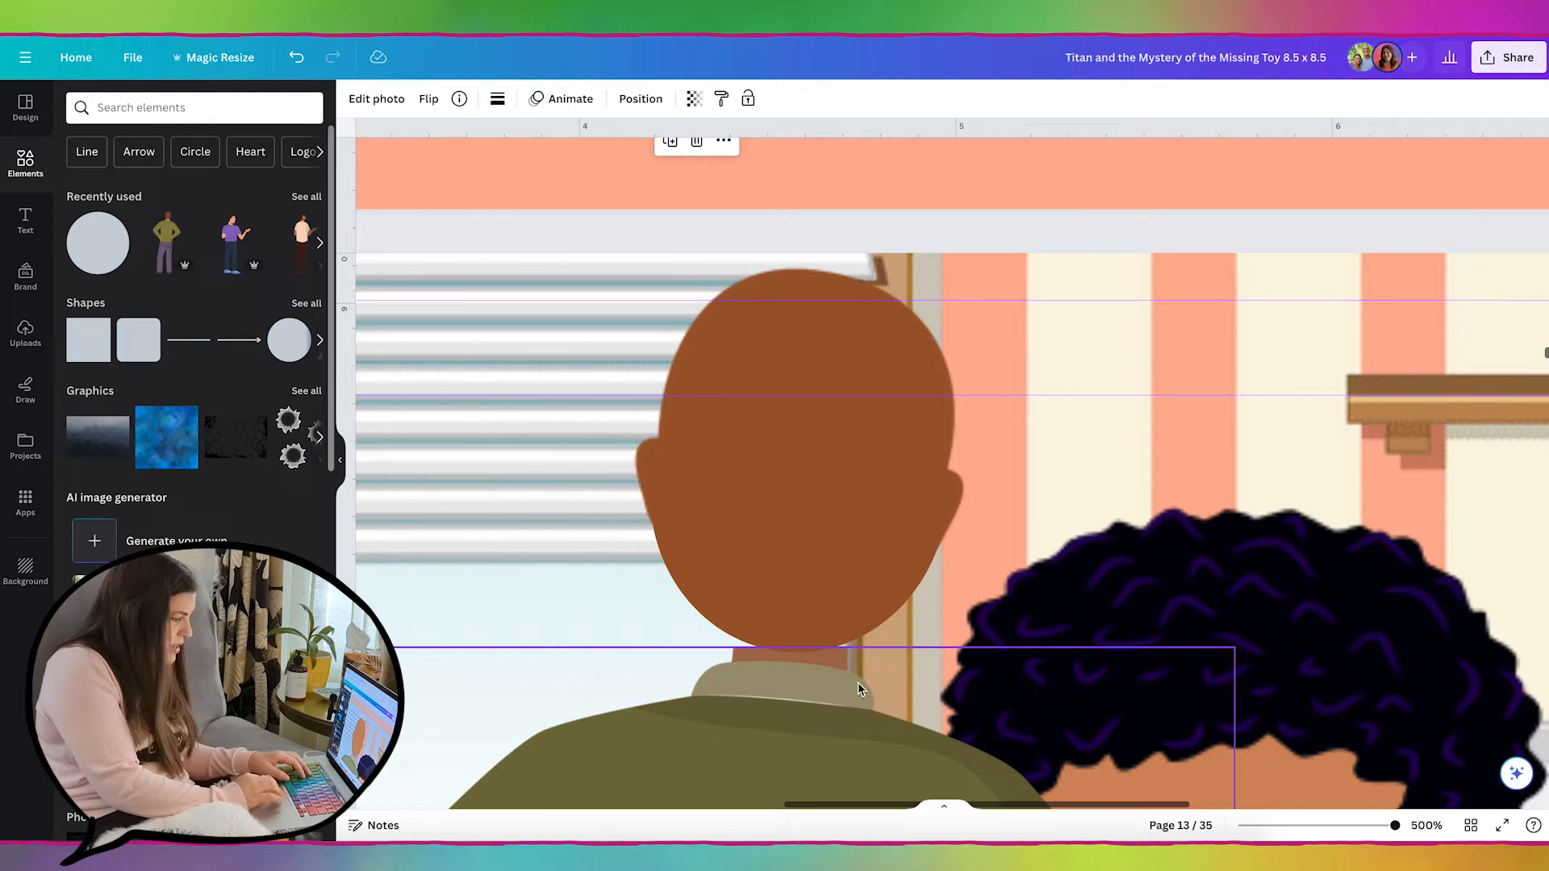
mouse_move(859, 695)
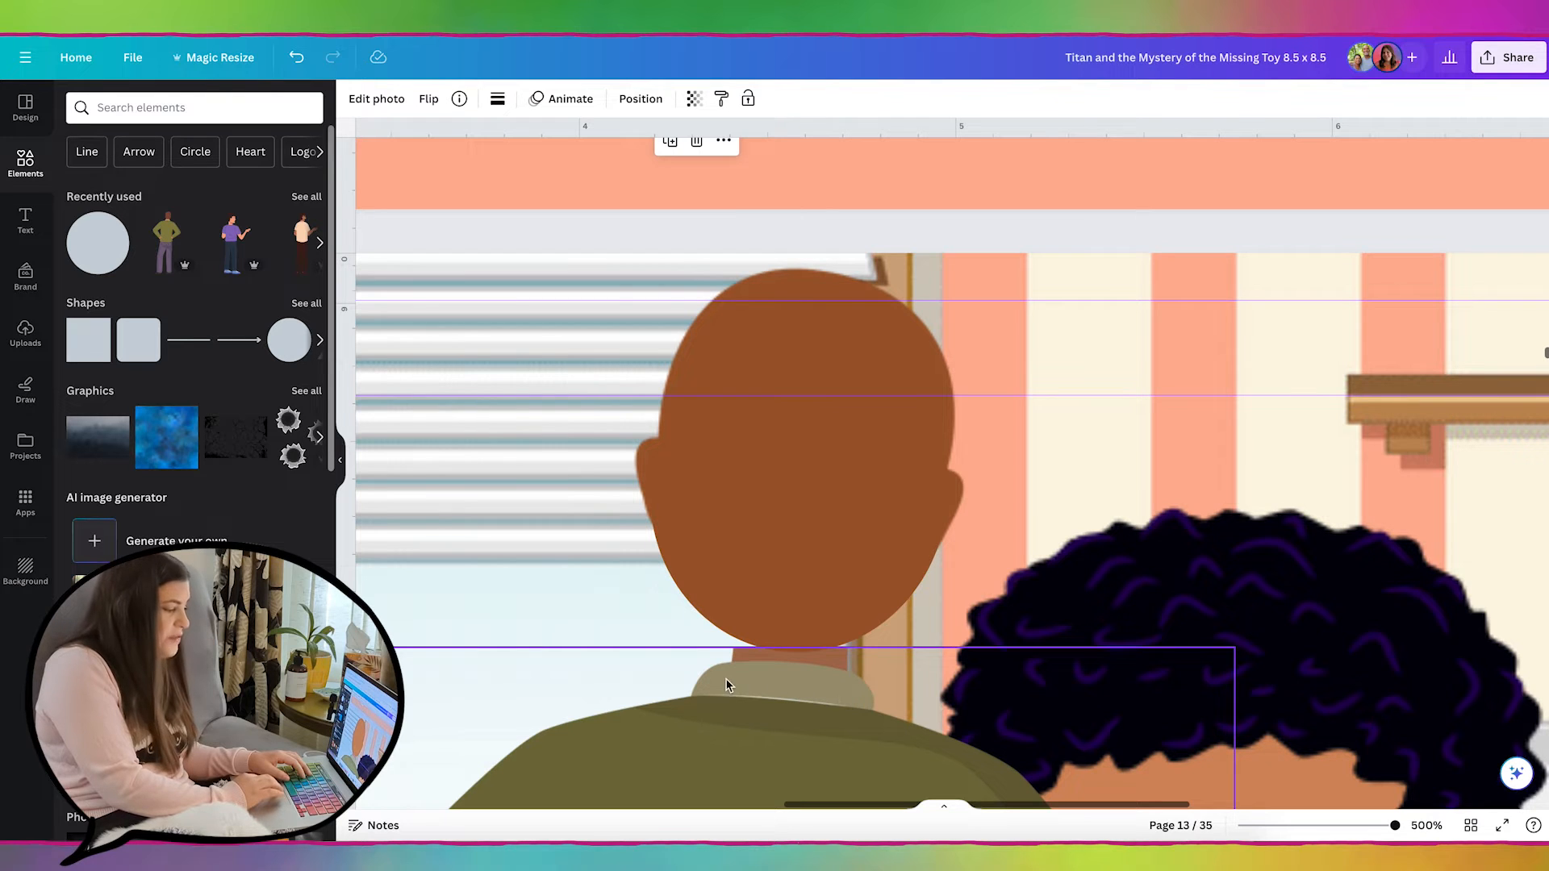
mouse_move(810, 668)
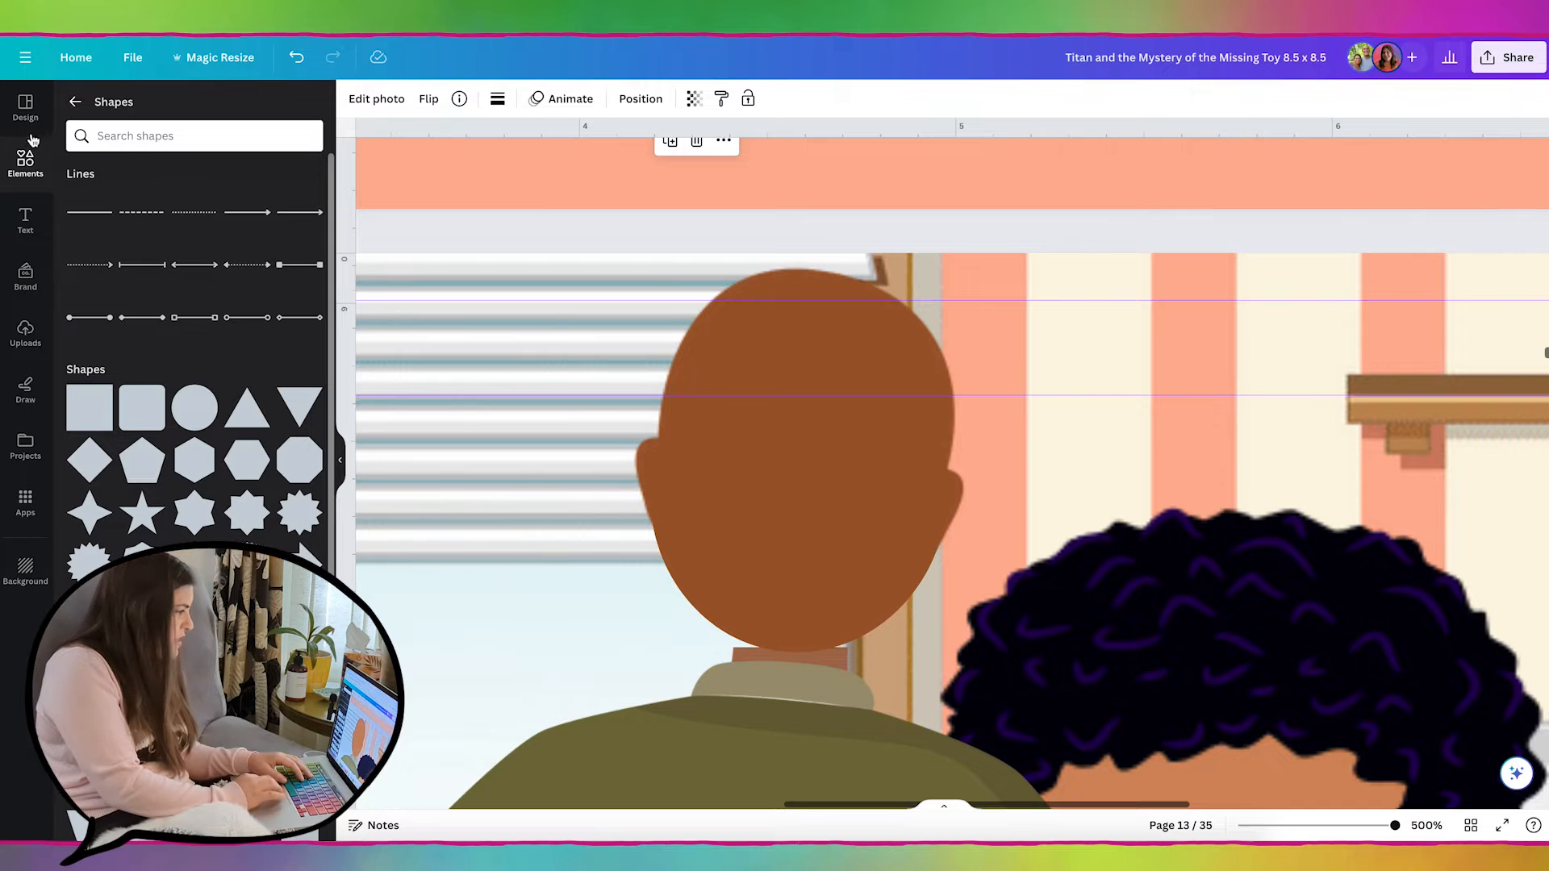
- Add a red curved band from 'curved rectangle' and crop it to fit the man's neck
type("curved rectangle")
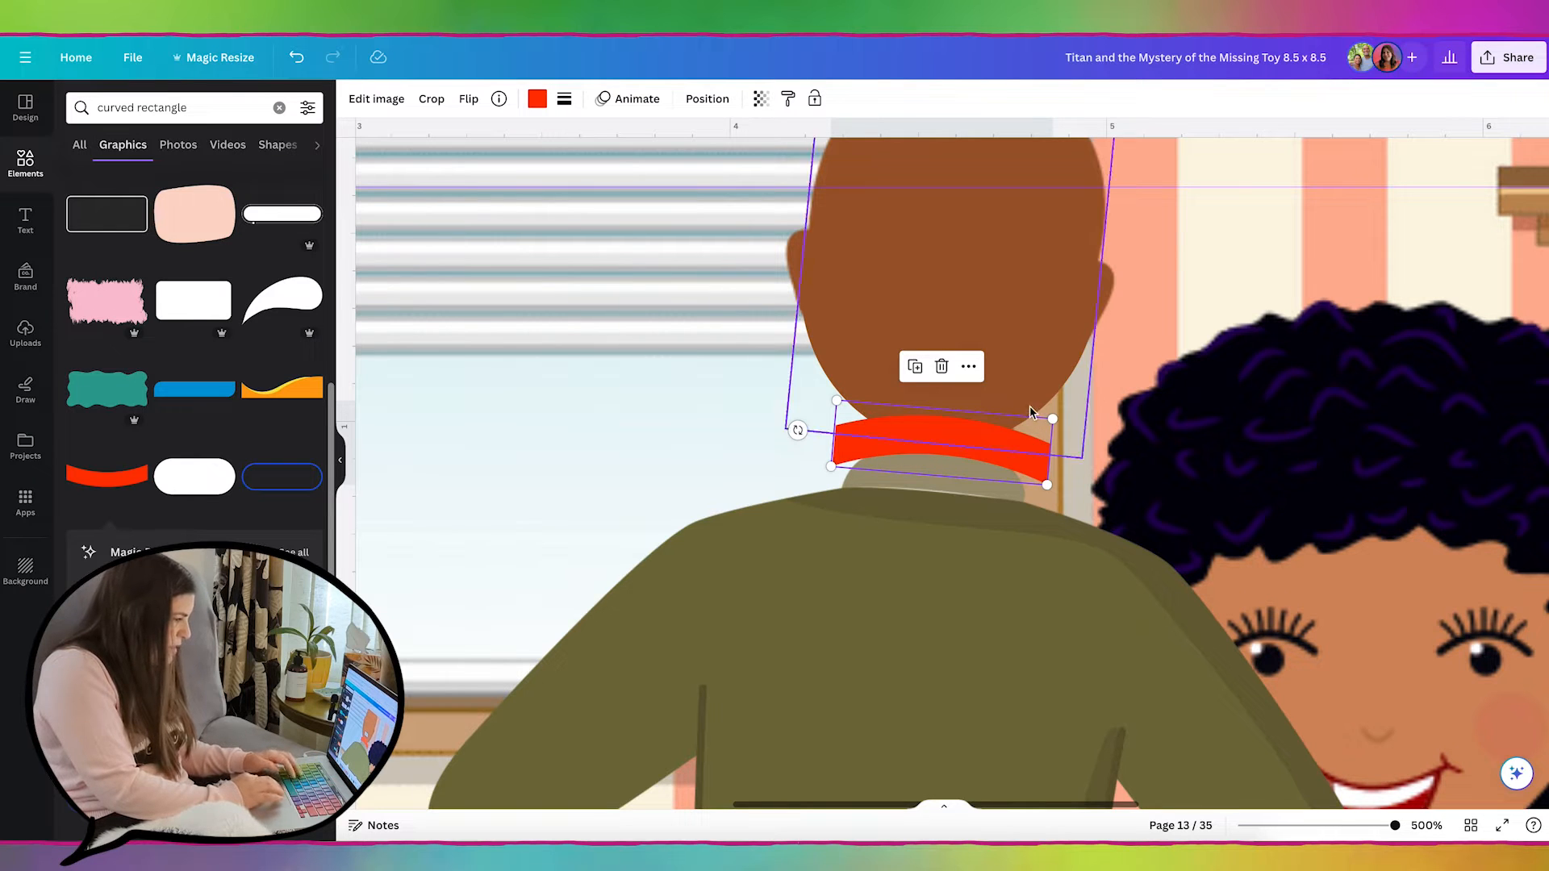
left_click(432, 99)
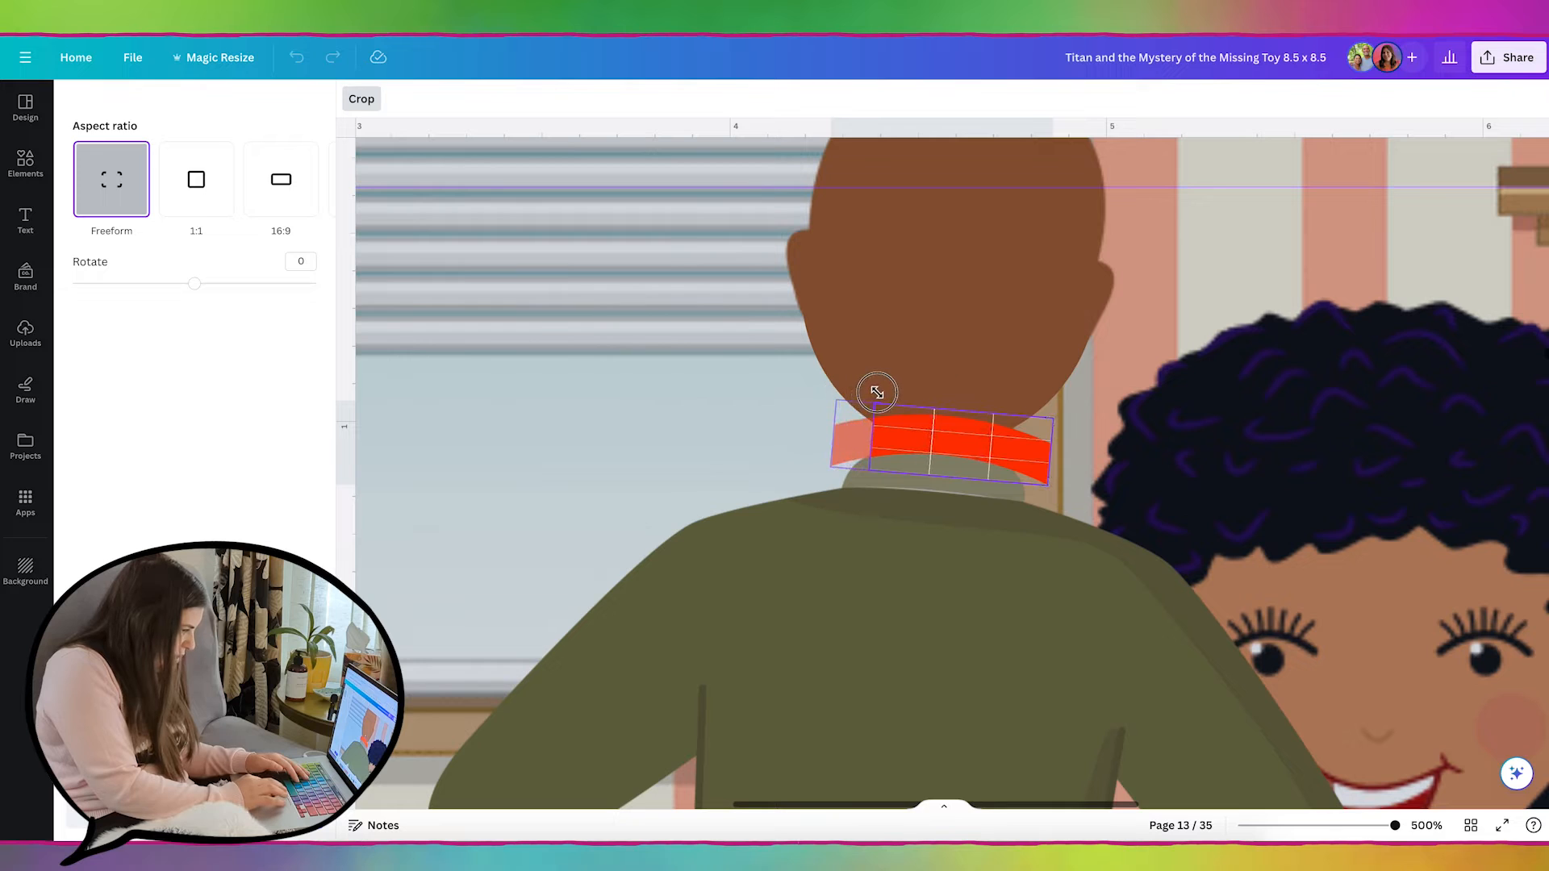
left_click_drag(878, 392, 1052, 415)
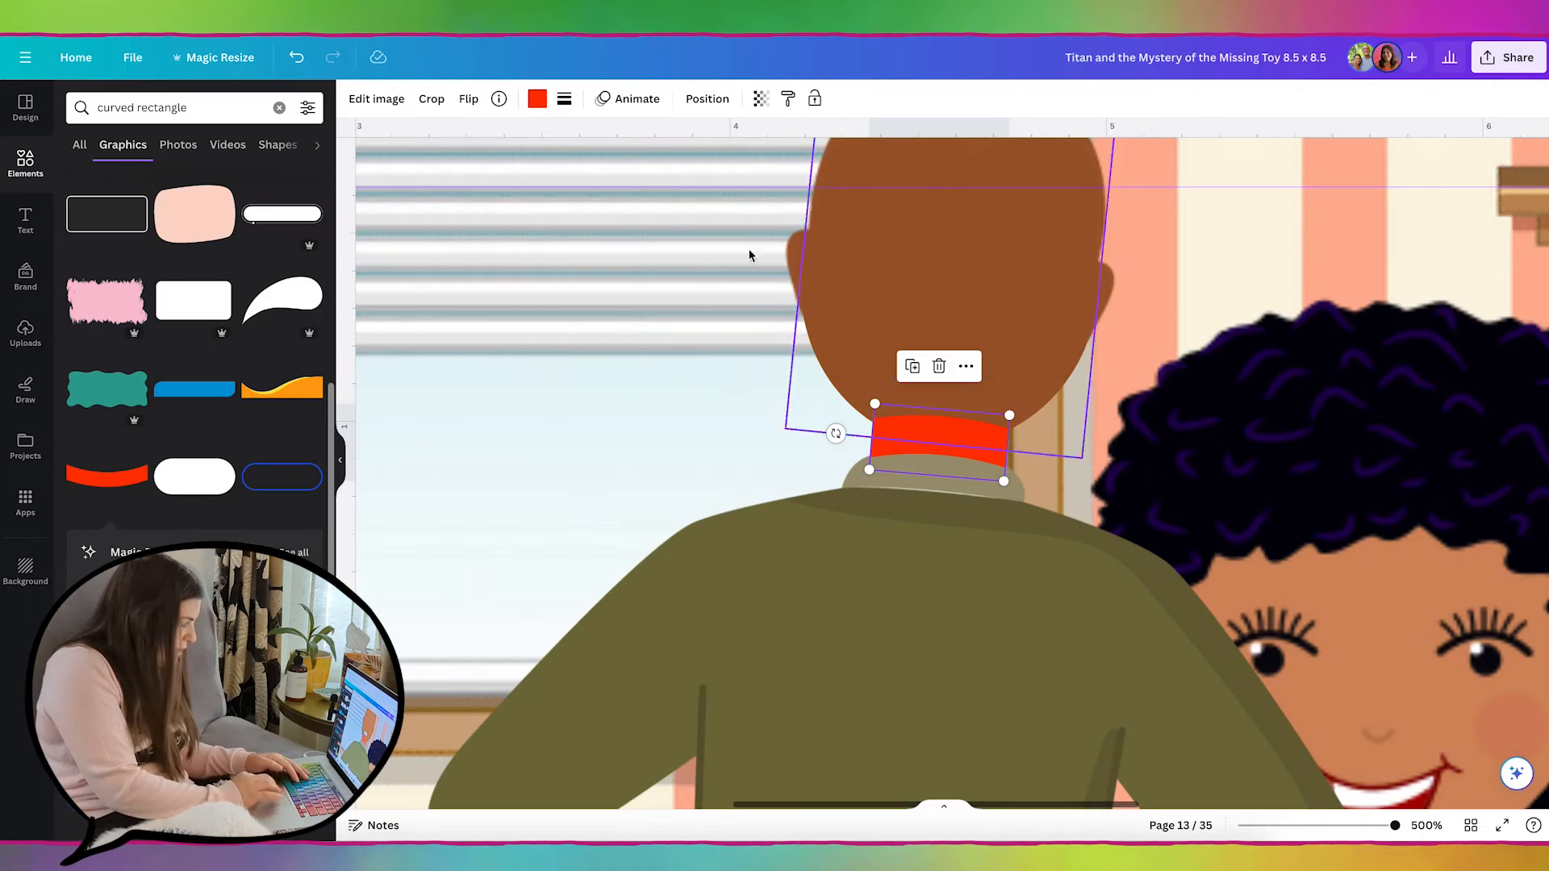
left_click(535, 99)
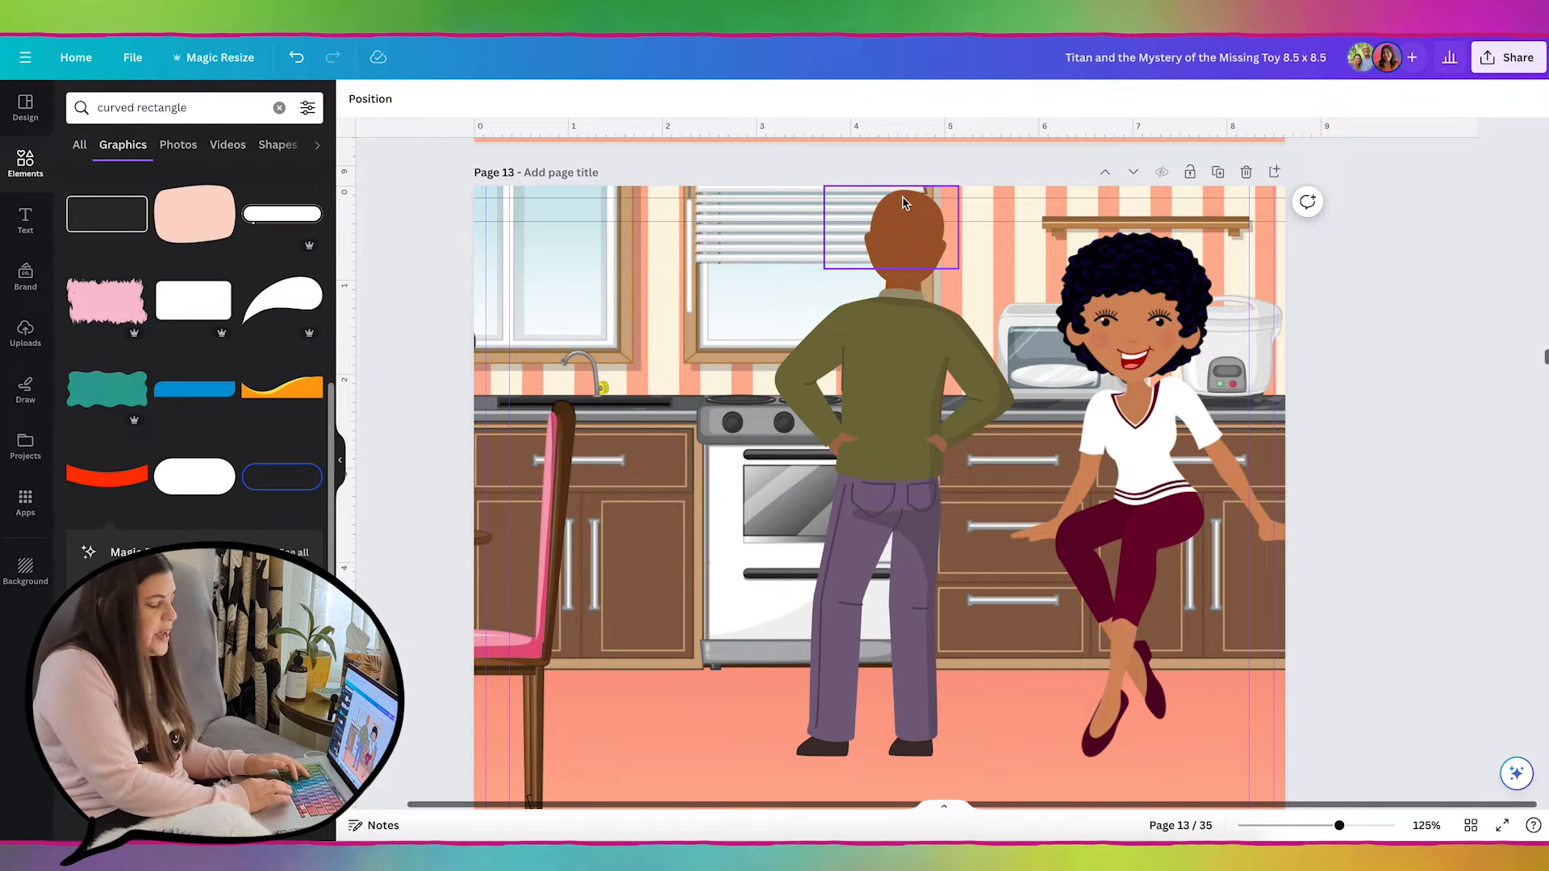
mouse_move(921, 198)
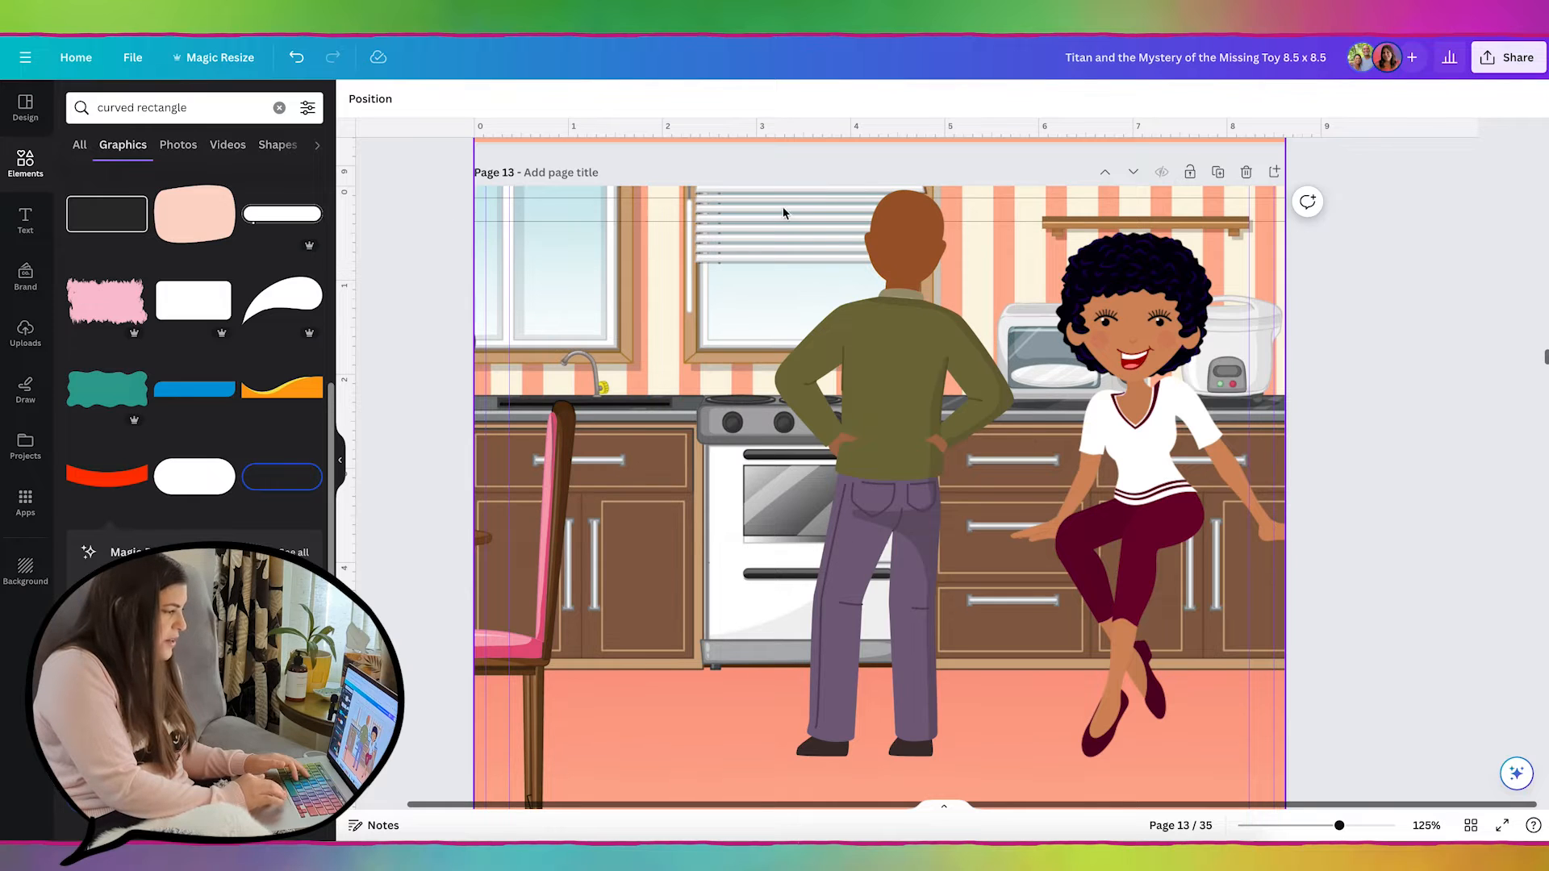
- Deselect the man's head, show the page's arrangement layers and pick the back-view man's layer
left_click(894, 234)
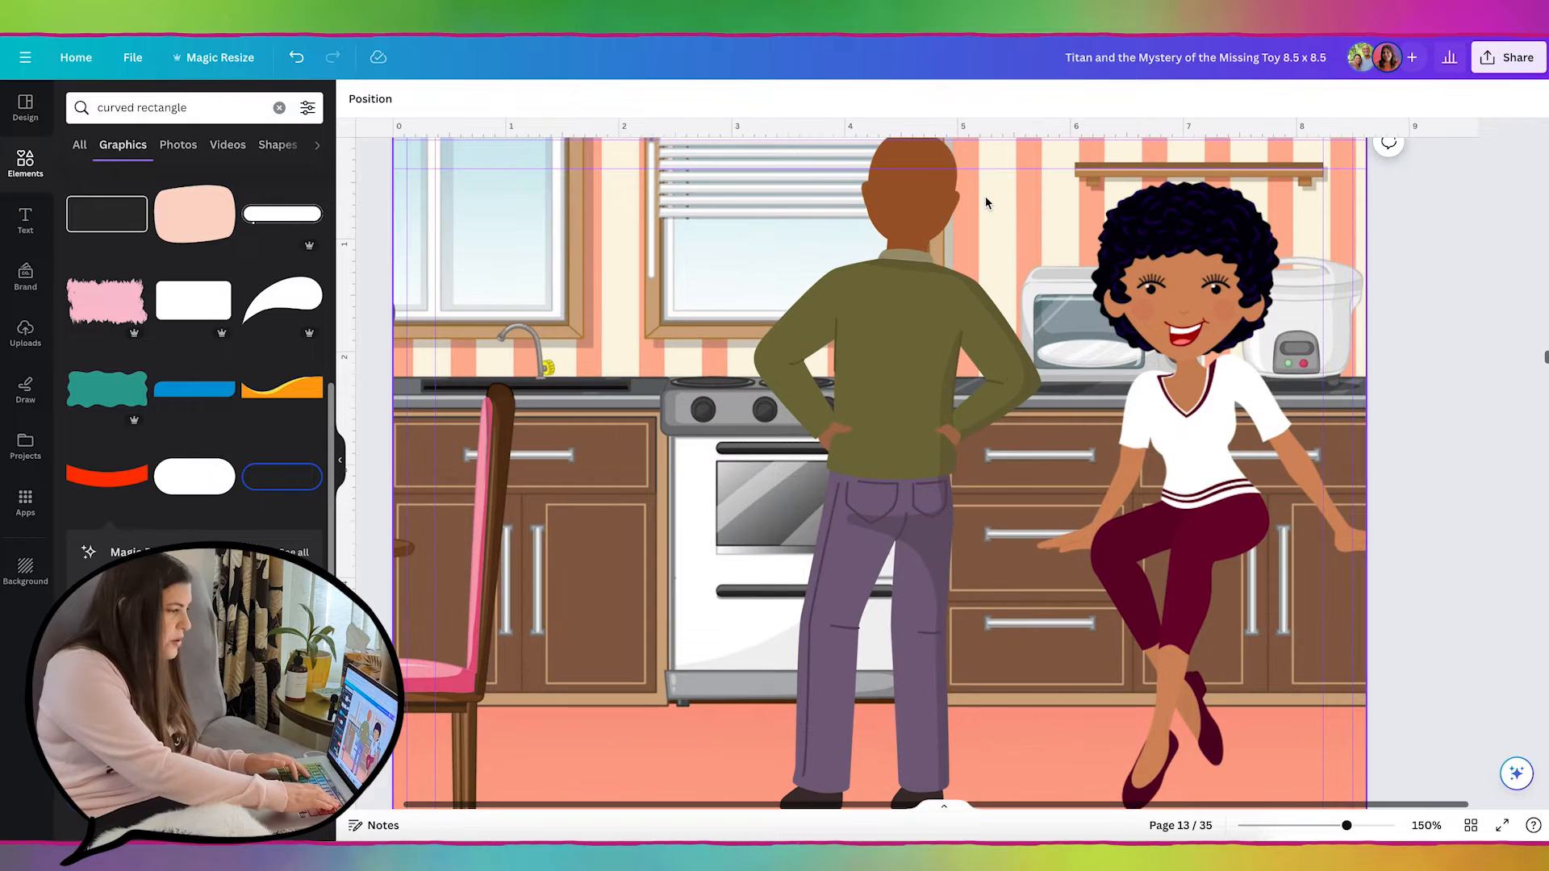
left_click(913, 202)
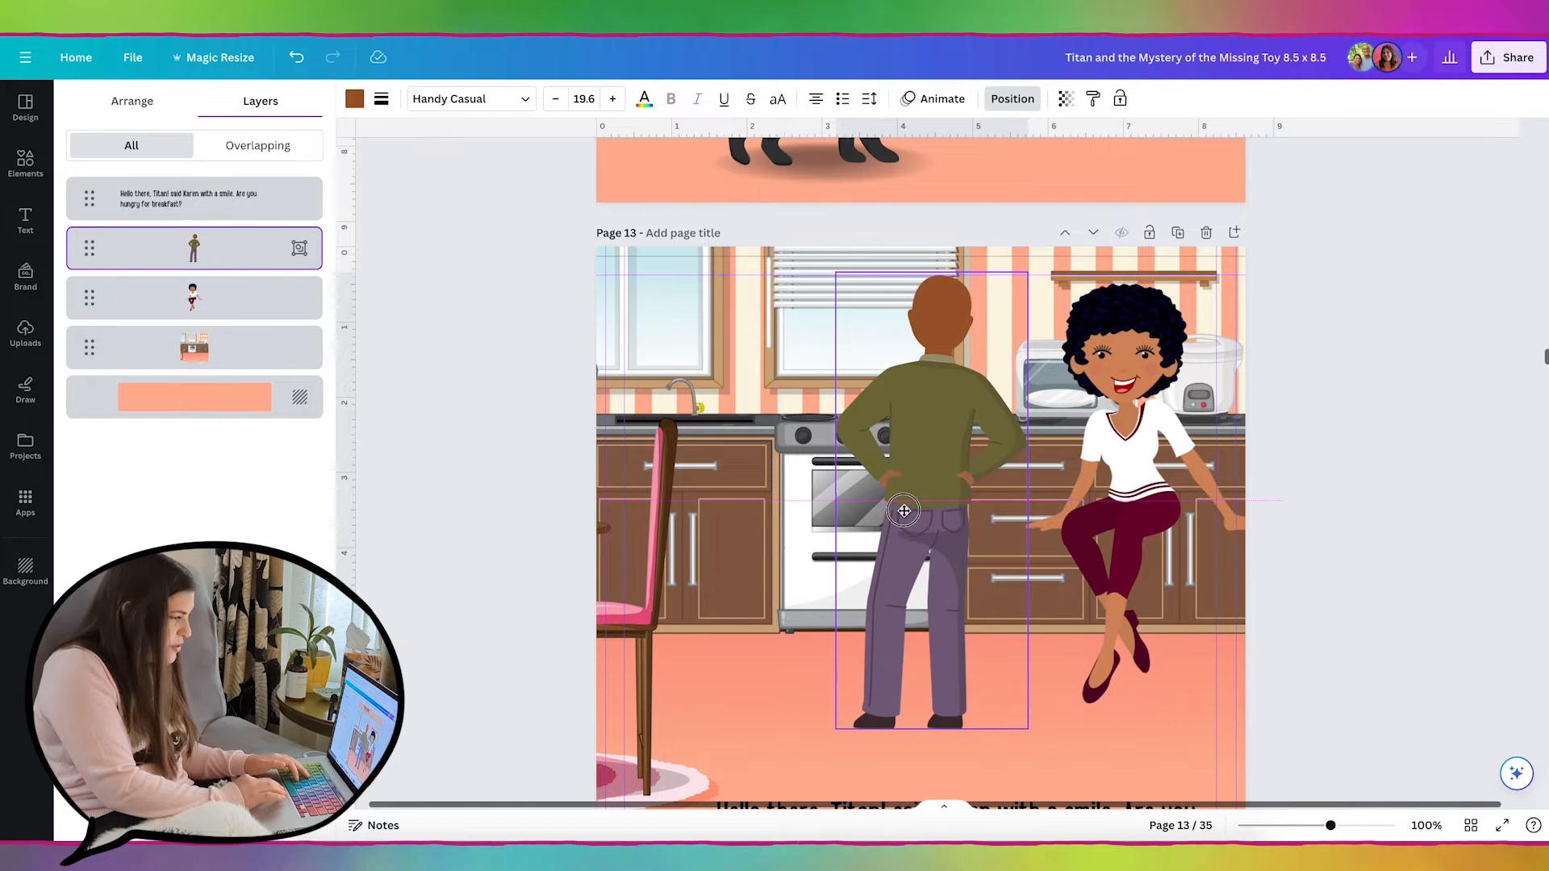
left_click(904, 508)
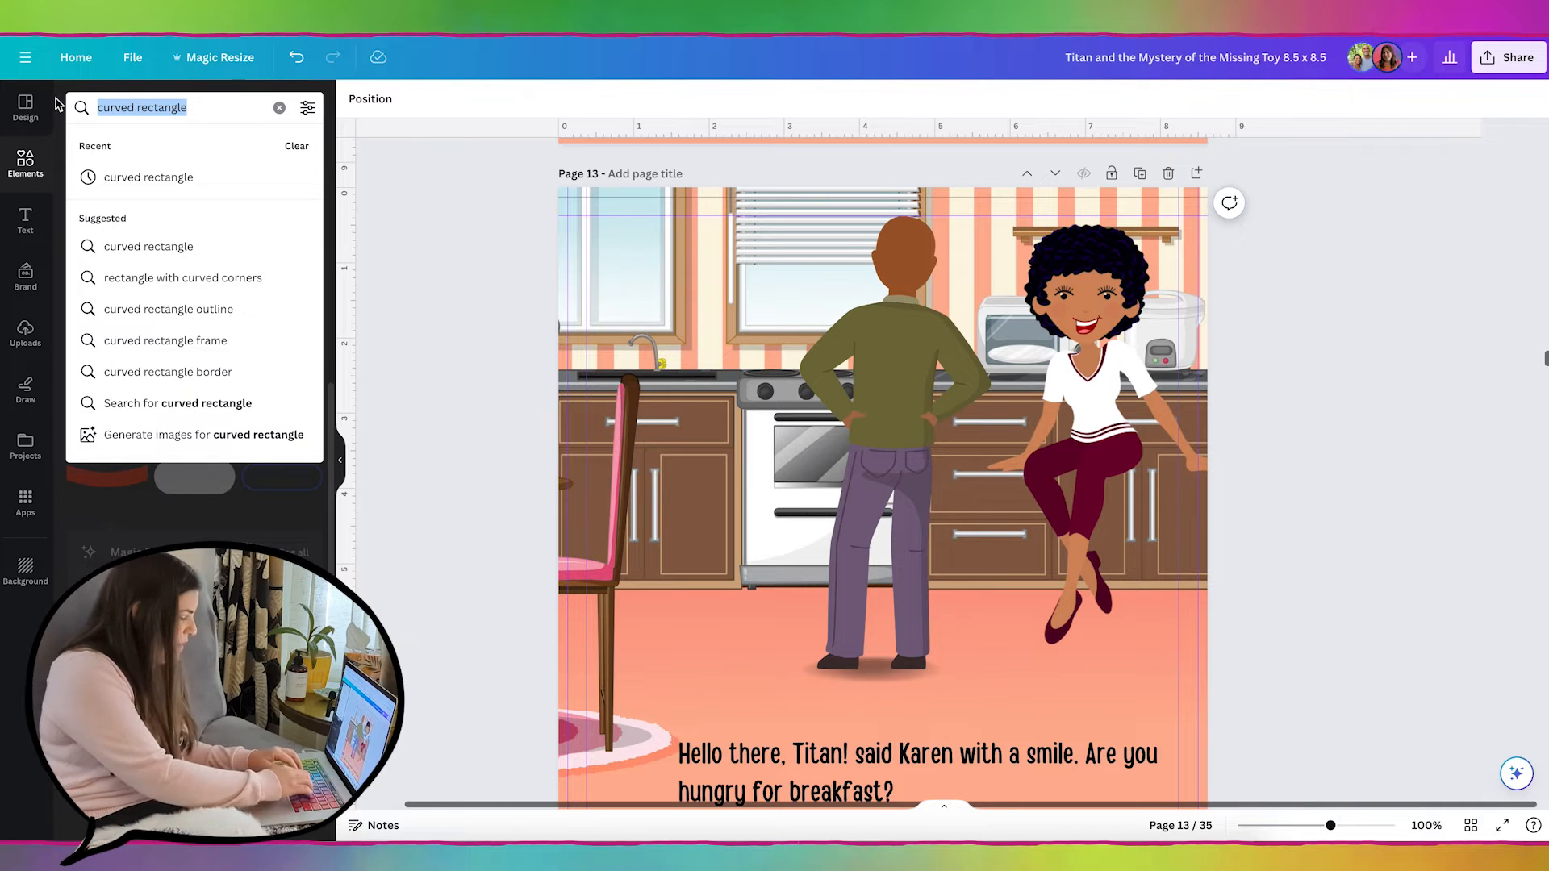
- Add a 'frying pan' graphic onto the stove, recolour its body and shrink it to fit
type("pa")
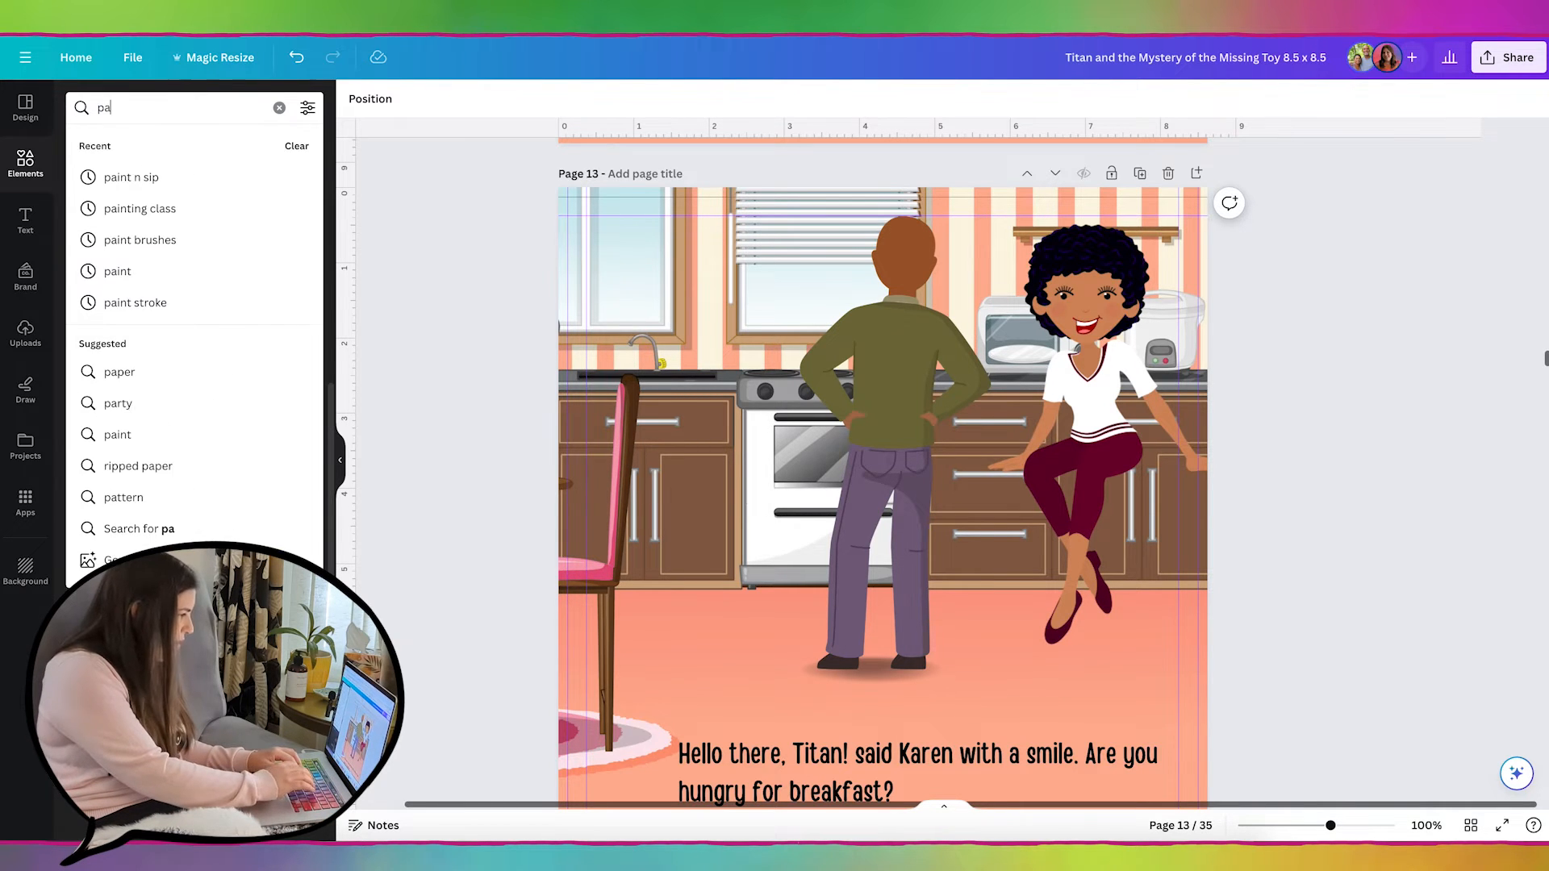
type("frying pan")
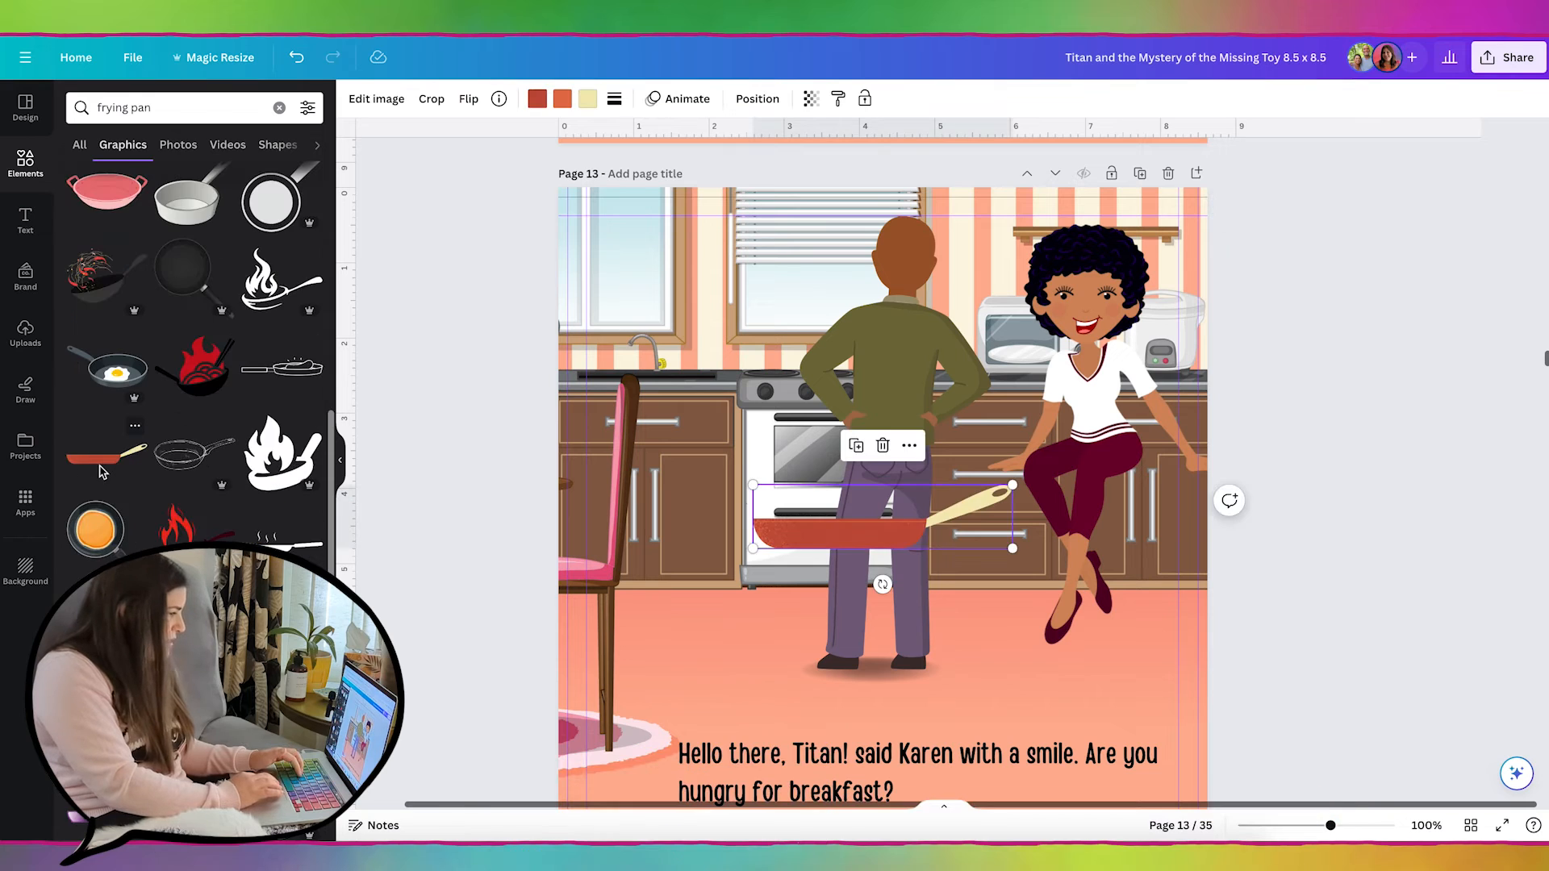
left_click_drag(883, 523, 813, 341)
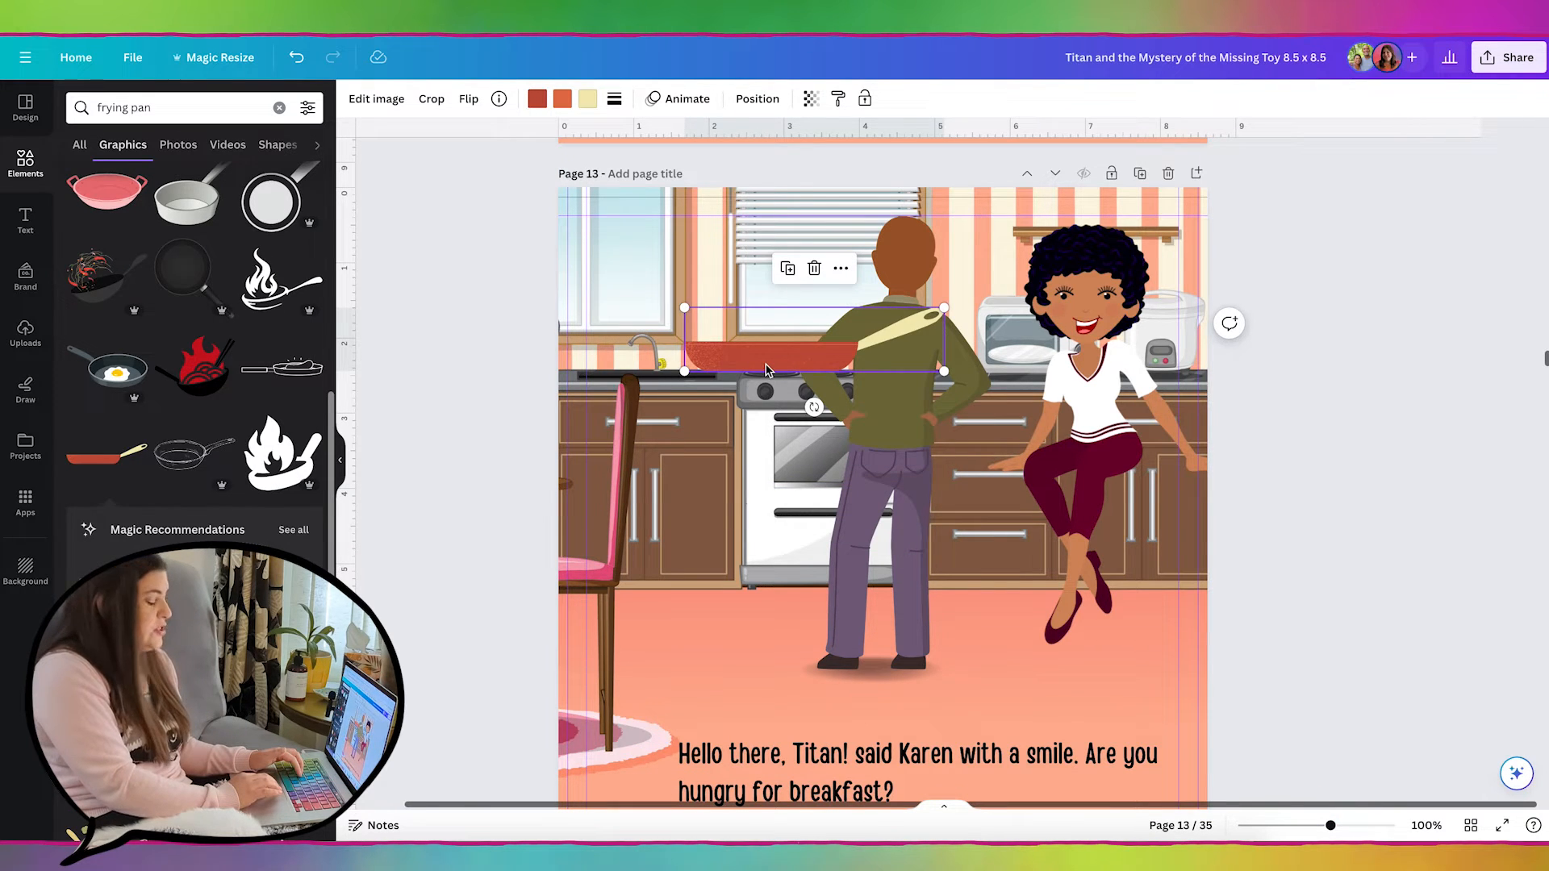
left_click(535, 98)
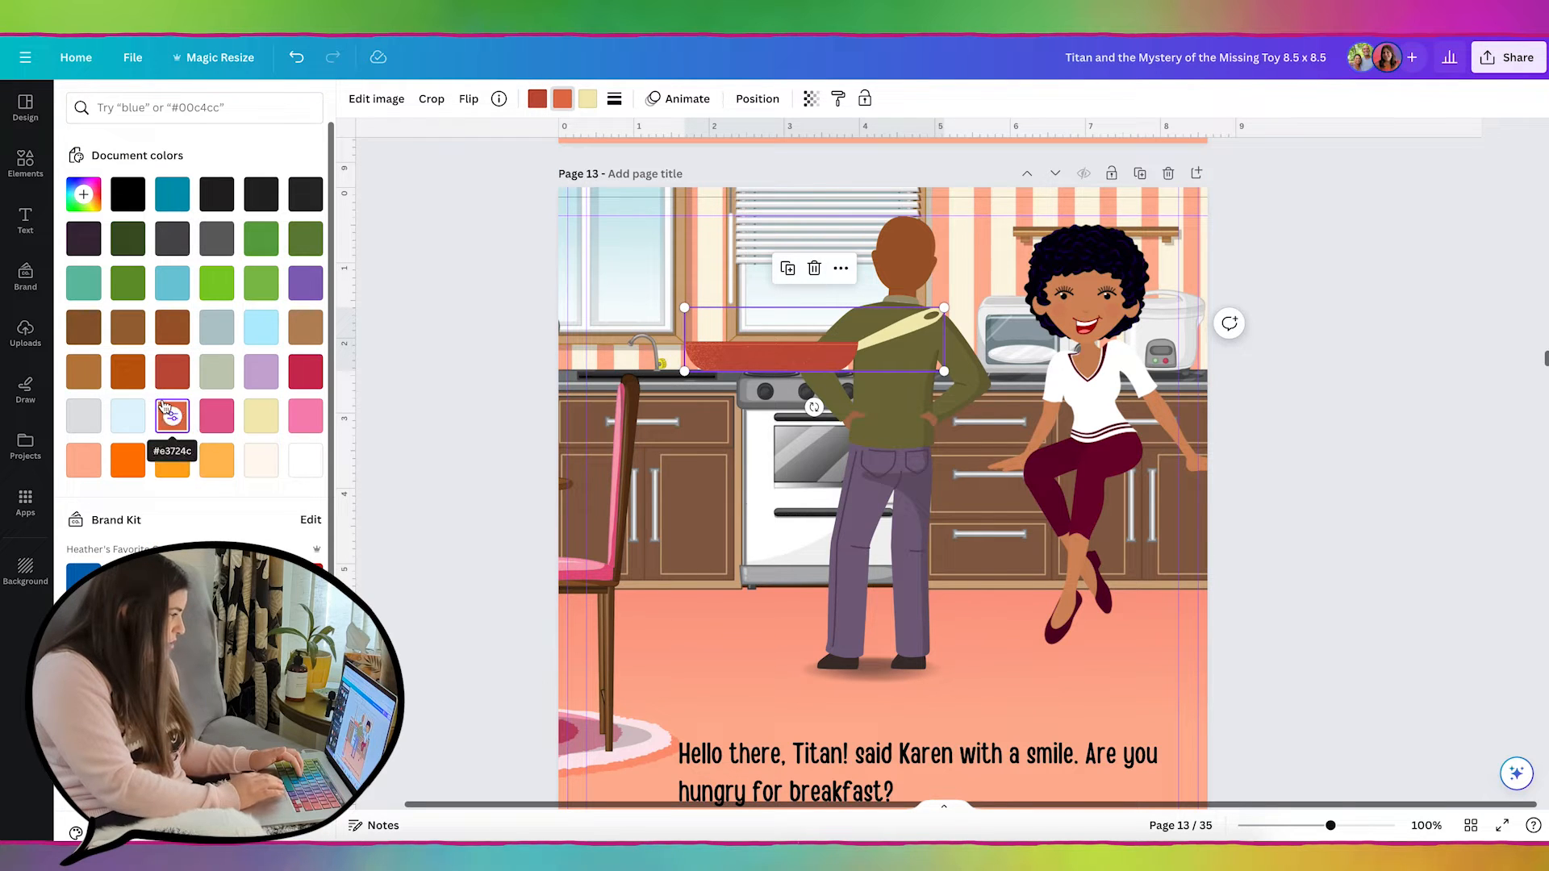
left_click(84, 193)
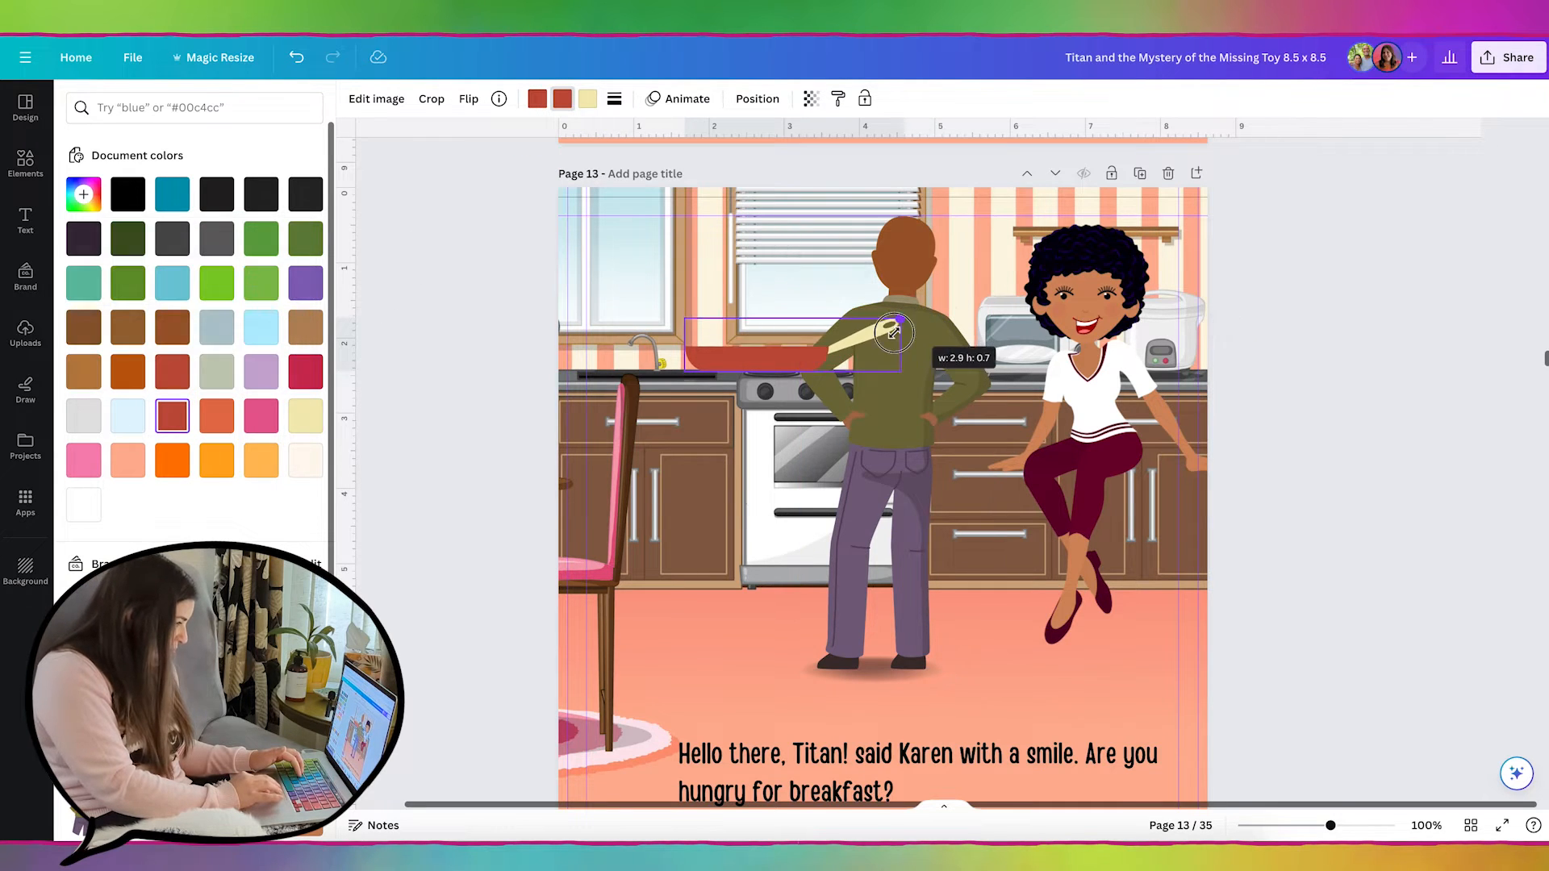
left_click_drag(893, 333, 794, 345)
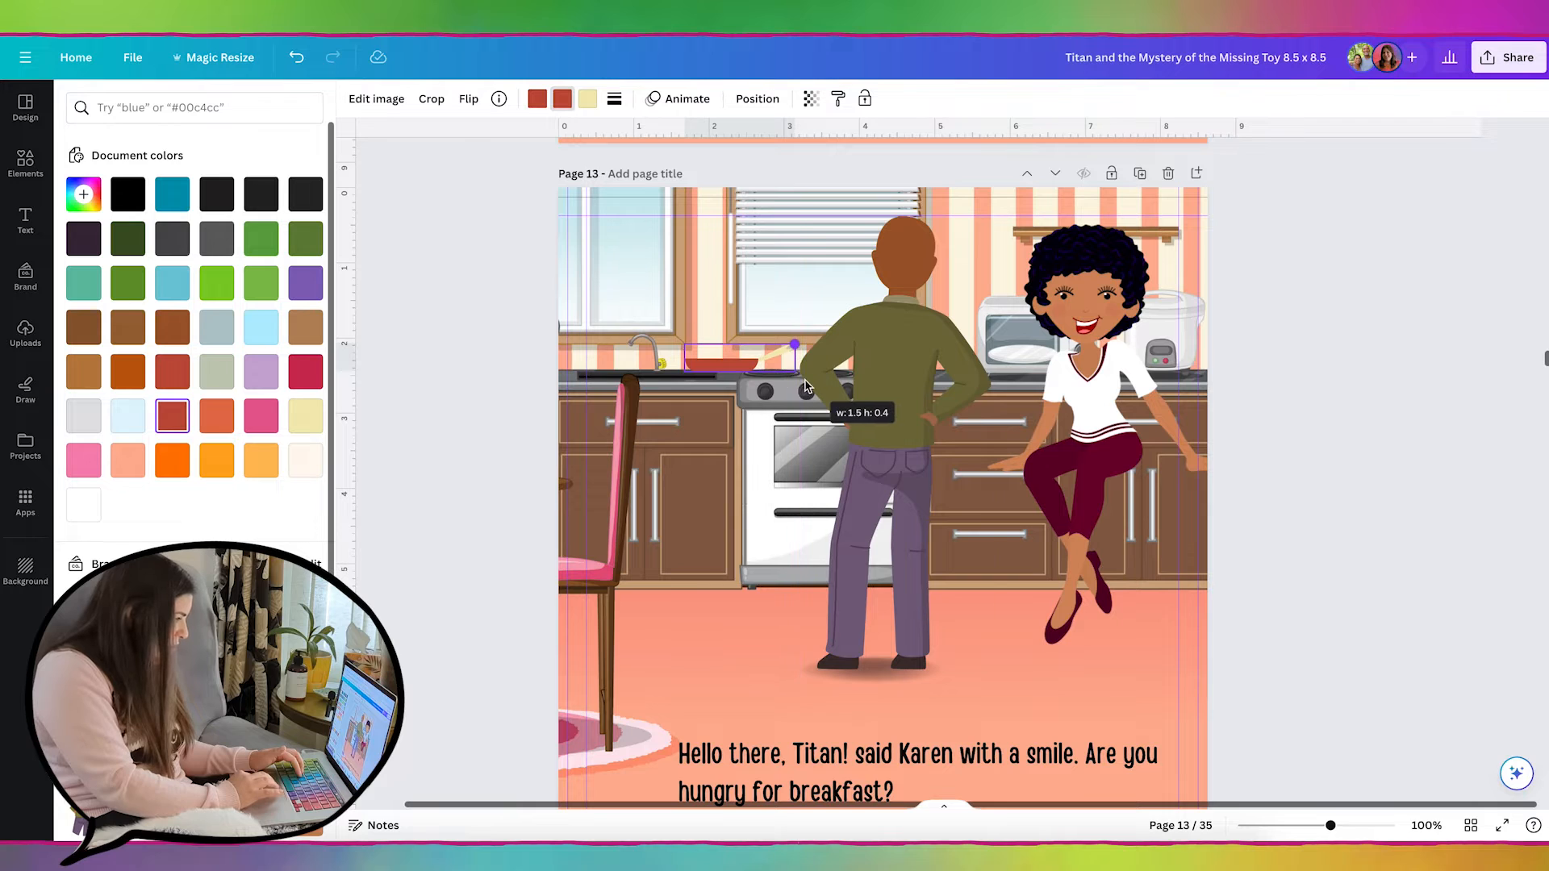
- Make the frying pan's handle black and finish editing it
left_click(467, 98)
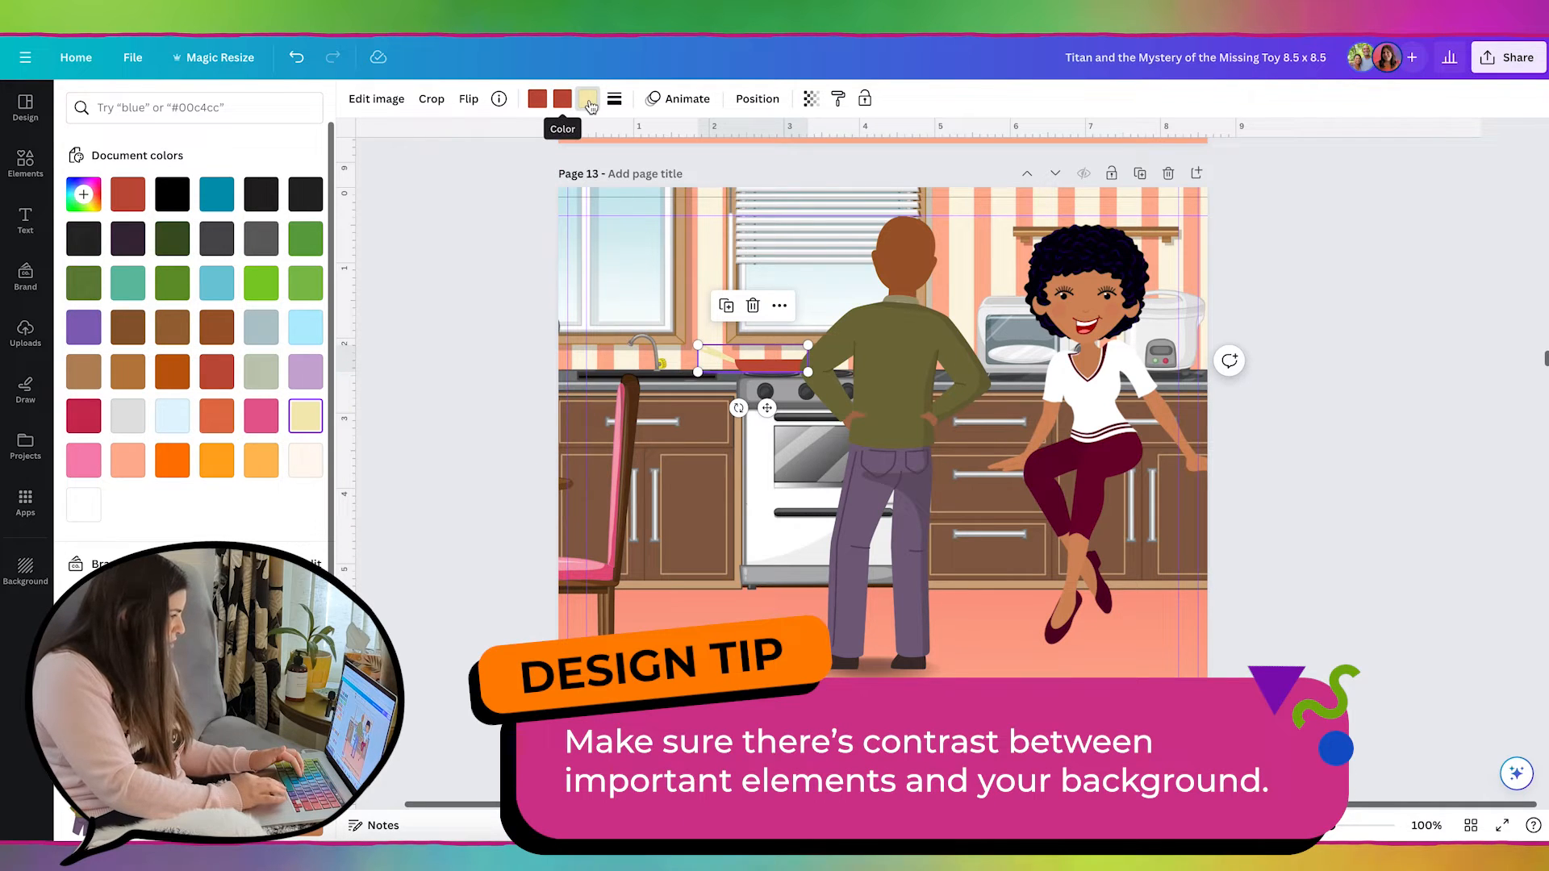
left_click(171, 194)
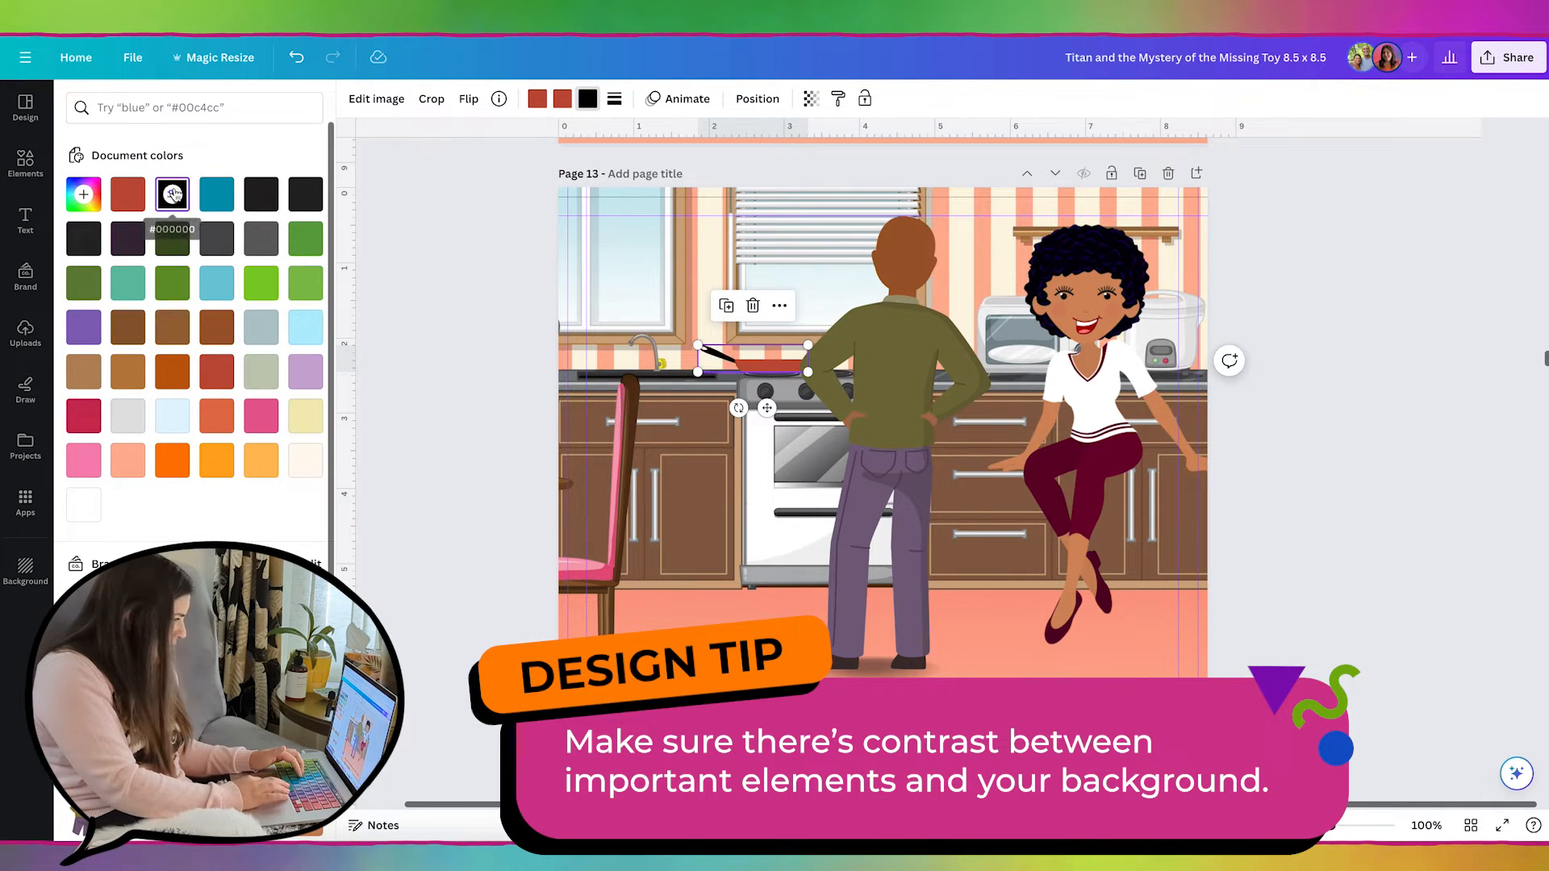
type("frying pan")
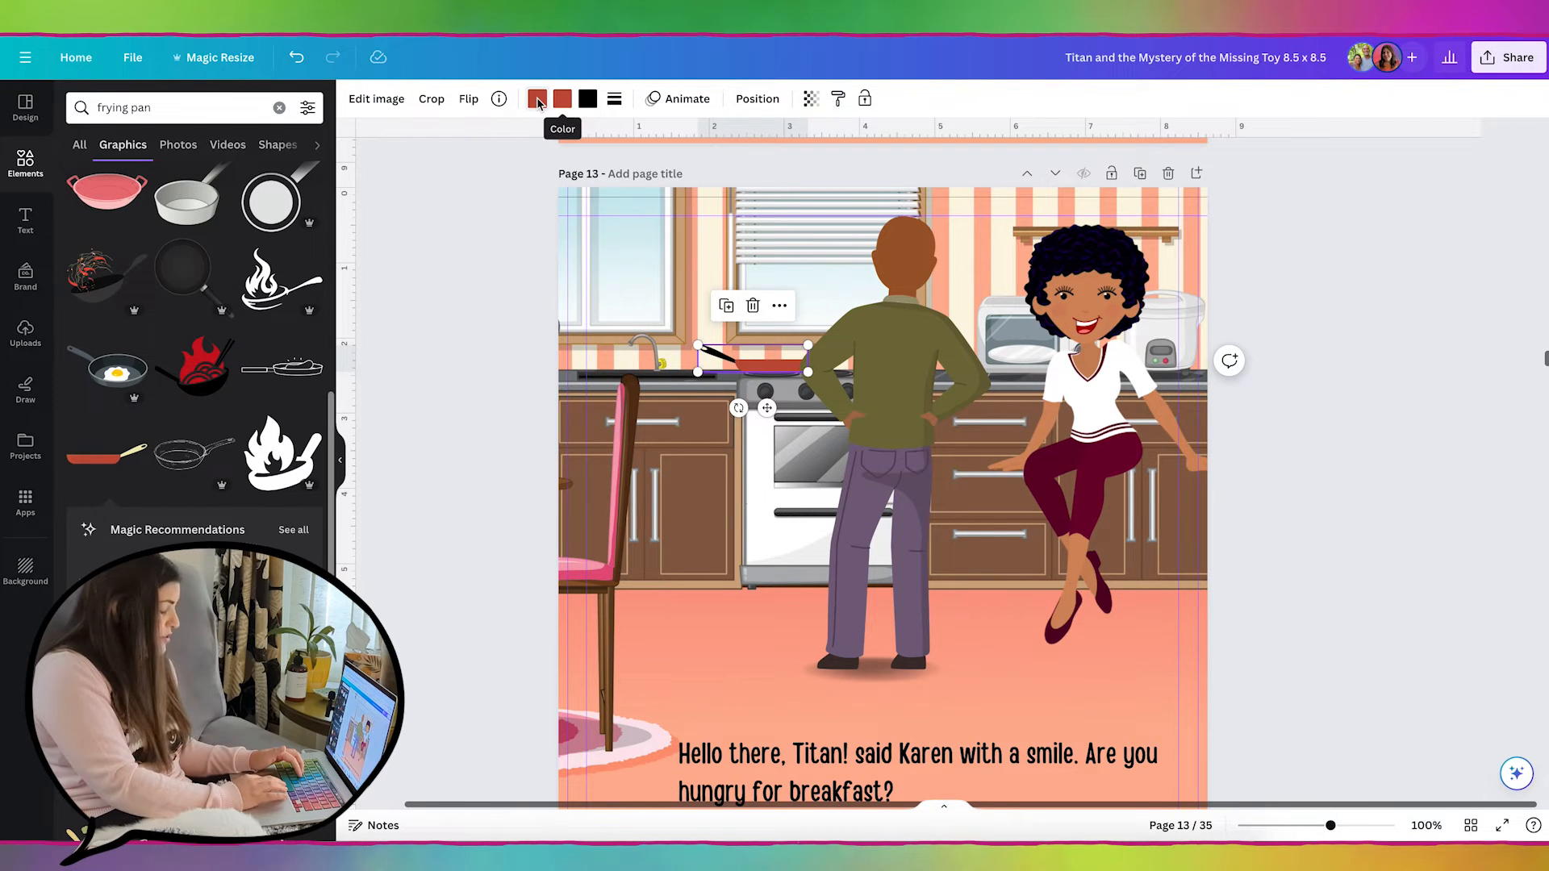
left_click(537, 99)
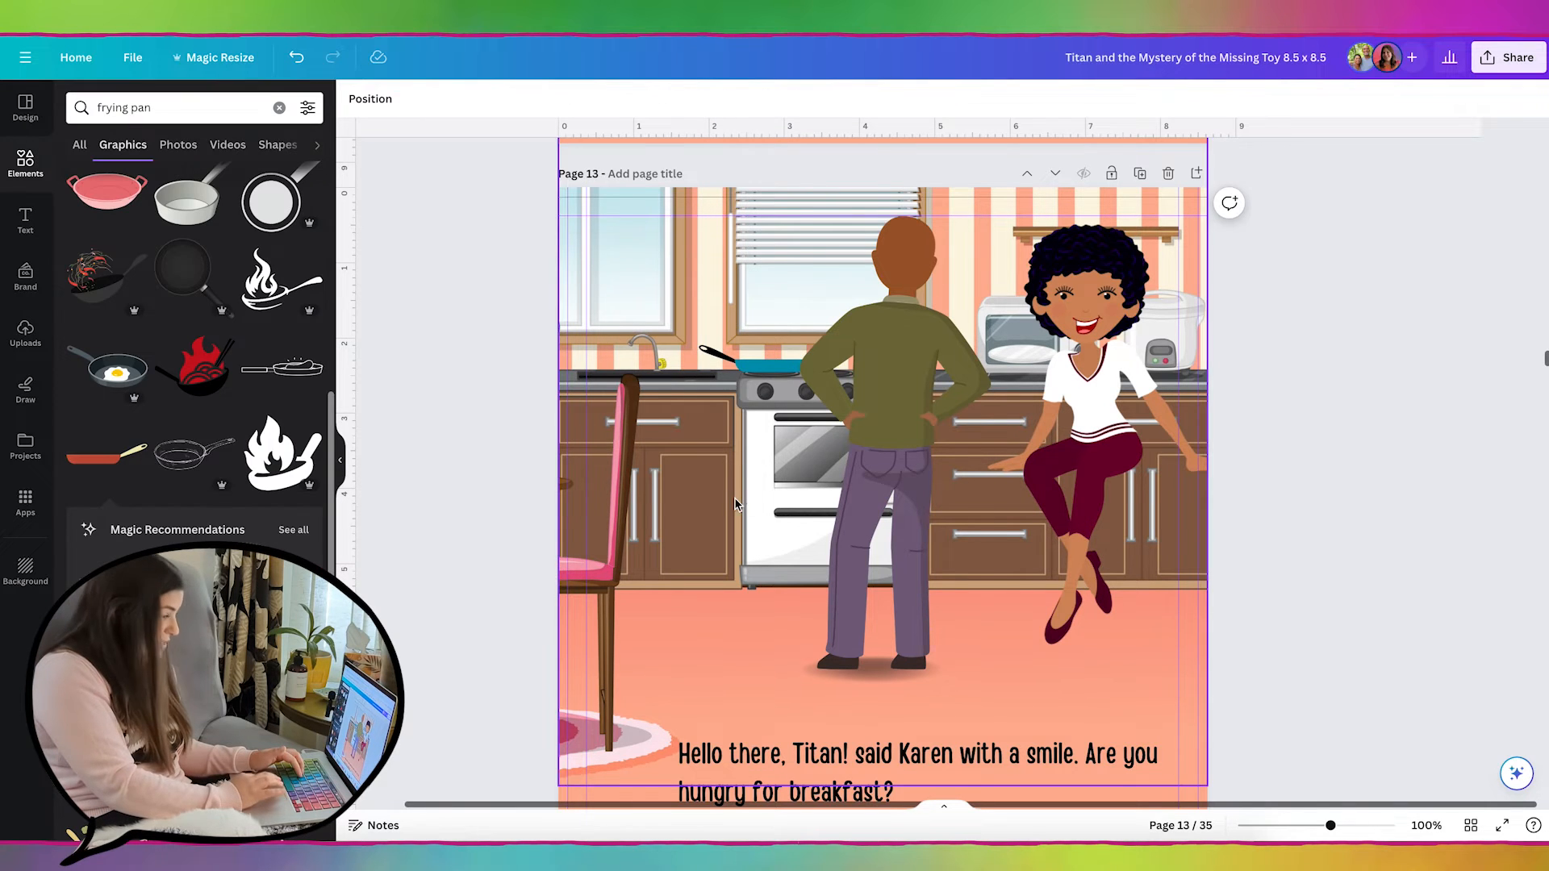
- Select Karen, search 'landy standing' for a standing woman and trim her head off
left_click(1091, 416)
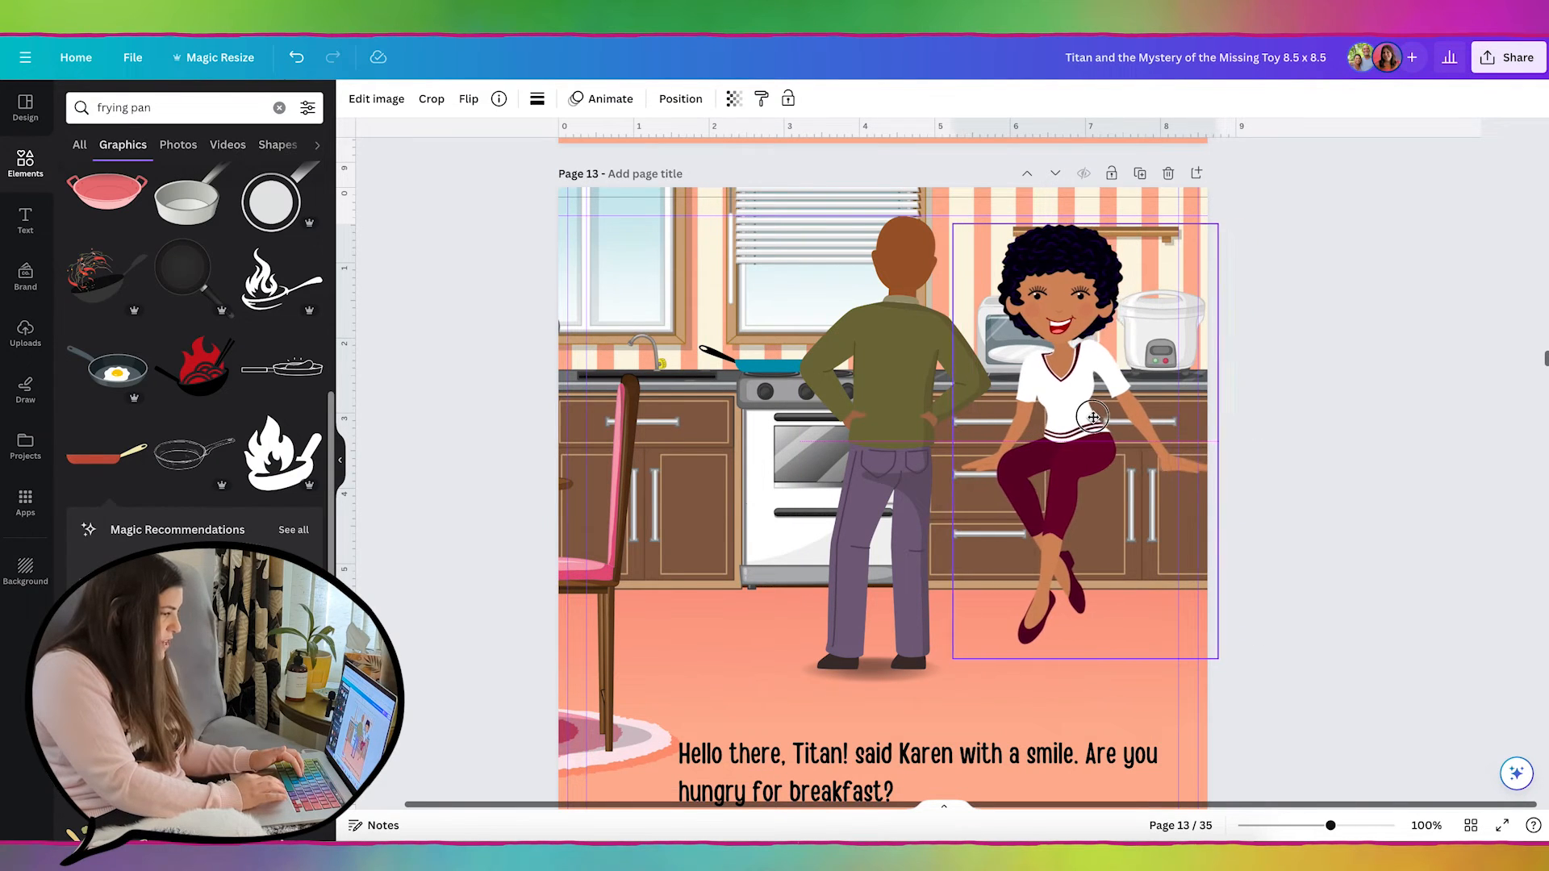
left_click(1091, 417)
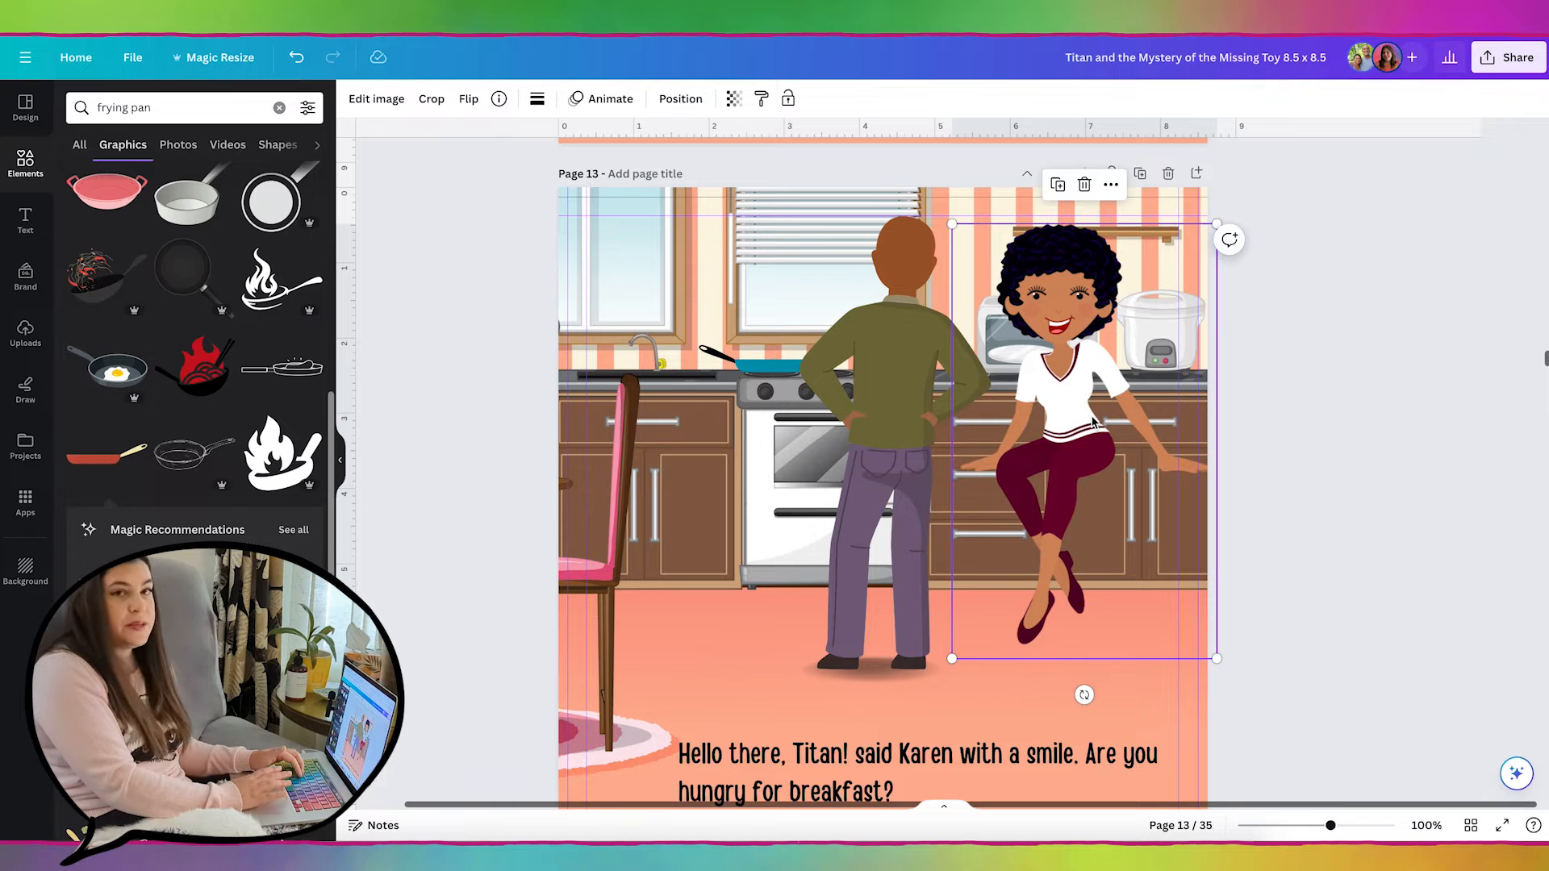
left_click(161, 106)
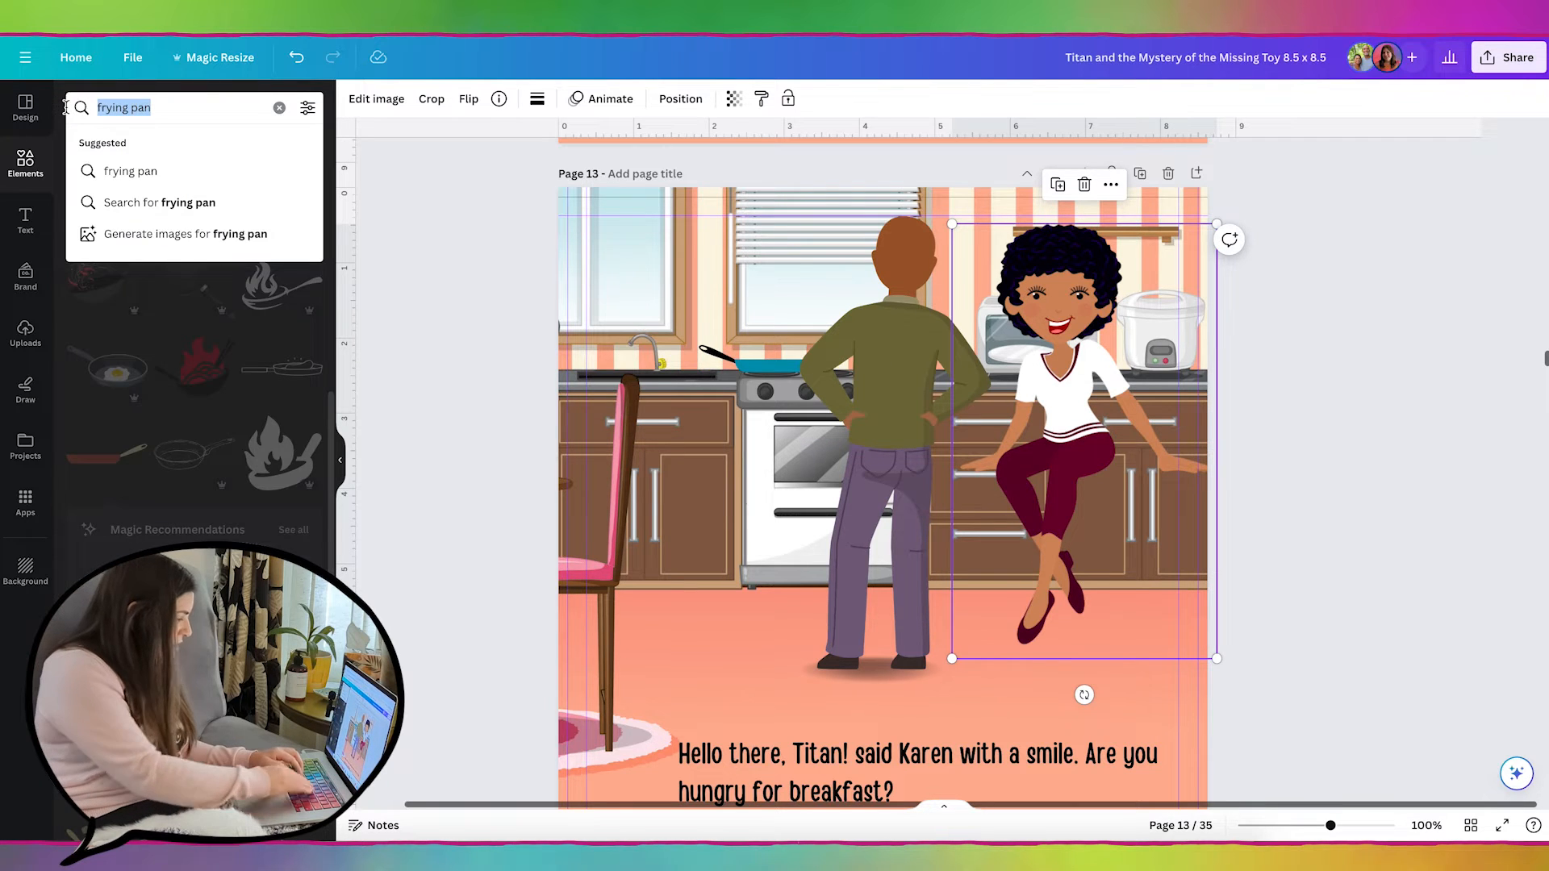
type("landy standing")
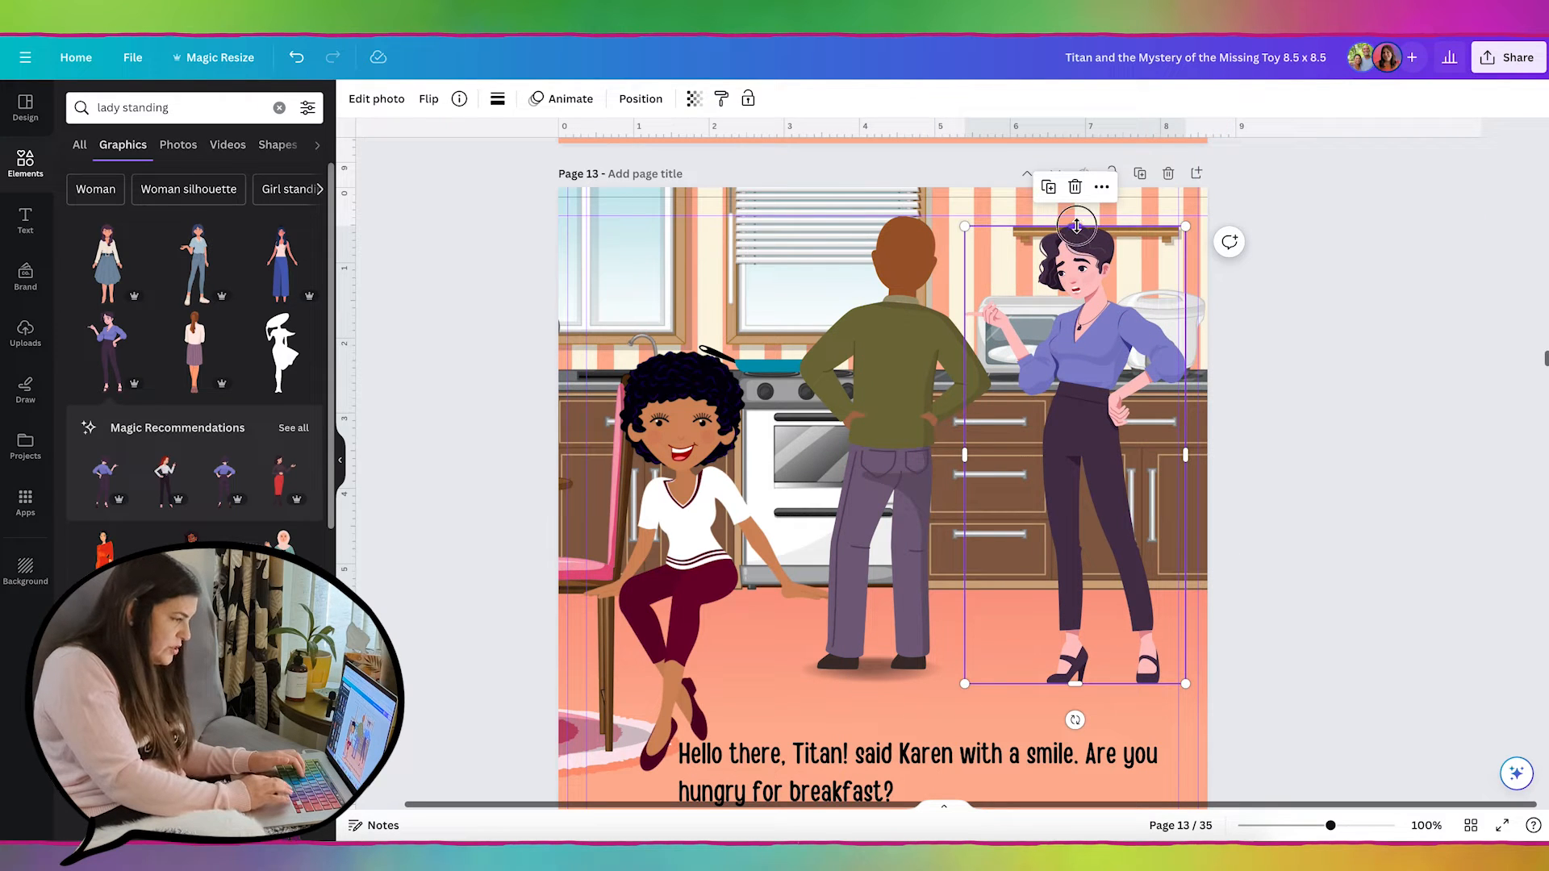
left_click_drag(1076, 226, 1076, 299)
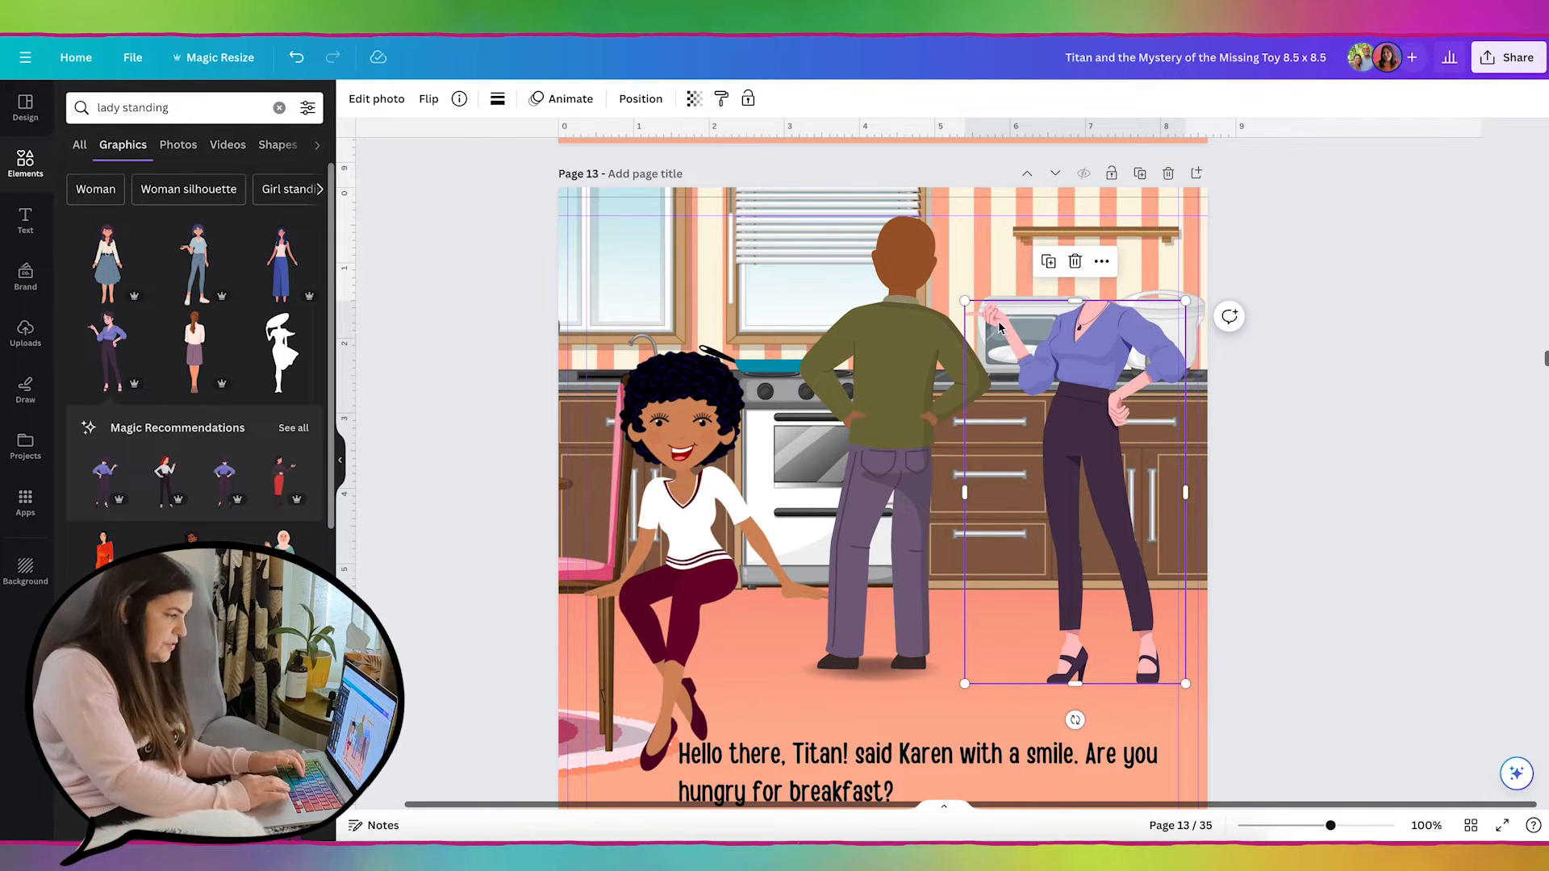
mouse_move(1122, 576)
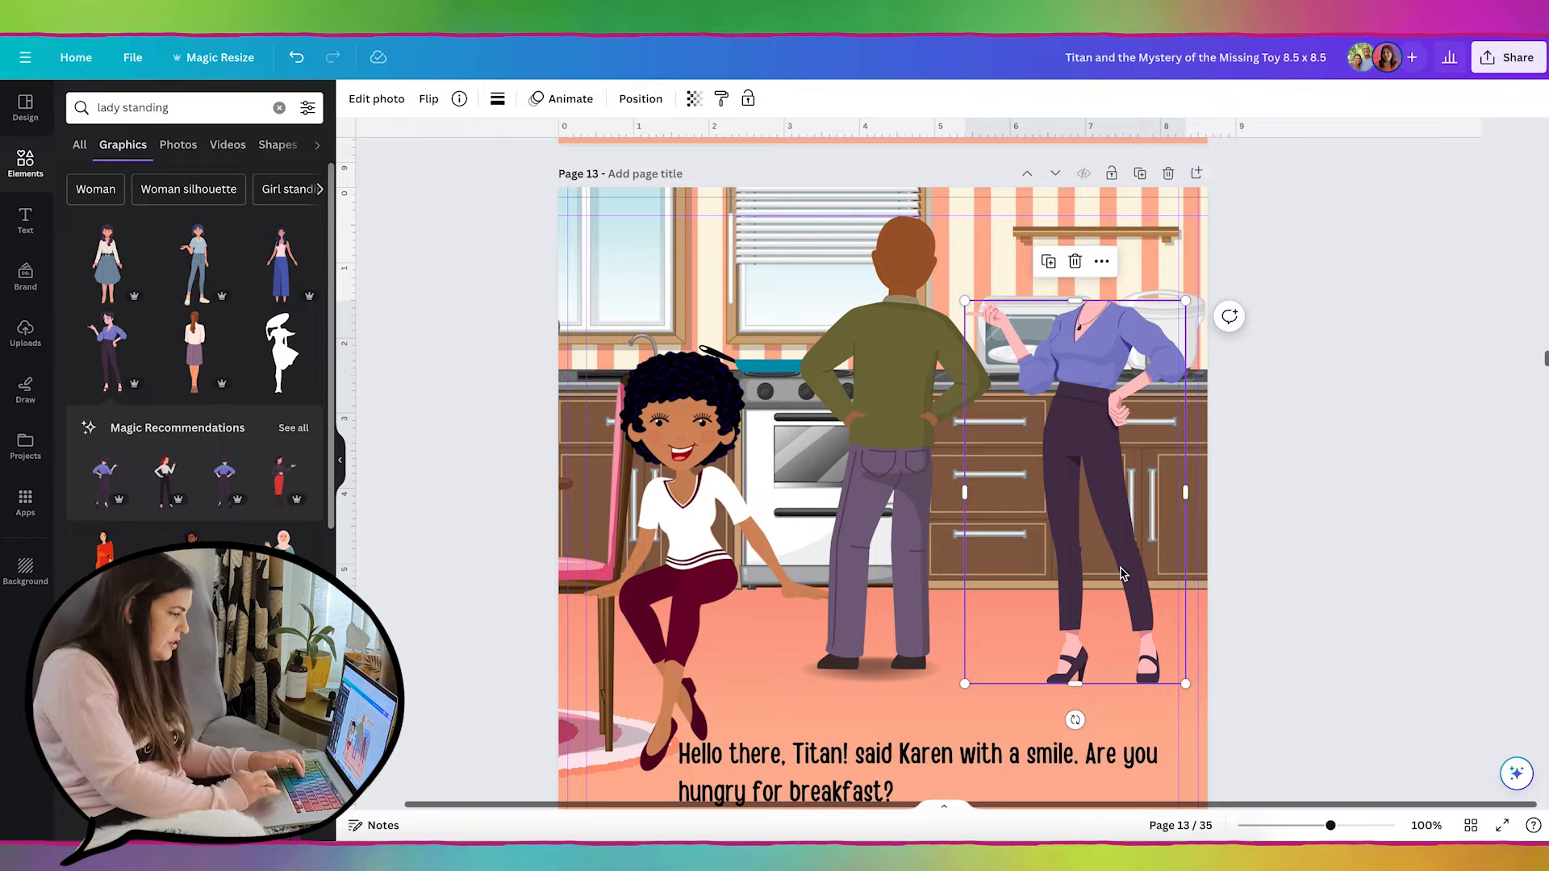
left_click(376, 98)
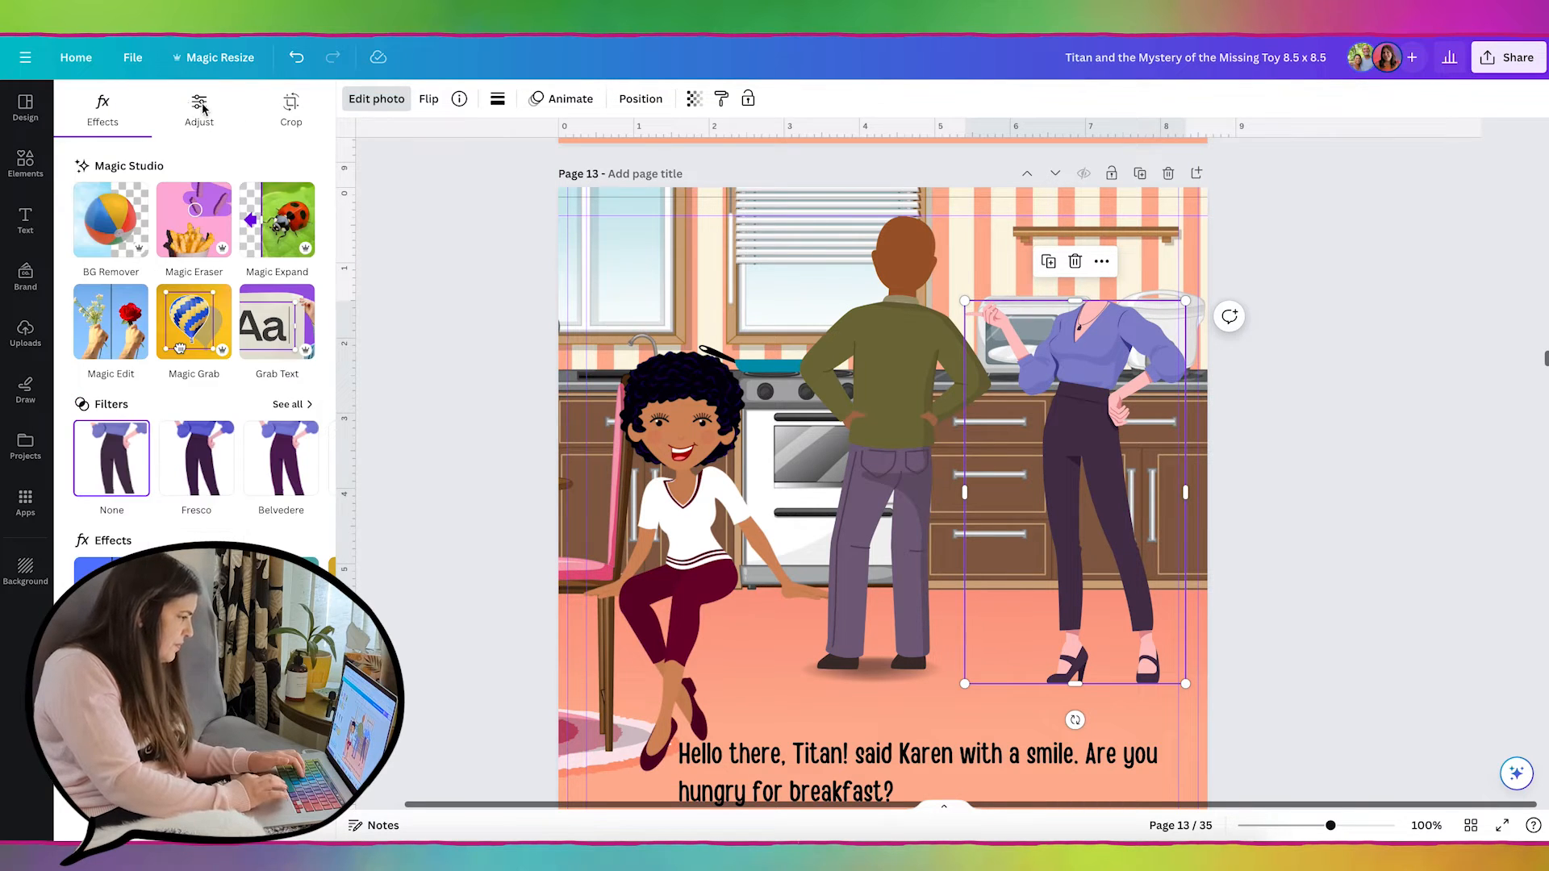
- Shift the hue of one outfit colour on the standing woman via the adjustment sliders
left_click(199, 106)
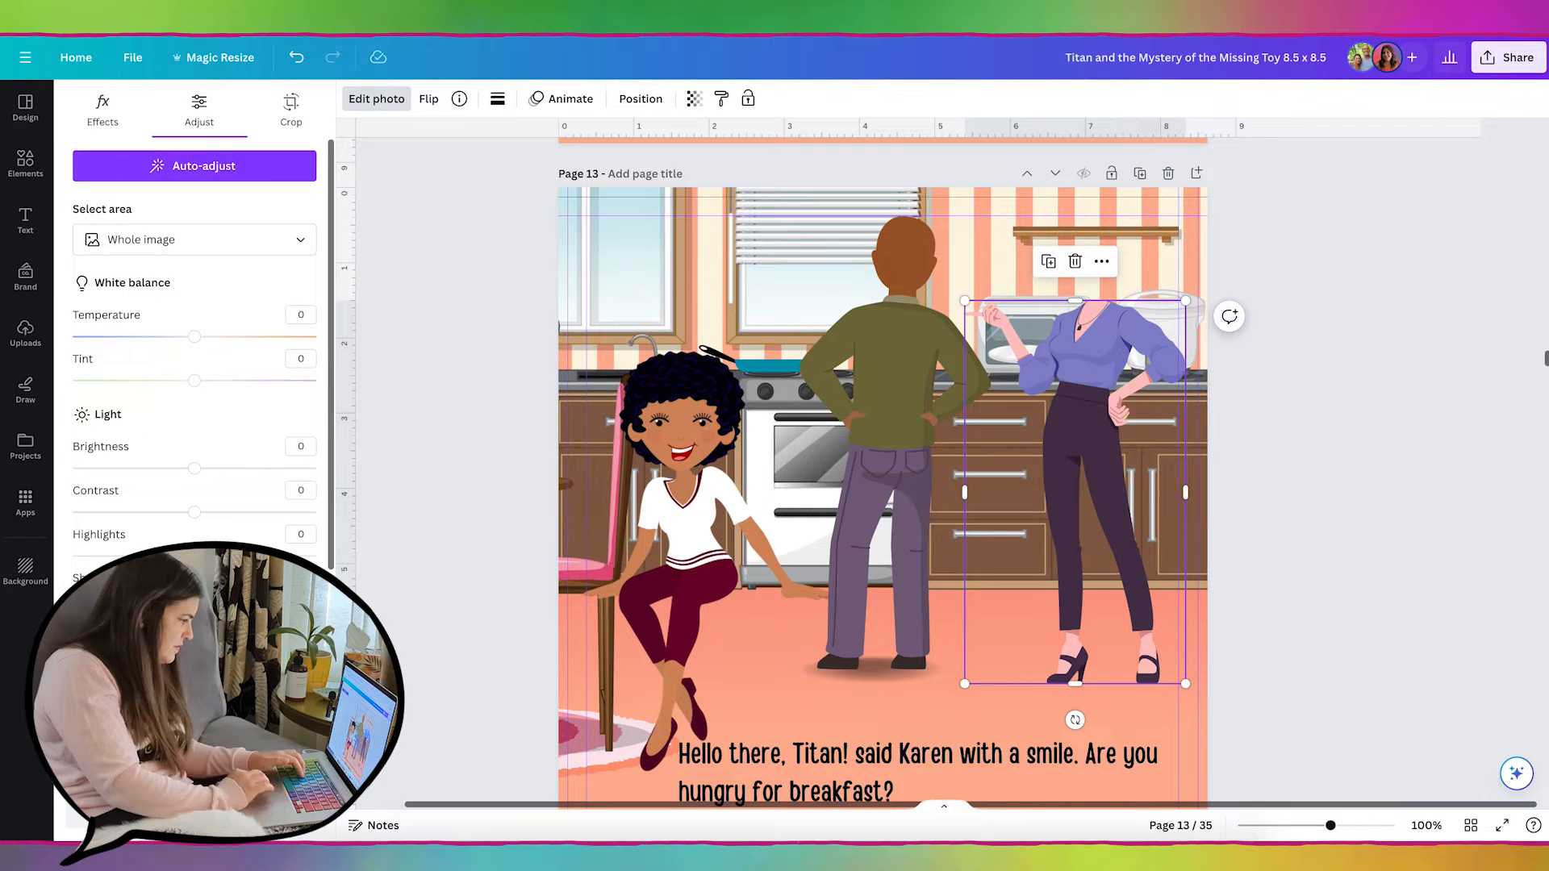
left_click_drag(196, 551, 215, 552)
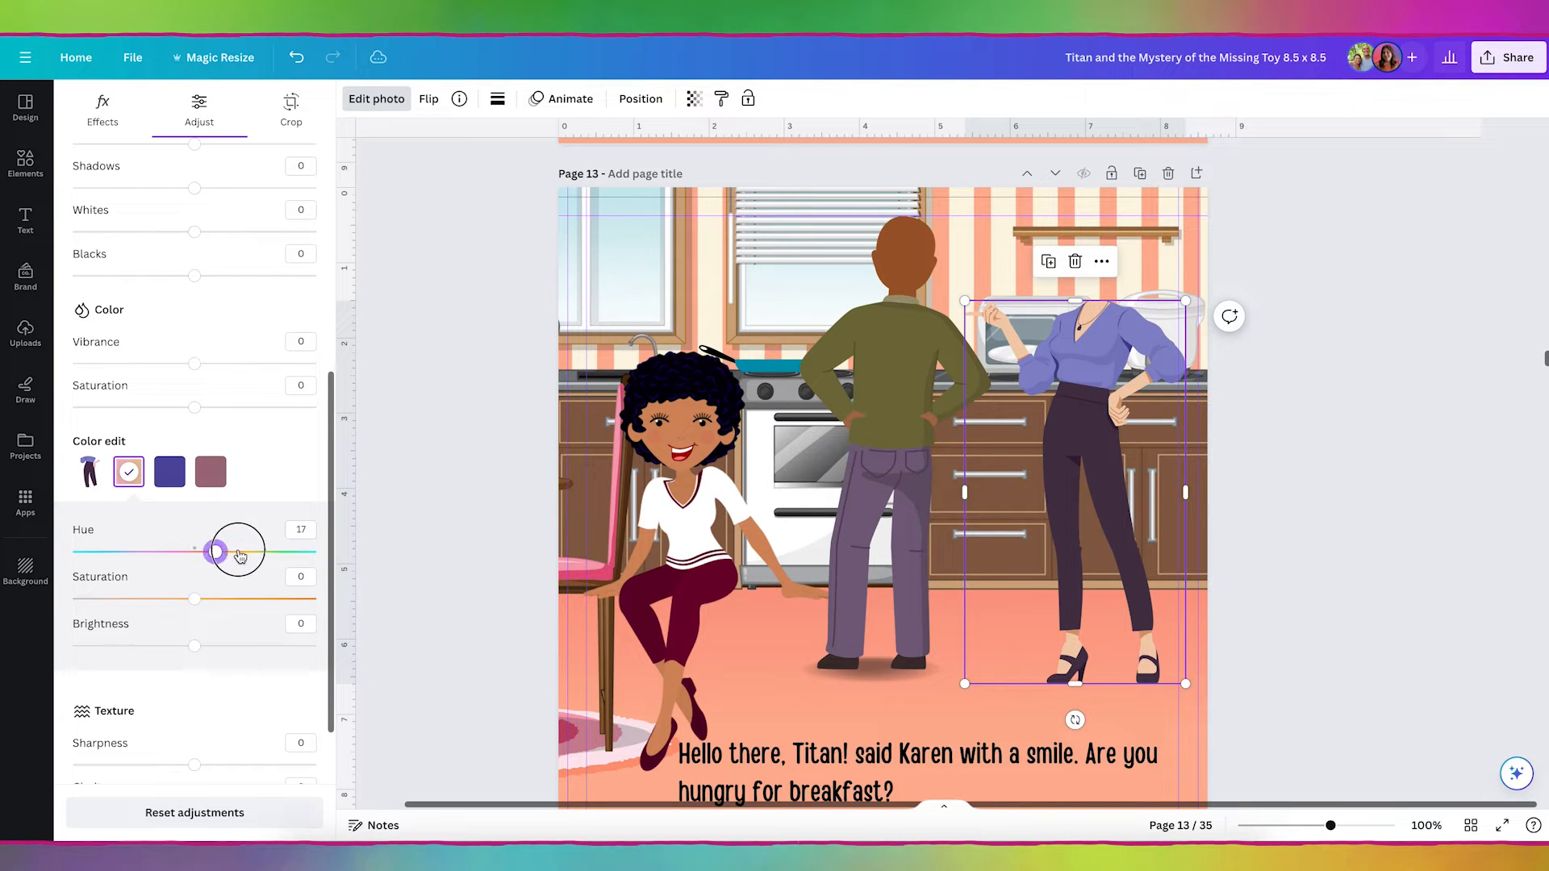
left_click_drag(215, 552, 227, 551)
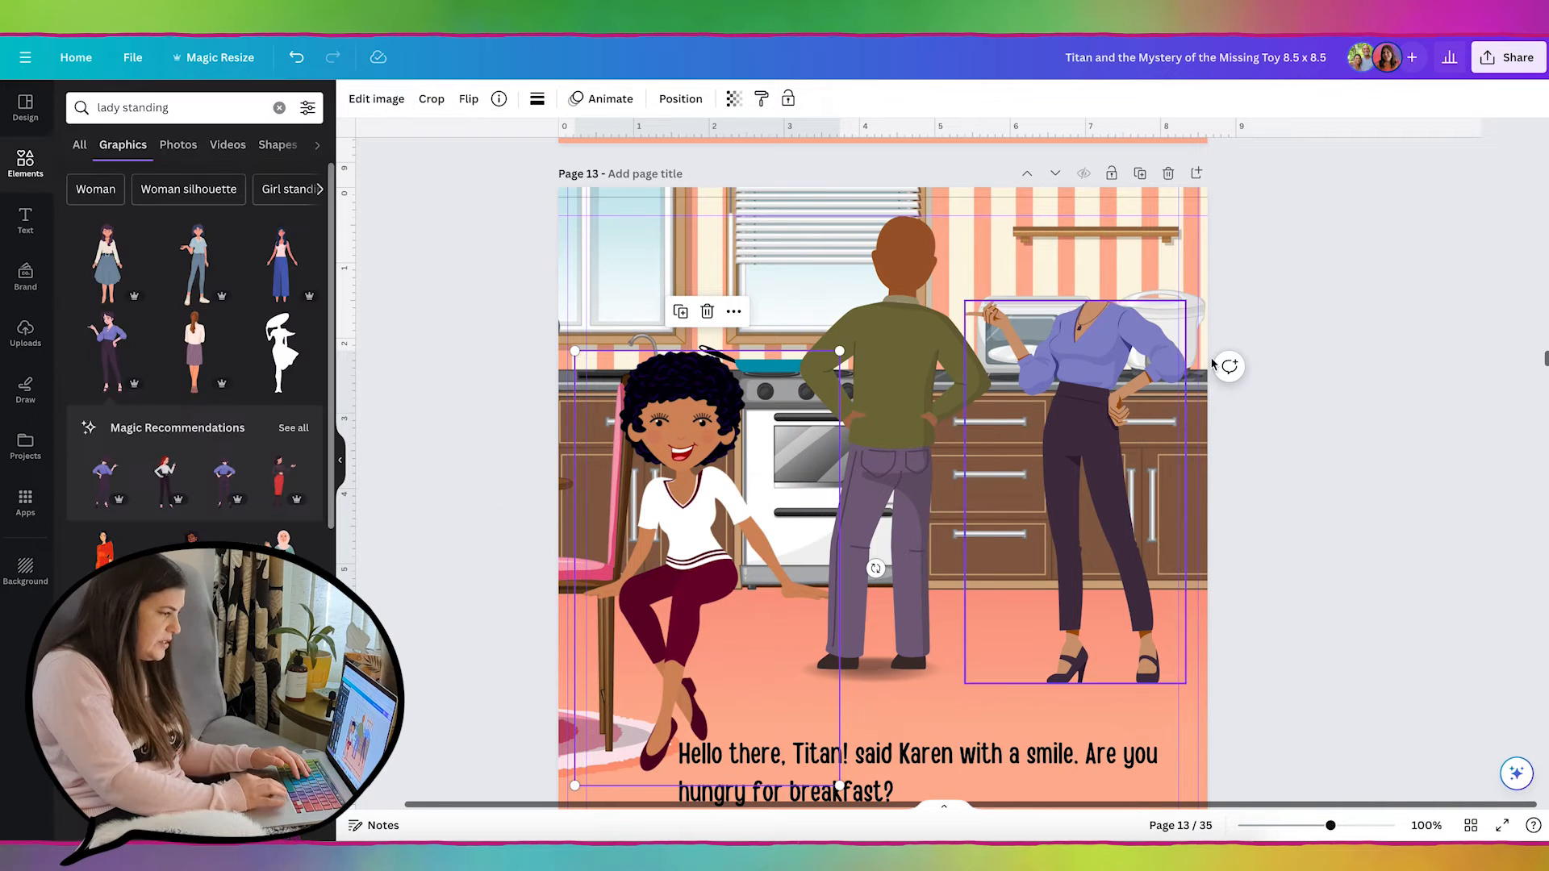
- Crop seated Karen down to just her head and move it onto the standing body
left_click(431, 99)
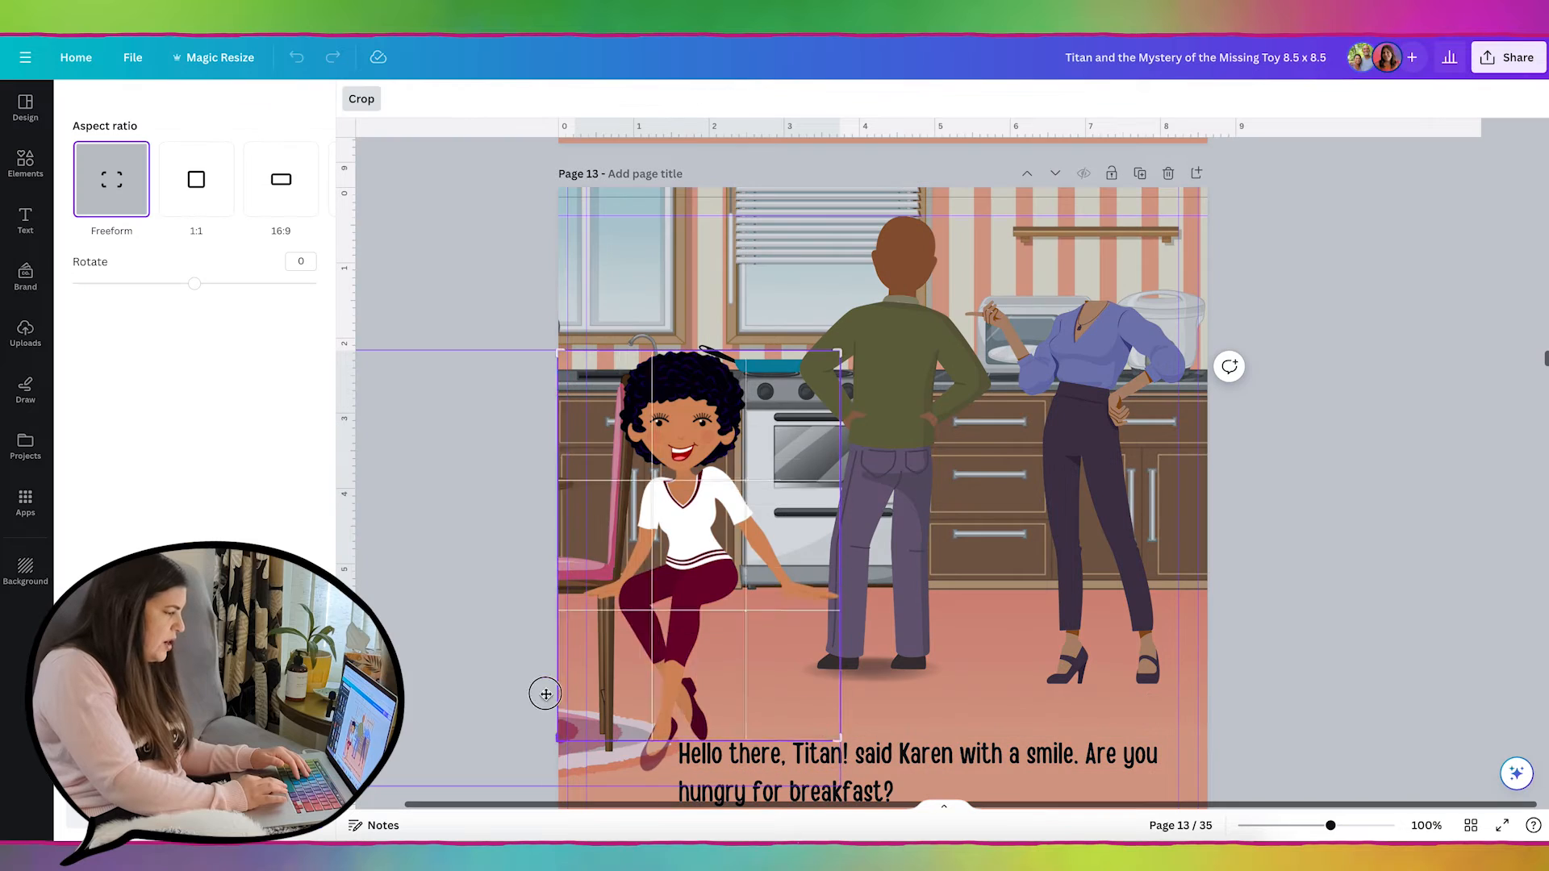
left_click_drag(544, 694, 608, 473)
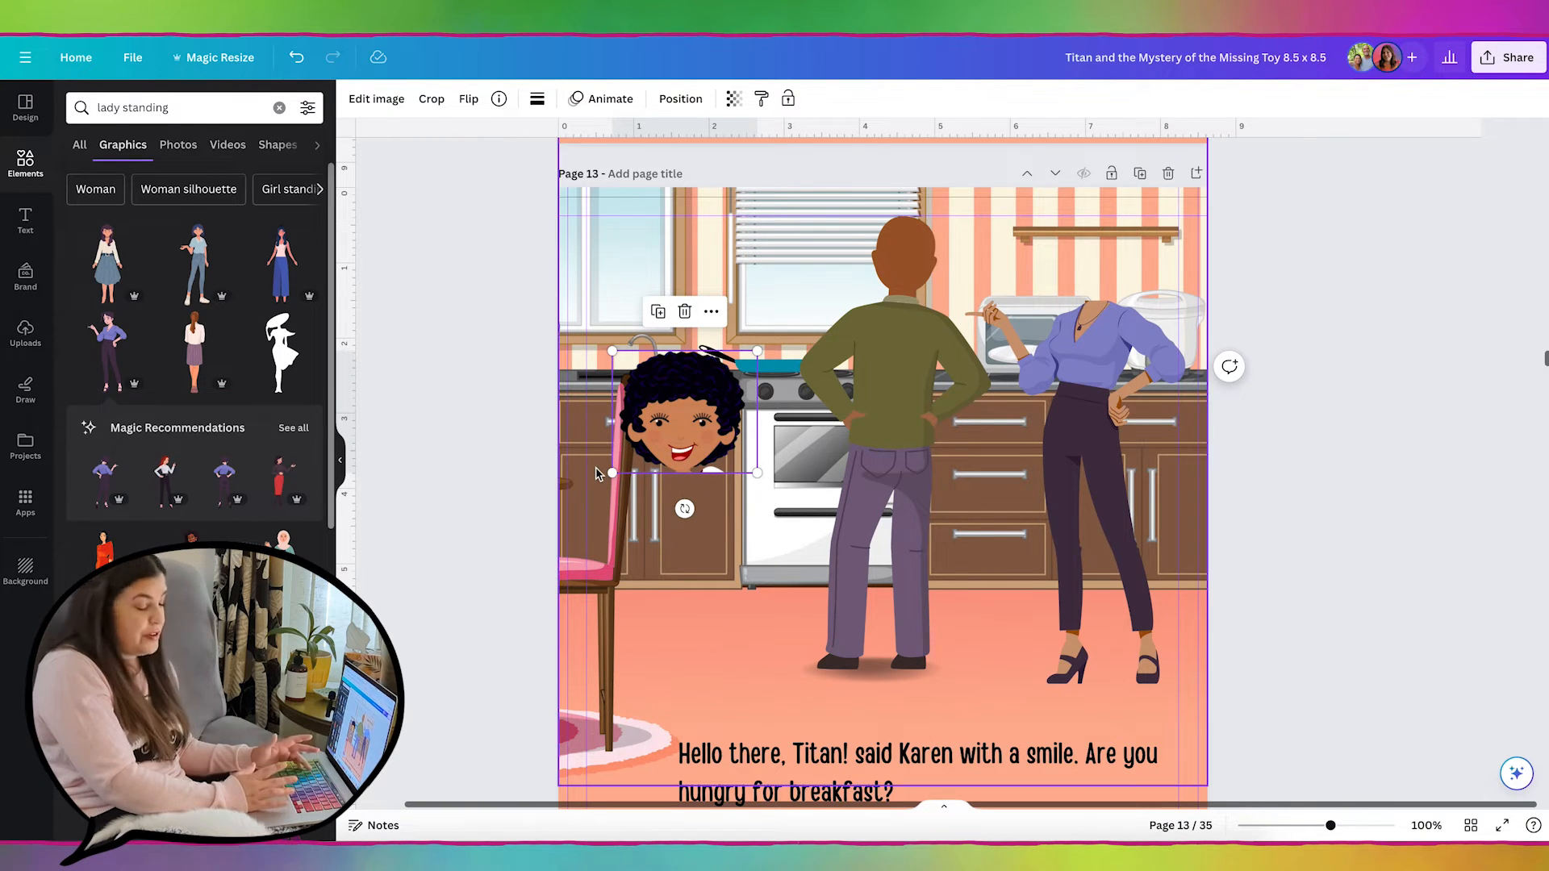
left_click(376, 99)
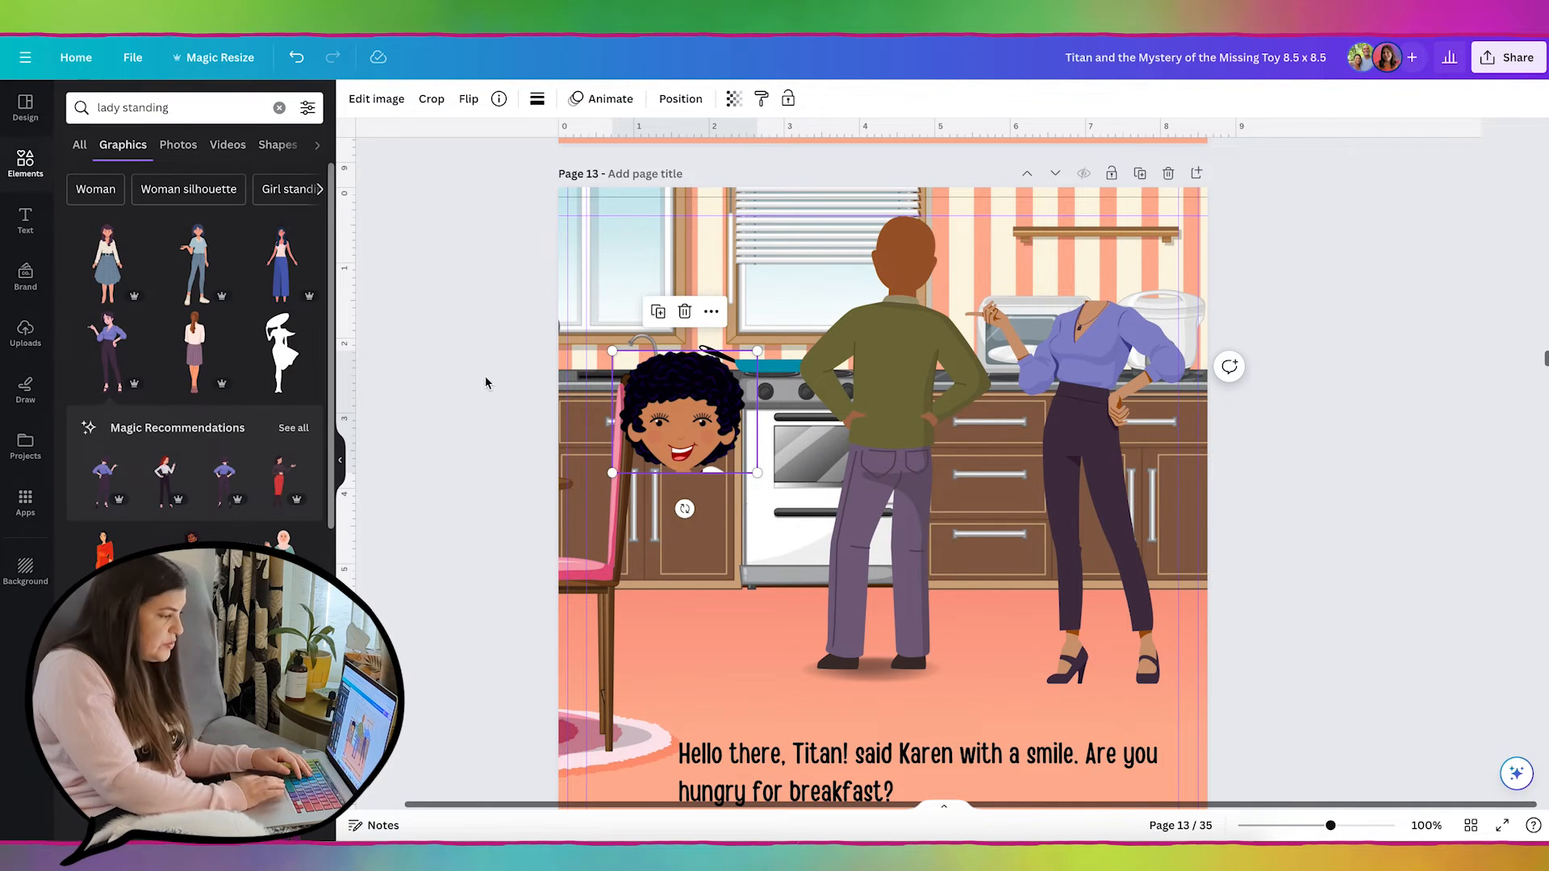
left_click_drag(758, 473, 726, 468)
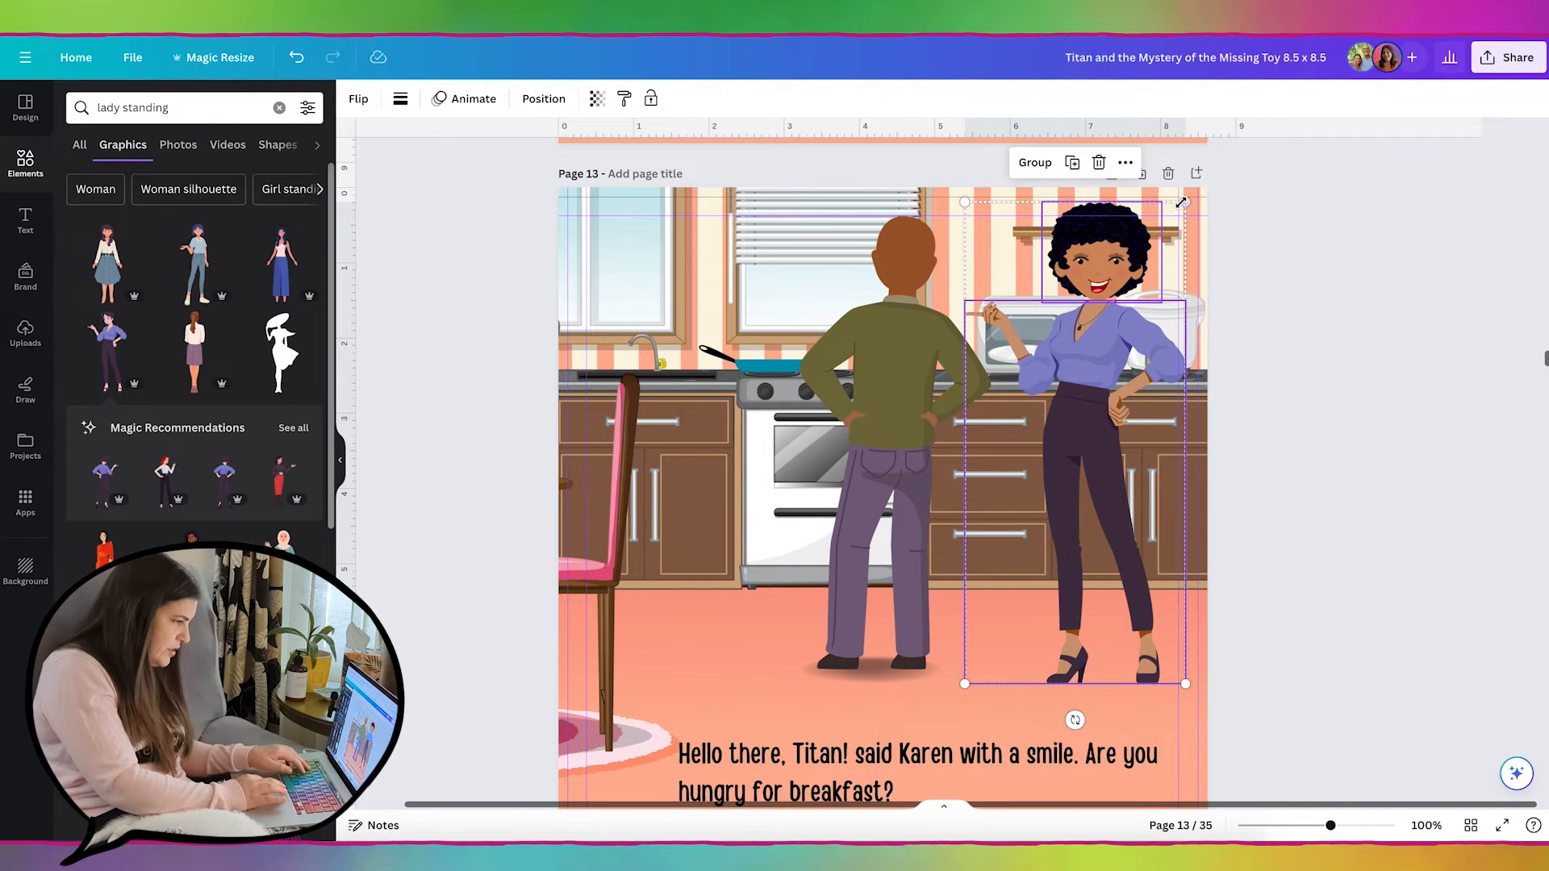
- Move and enlarge the combined head-and-body figure, nudging the head onto the neck
left_click_drag(1183, 204, 1163, 245)
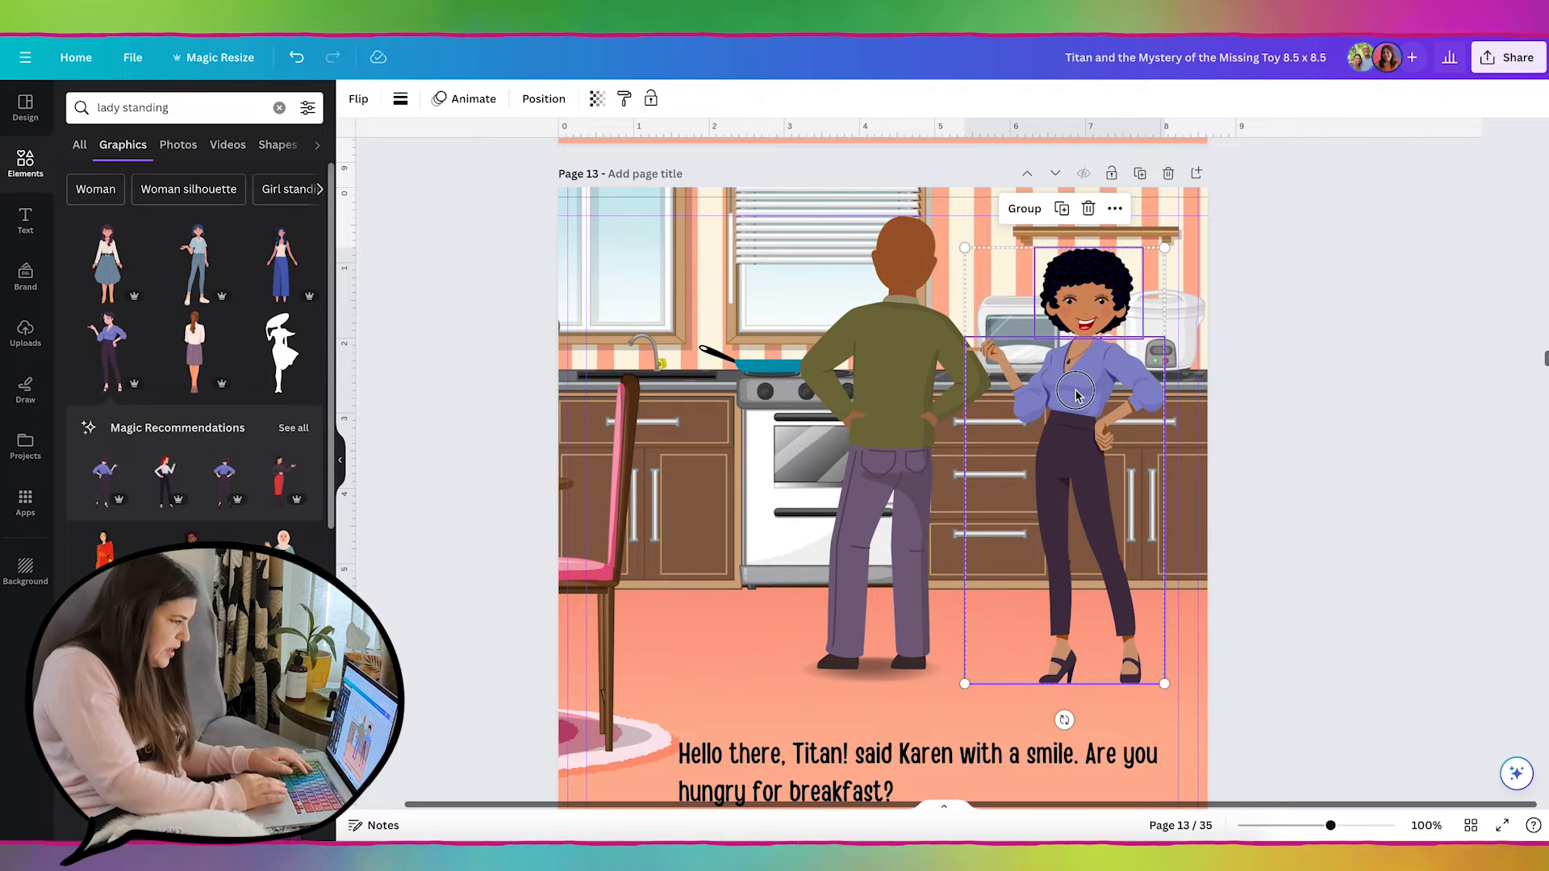
left_click_drag(1077, 395, 1072, 417)
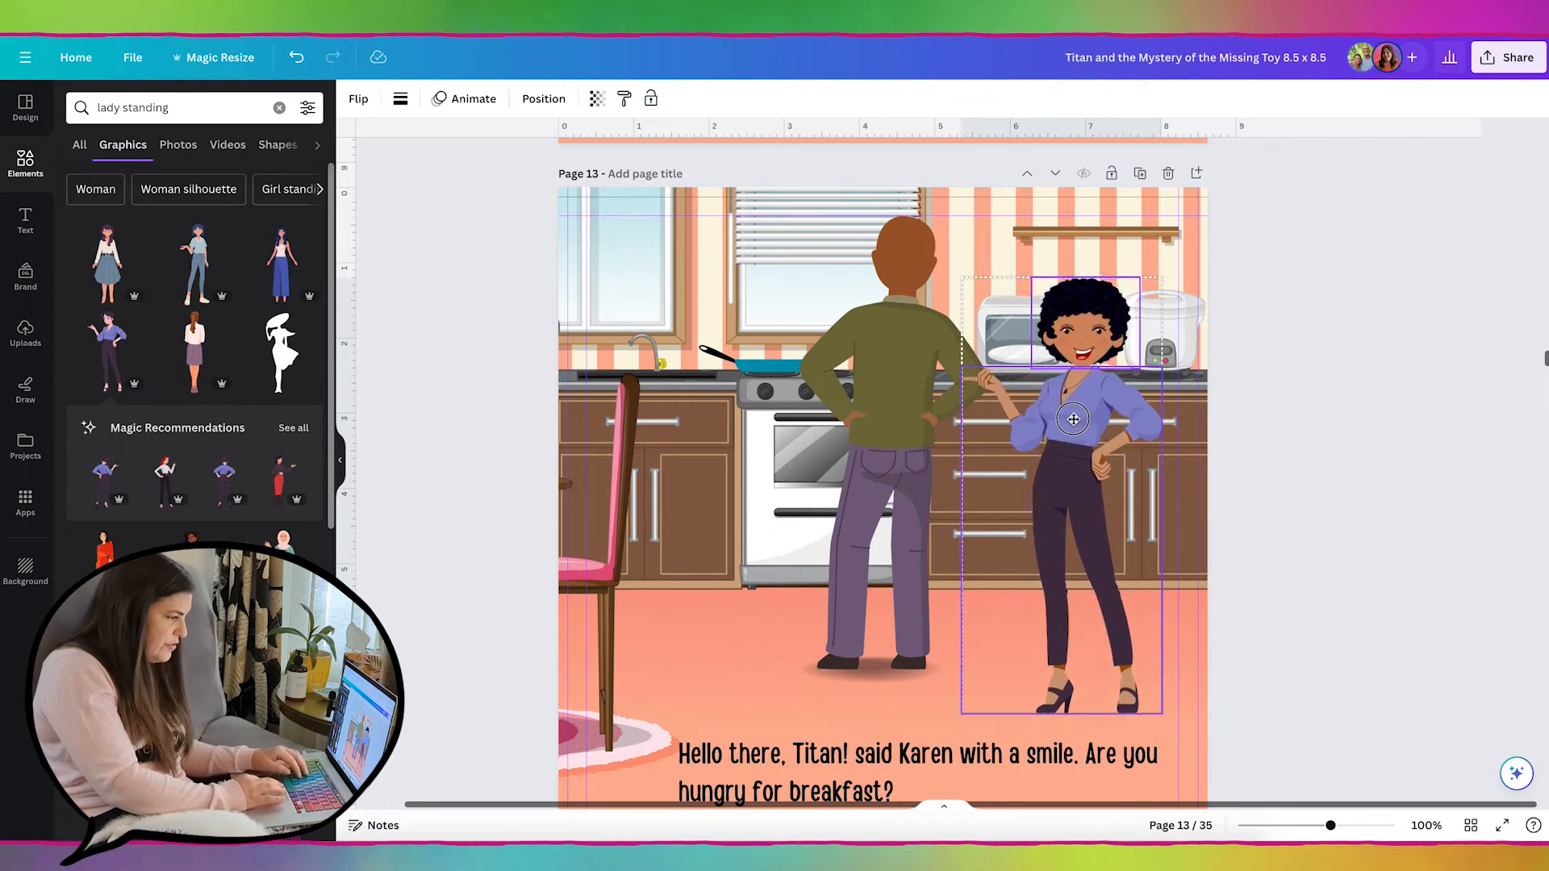
left_click_drag(1071, 418, 1084, 419)
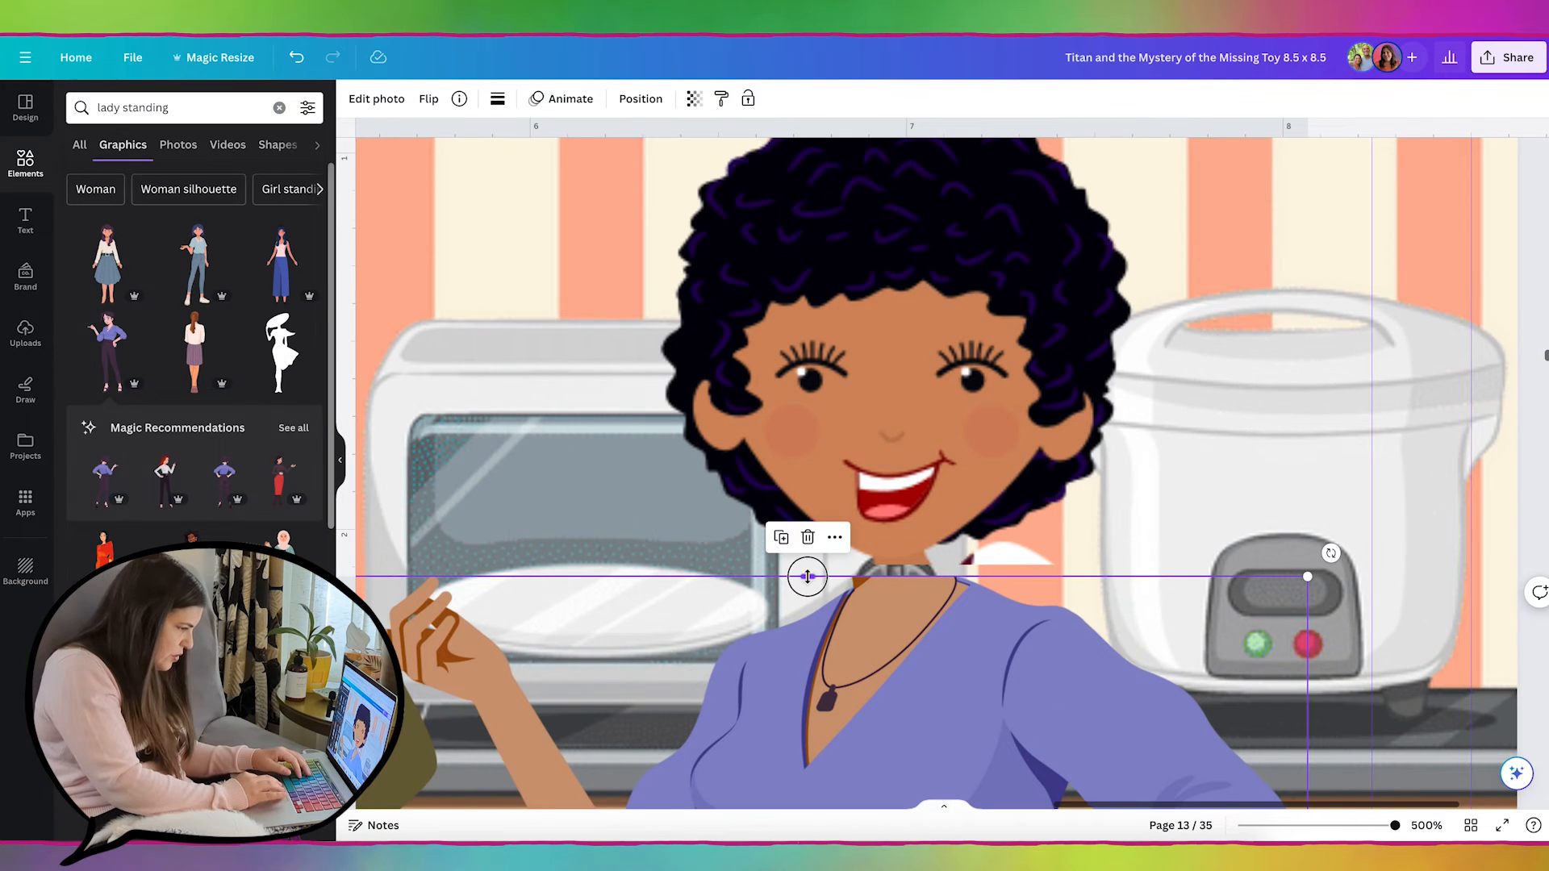
left_click_drag(807, 576, 809, 584)
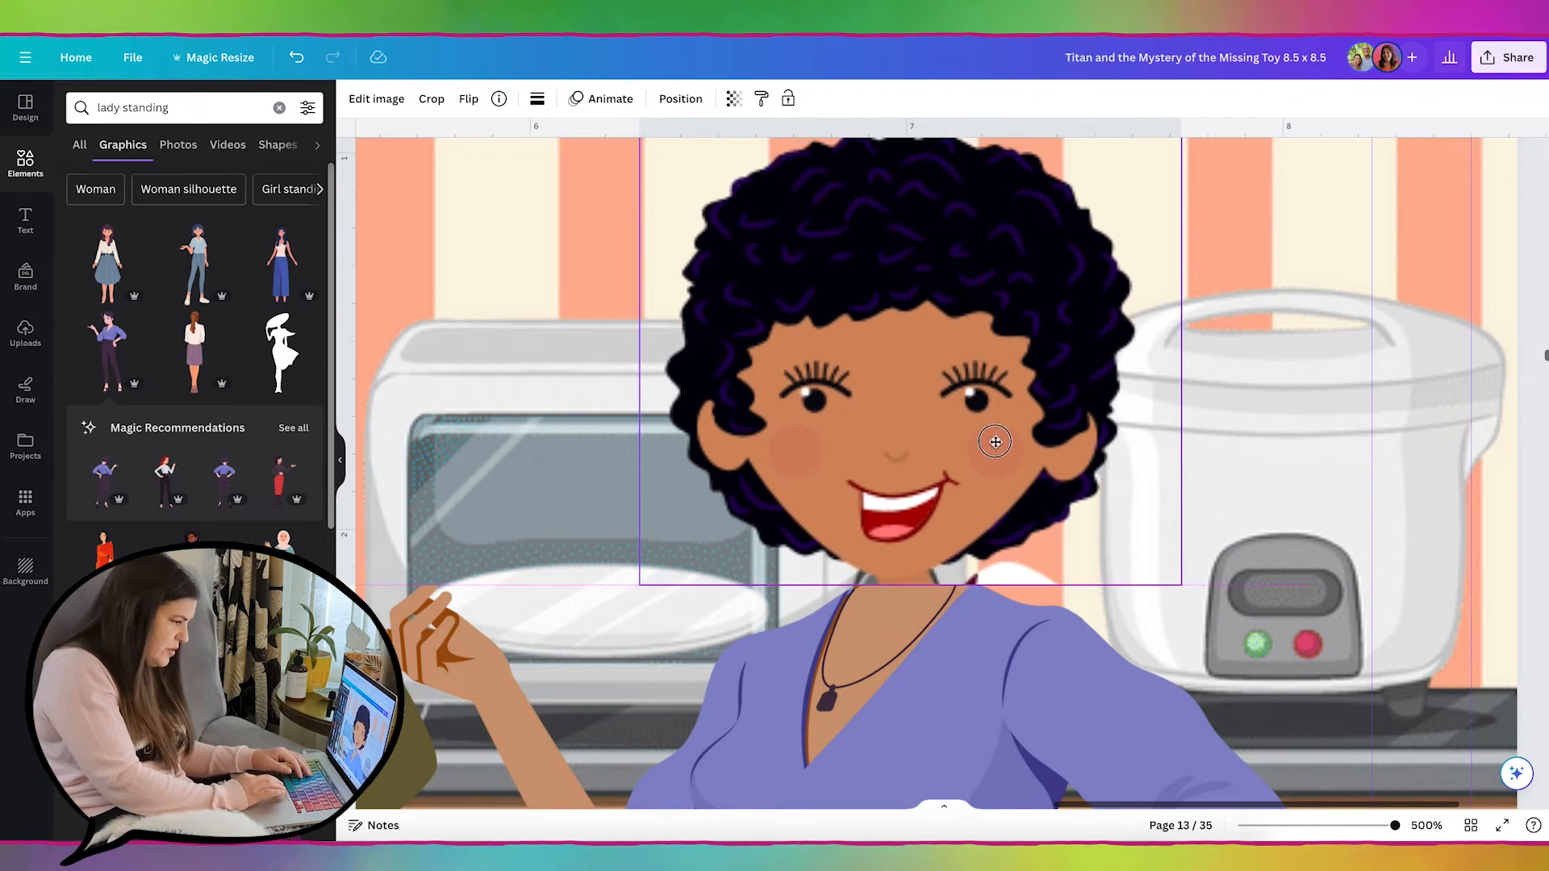
- Crop the bottom edge of Karen's head tighter so it meets the body's neckline
left_click(430, 98)
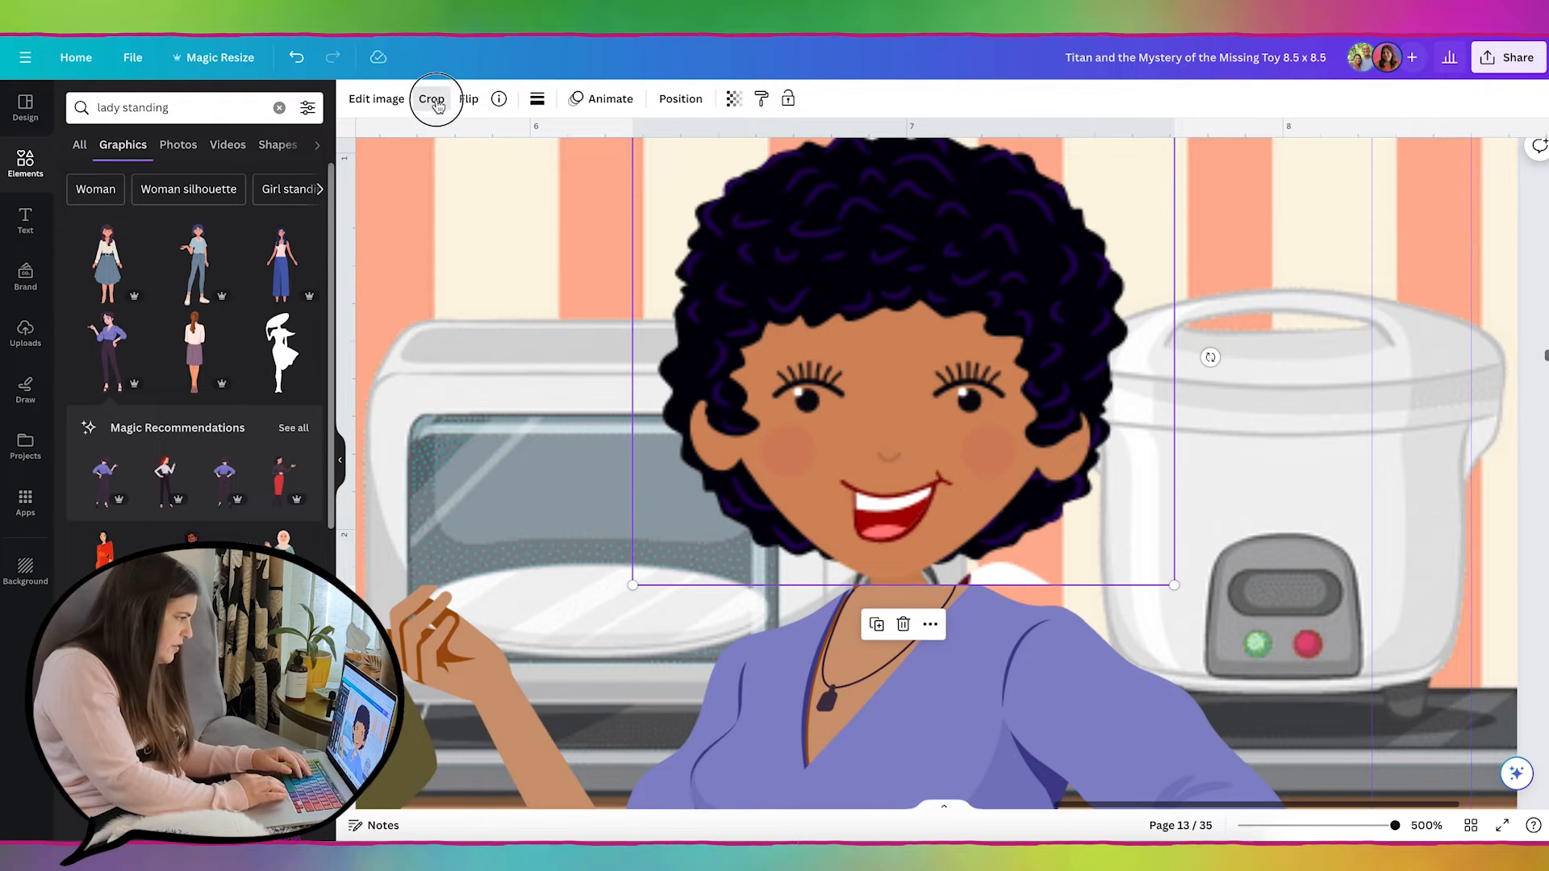
left_click(432, 99)
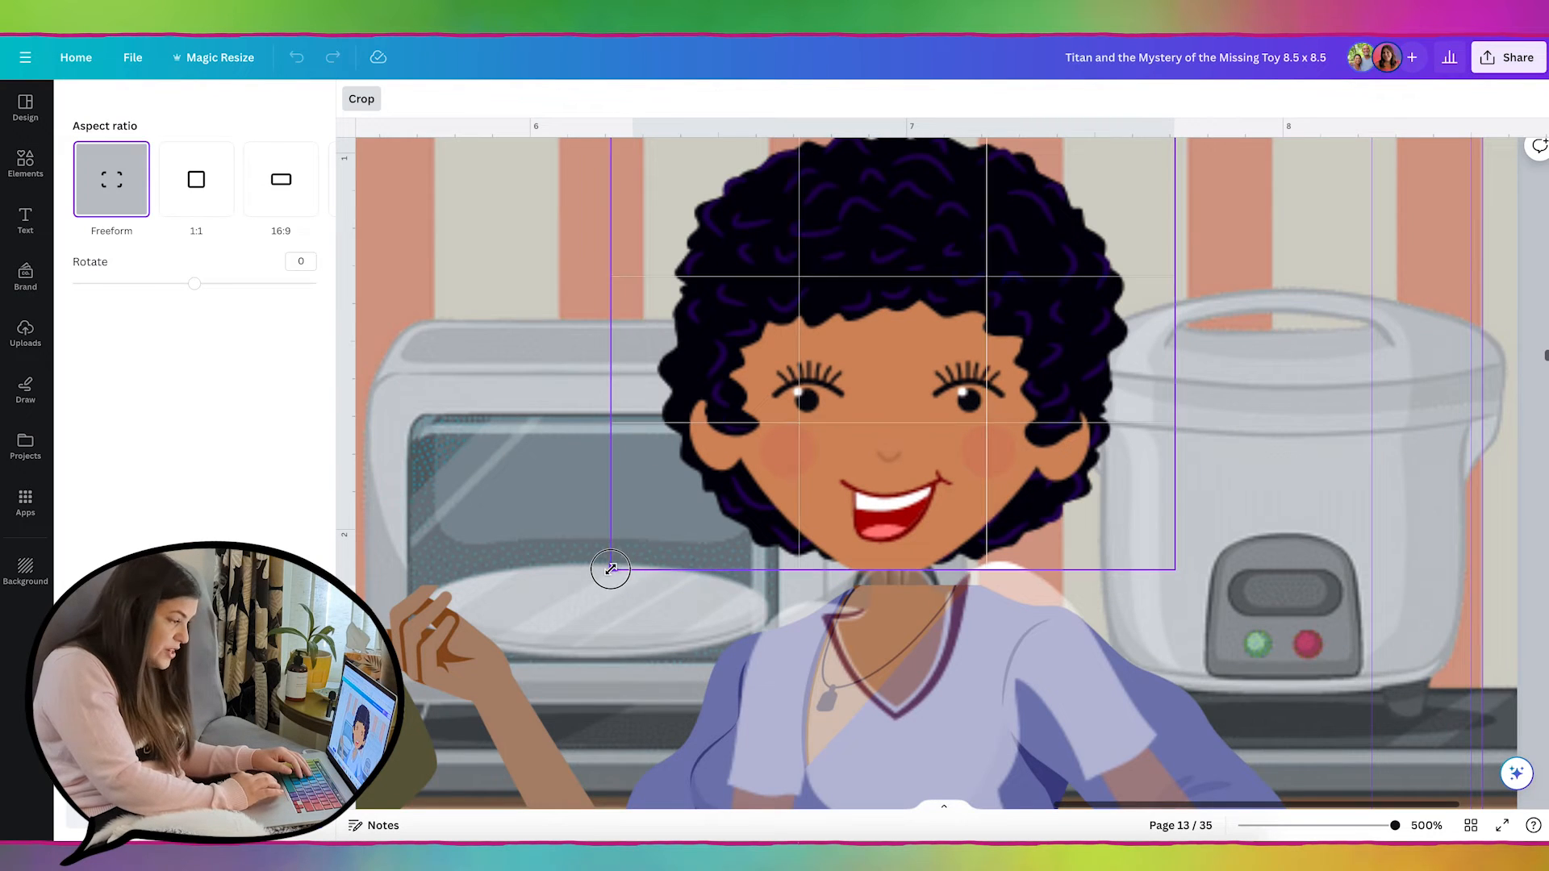
left_click_drag(610, 568, 610, 561)
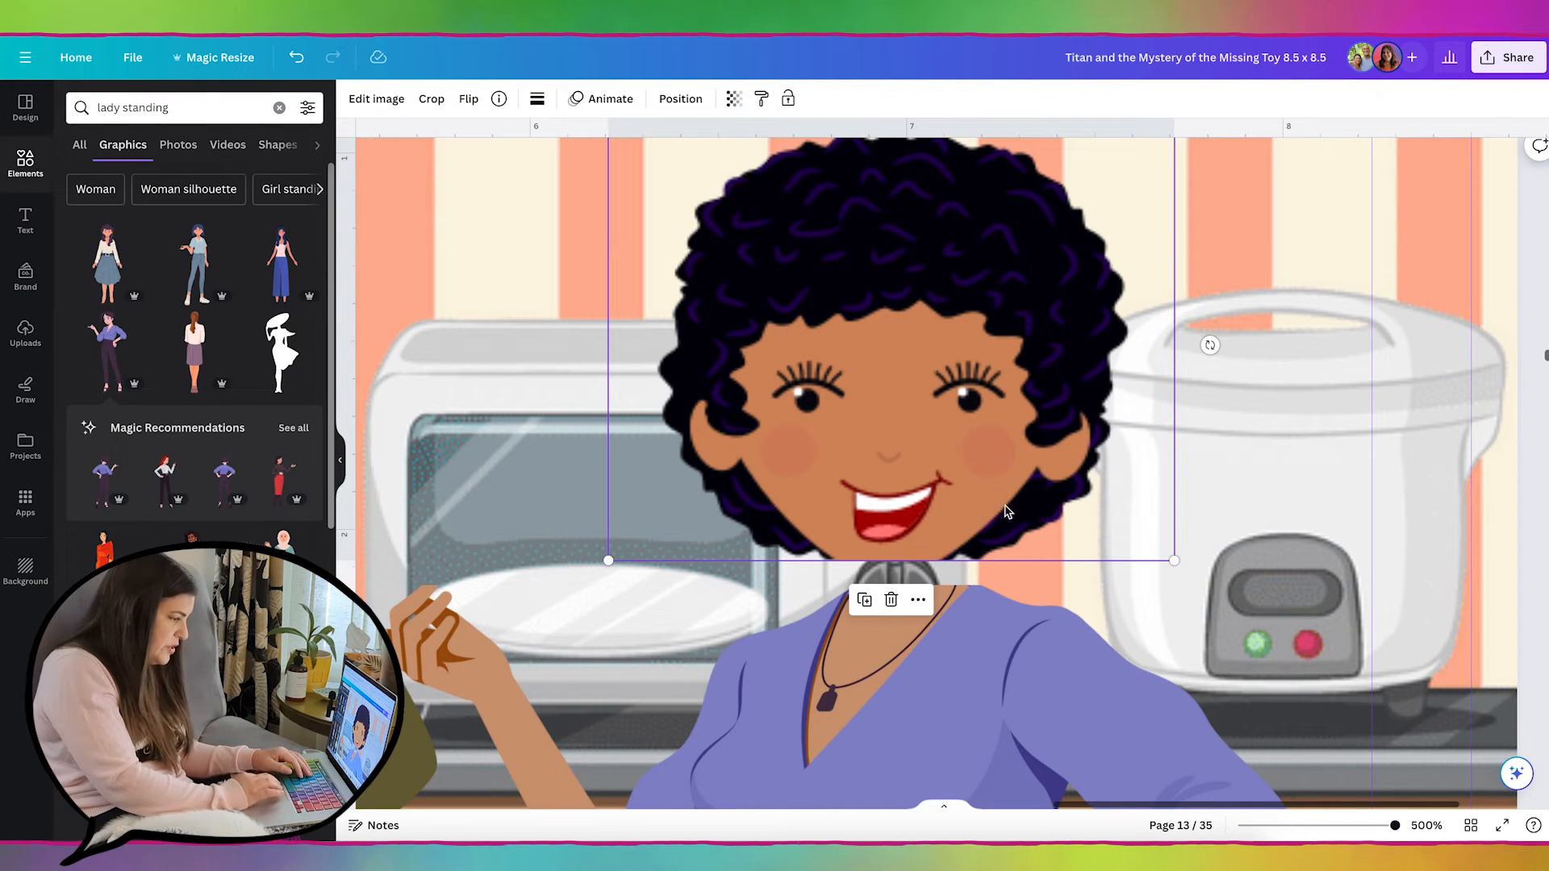
mouse_move(868, 567)
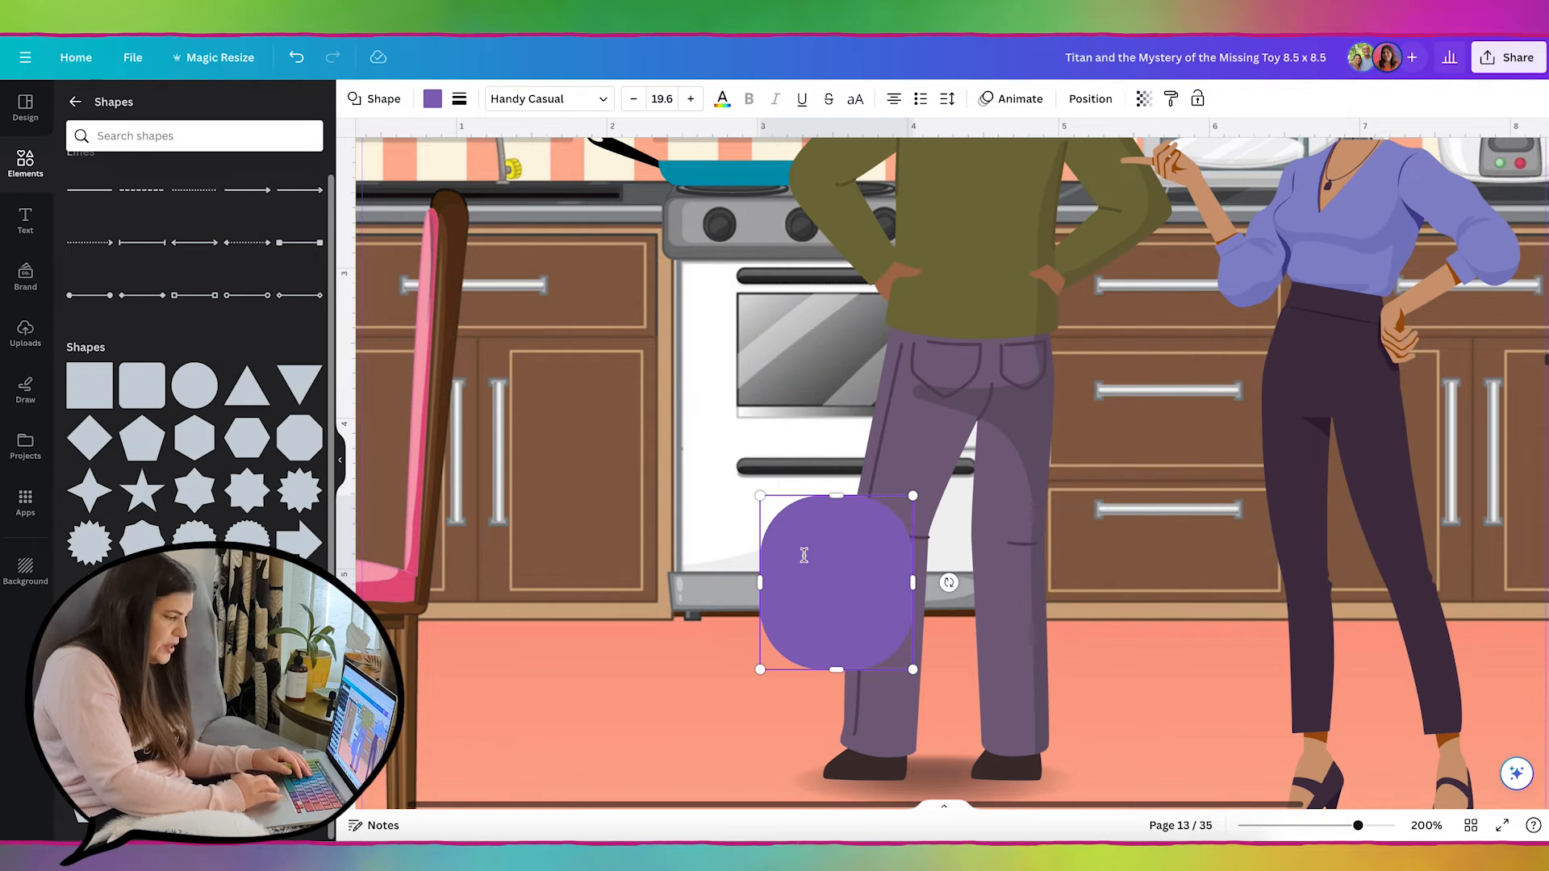
- Move the purple shape by her hand, give it a skin tone, round its corners heavily and reposition it
left_click_drag(835, 582, 1203, 353)
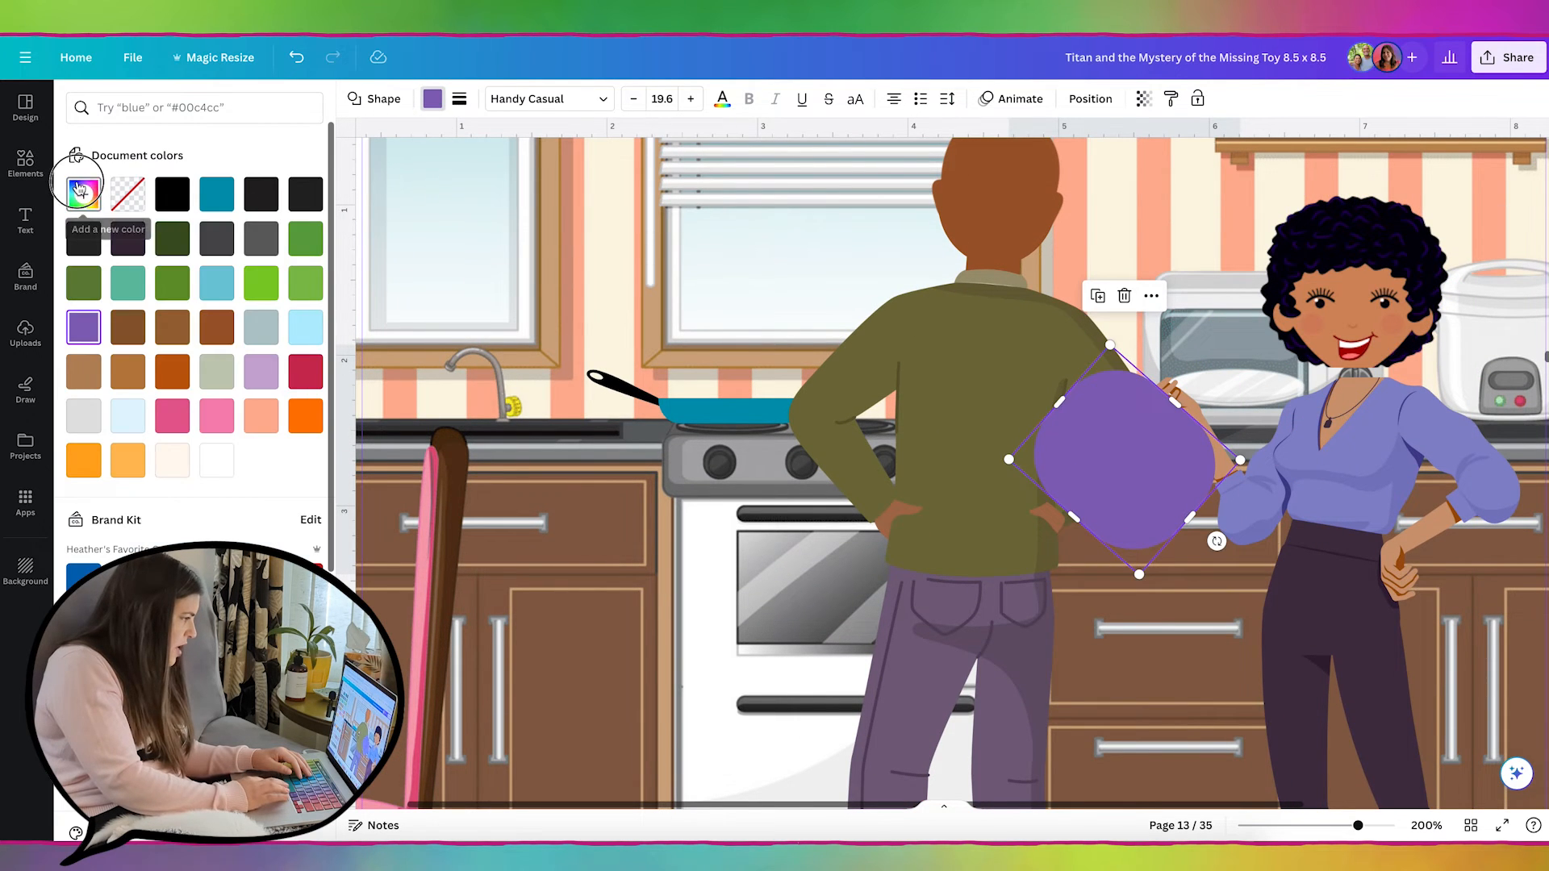
left_click(84, 194)
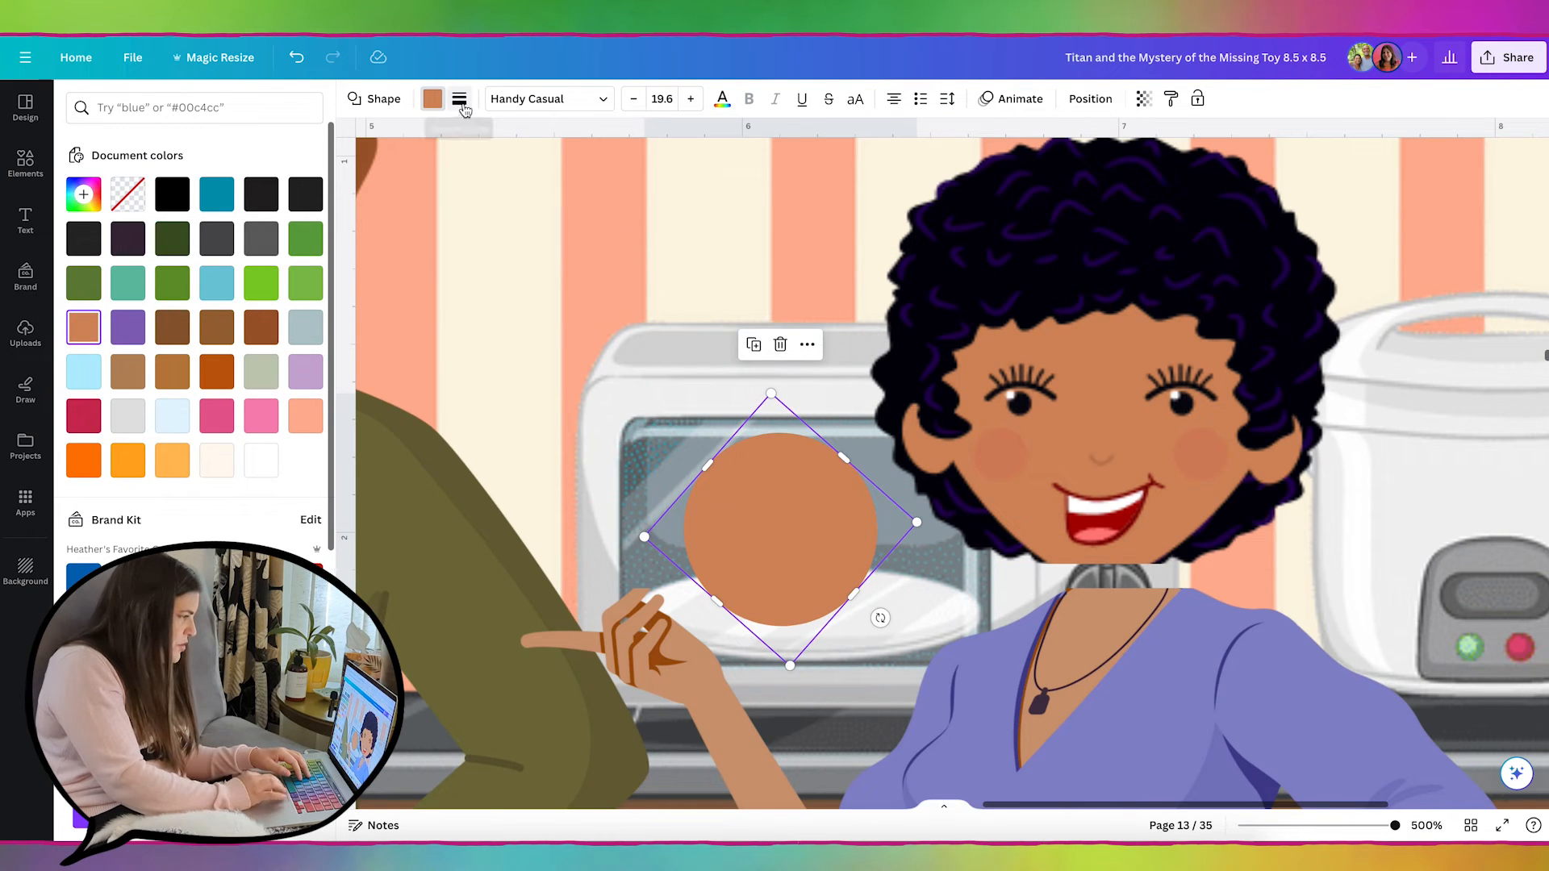
left_click(458, 99)
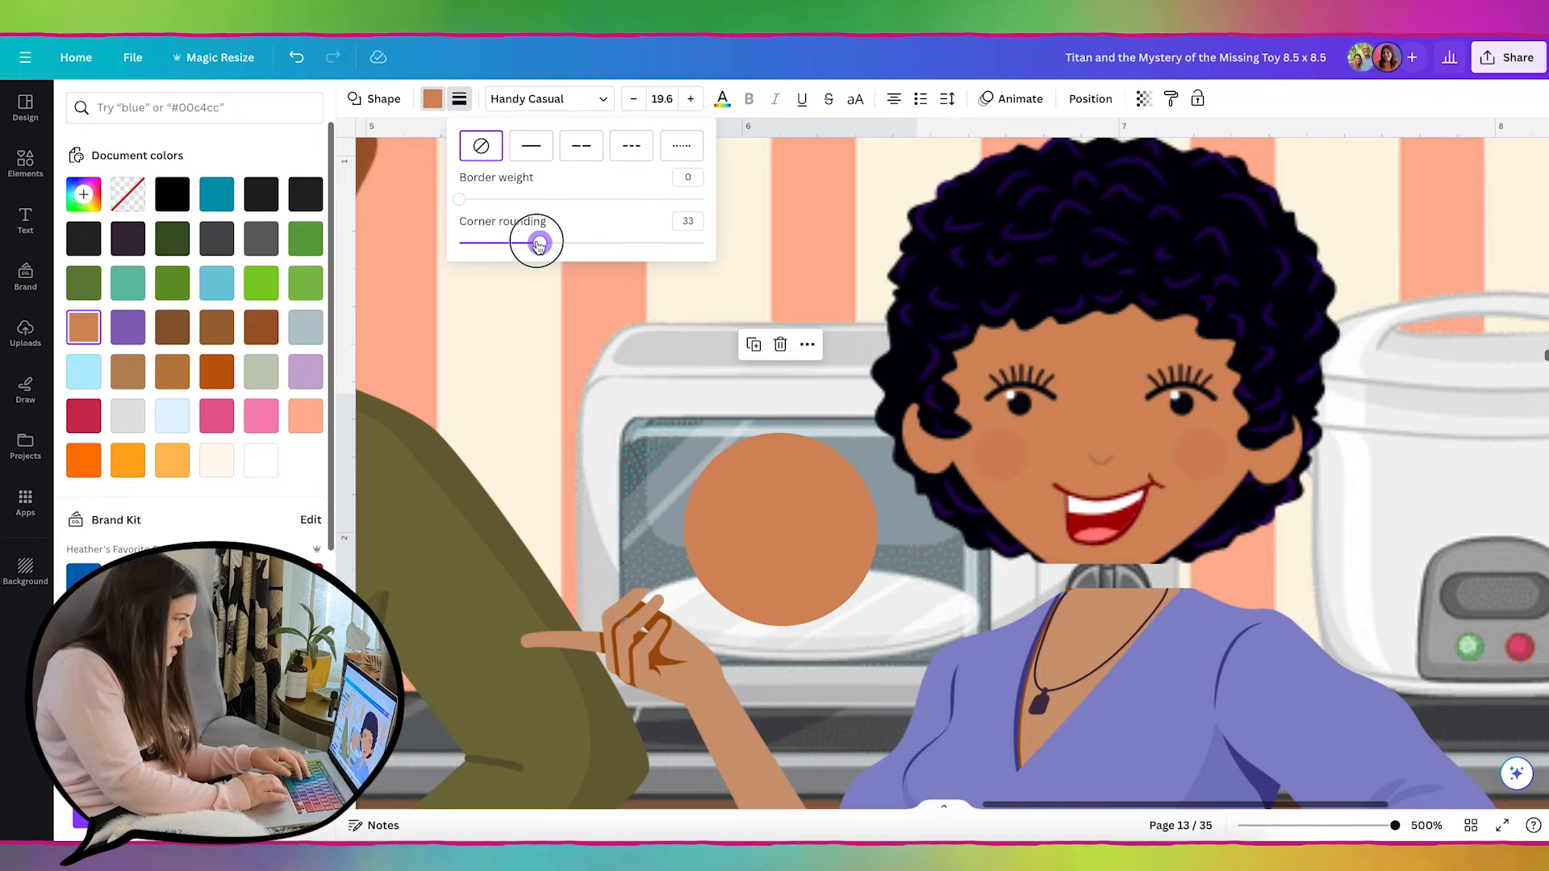
left_click_drag(536, 241, 492, 245)
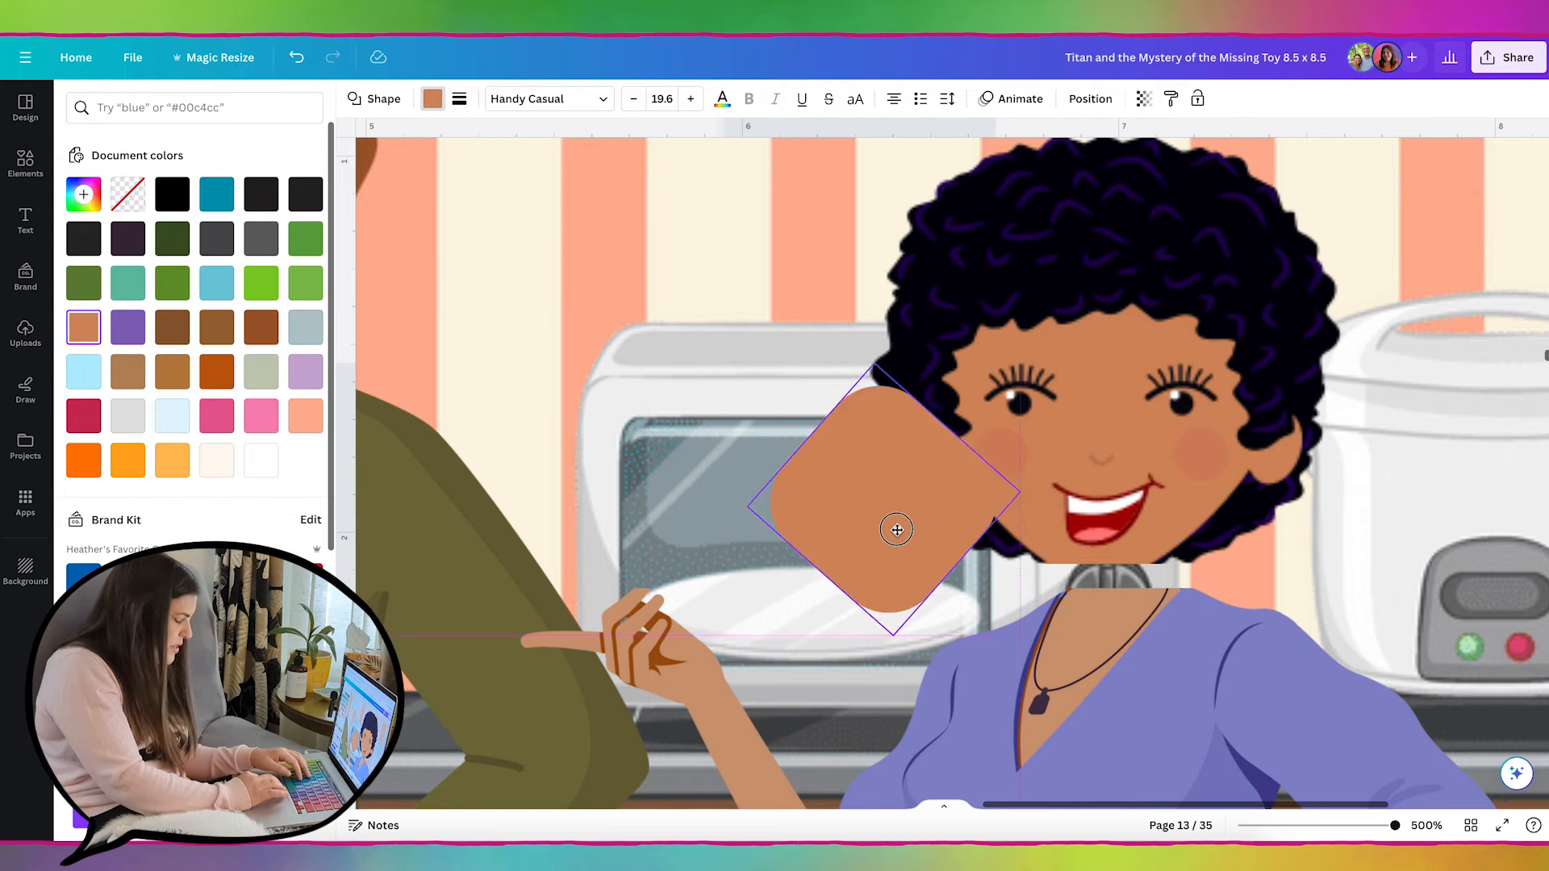
left_click_drag(896, 529, 1104, 473)
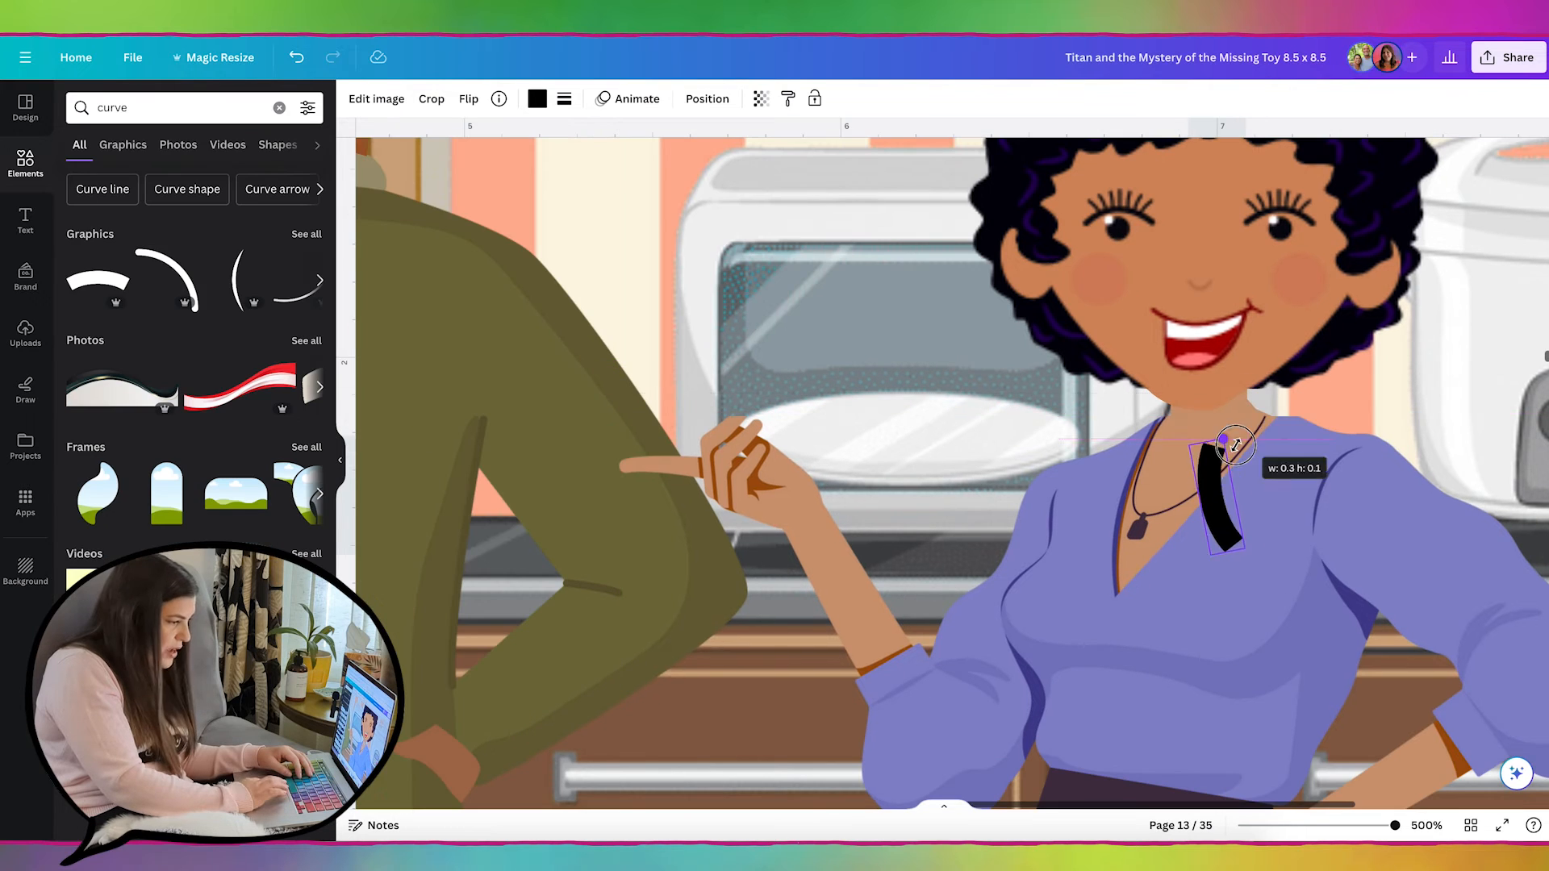
- Adjust the small black curve graphic placed near the woman's hand
left_click(536, 97)
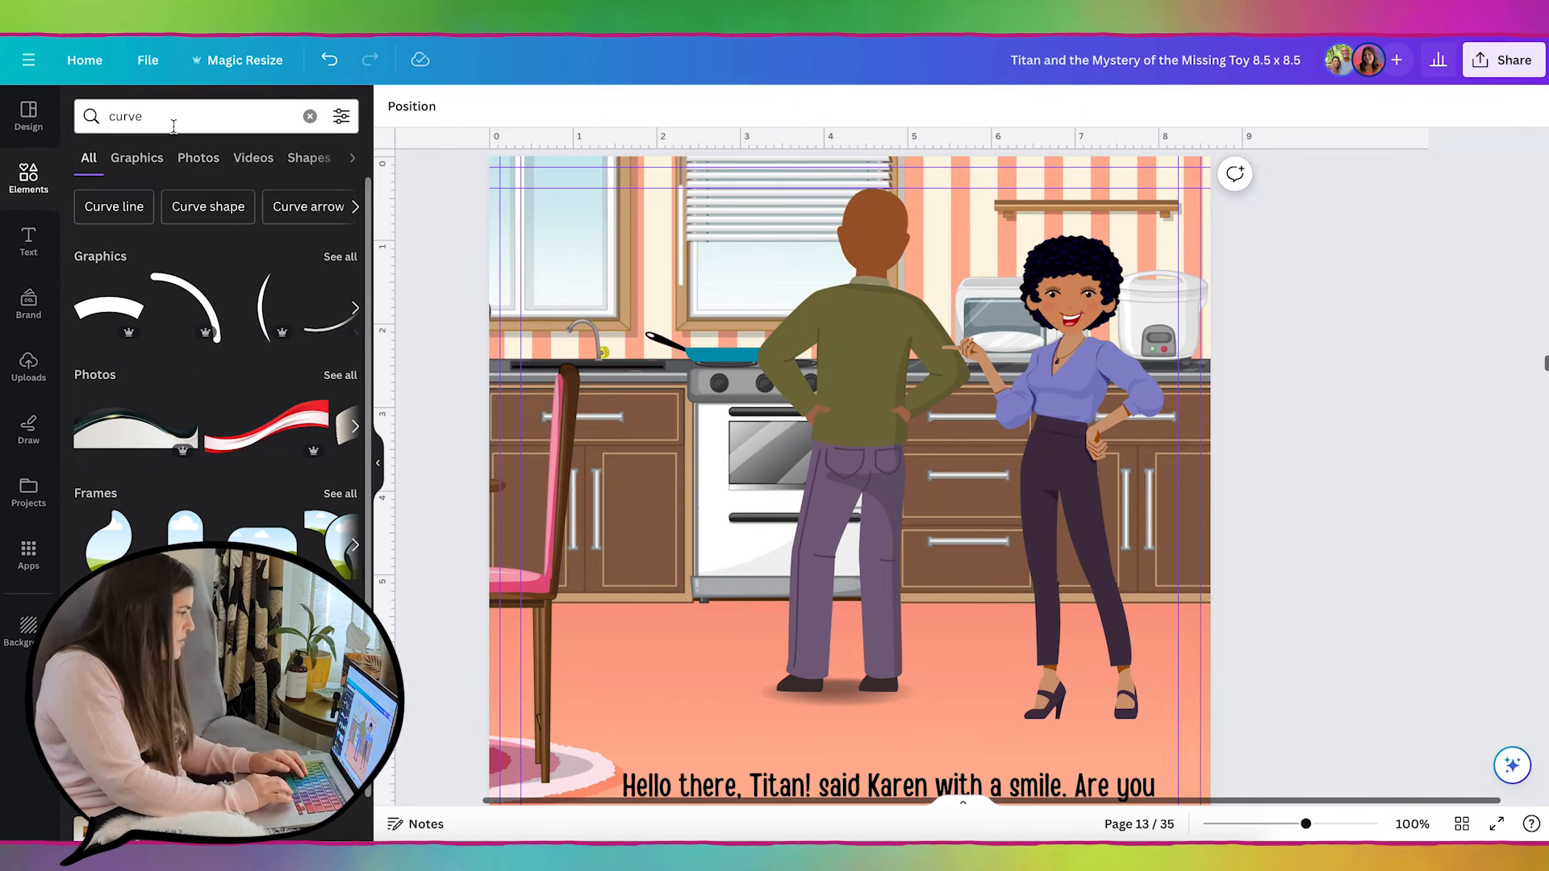
- Search Elements for 'coffee' to find a steaming cup for her raised hand
type("coffee")
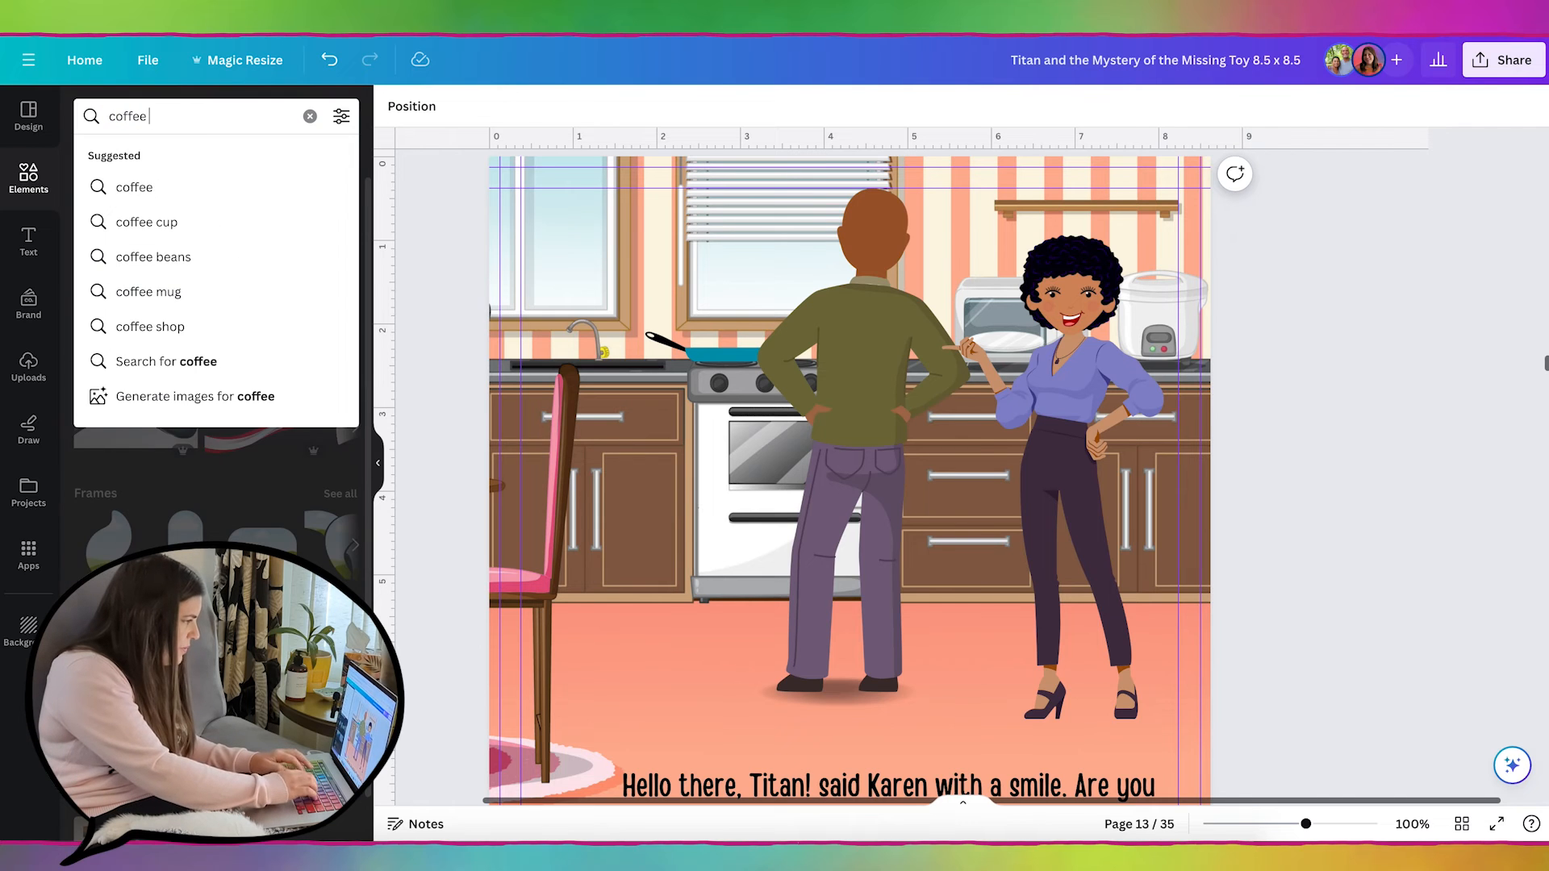
left_click(117, 371)
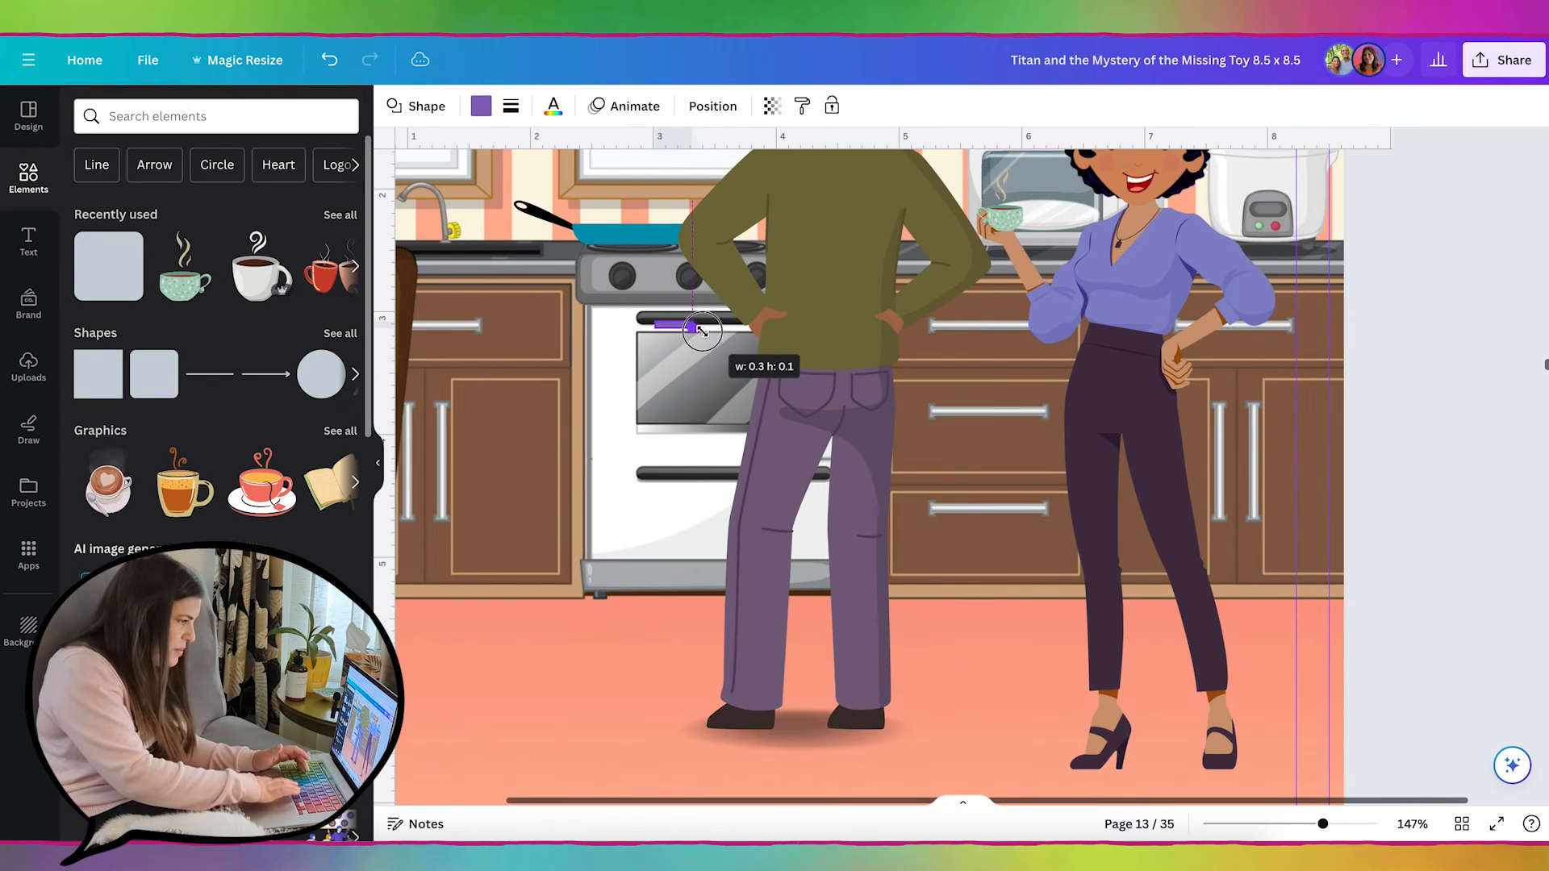
- Shrink the skin-toned finger shapes and fit them over the coffee cup's handle
left_click_drag(702, 329, 723, 288)
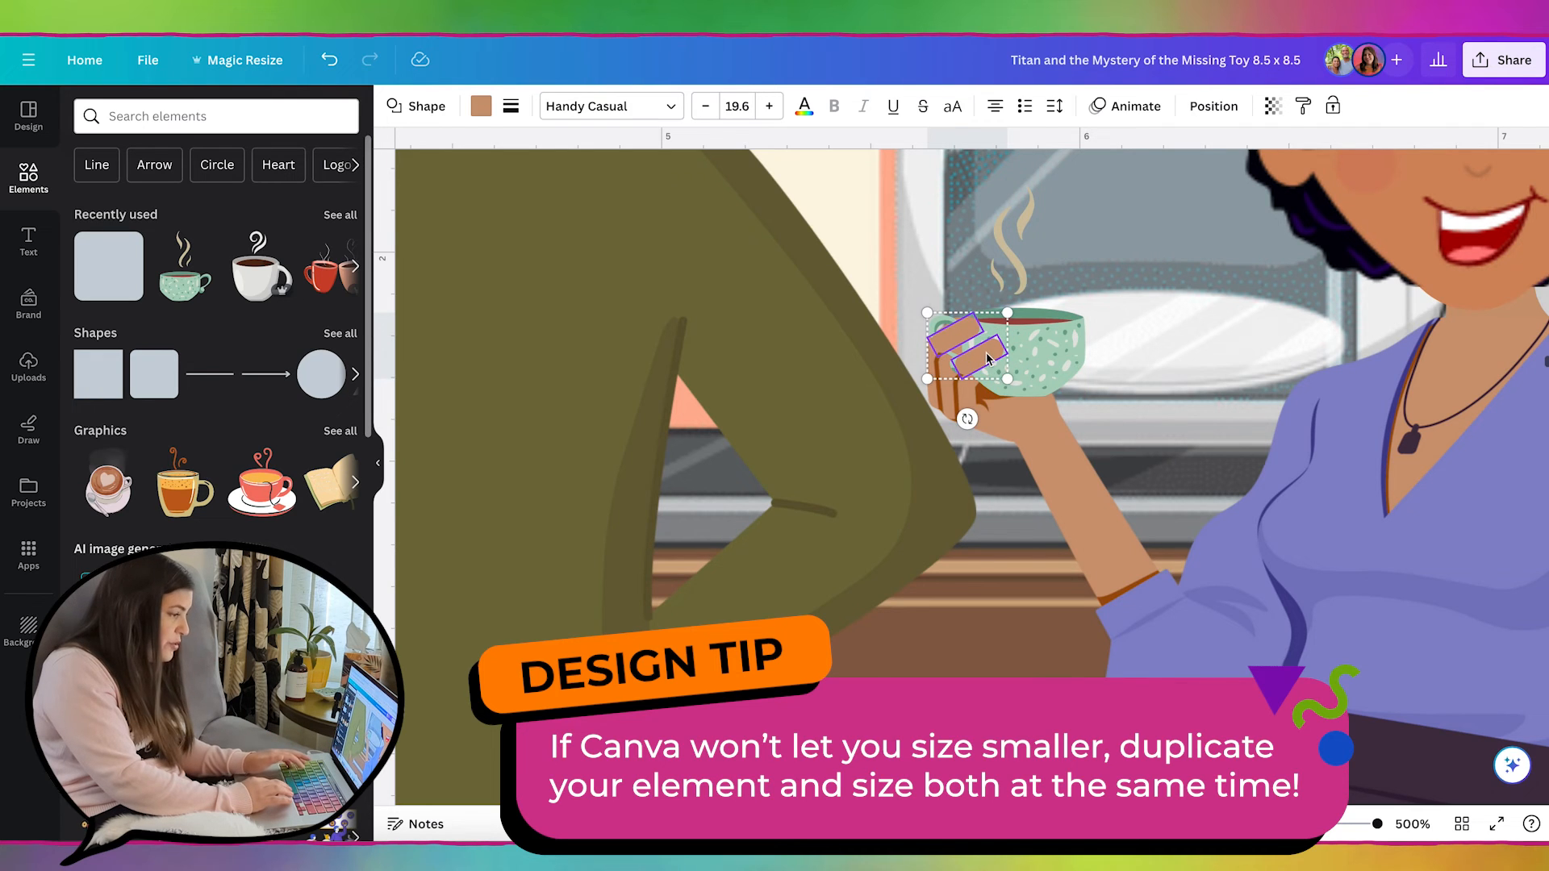
left_click_drag(1007, 378, 987, 372)
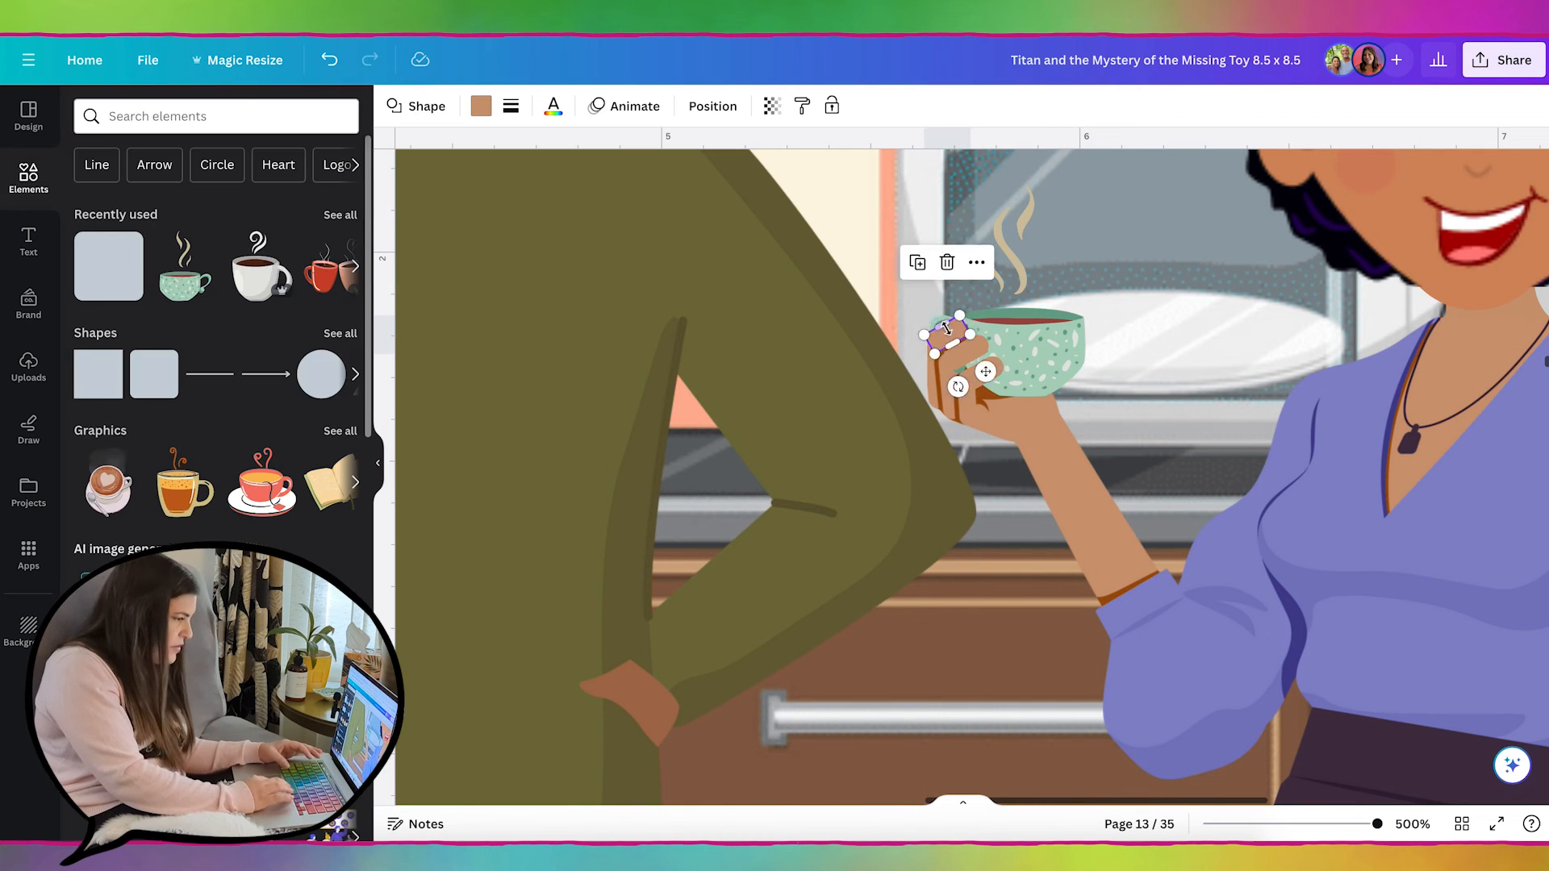
left_click_drag(944, 344, 909, 269)
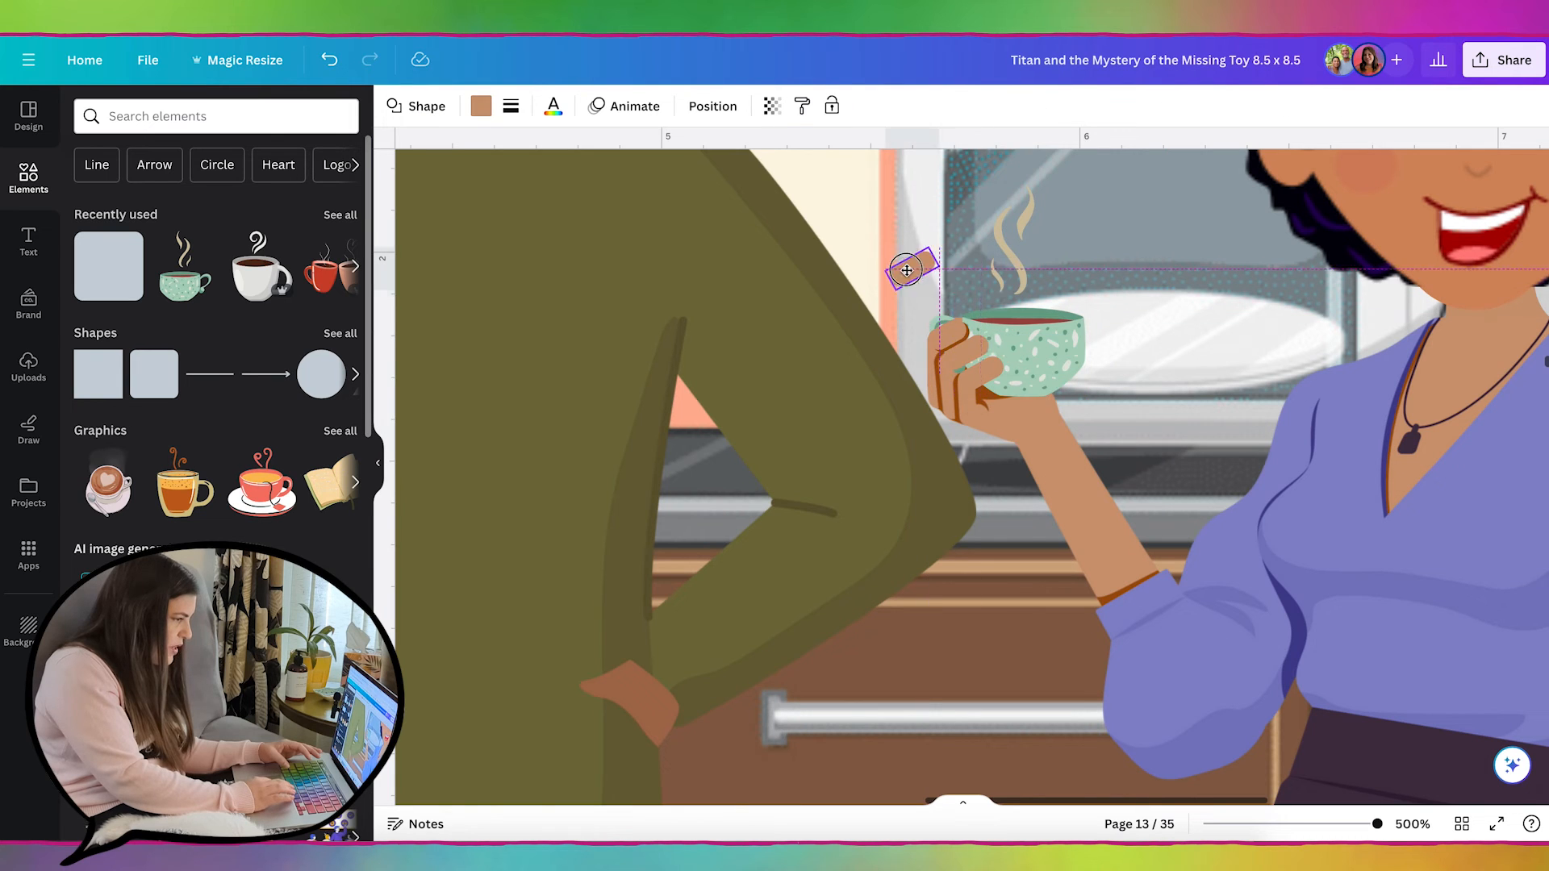
left_click(481, 106)
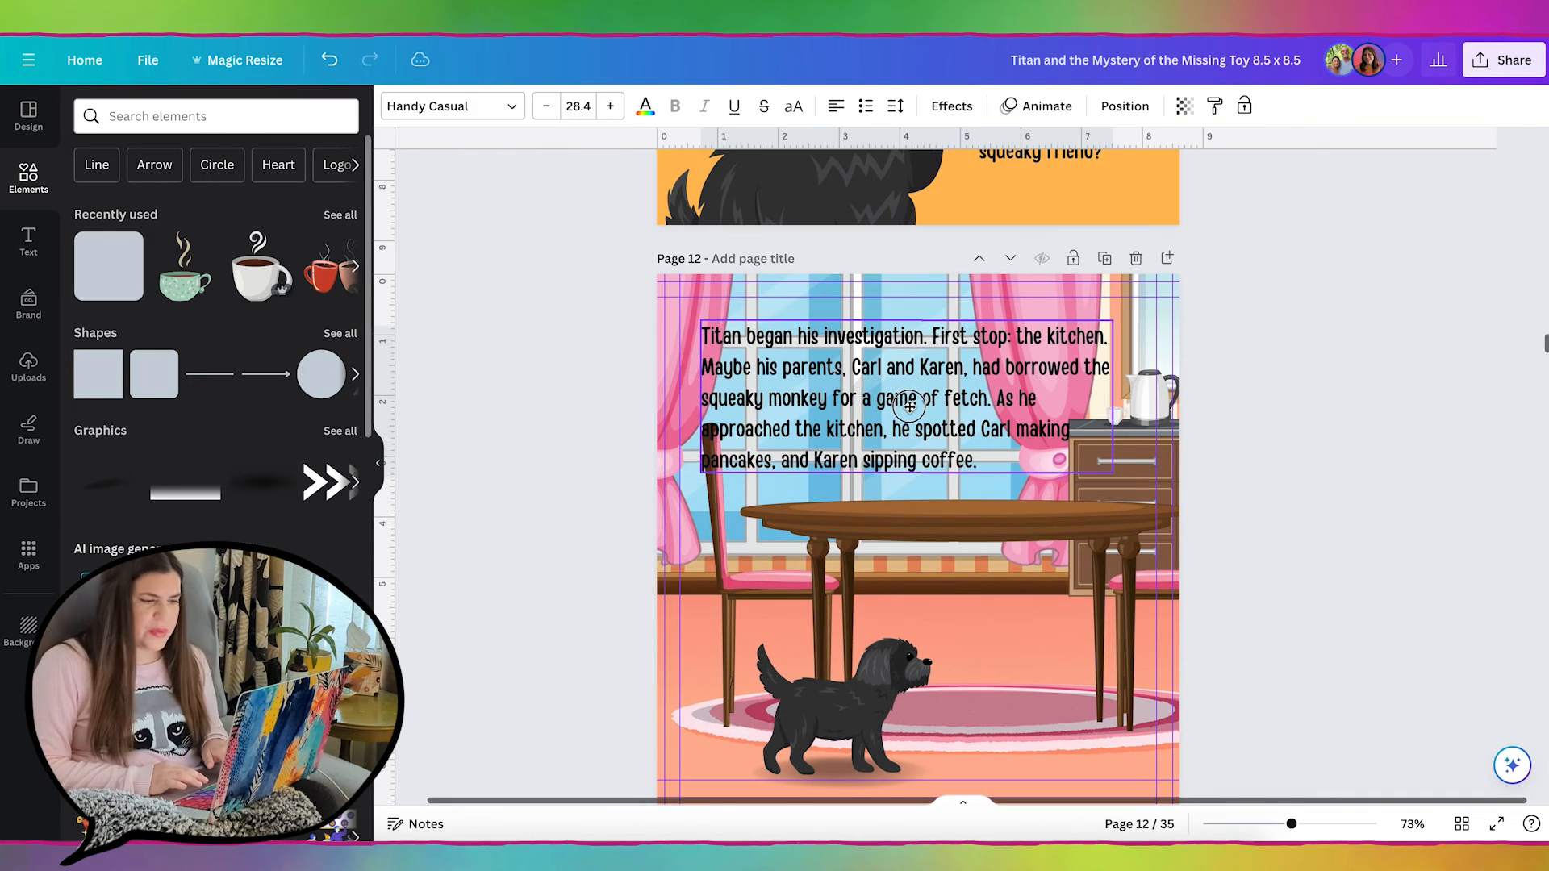
- Add a square from Recently used behind the text, colour it white and set Transparency to 67
left_click(910, 410)
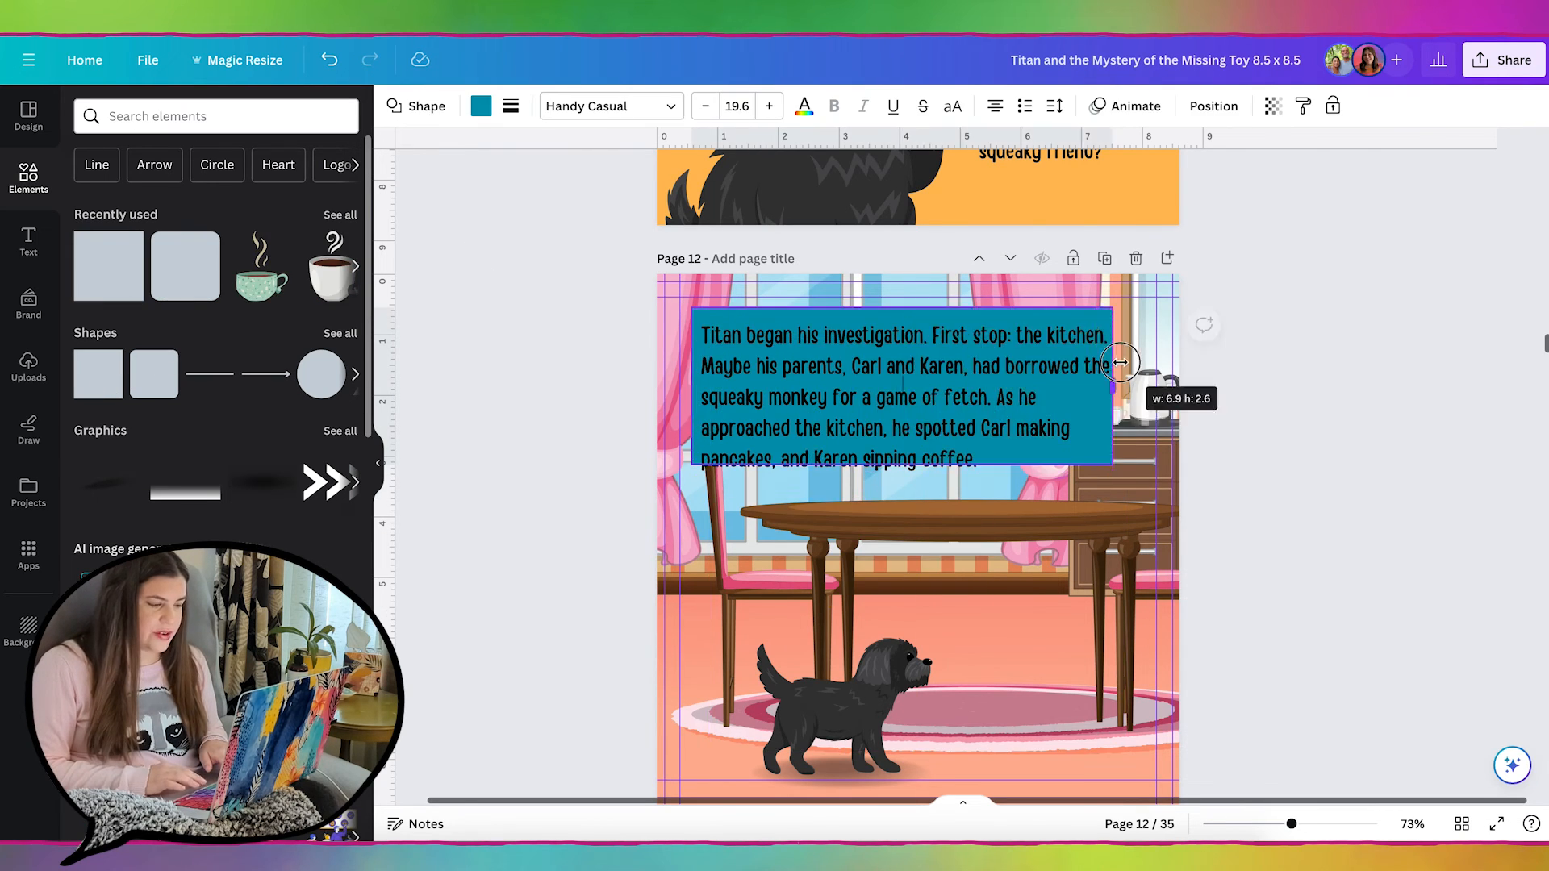
left_click(481, 106)
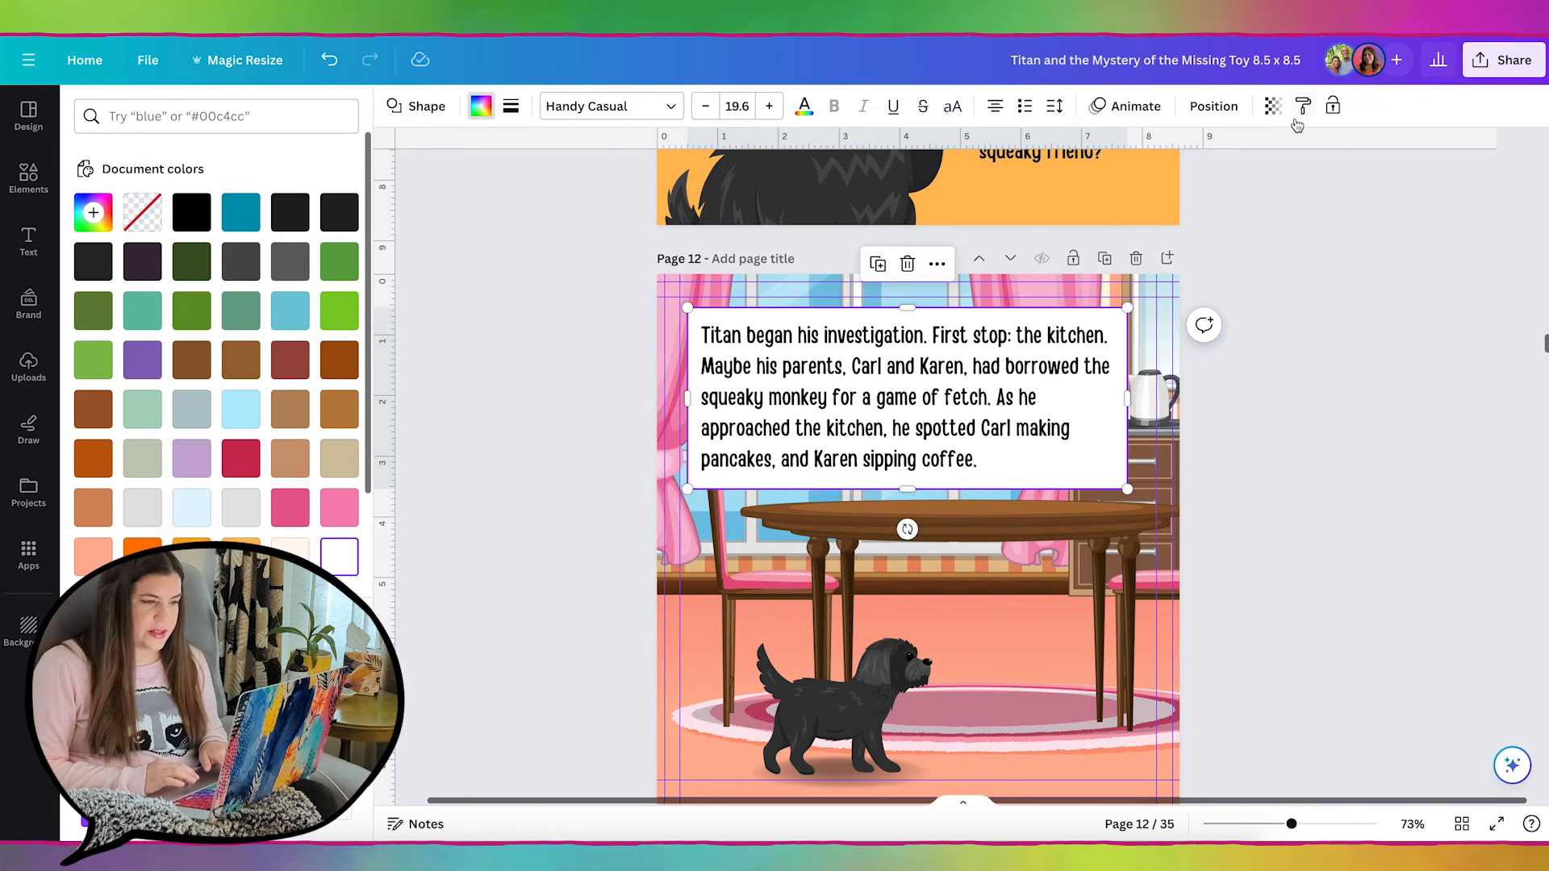
left_click(1273, 107)
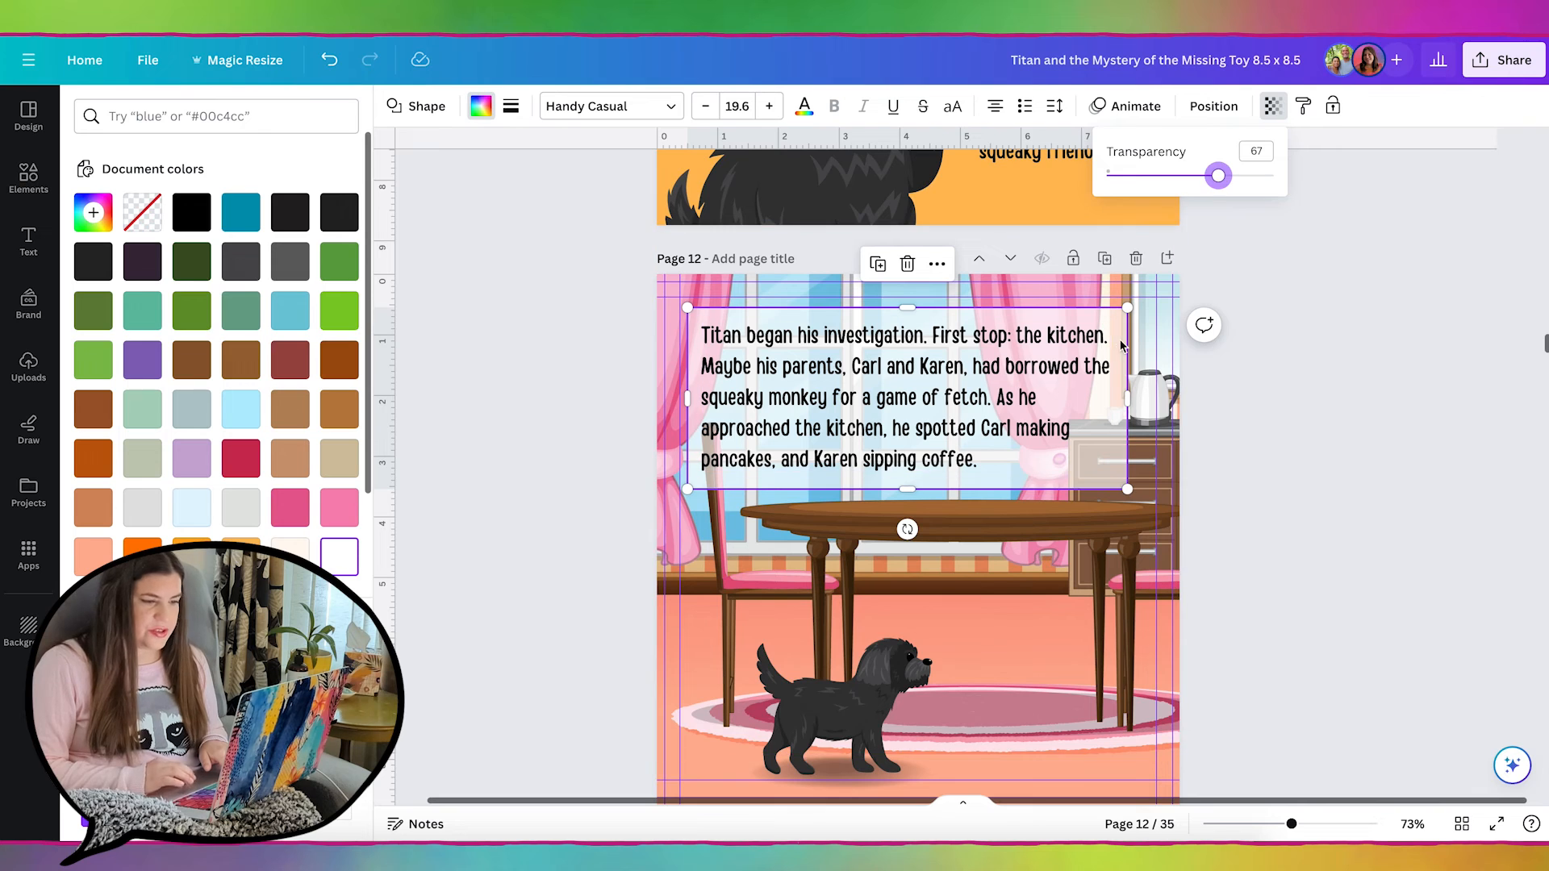
left_click(28, 176)
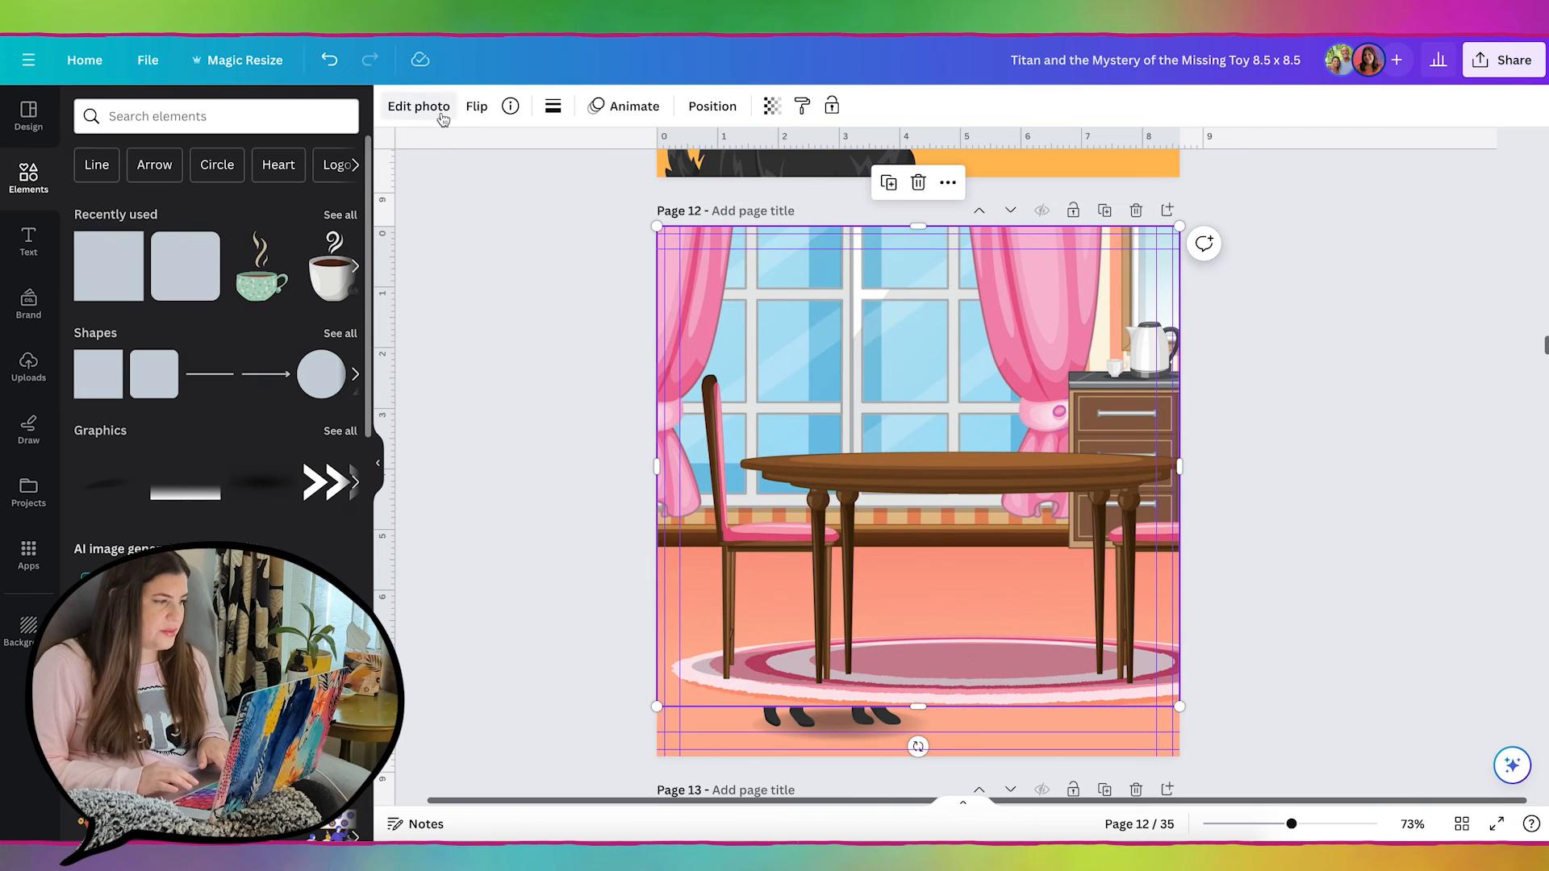
- Blur the whole kitchen background at intensity 28 and trim the blurred copy to the text box area
left_click(418, 107)
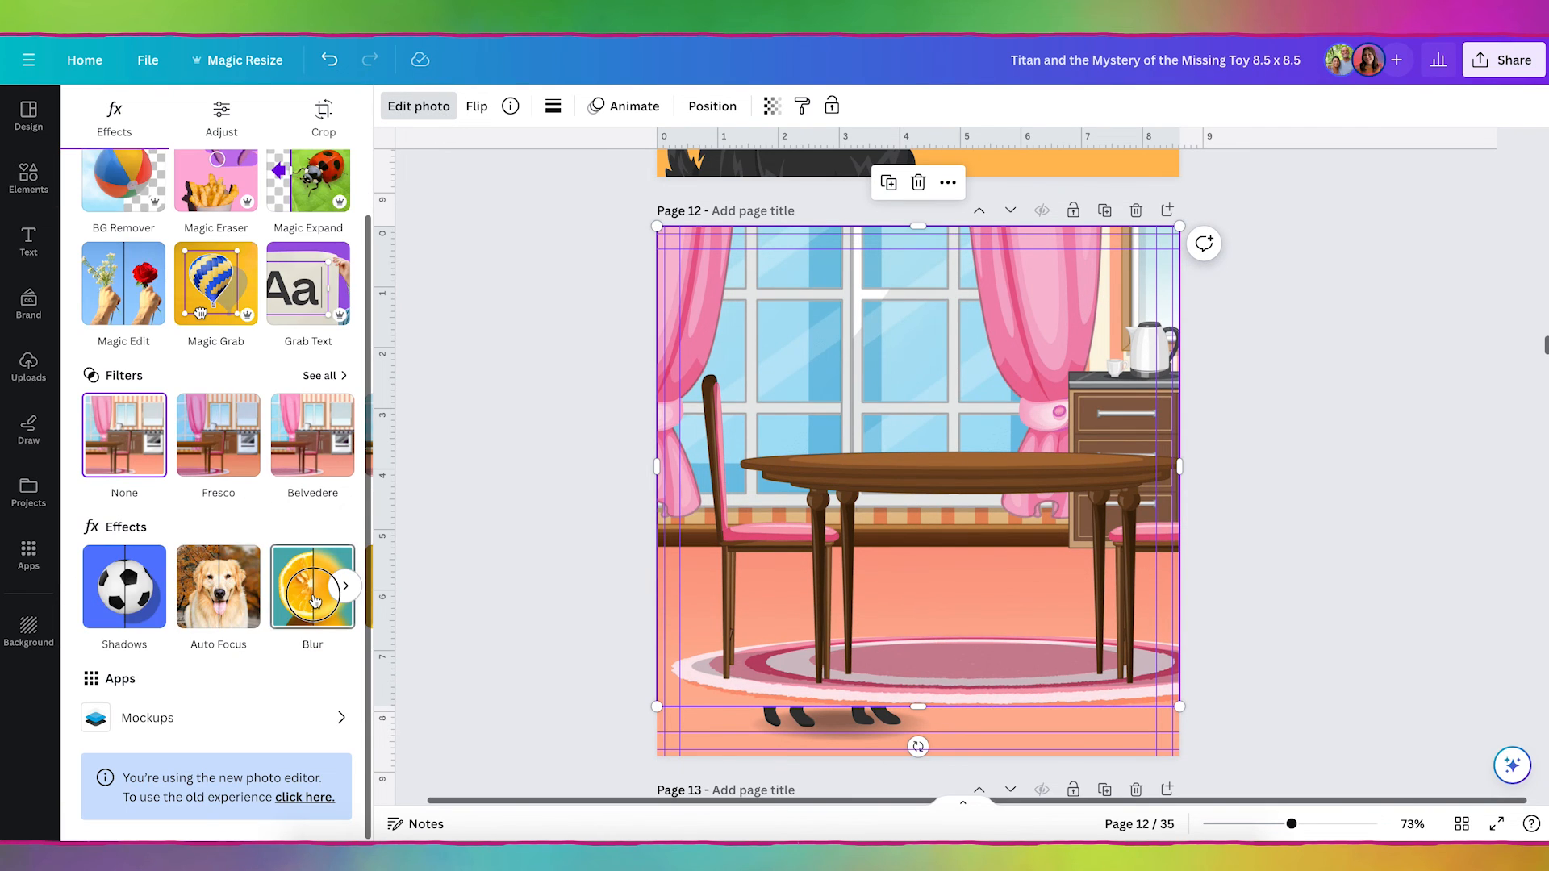
left_click(313, 588)
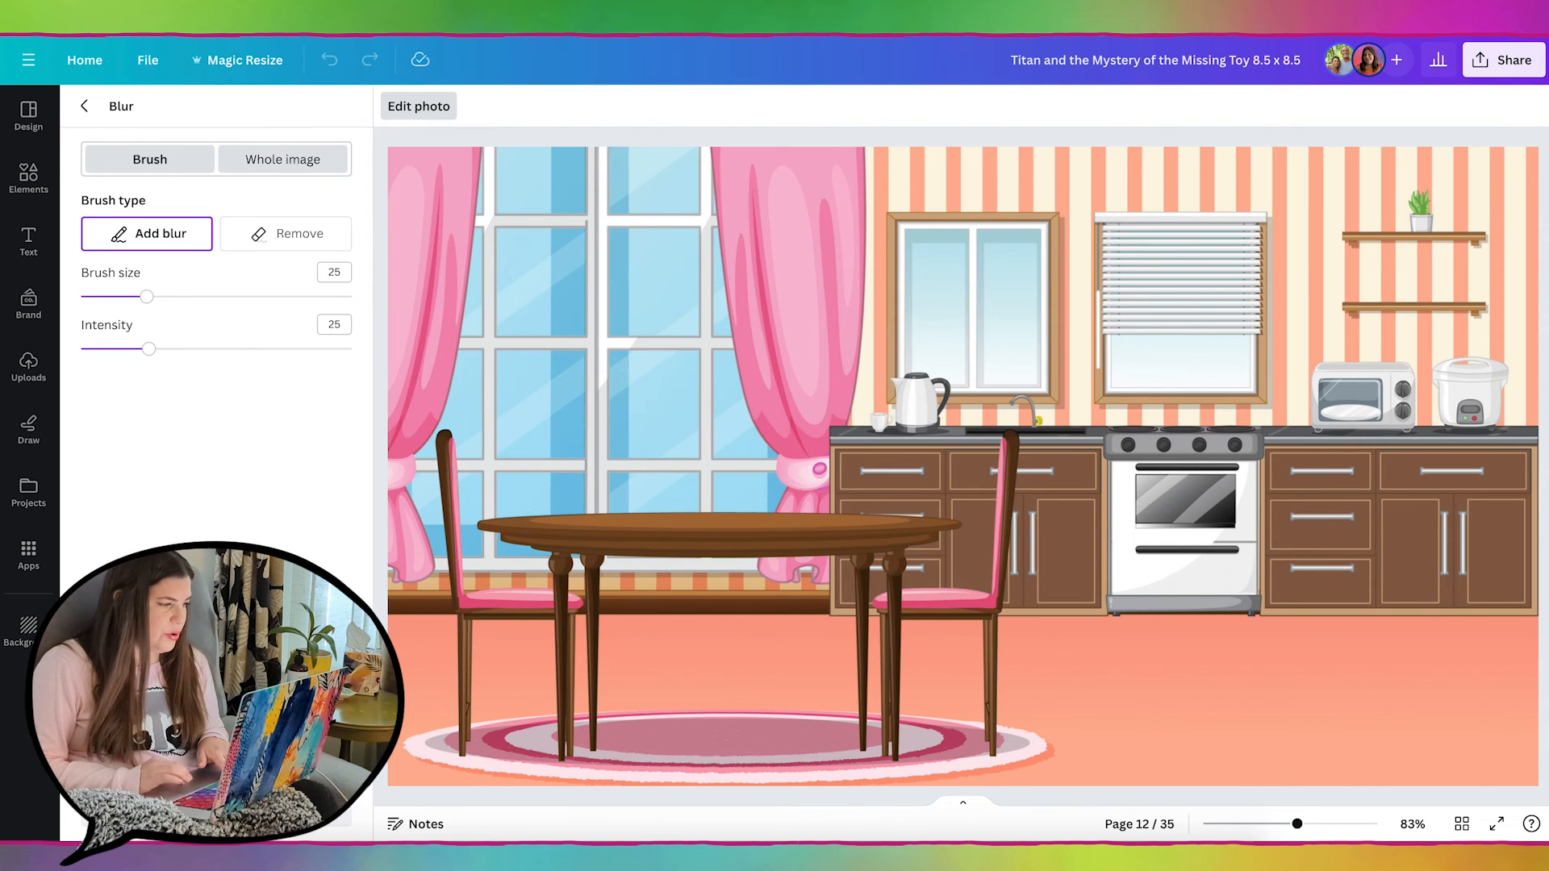
left_click(282, 158)
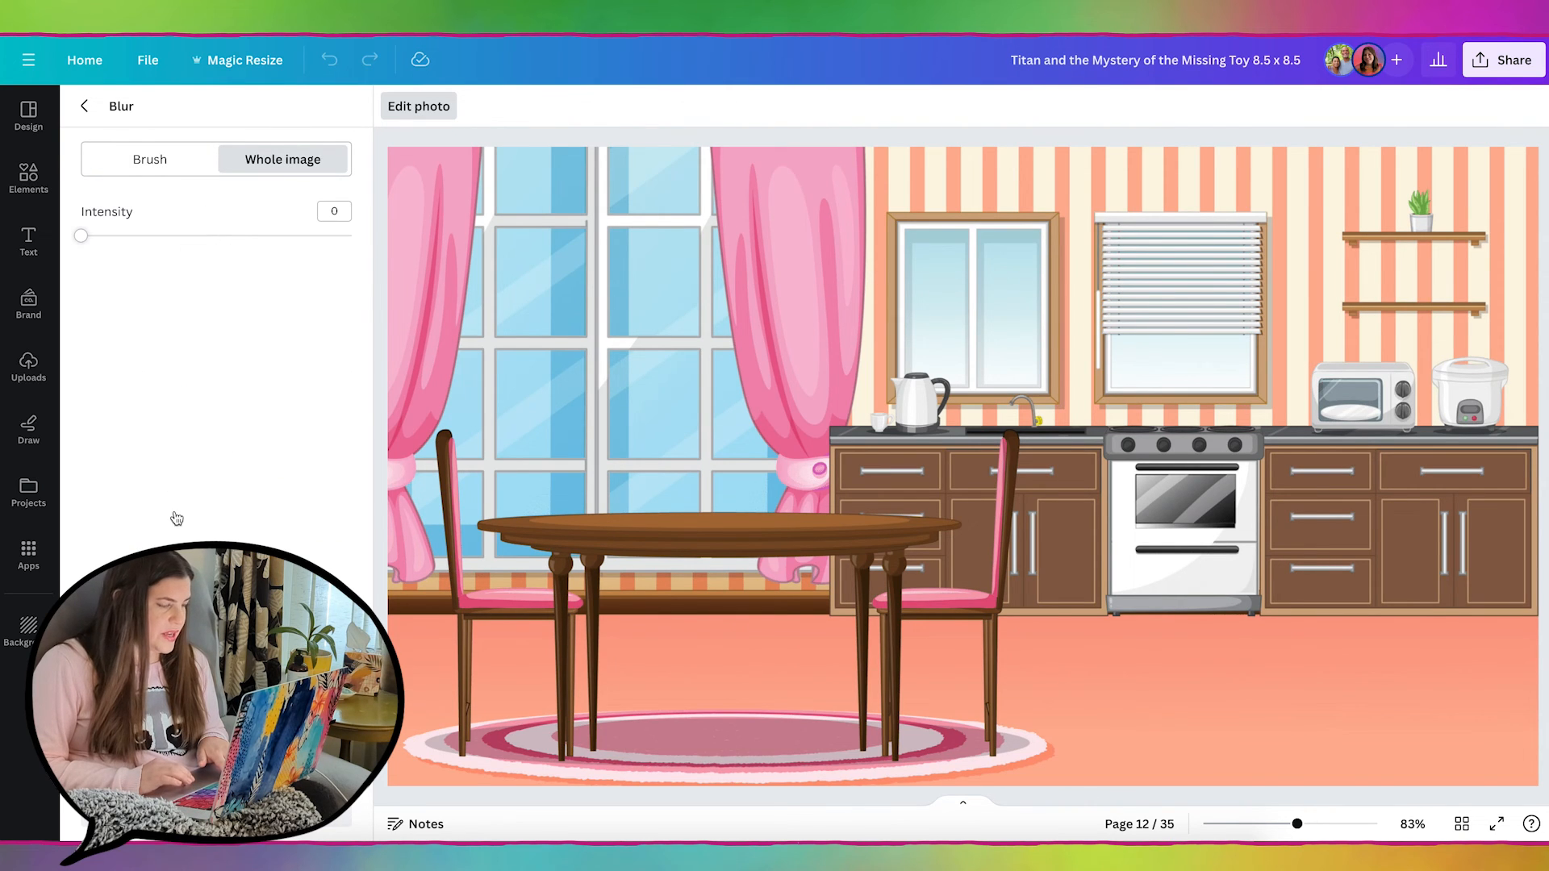
left_click_drag(79, 235, 156, 235)
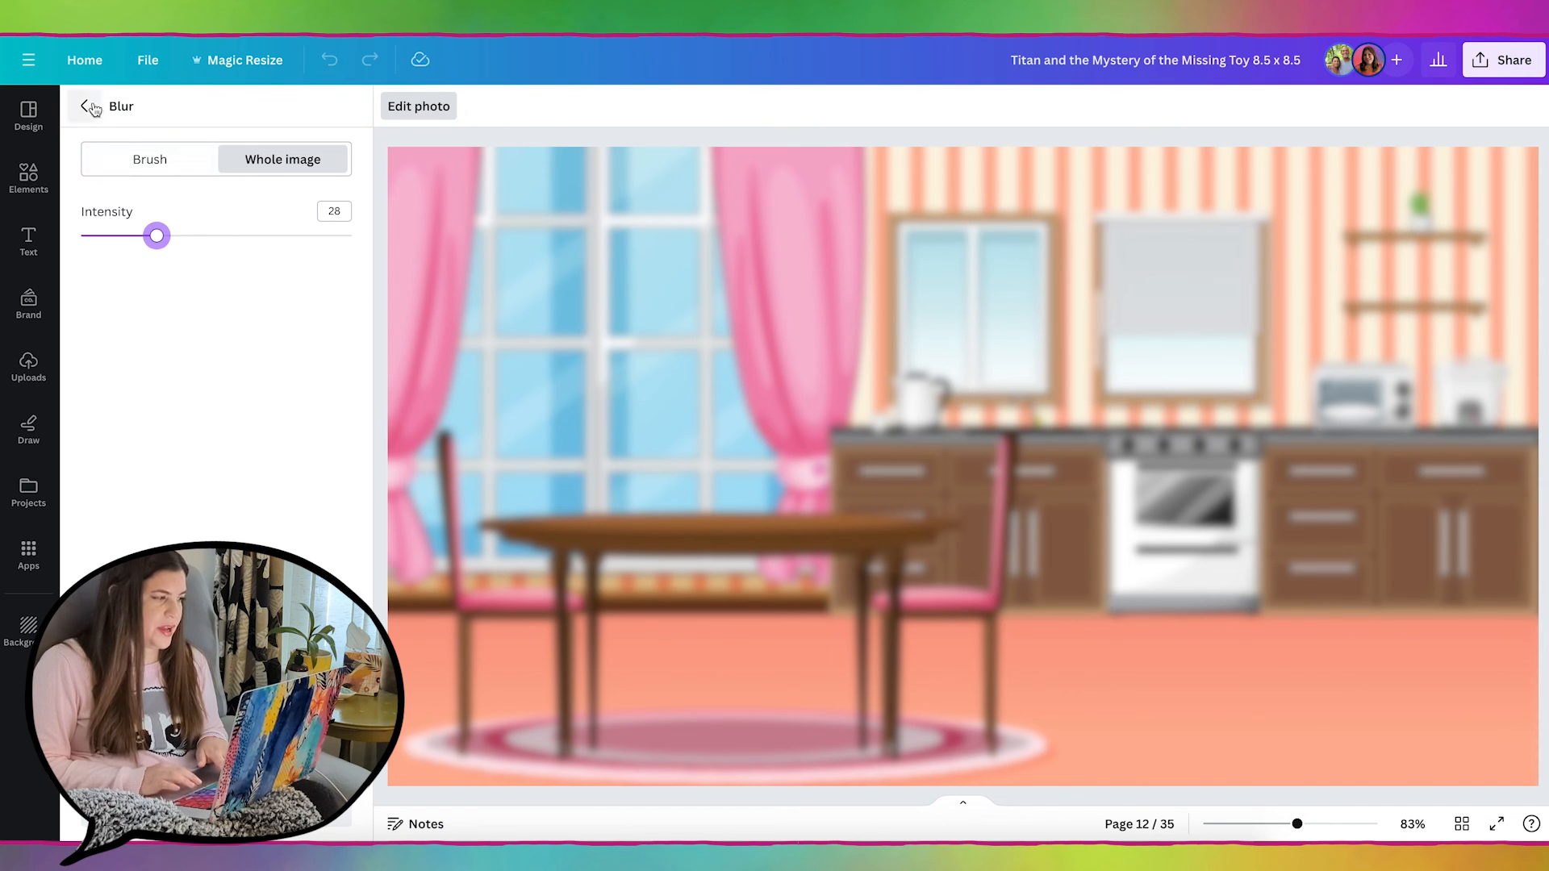
left_click(84, 106)
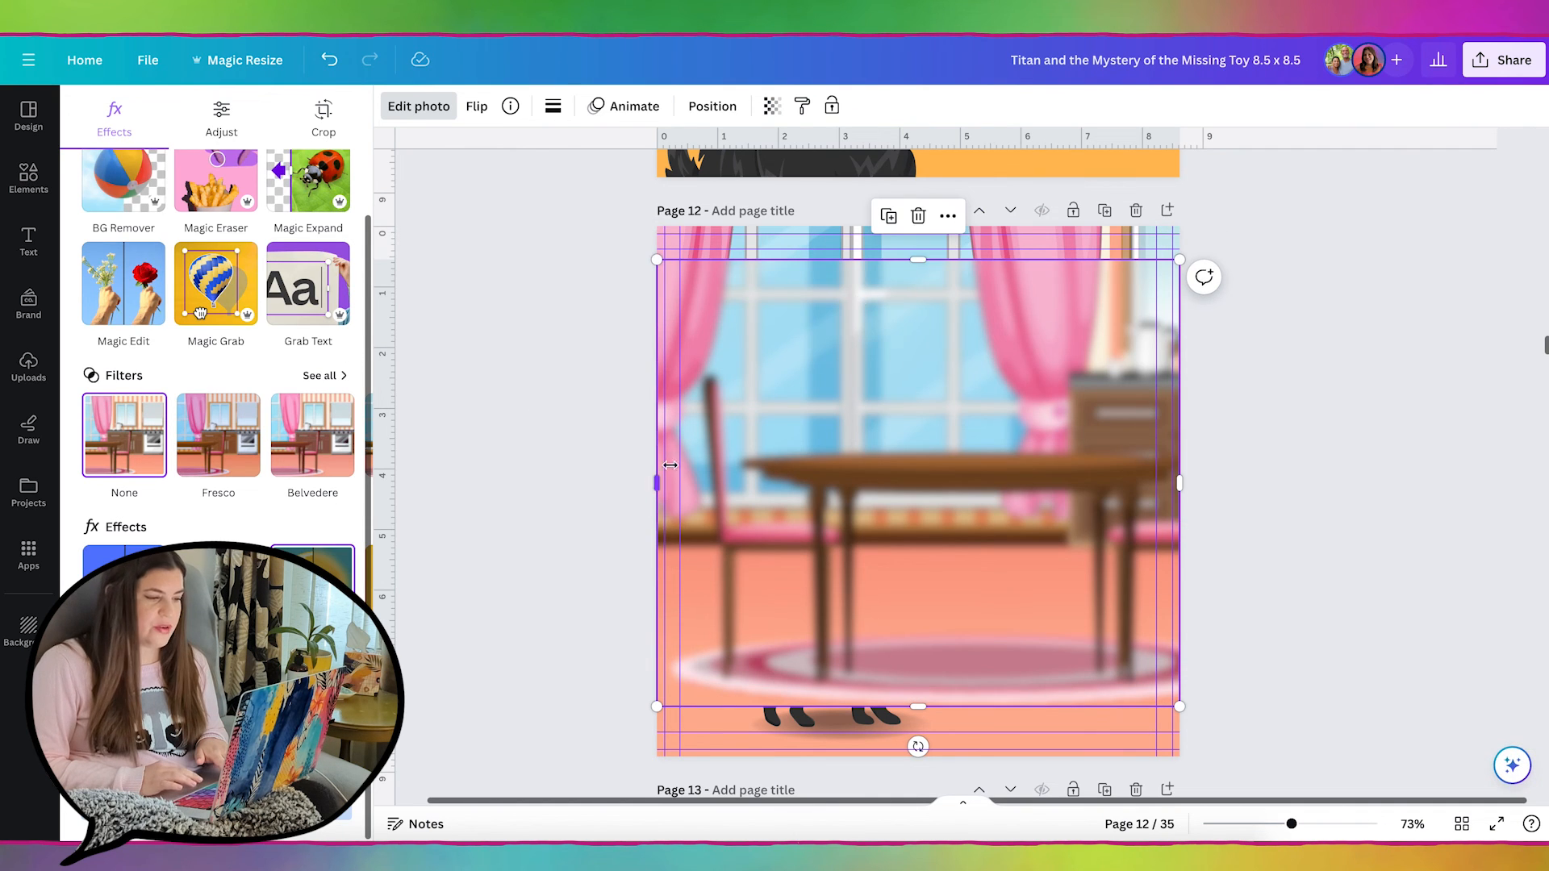
left_click_drag(656, 482, 751, 474)
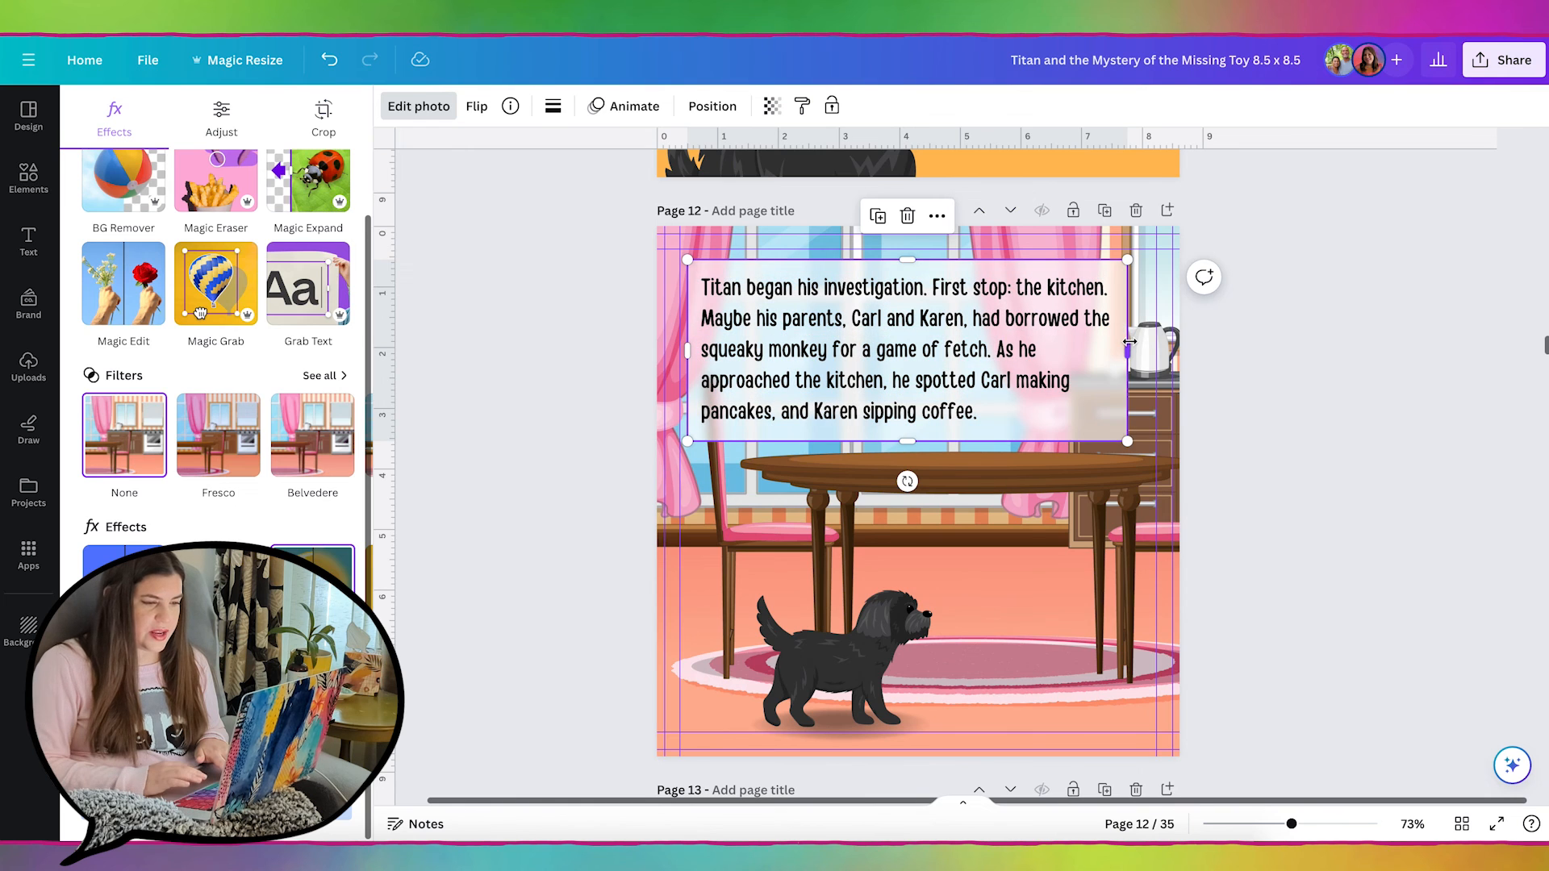
left_click(28, 176)
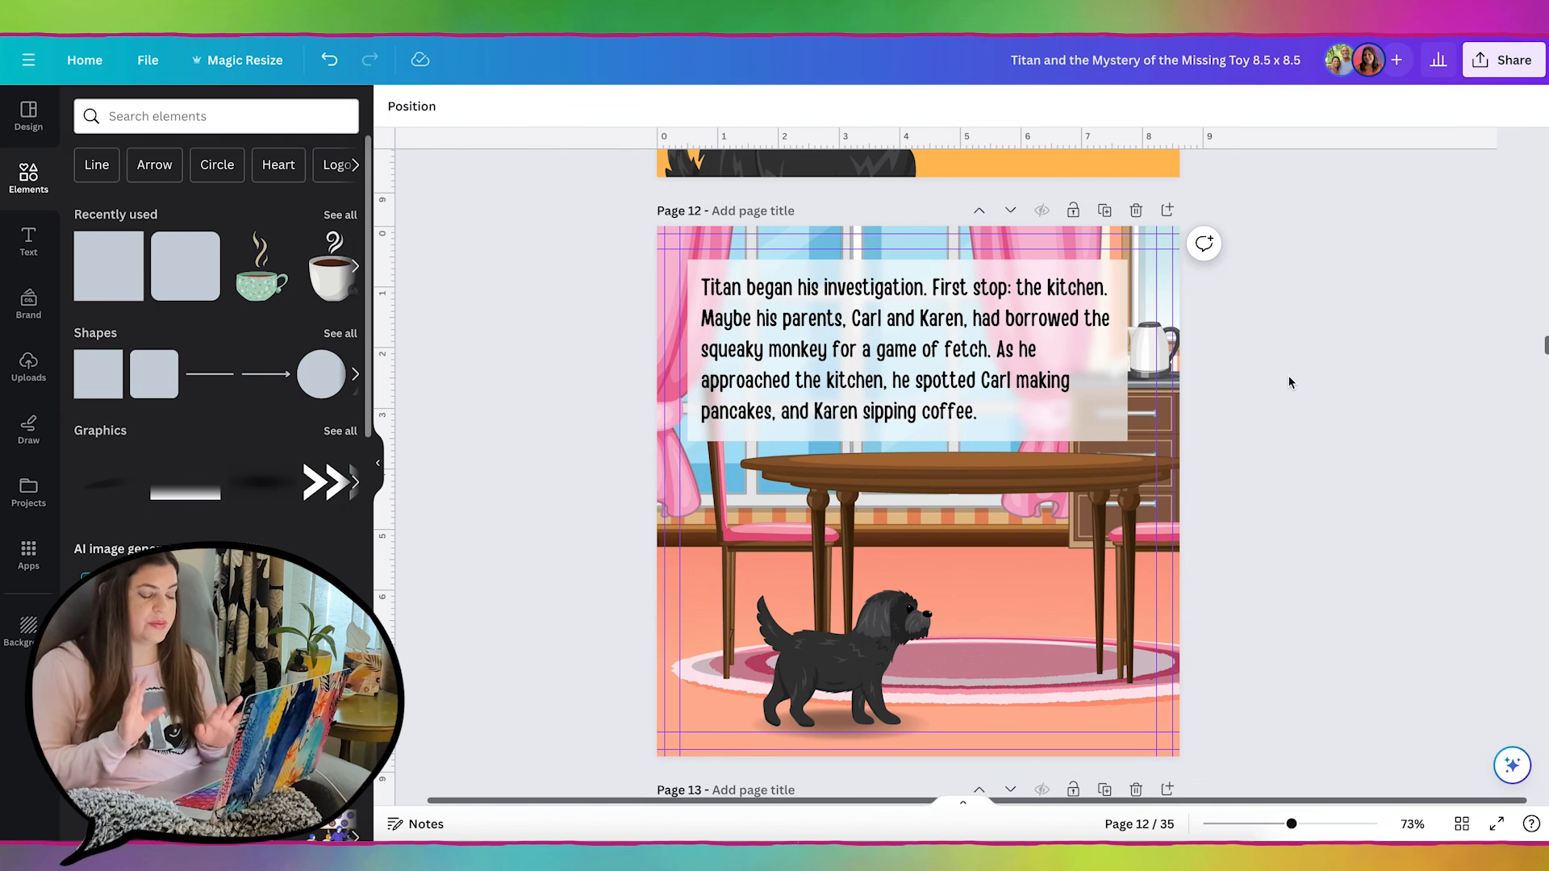
scroll("down", 3)
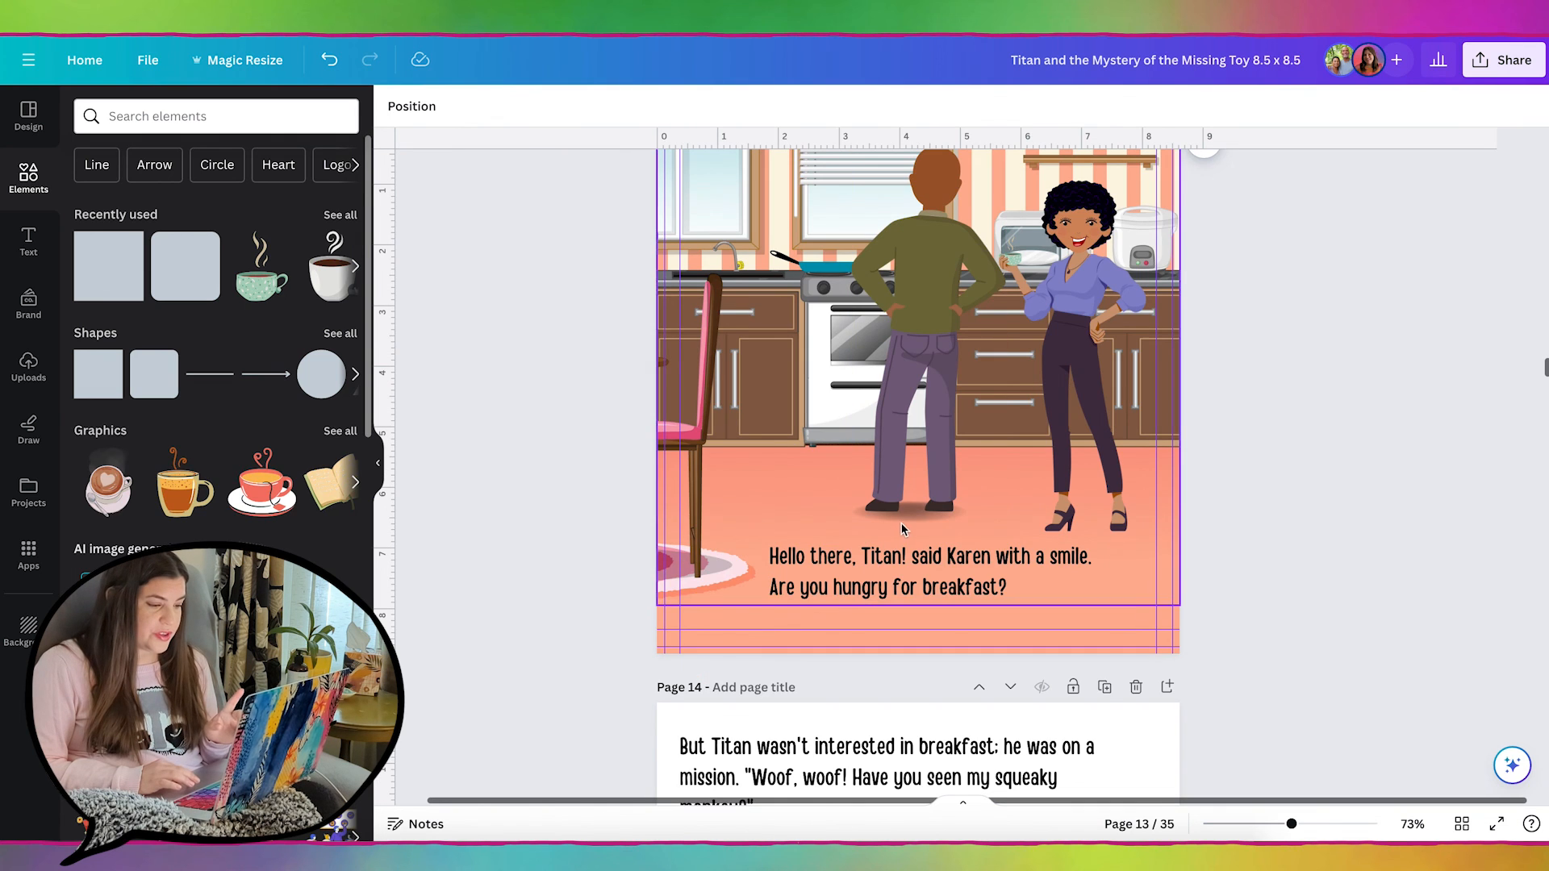
left_click(910, 523)
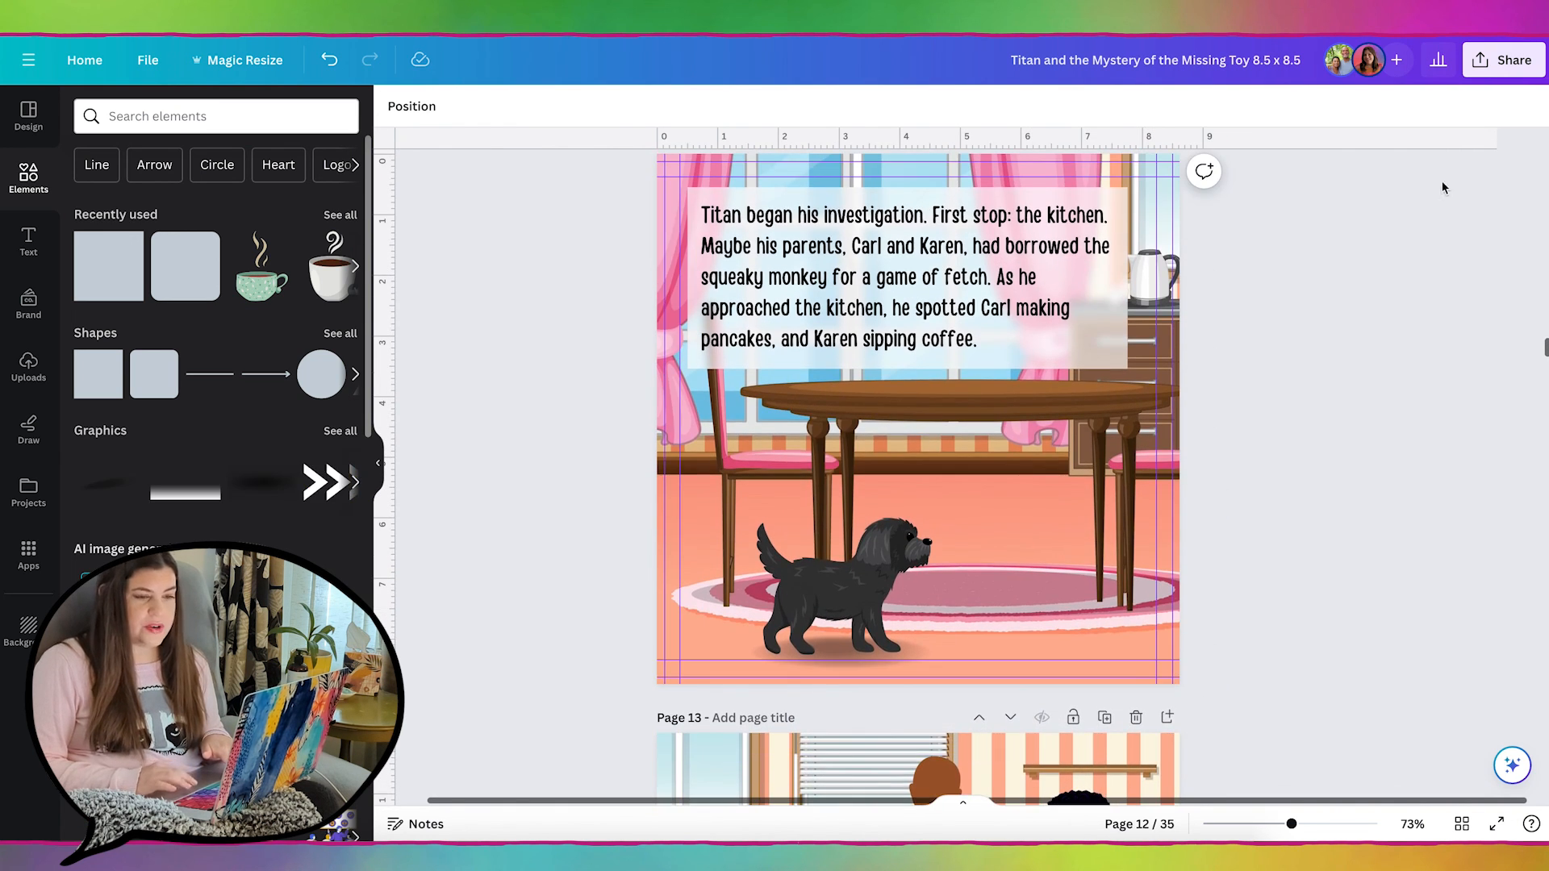
- Share via Simplebooklet Flip with all 35 pages and convert, replacing the existing booklet
left_click(1504, 60)
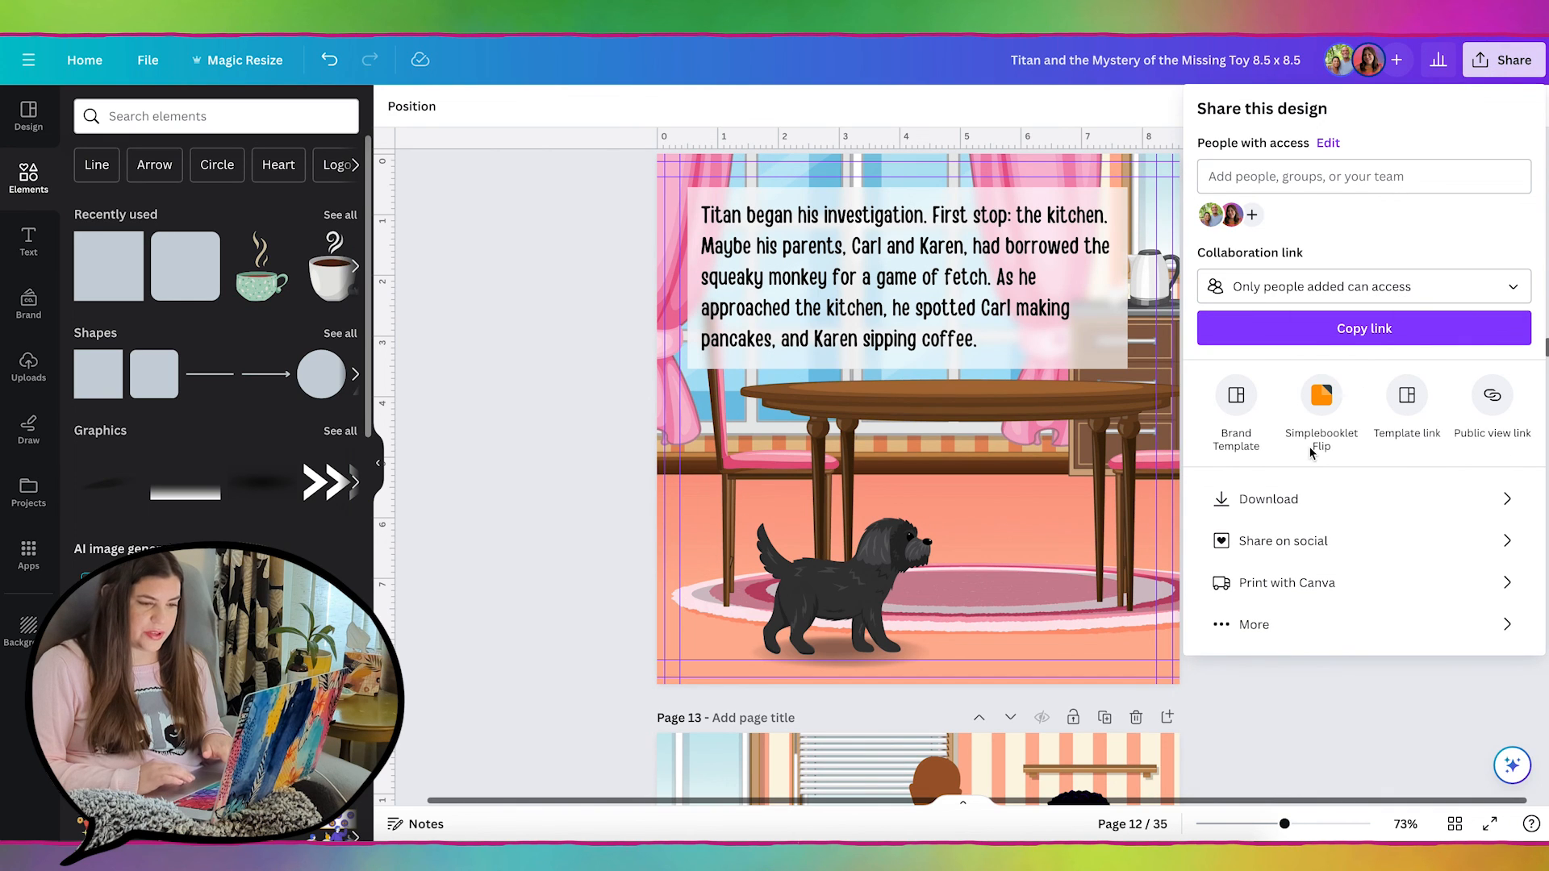
mouse_move(1321, 397)
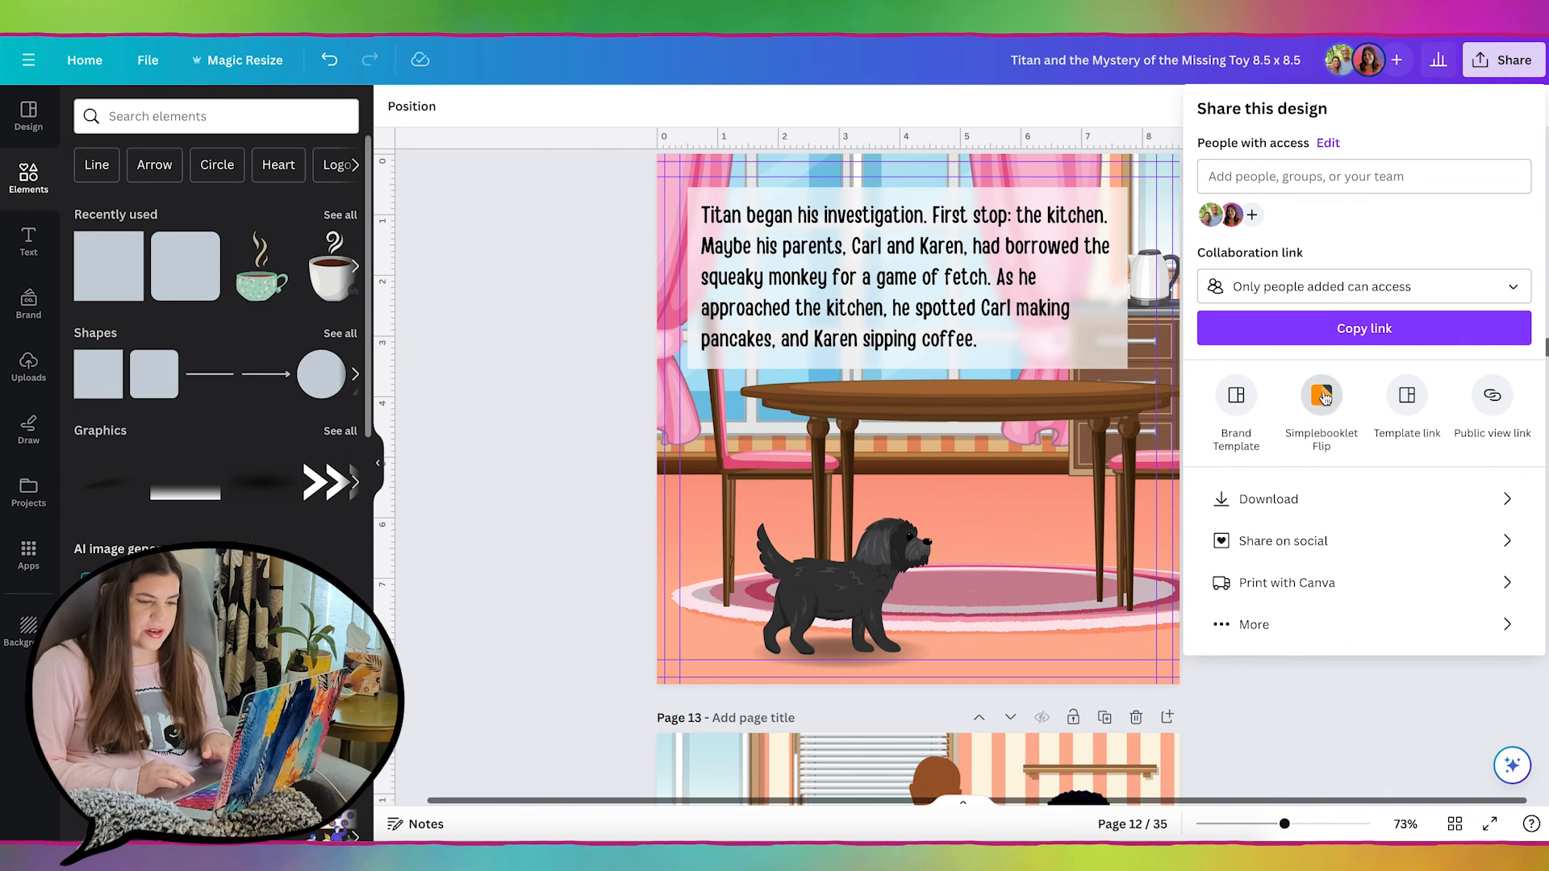
left_click(1322, 395)
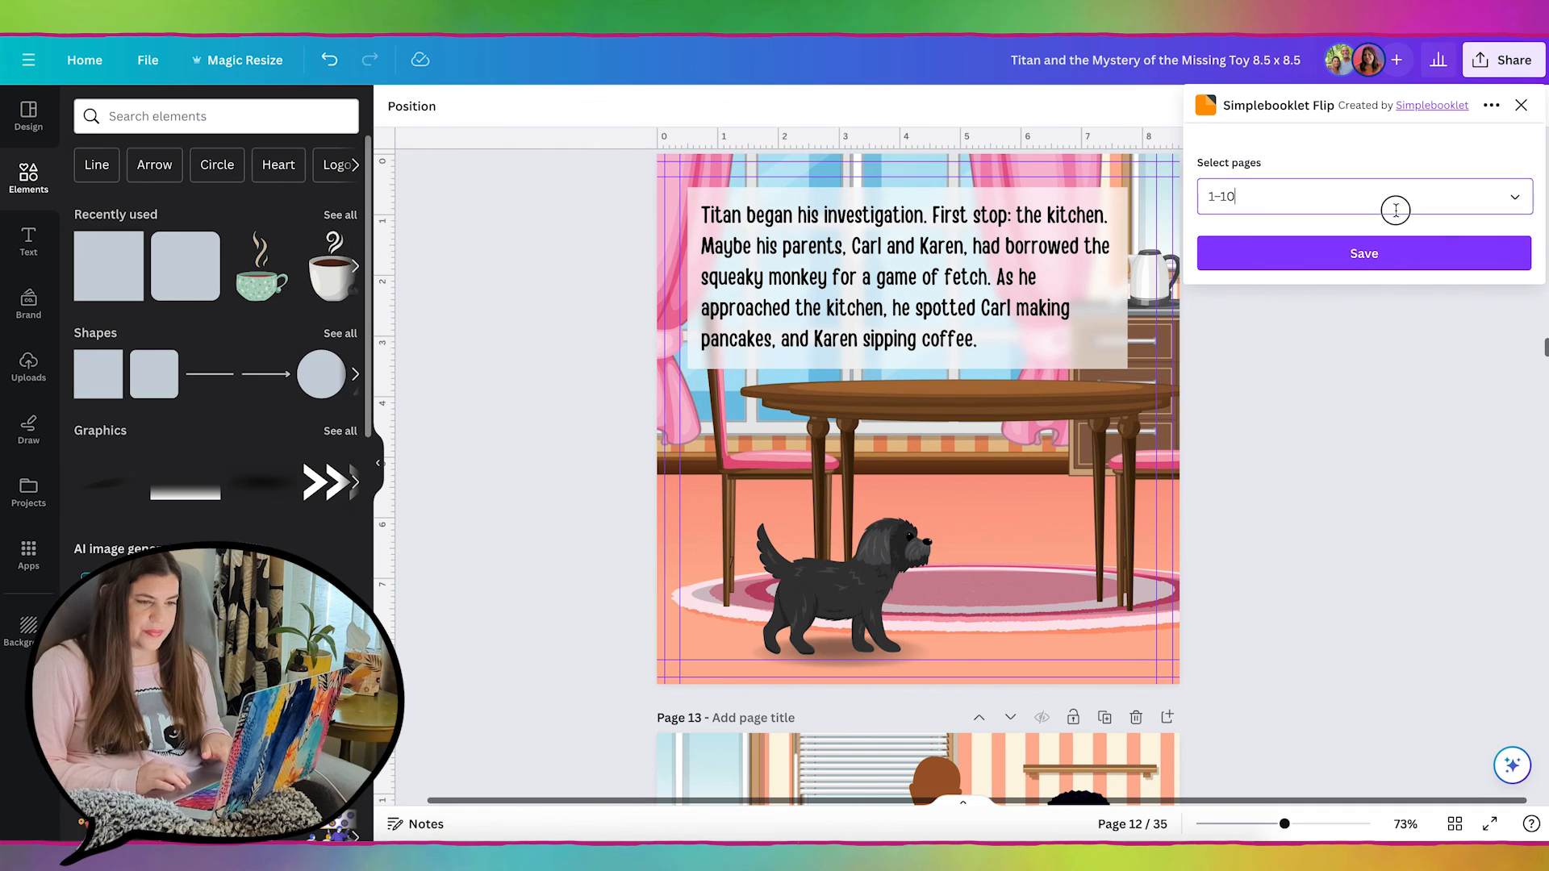
left_click(1365, 195)
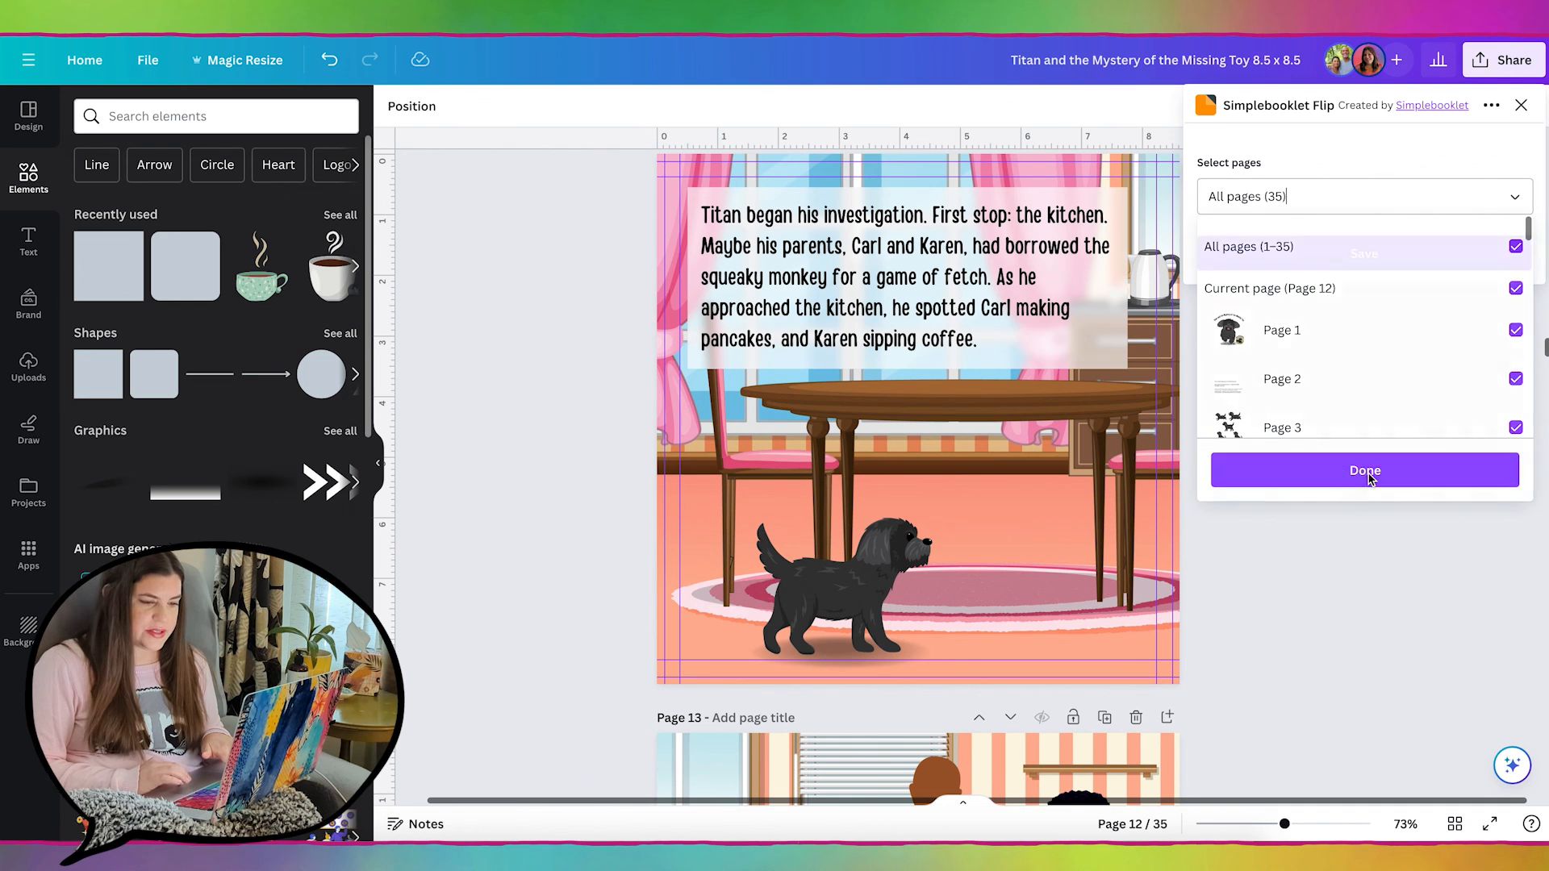
left_click(1365, 471)
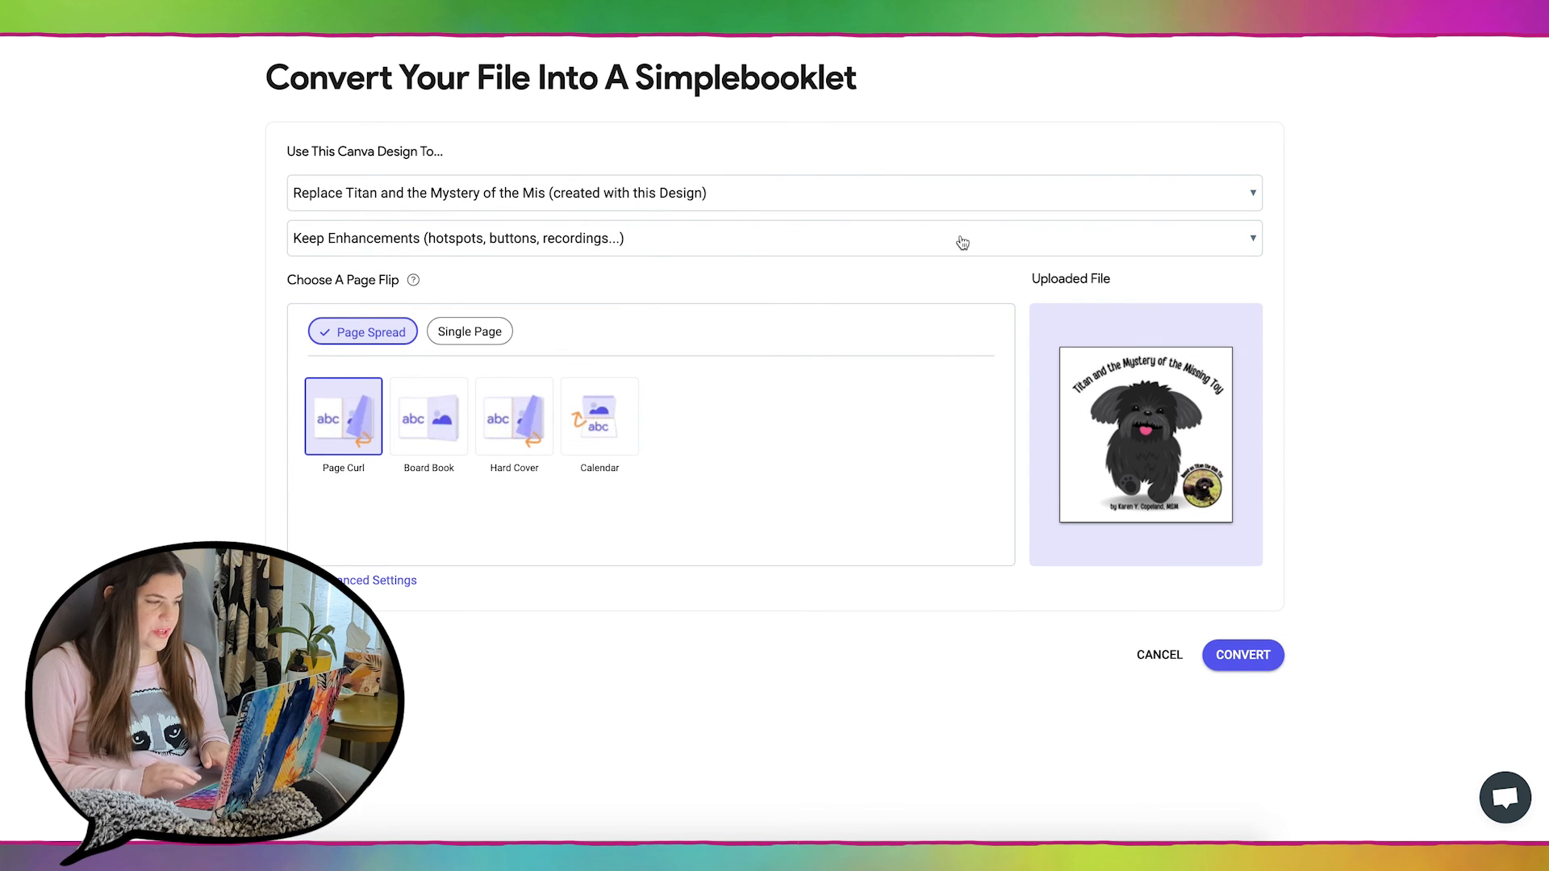
left_click(1242, 655)
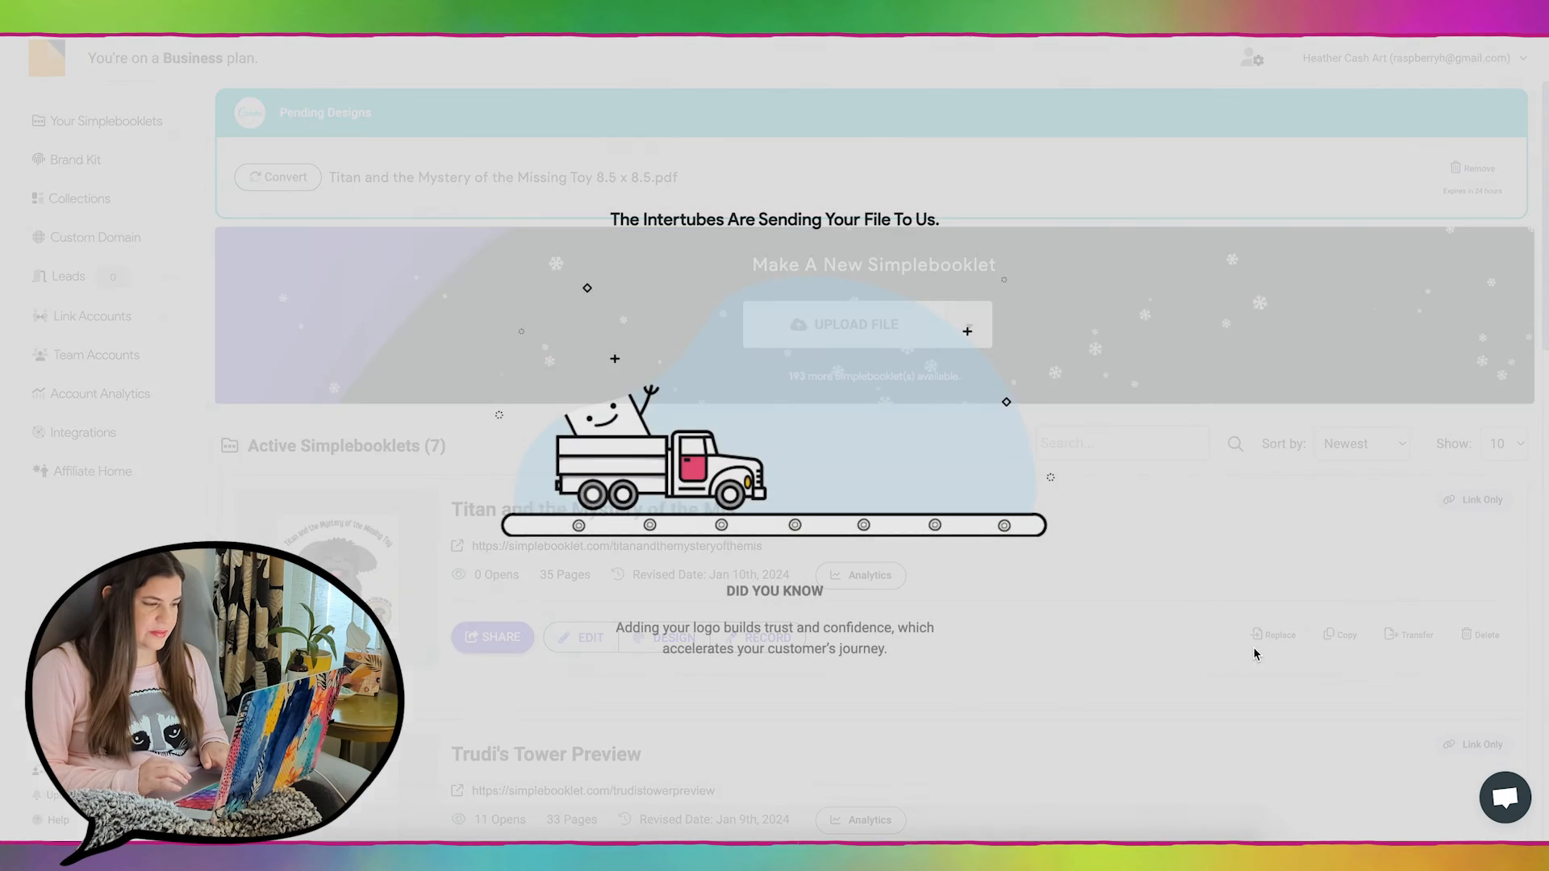